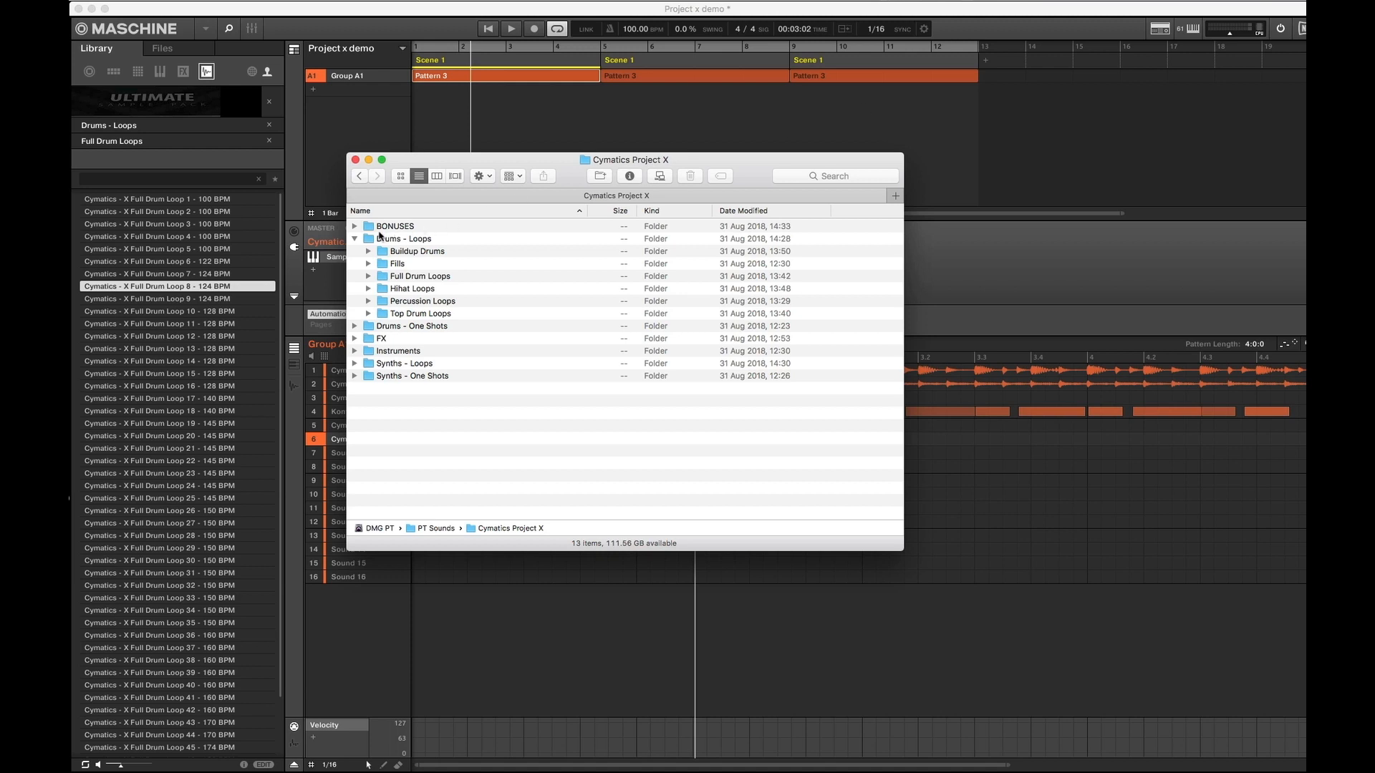
# Fold up Drums - Loops, expand BONUSES, and briefly open then close Heaven Vocal Samples & Loops
pyautogui.click(355, 239)
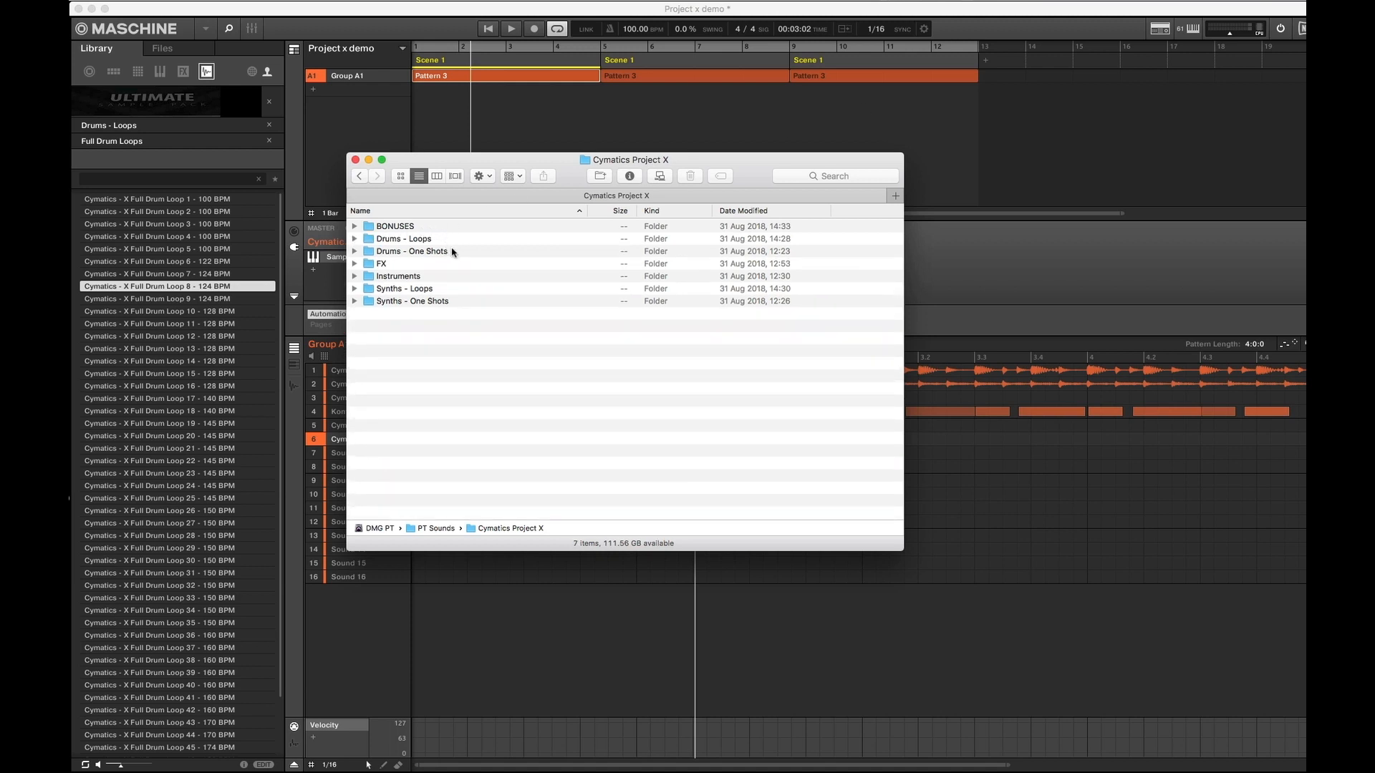
pyautogui.moveTo(438, 270)
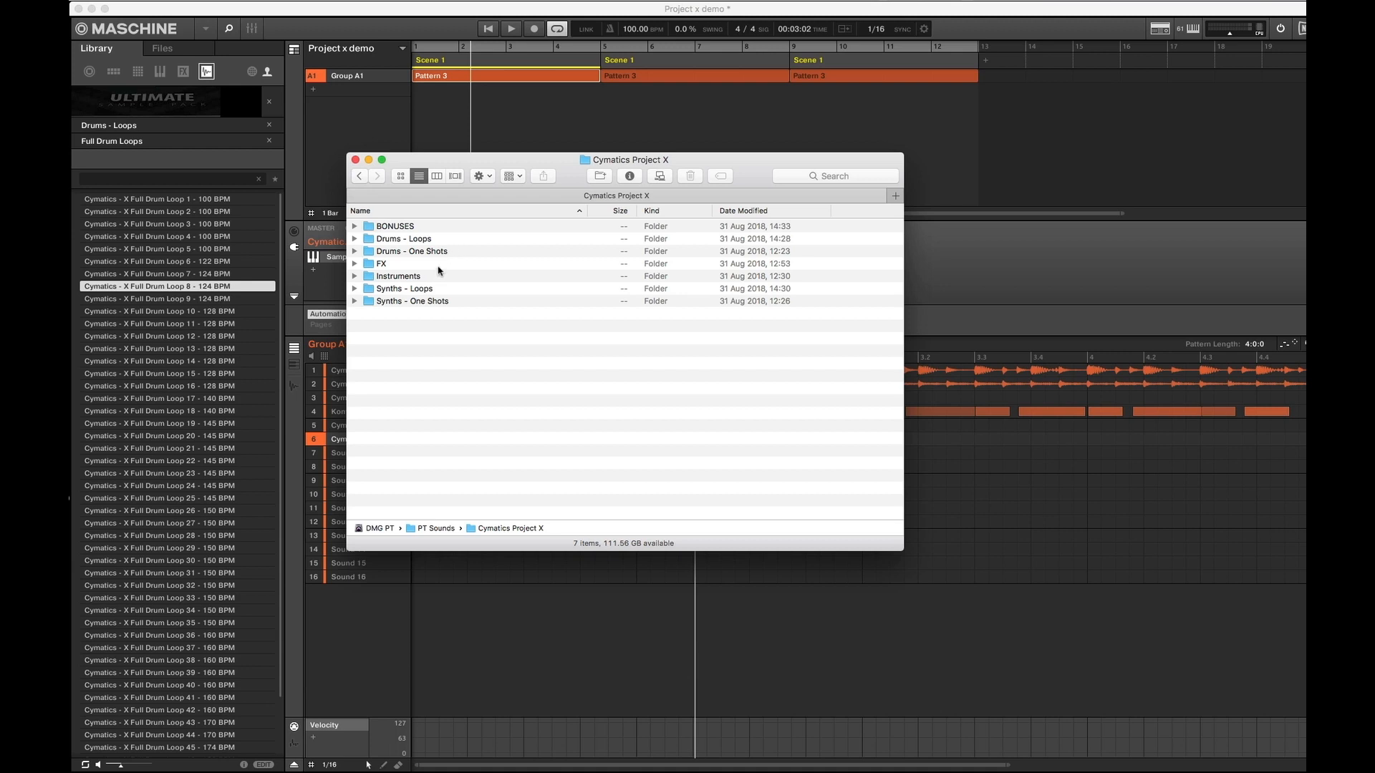
pyautogui.moveTo(587, 243)
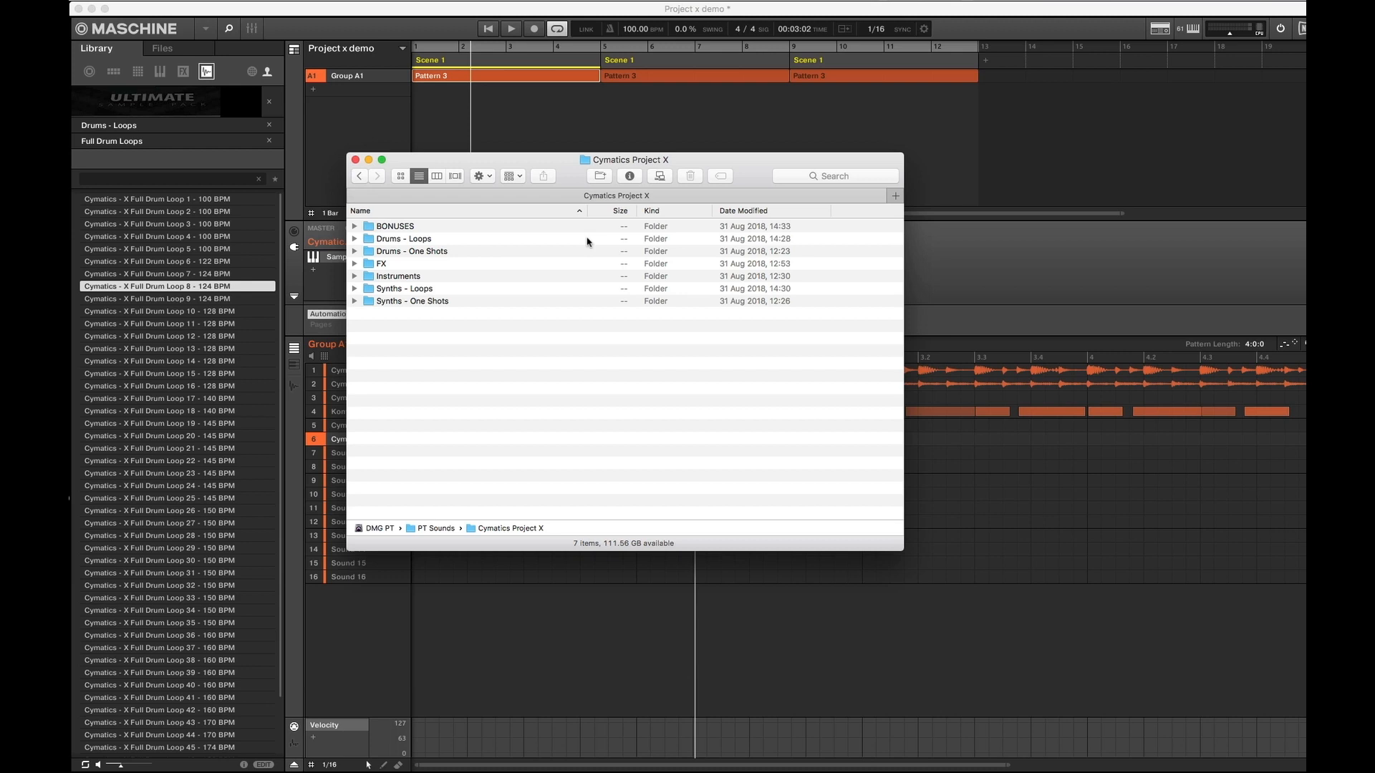
pyautogui.moveTo(393, 256)
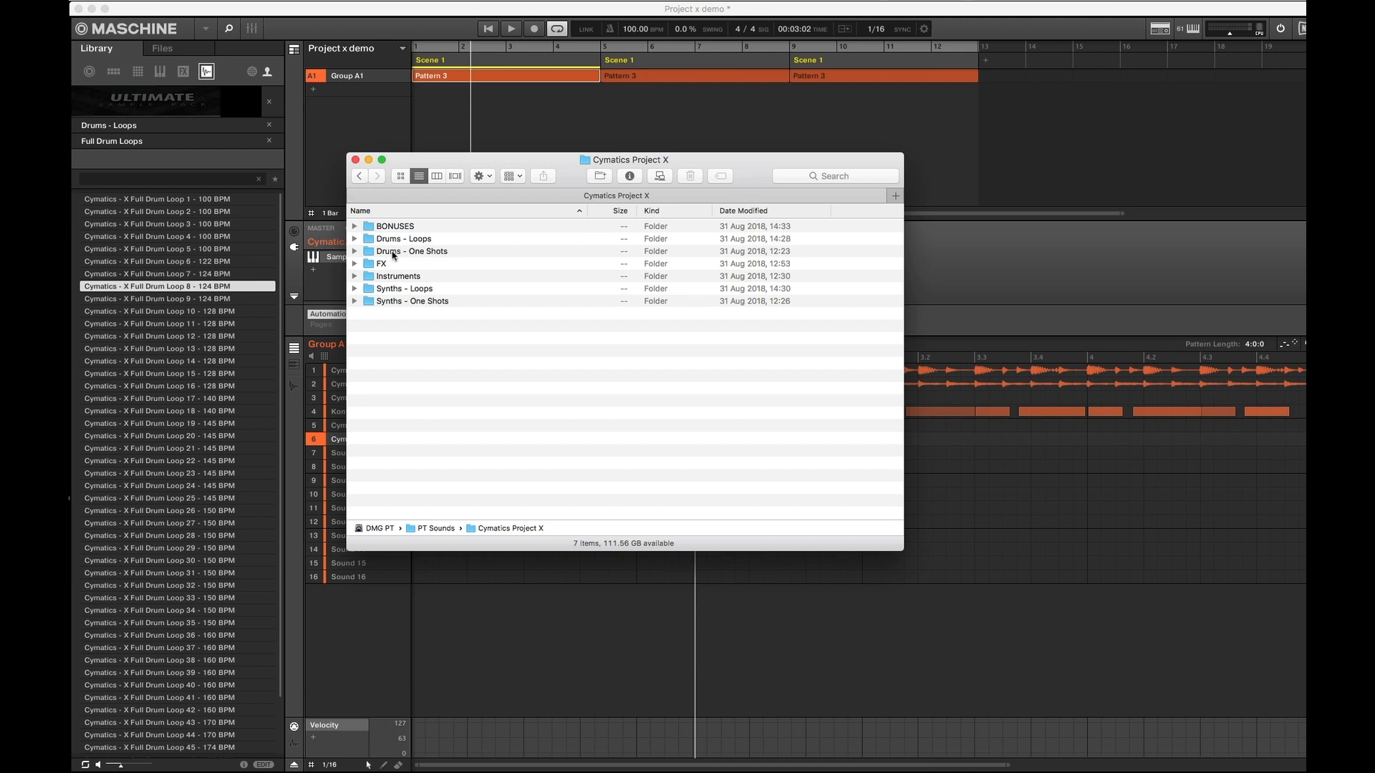
pyautogui.click(354, 226)
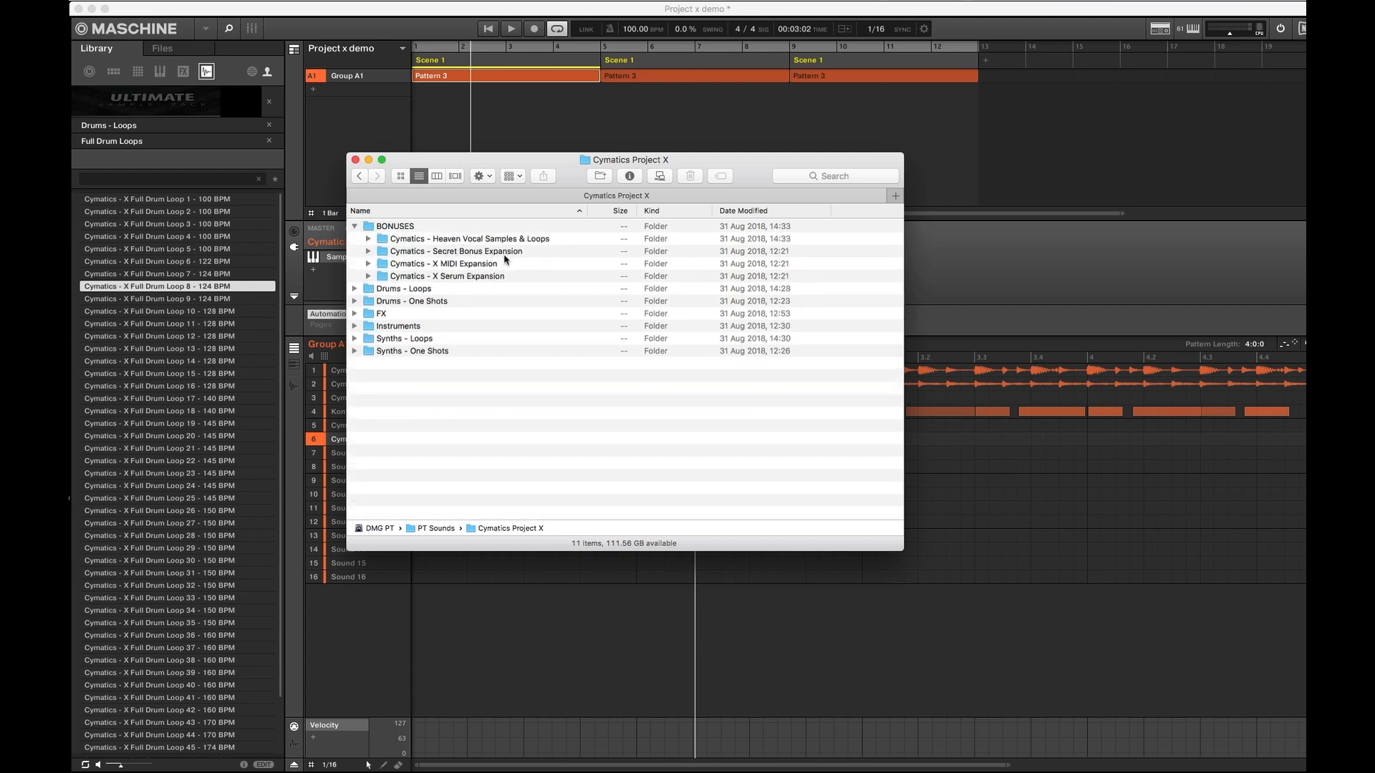
pyautogui.moveTo(522, 272)
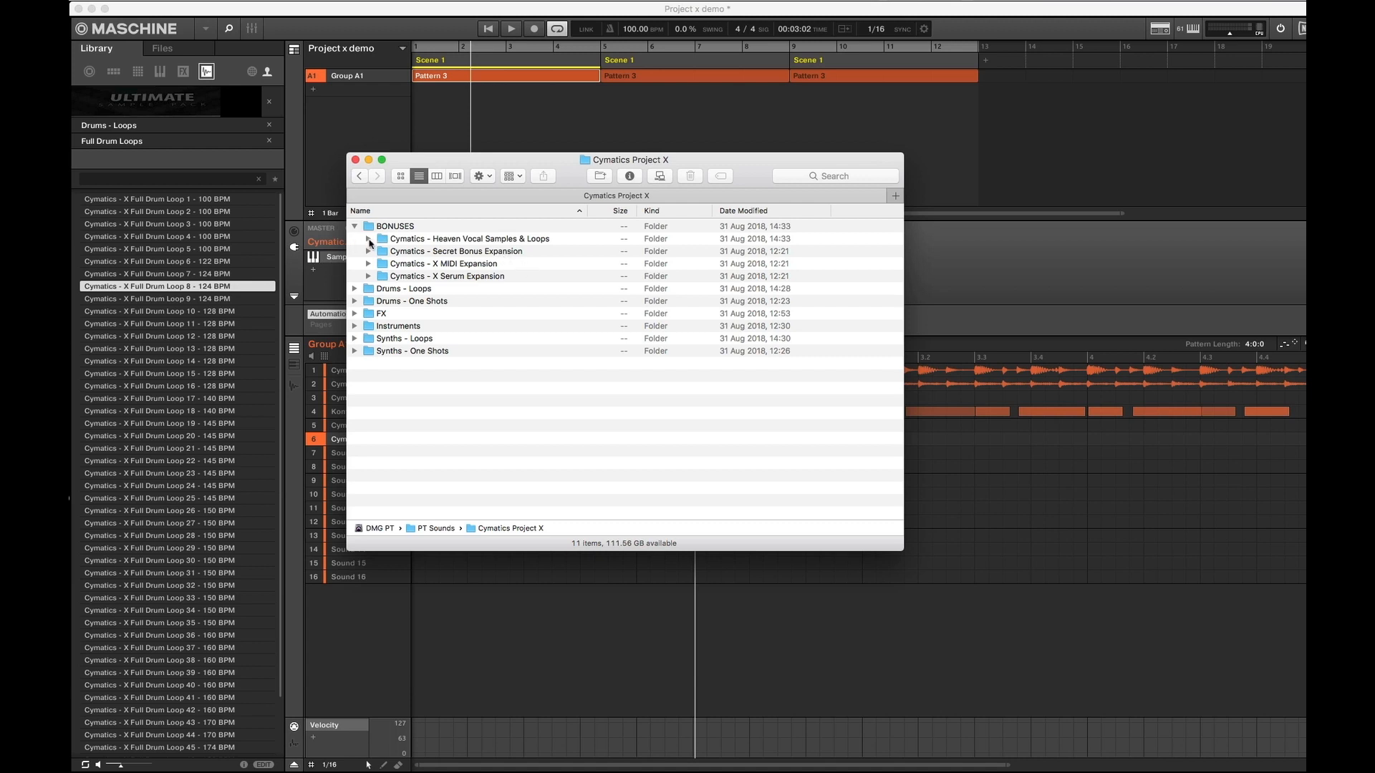
pyautogui.click(370, 239)
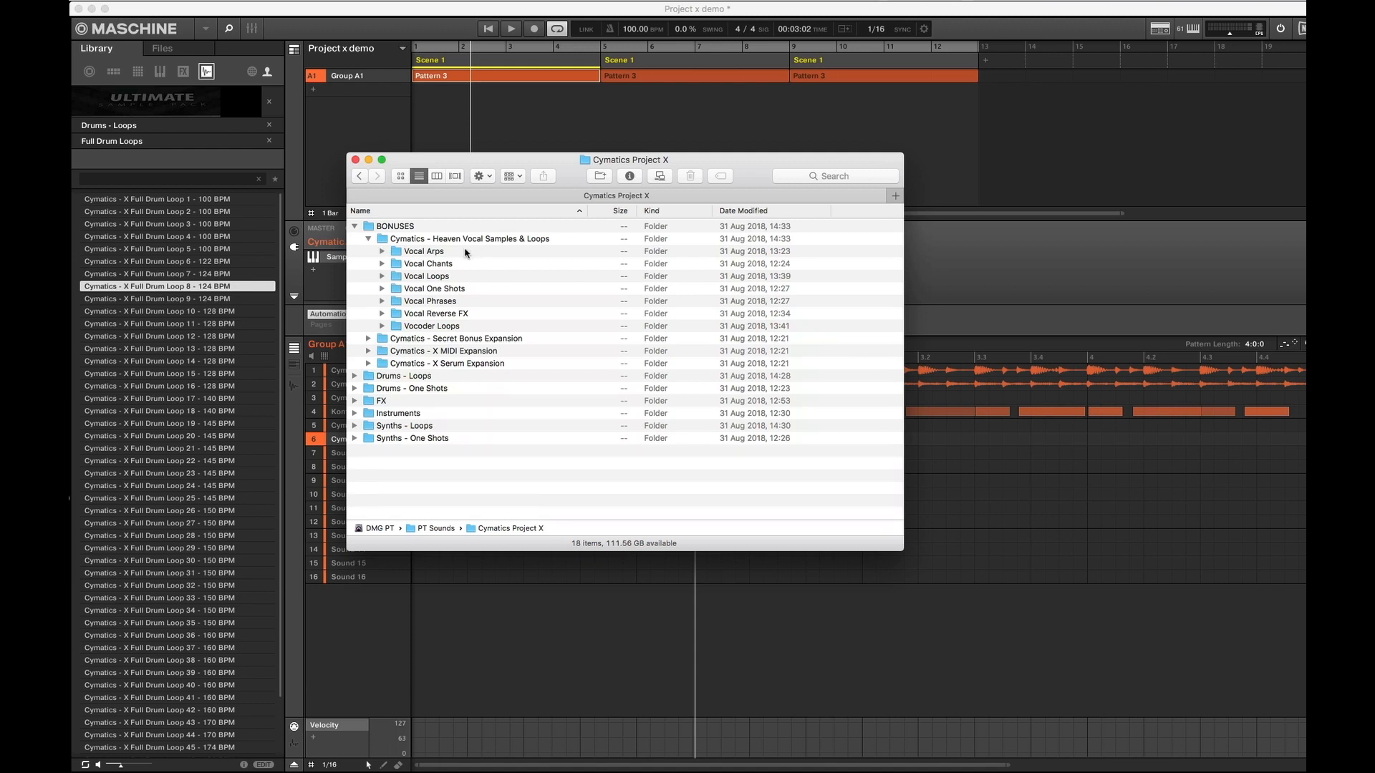
pyautogui.moveTo(473, 285)
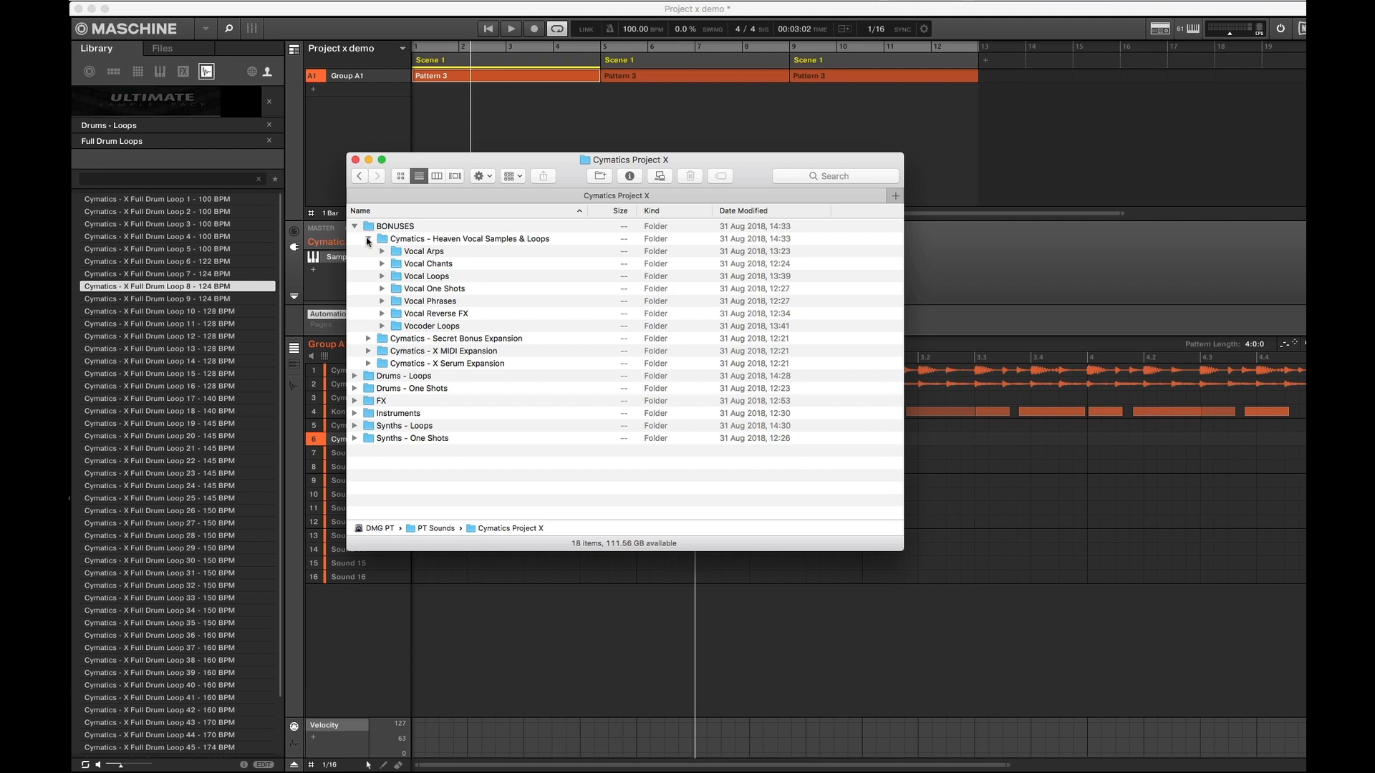
pyautogui.click(367, 239)
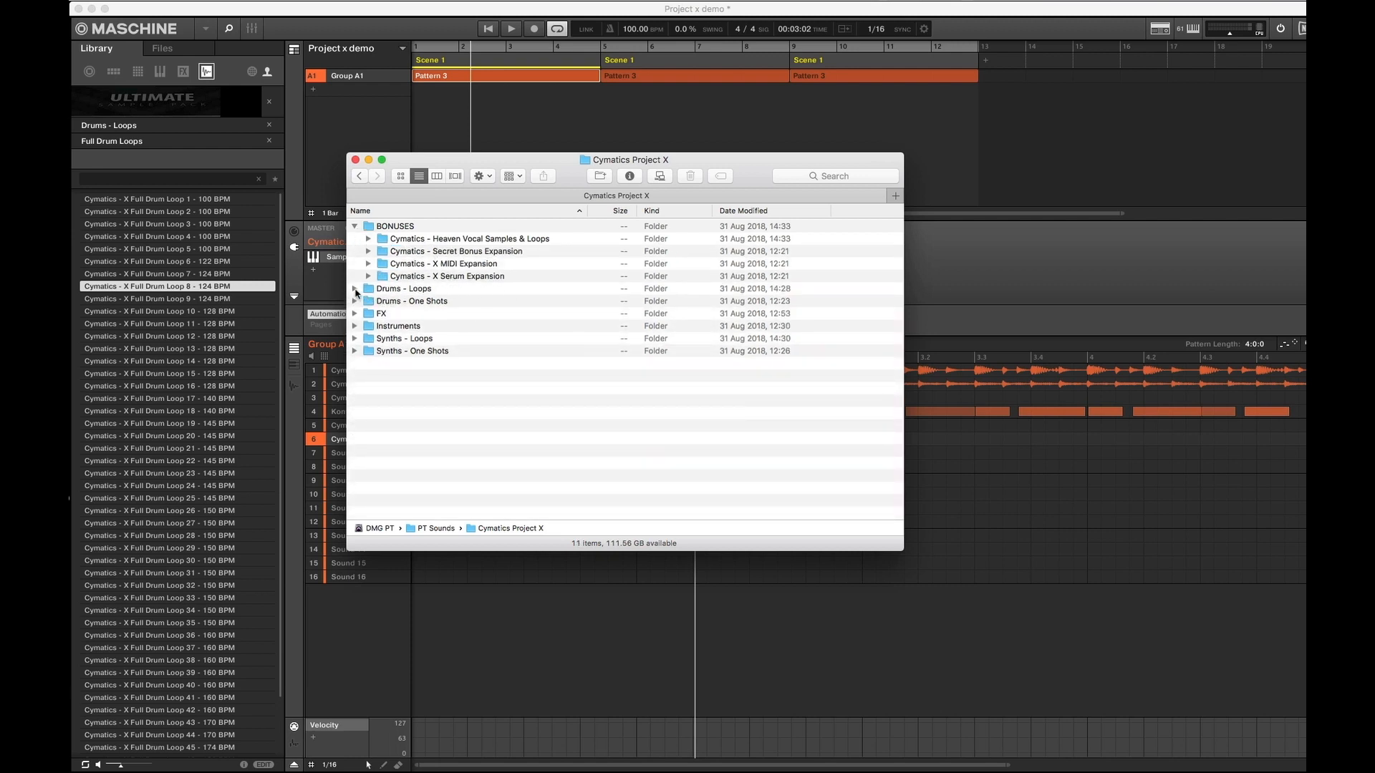
# Peek inside Drums - Loops, Drums - One Shots, FX and Instruments, folding each back up
pyautogui.click(355, 289)
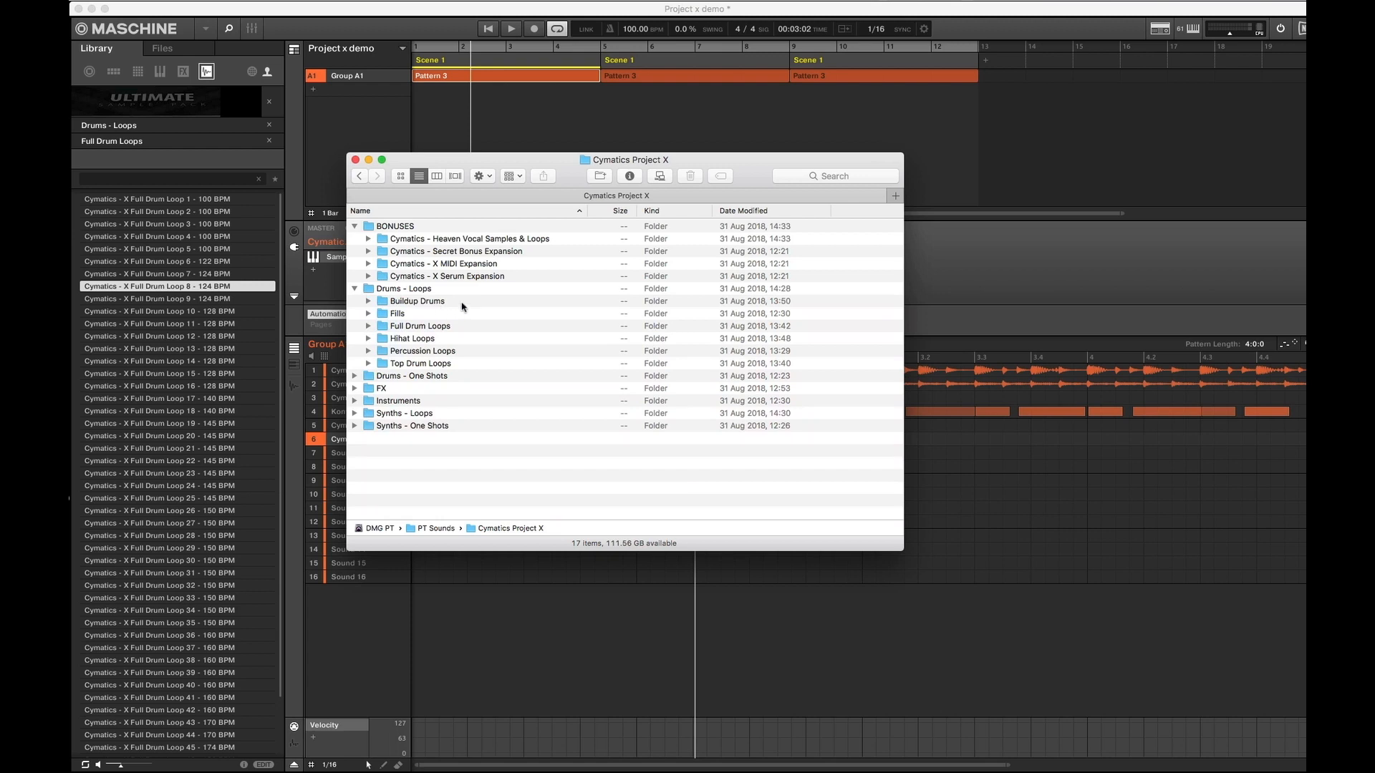
pyautogui.moveTo(460, 303)
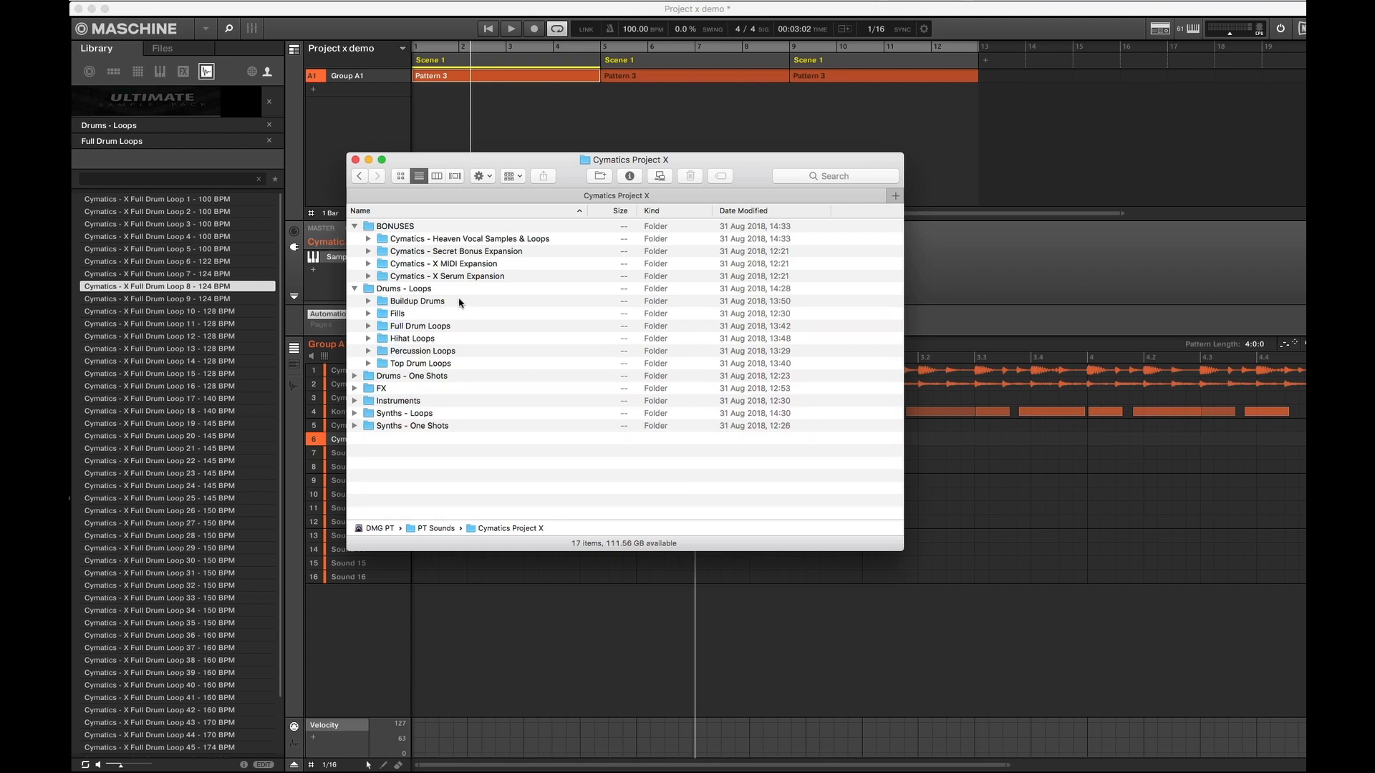
pyautogui.moveTo(445, 296)
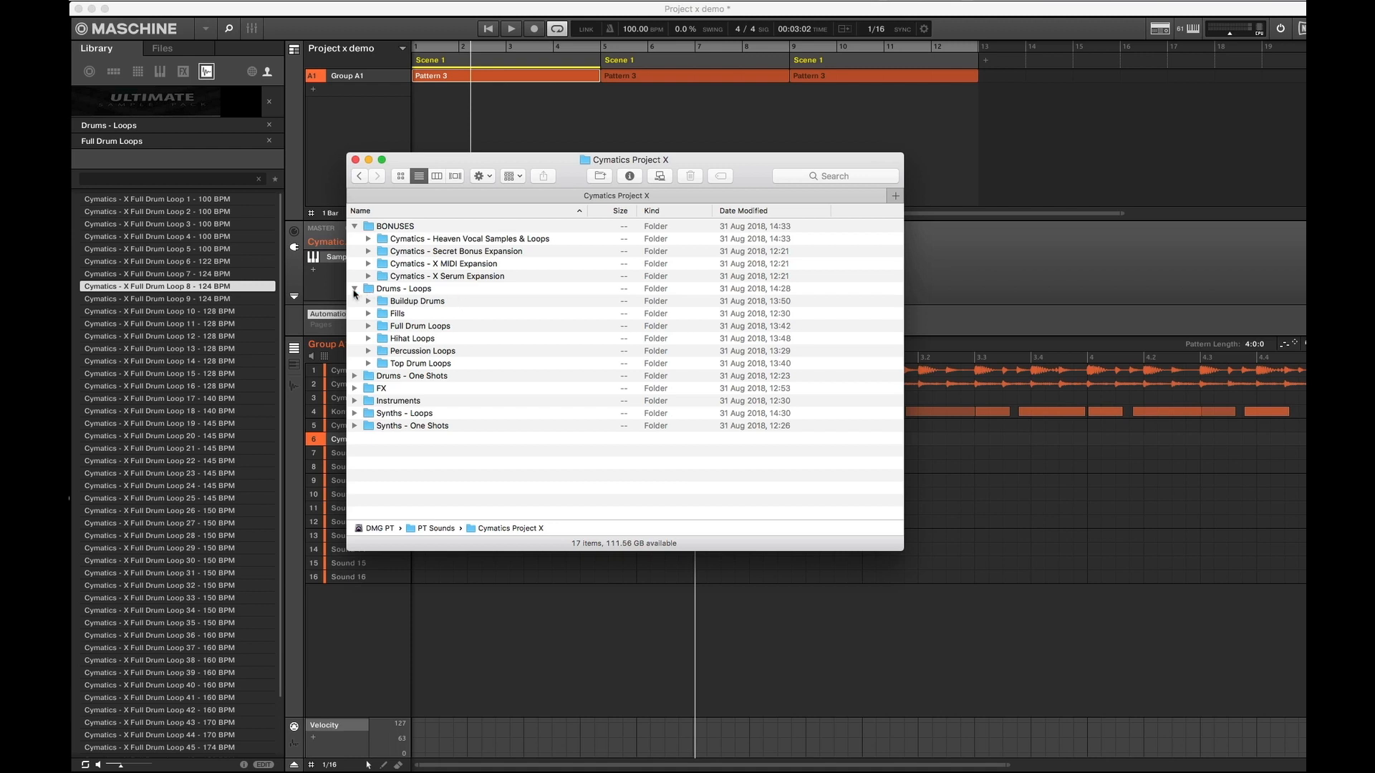
pyautogui.click(355, 288)
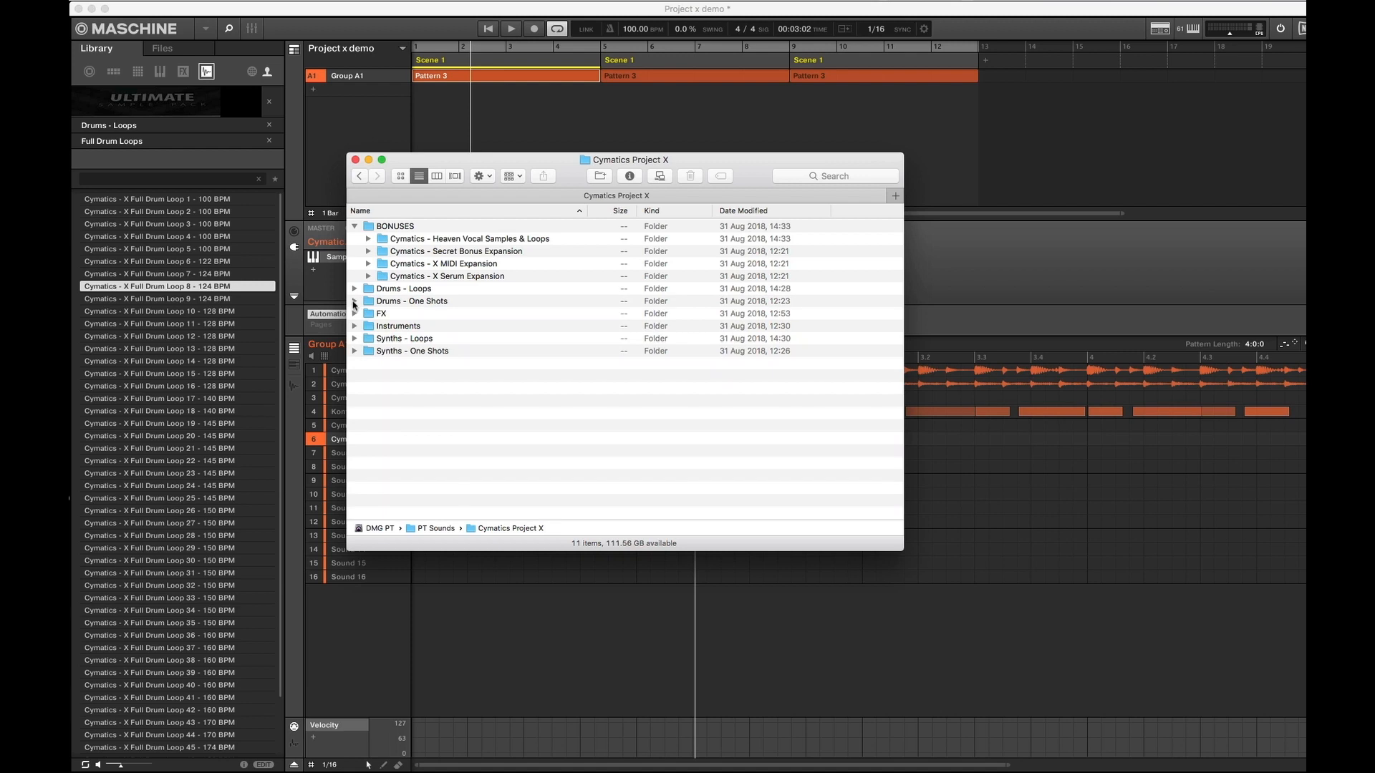
pyautogui.click(356, 301)
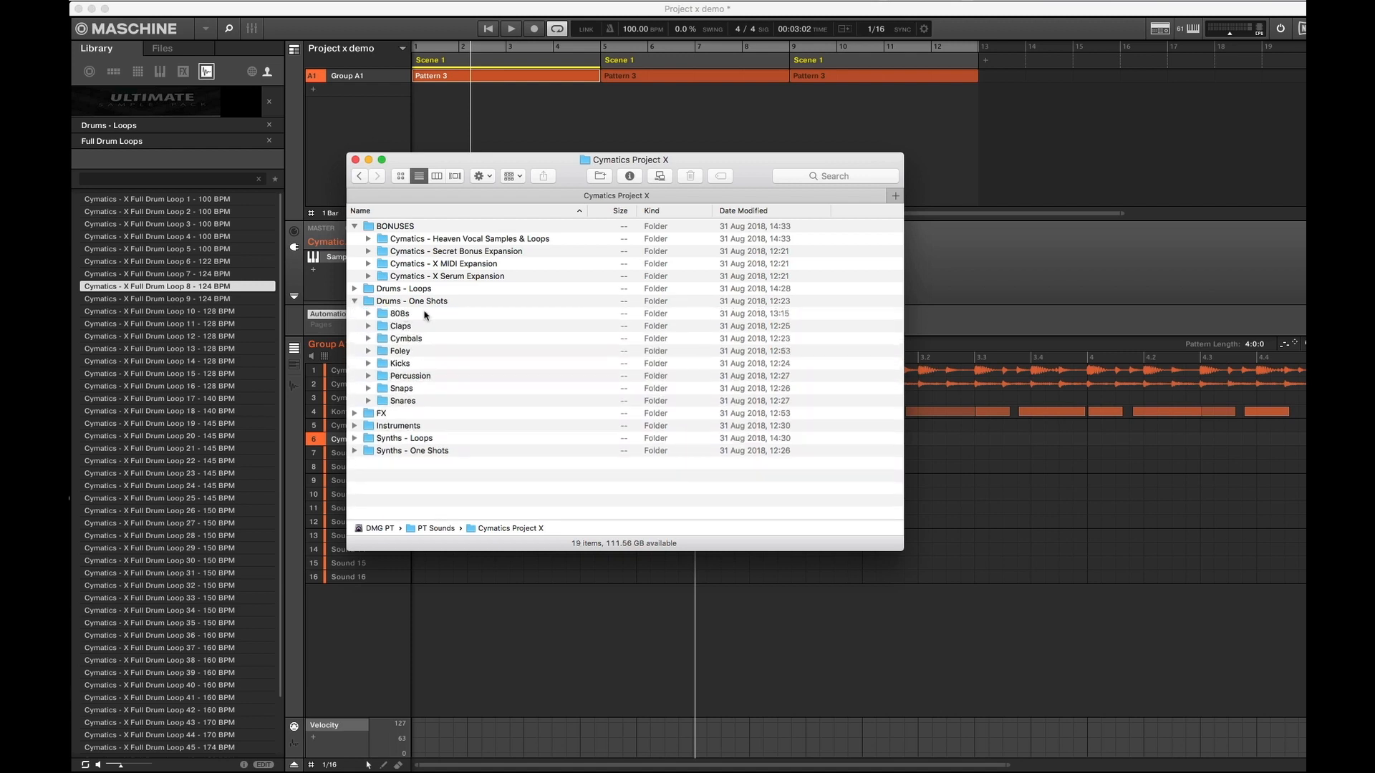
pyautogui.moveTo(391, 302)
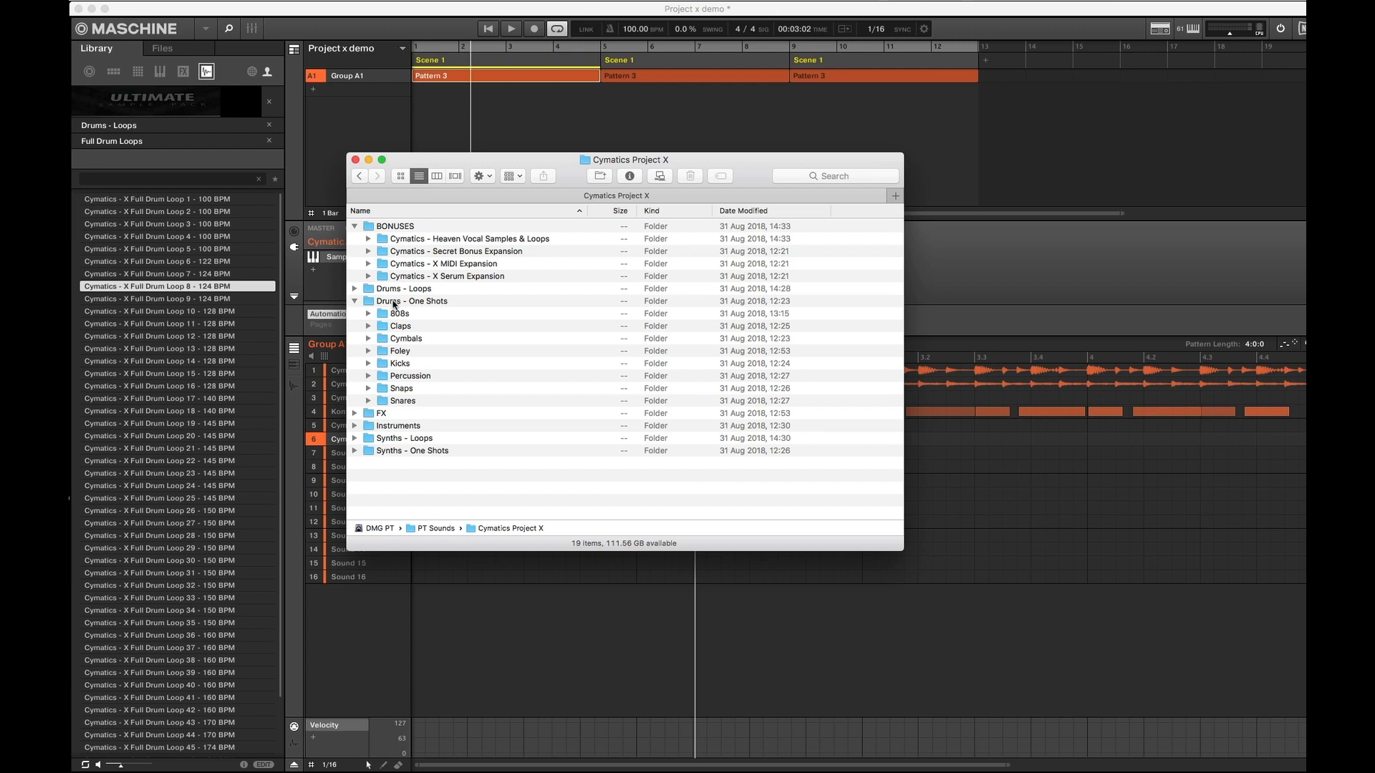
pyautogui.click(355, 301)
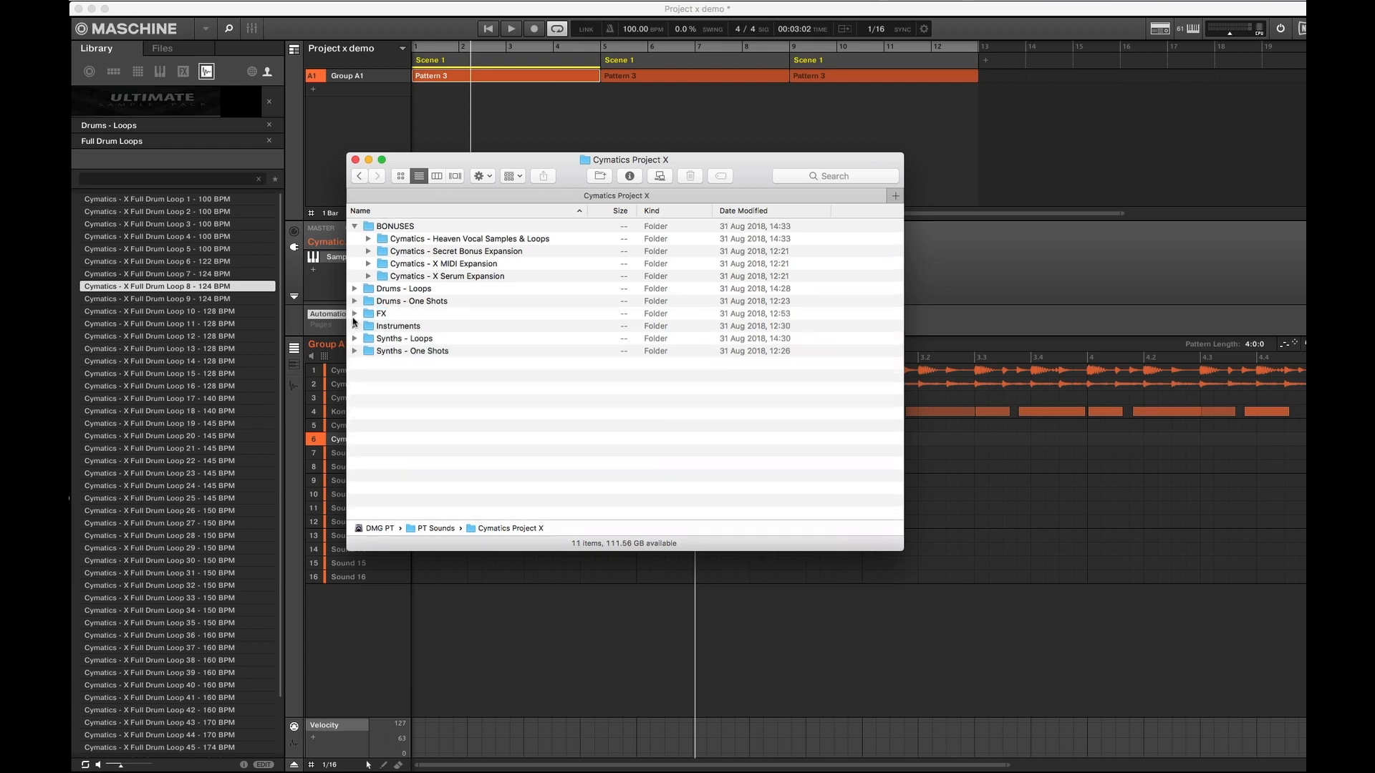
pyautogui.click(356, 312)
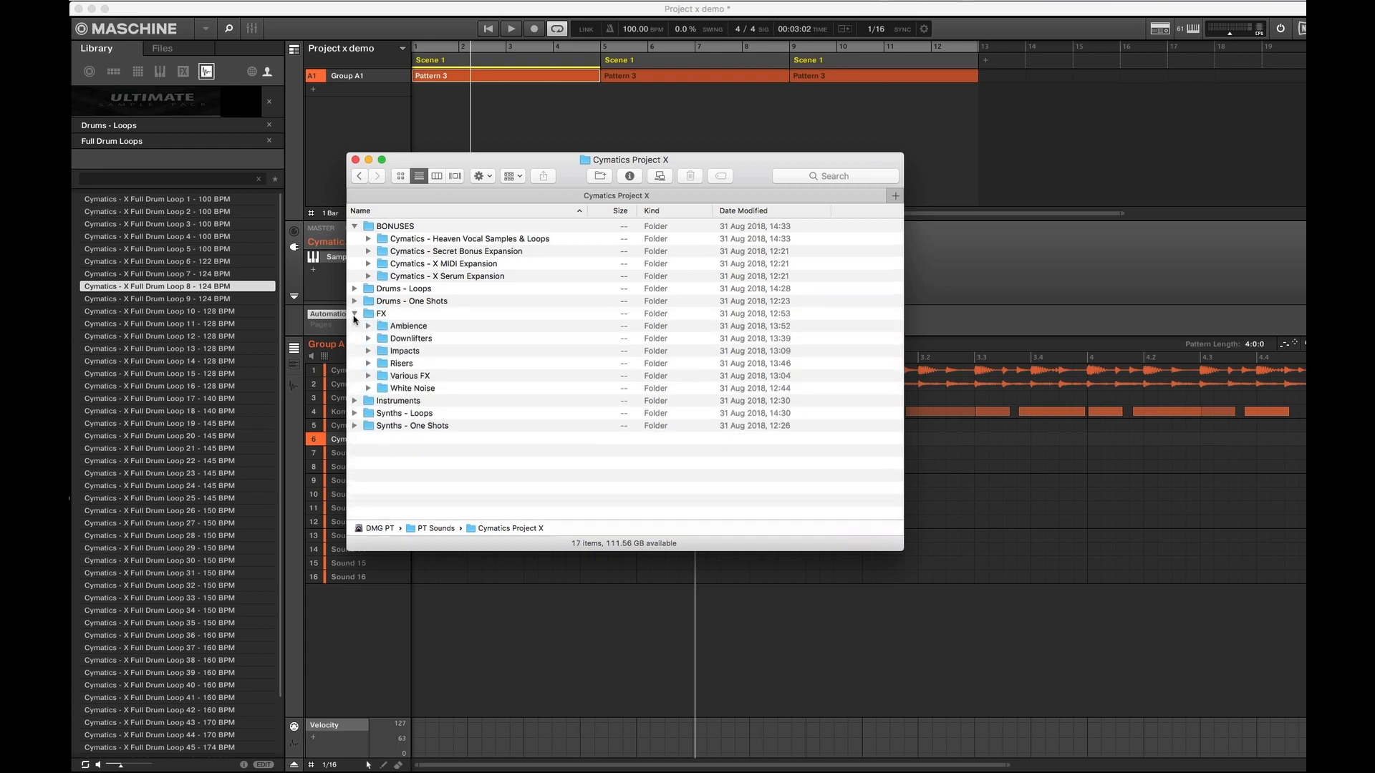
pyautogui.click(355, 312)
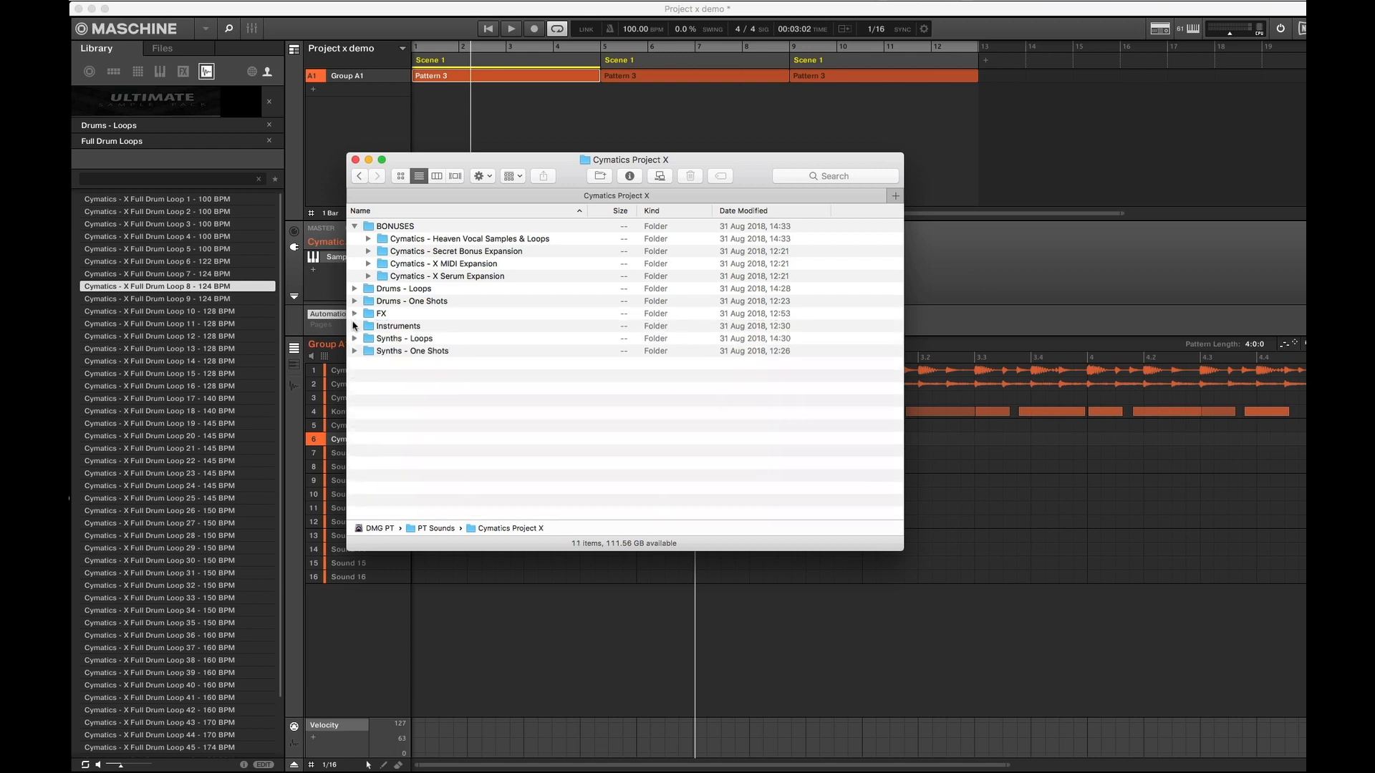
pyautogui.click(355, 327)
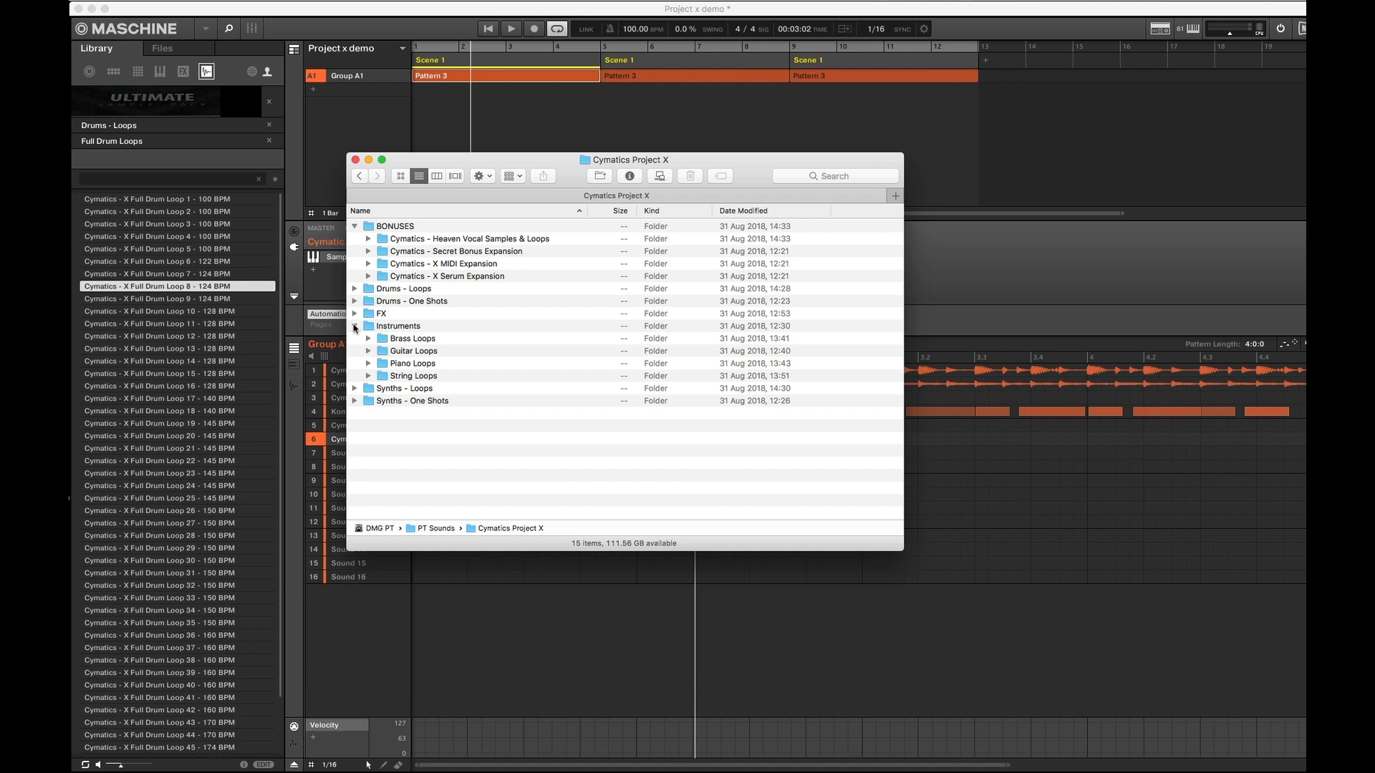
pyautogui.click(367, 338)
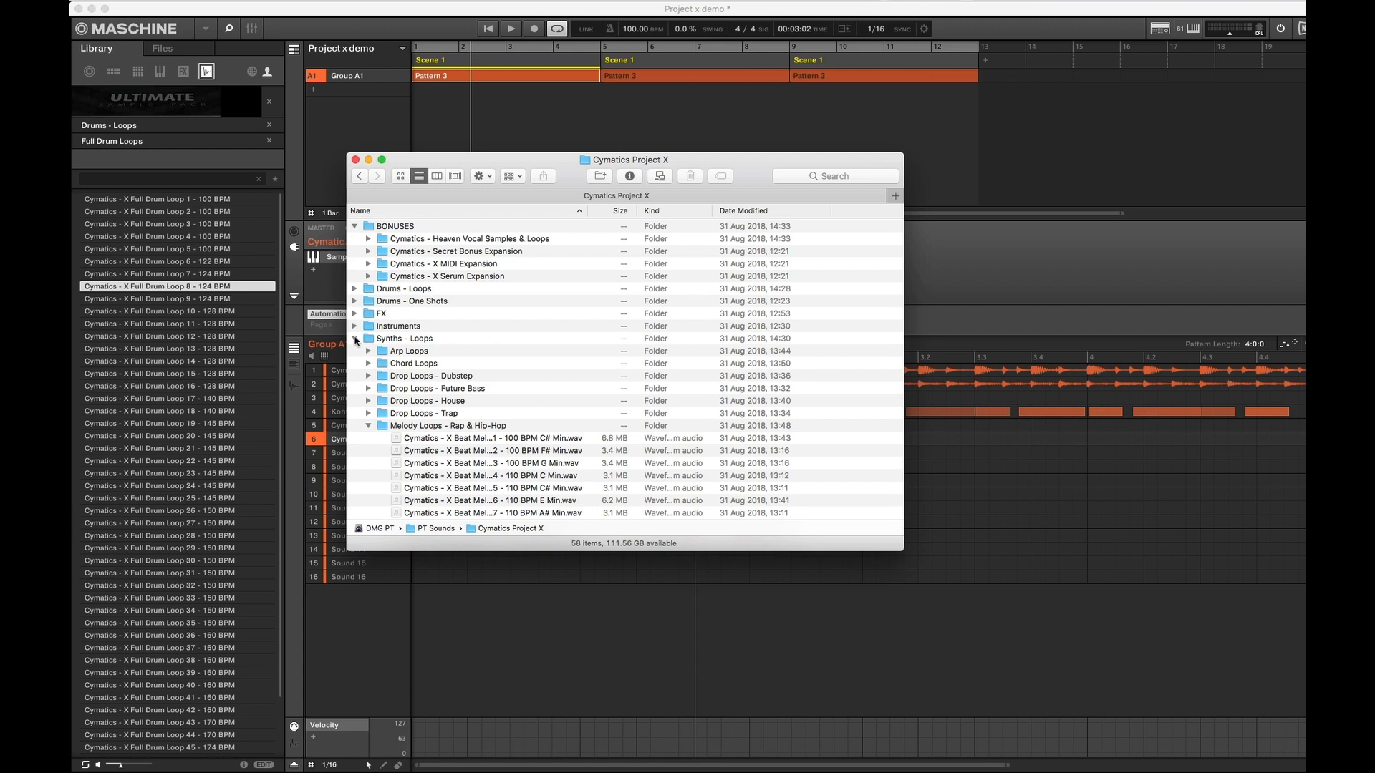
# Fold Synths - Loops, scroll through the Synths - One Shots WAV files, then fold it up
pyautogui.click(356, 338)
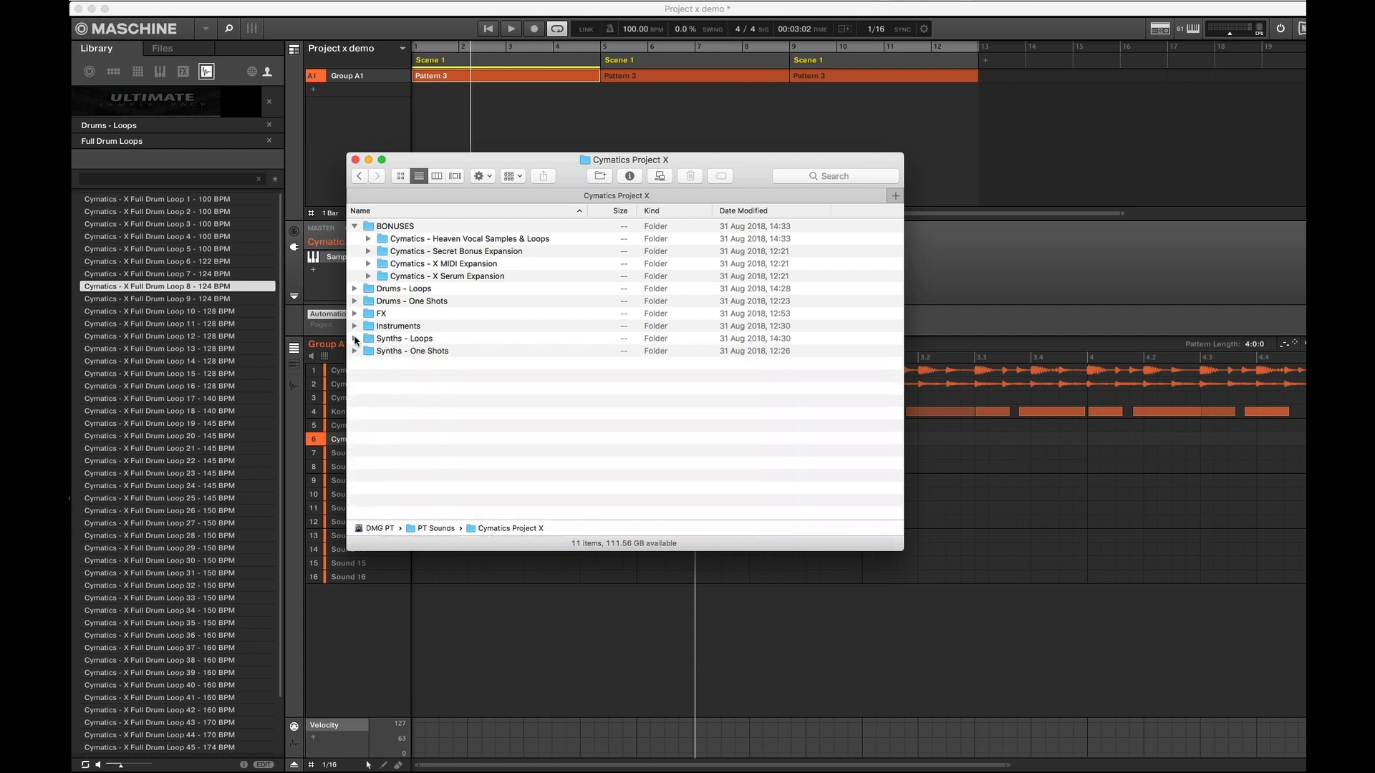
pyautogui.click(355, 352)
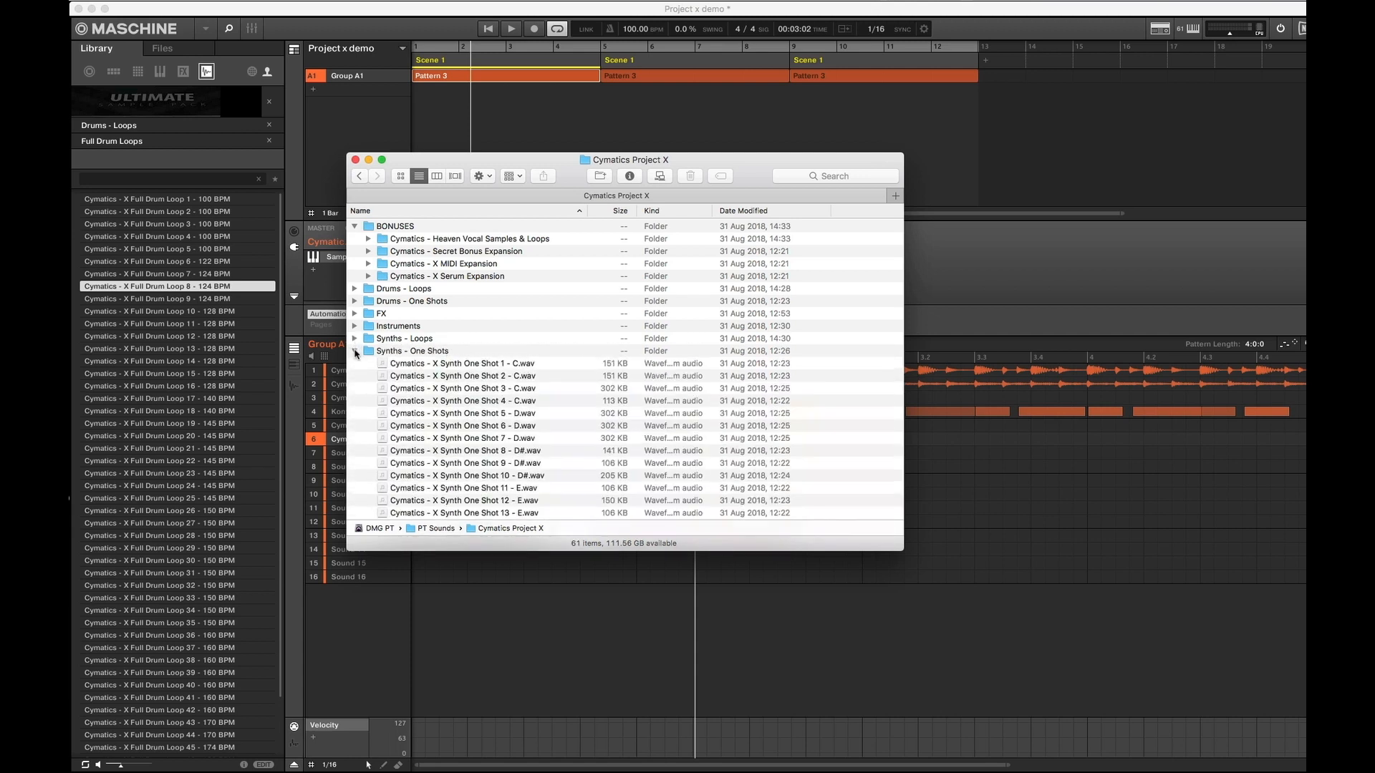
pyautogui.scroll(-3)
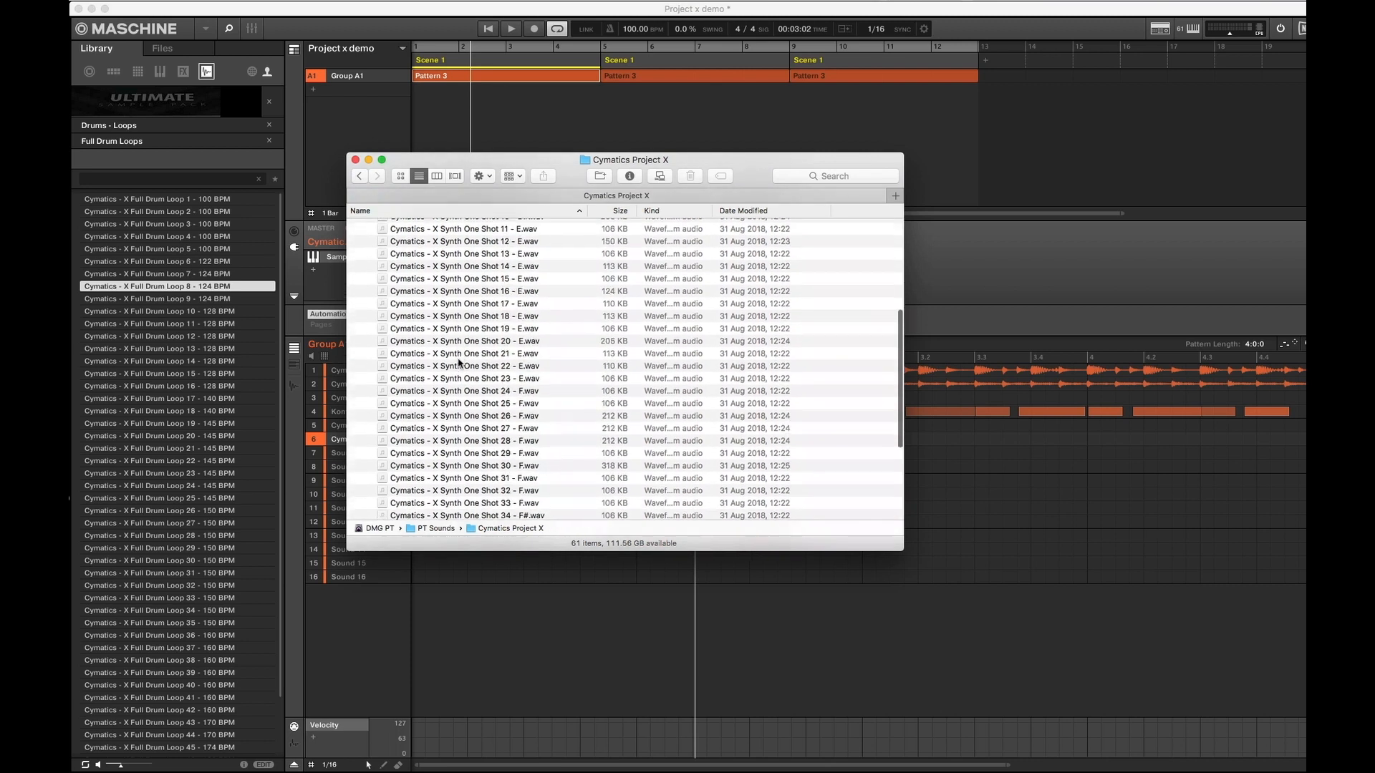
pyautogui.click(355, 351)
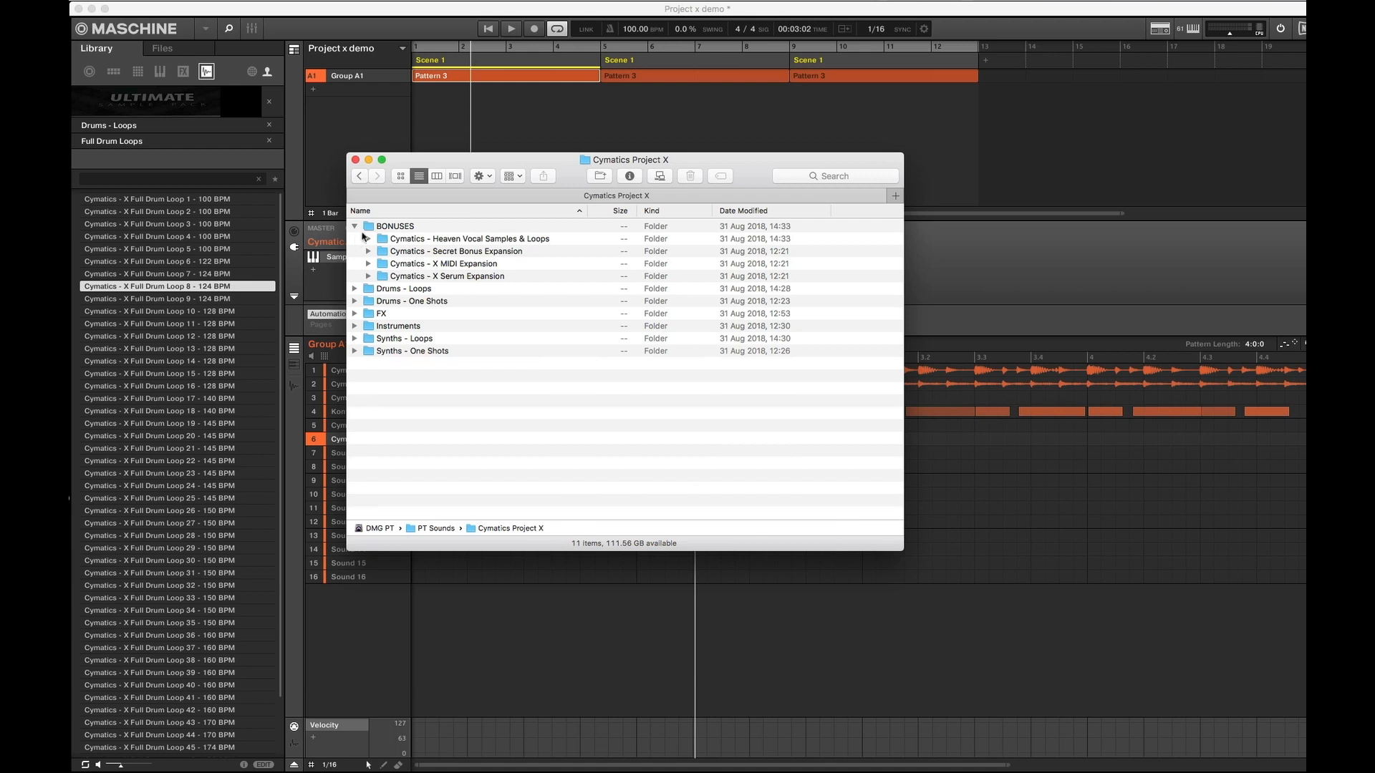
pyautogui.moveTo(759, 172)
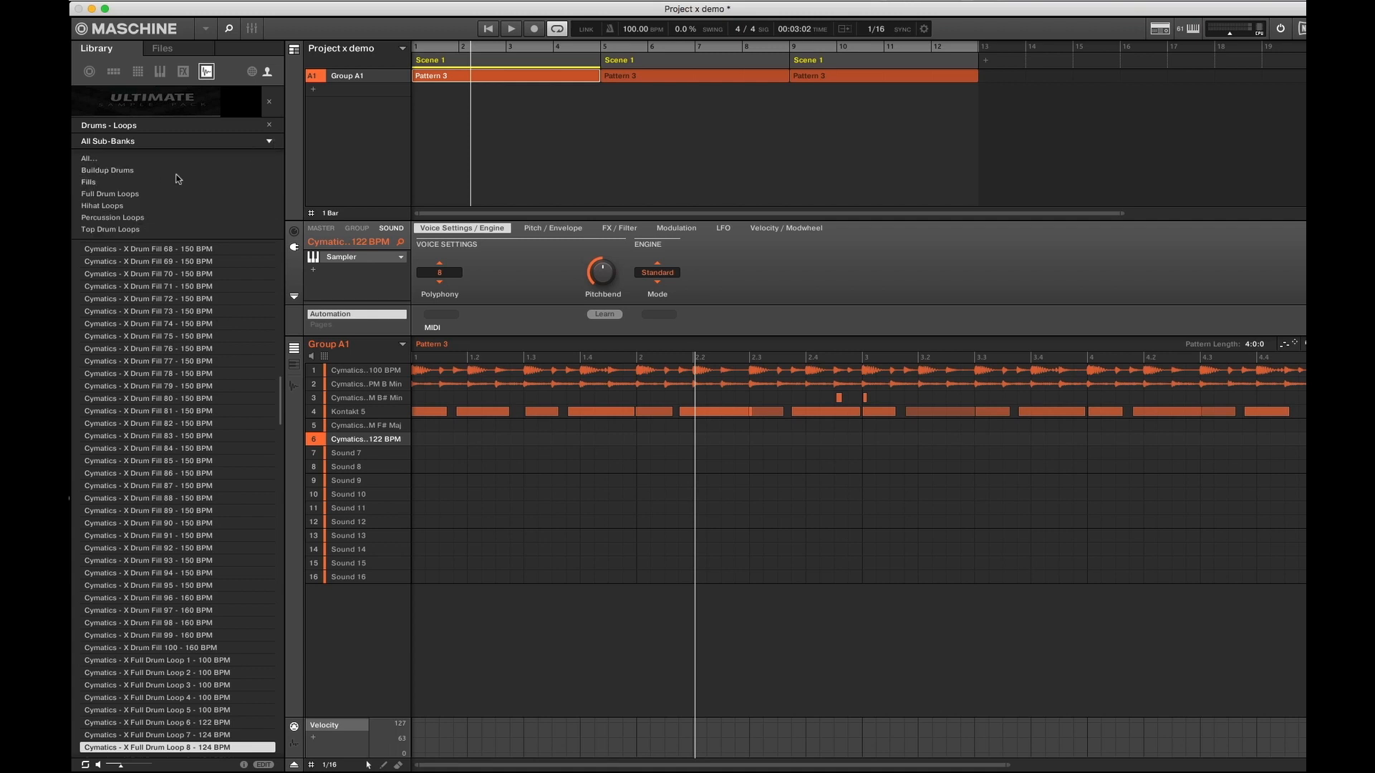
# Filter the library to the Full Drum Loops sub-bank and scroll through its samples
pyautogui.click(110, 192)
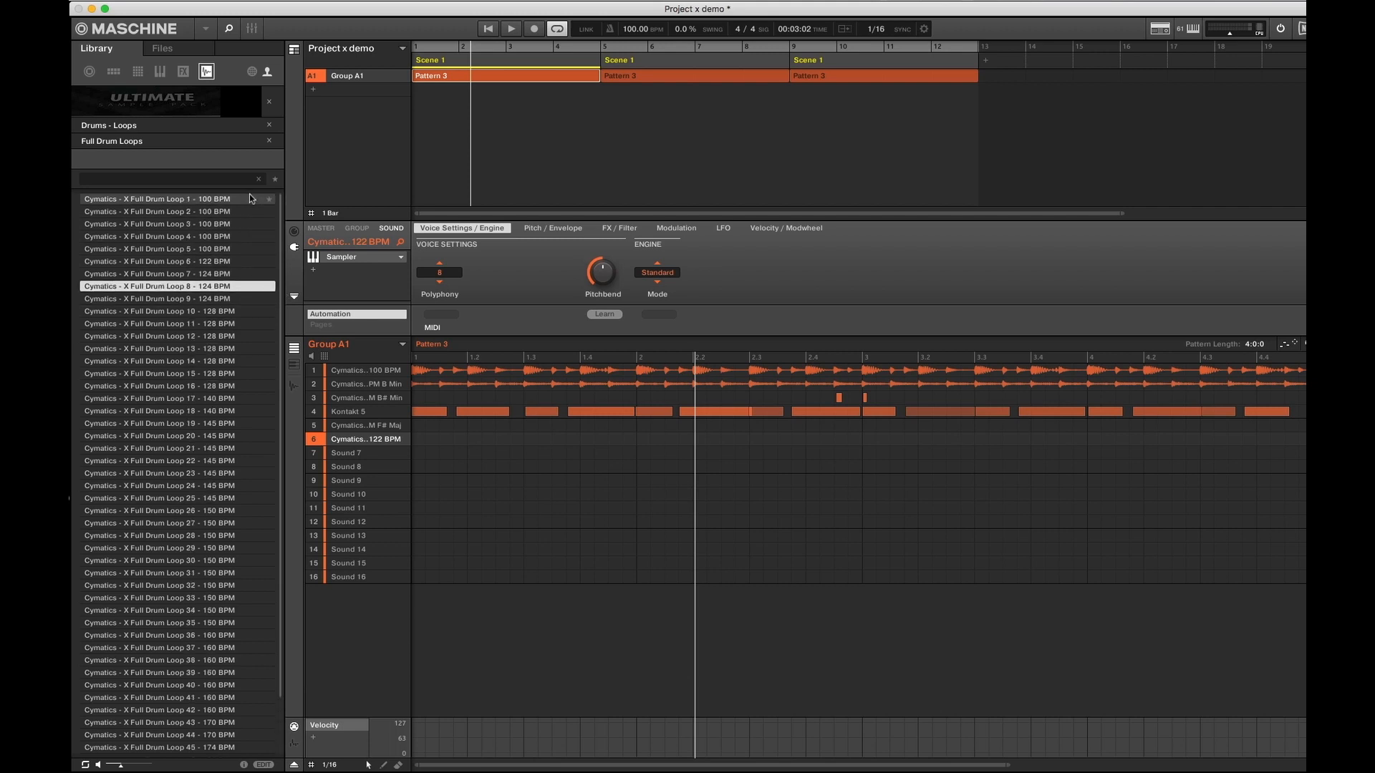
pyautogui.moveTo(258, 207)
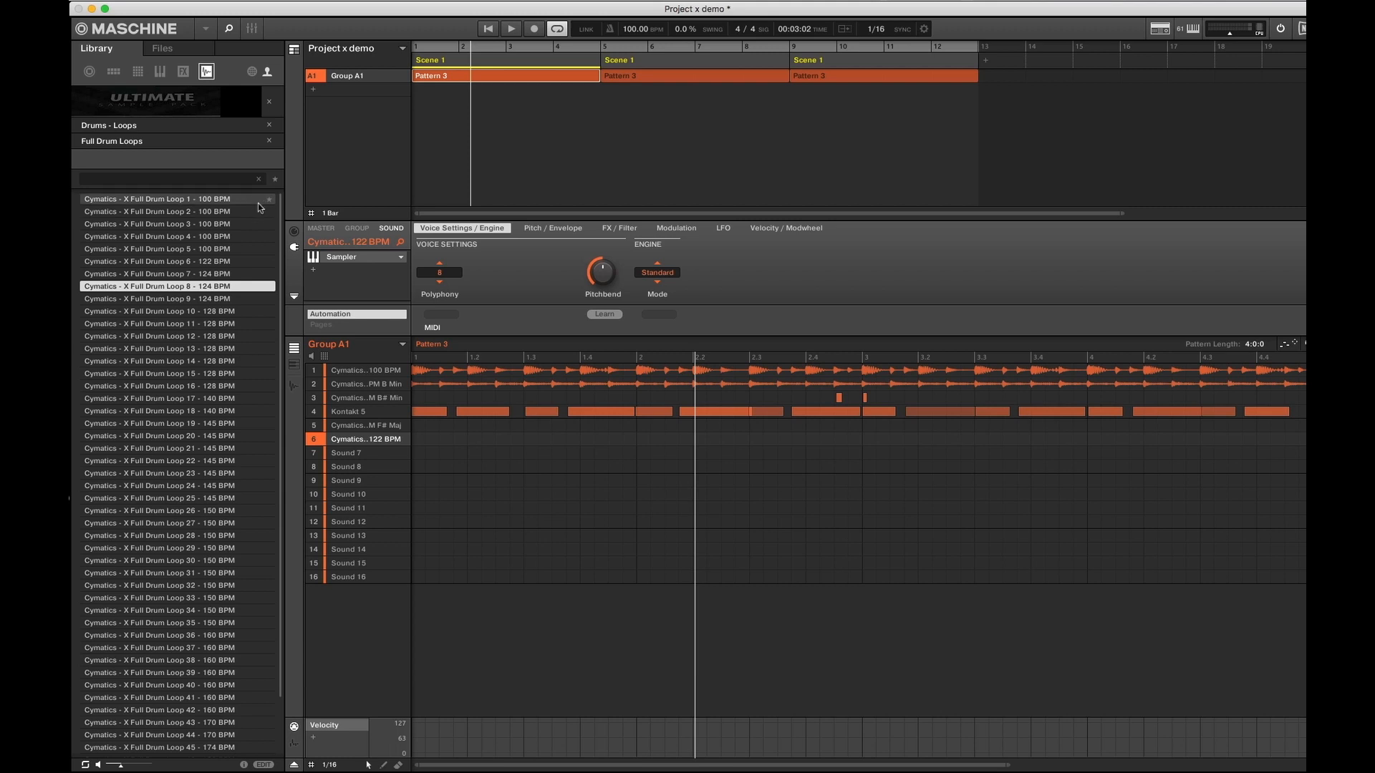
pyautogui.scroll(-3)
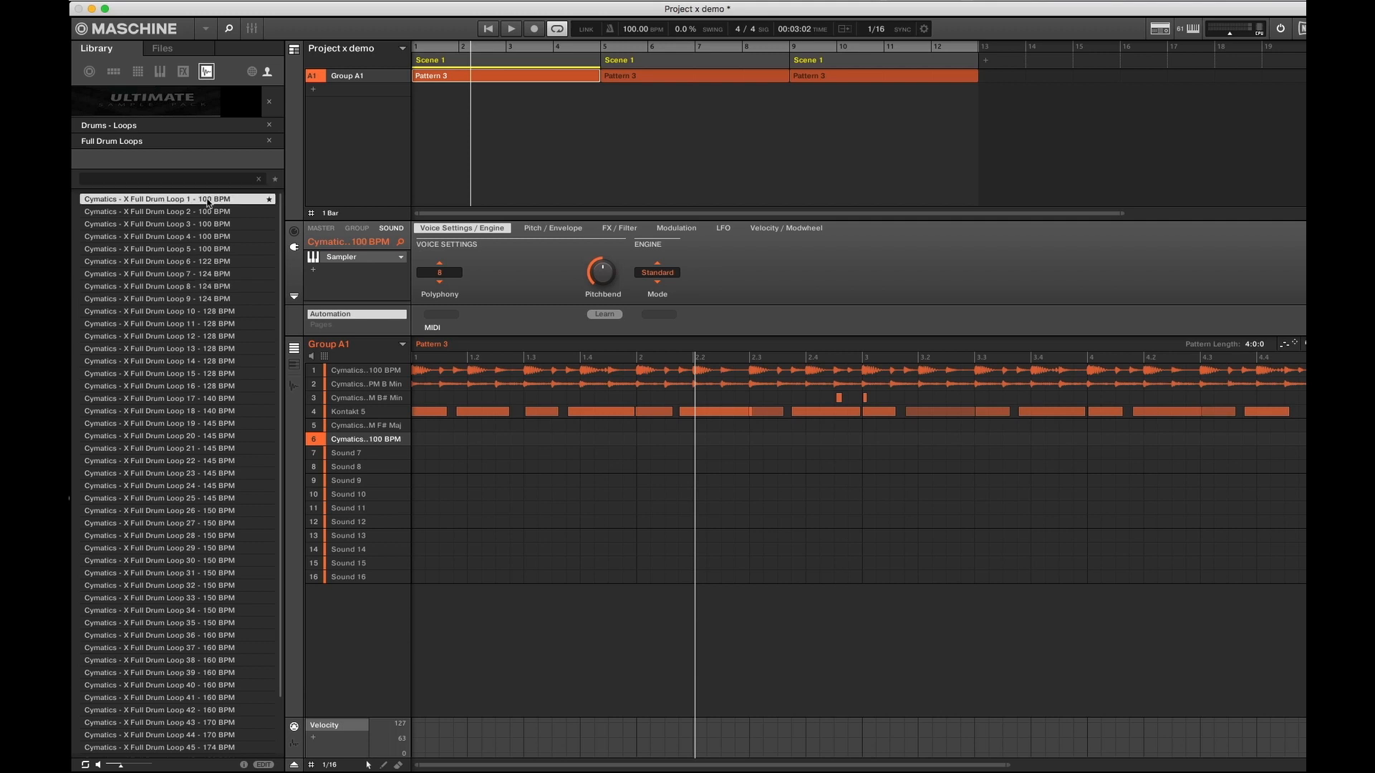
pyautogui.click(176, 211)
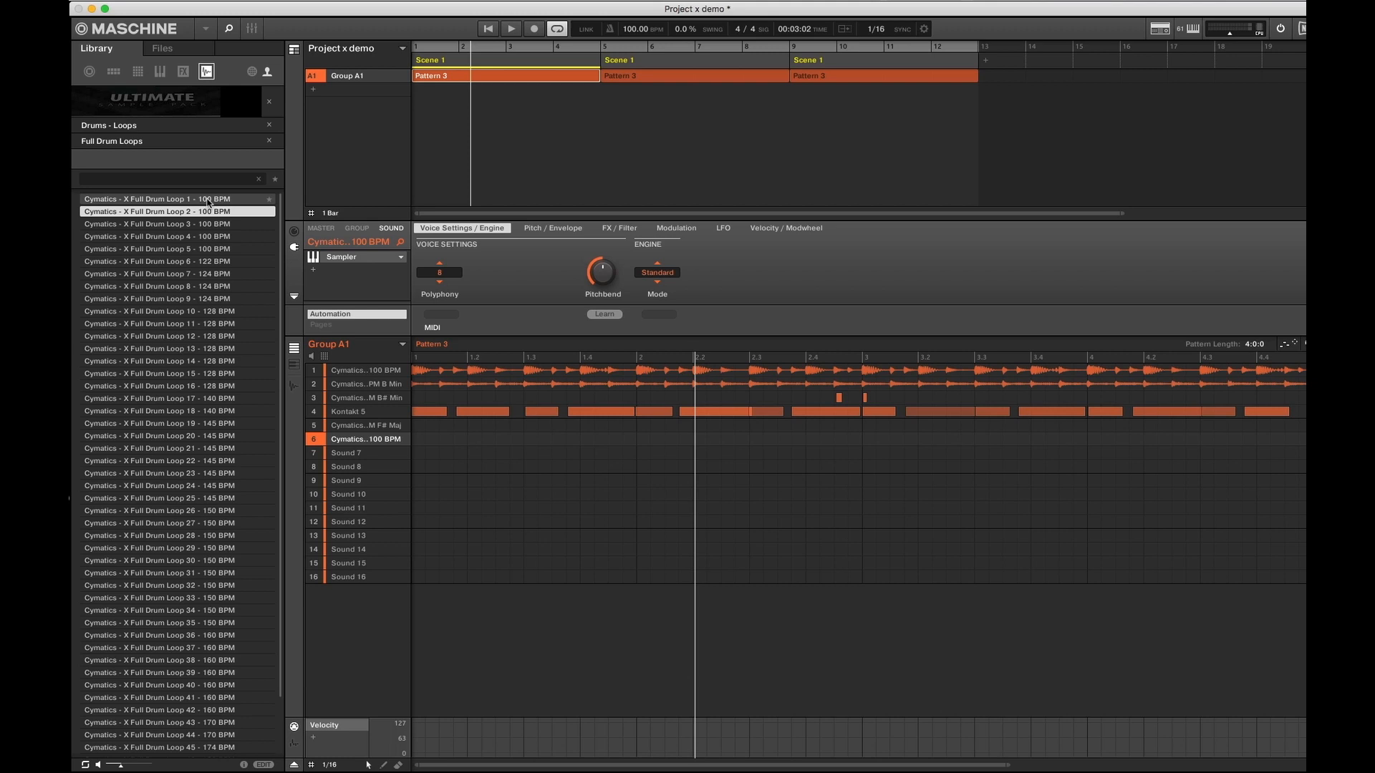
pyautogui.click(158, 224)
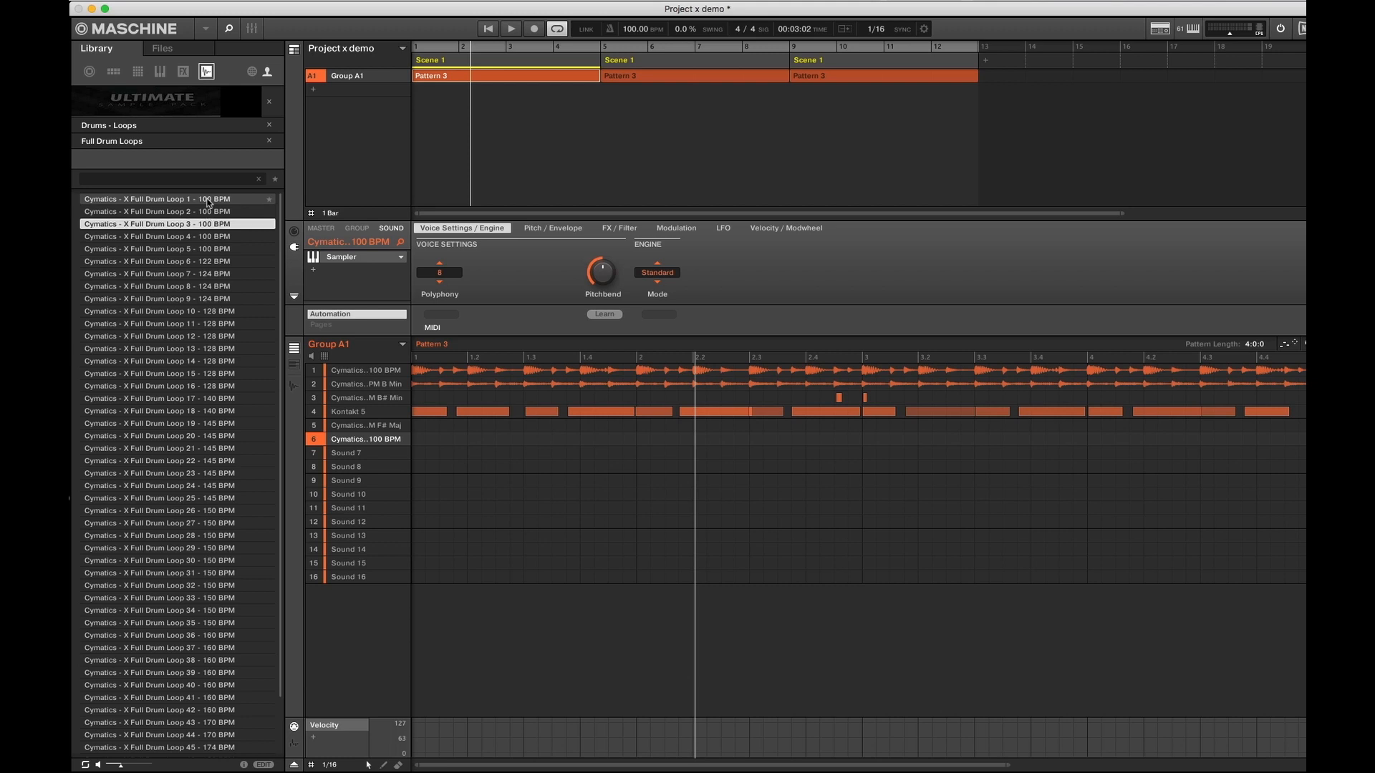
pyautogui.click(175, 235)
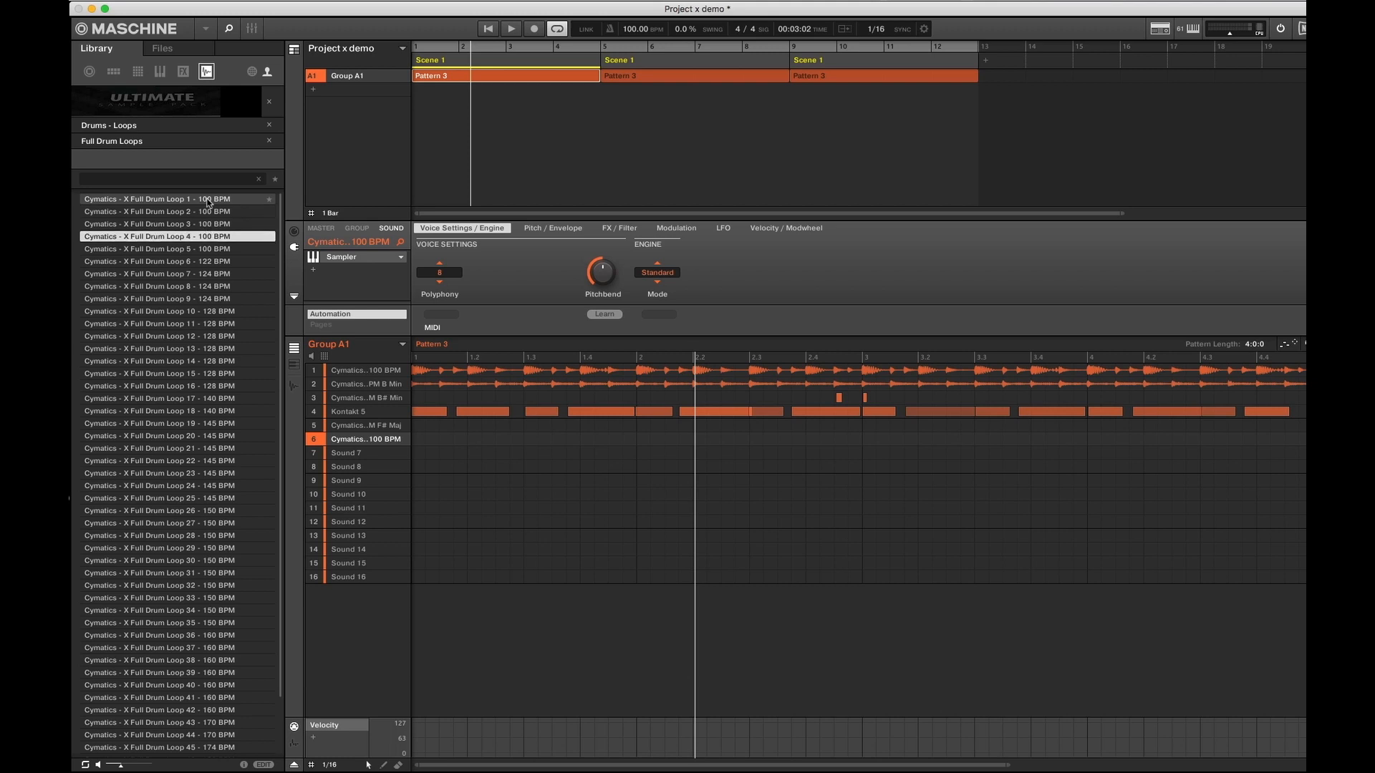
pyautogui.click(175, 249)
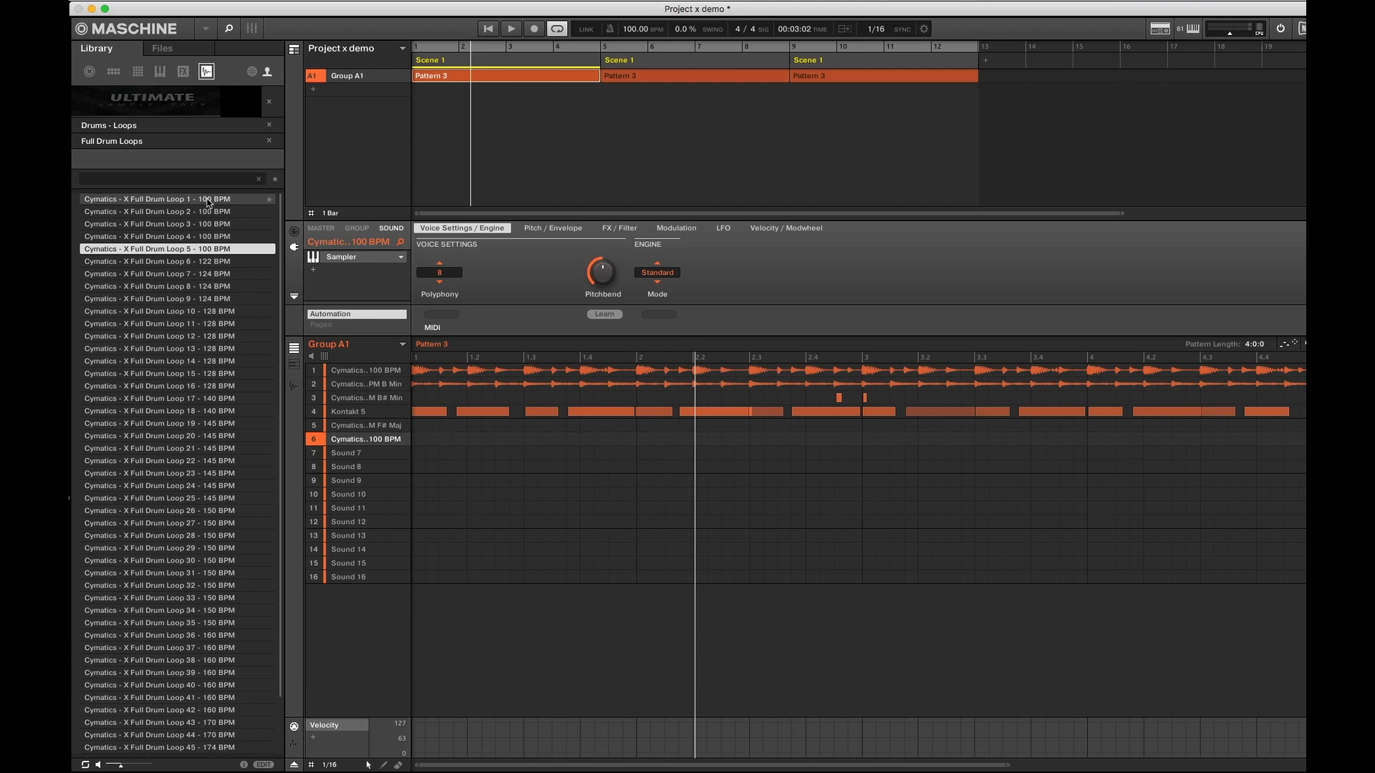
pyautogui.click(156, 261)
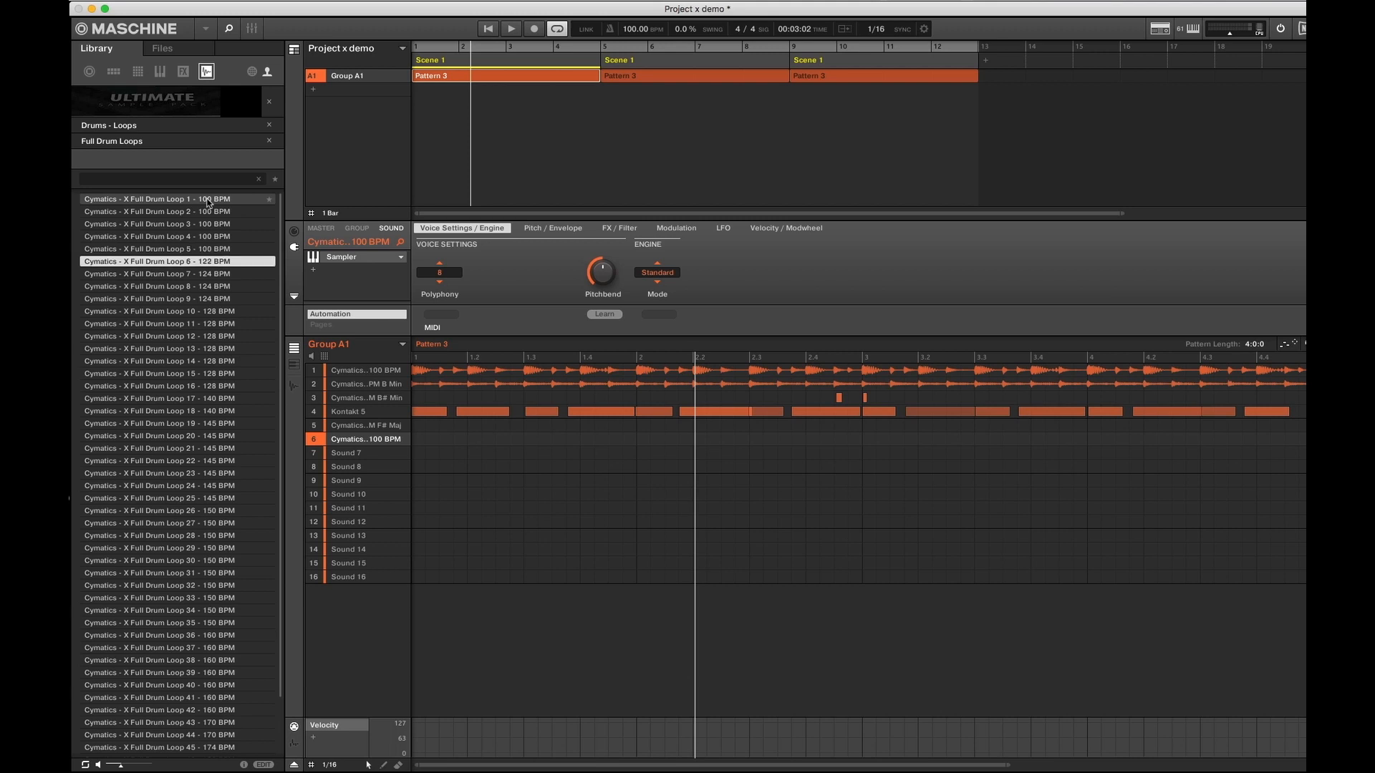
pyautogui.click(175, 312)
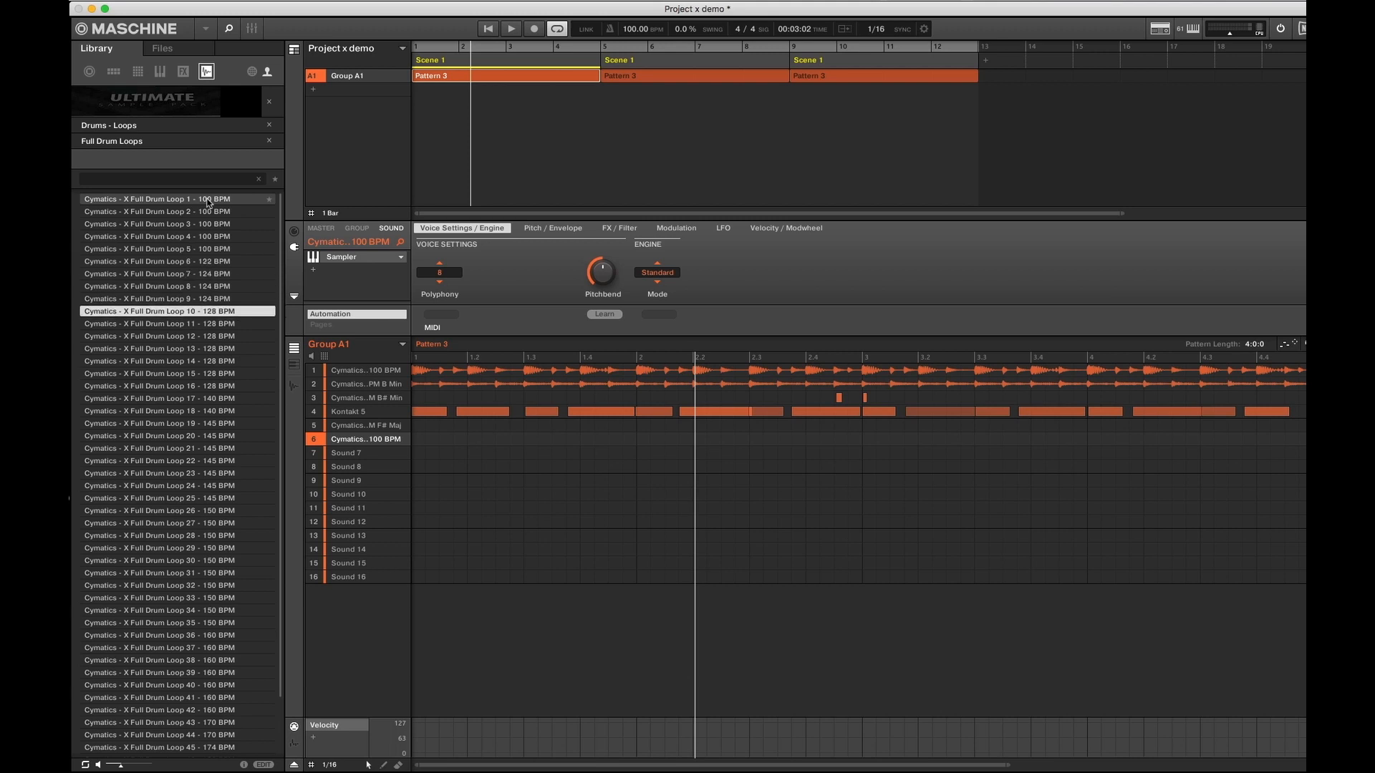
pyautogui.click(175, 298)
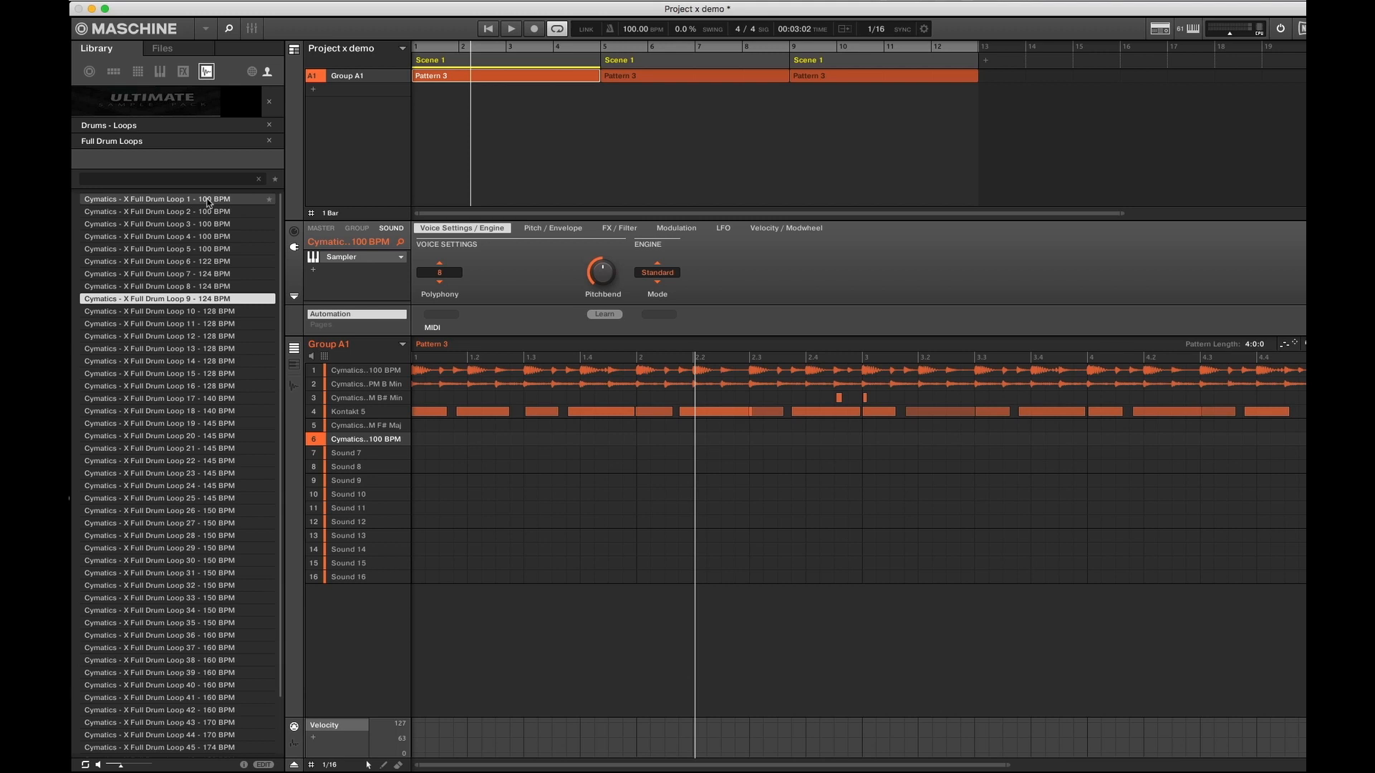
pyautogui.click(158, 312)
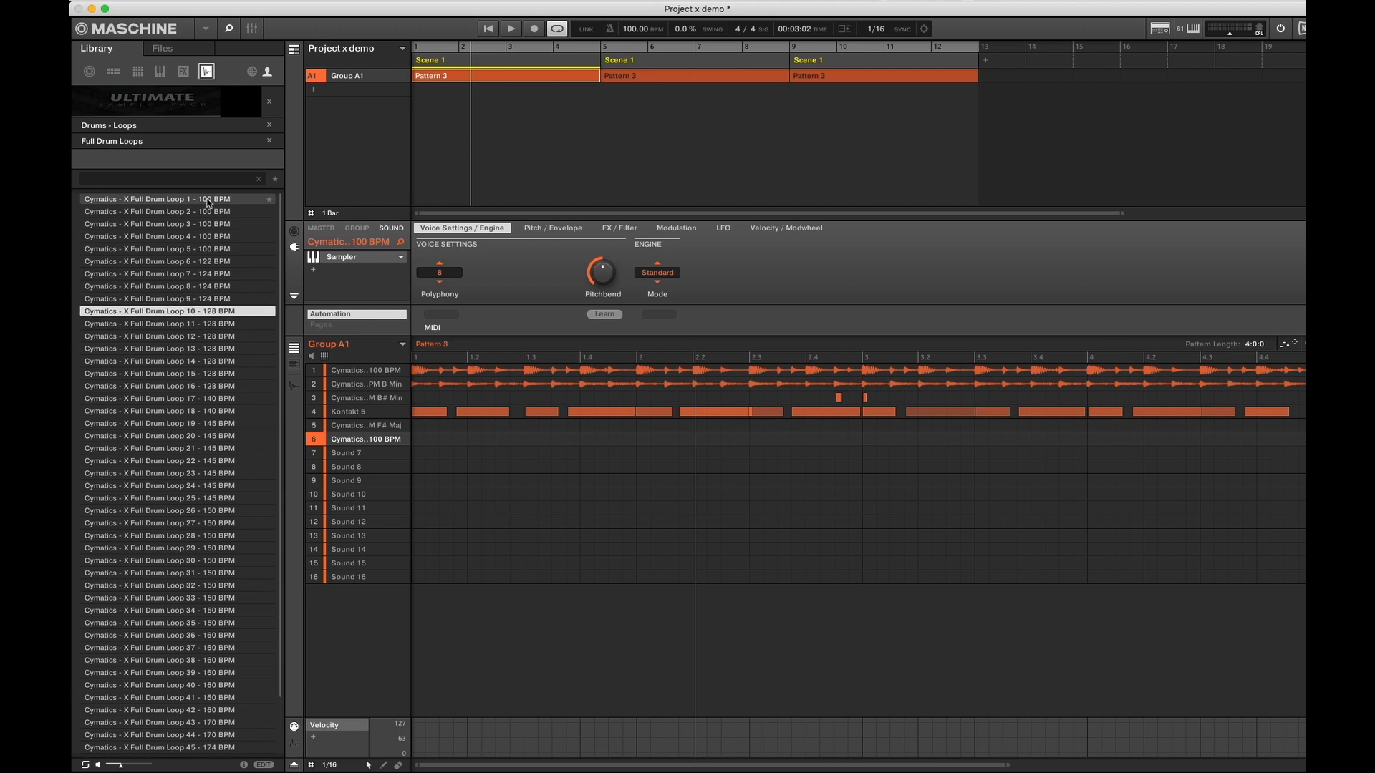
pyautogui.click(157, 324)
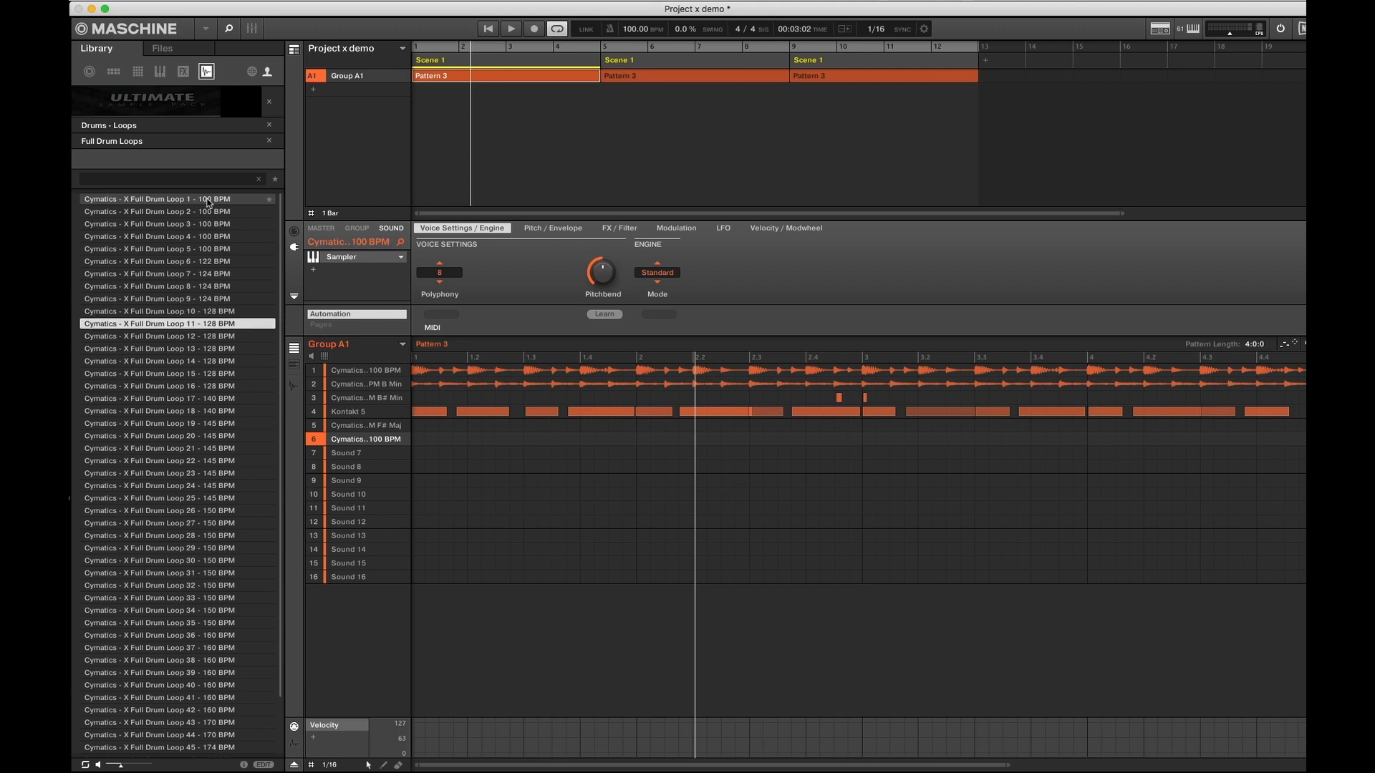
pyautogui.click(160, 336)
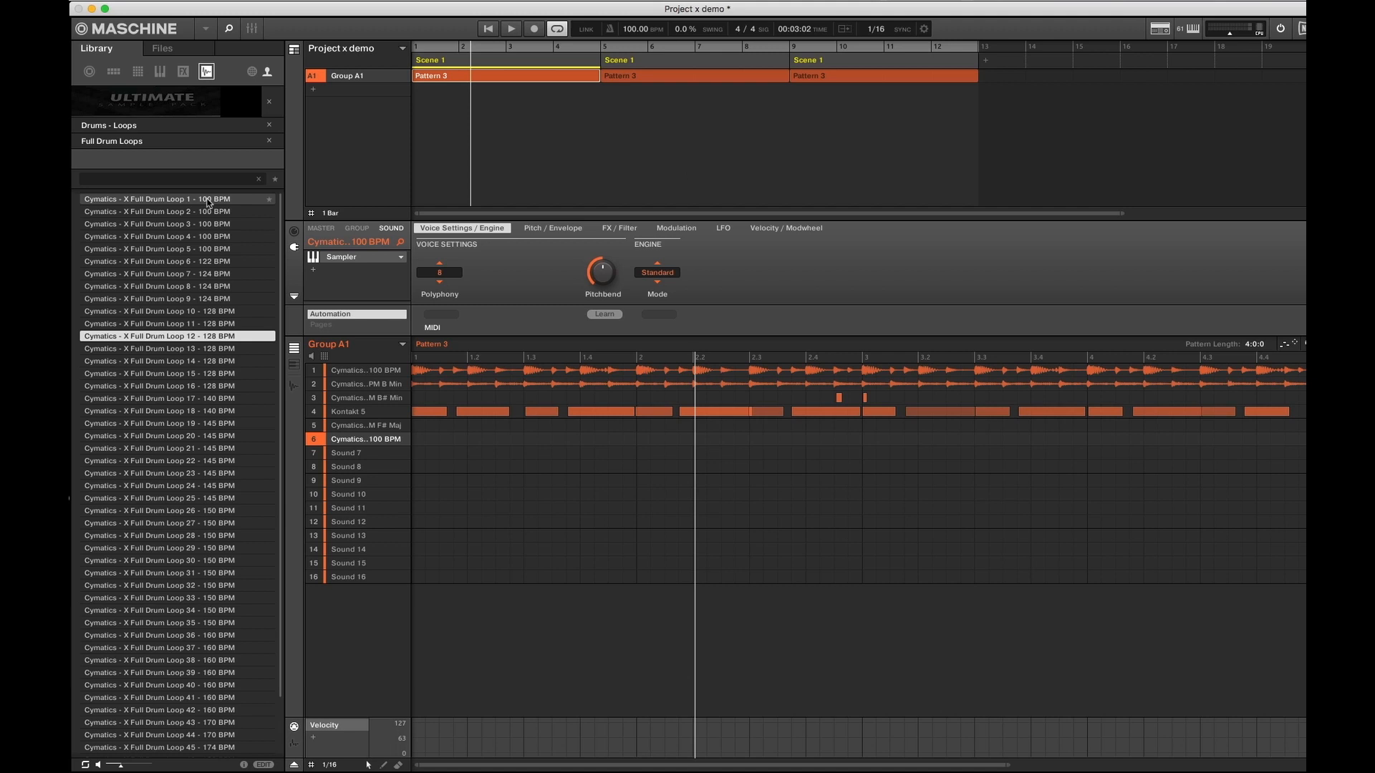
pyautogui.click(175, 348)
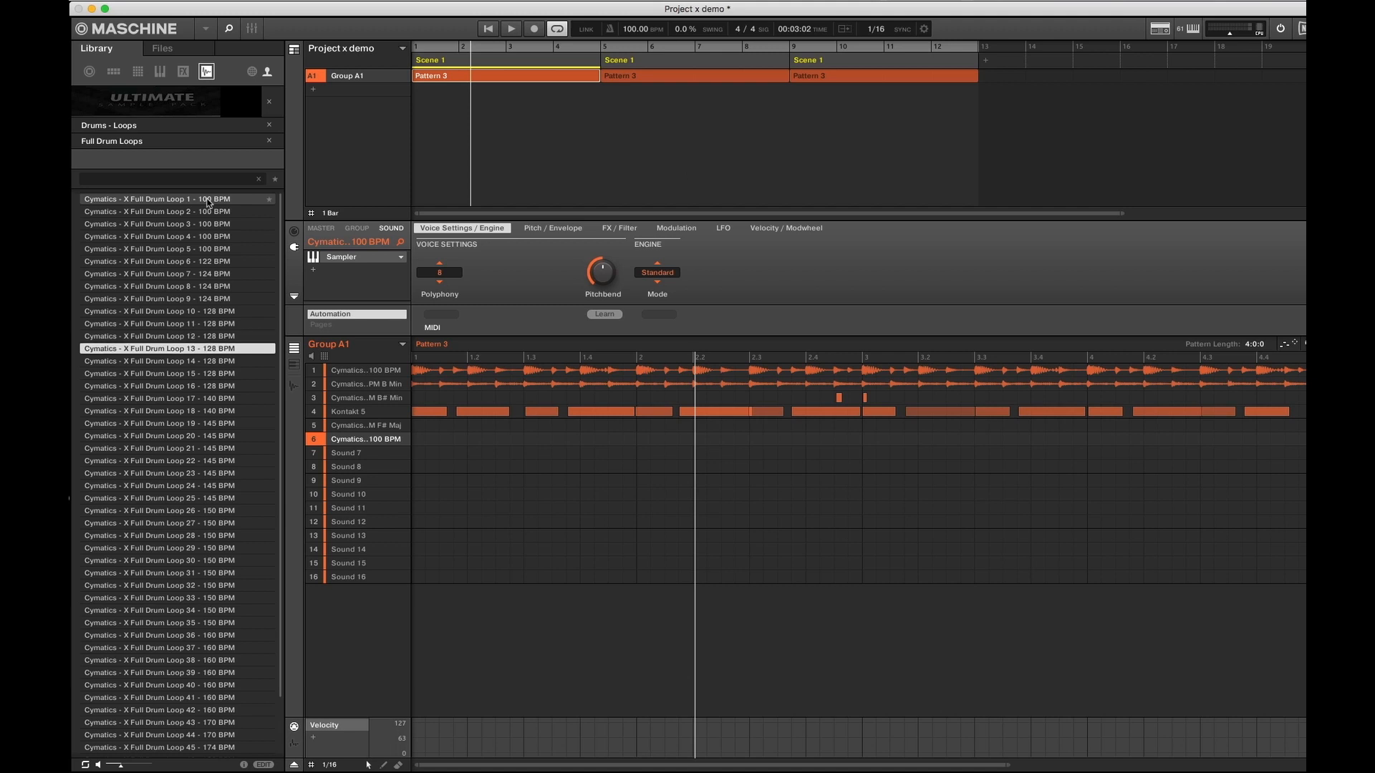
pyautogui.click(158, 360)
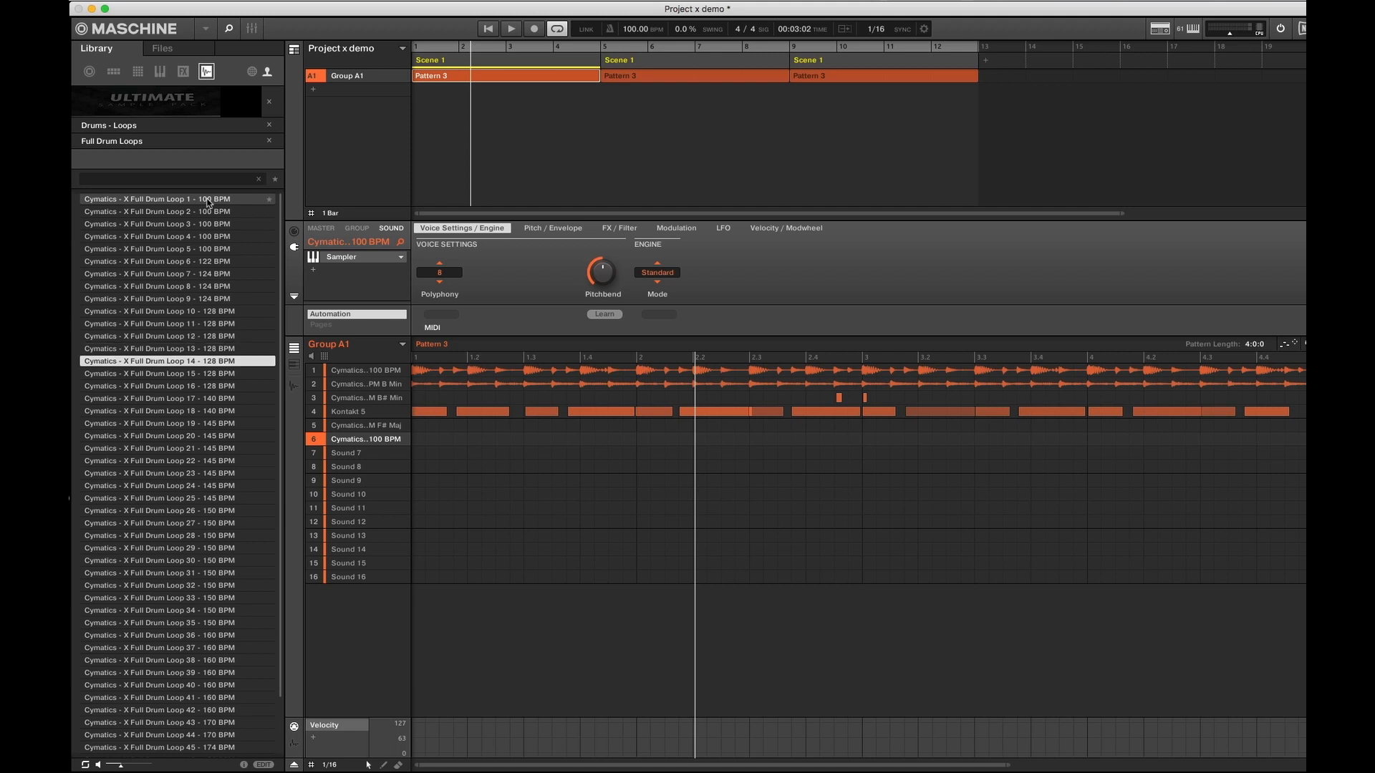
pyautogui.click(176, 374)
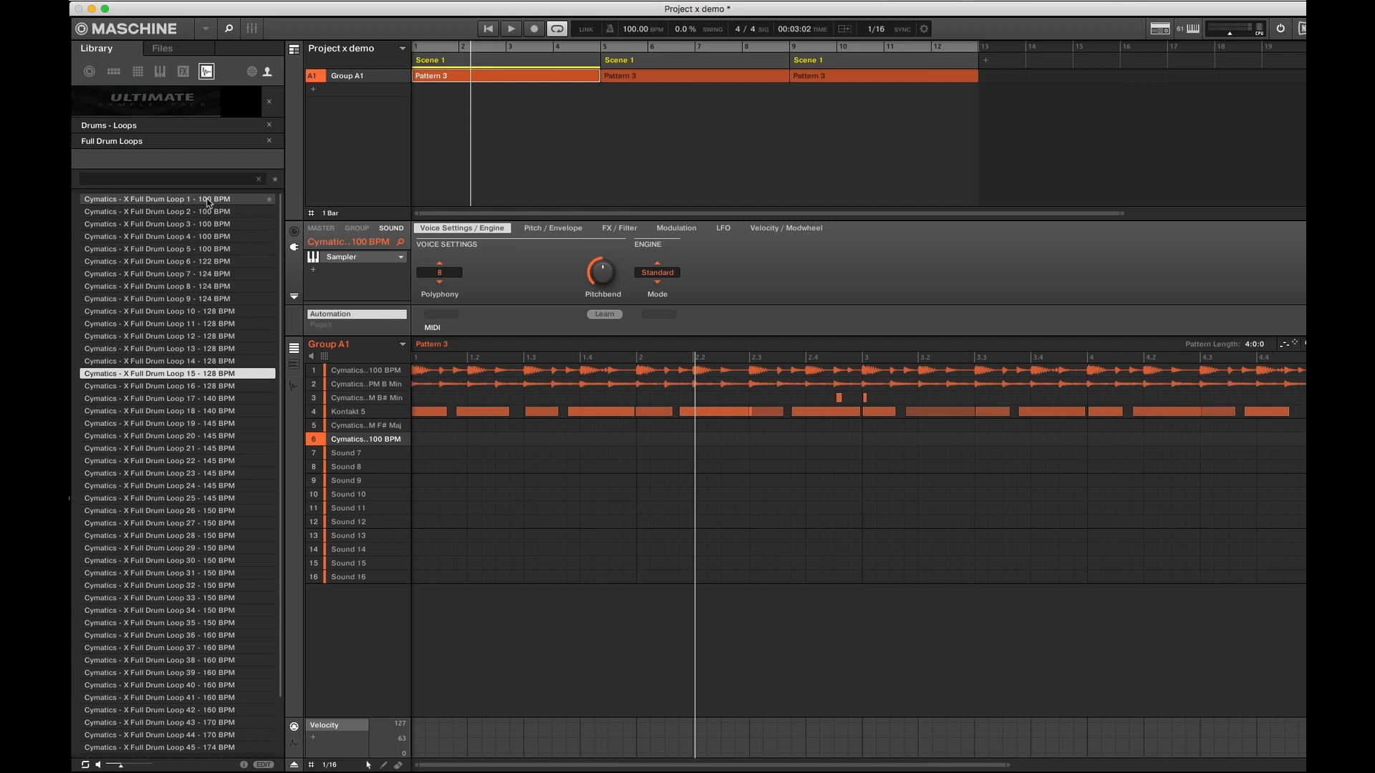
pyautogui.click(175, 386)
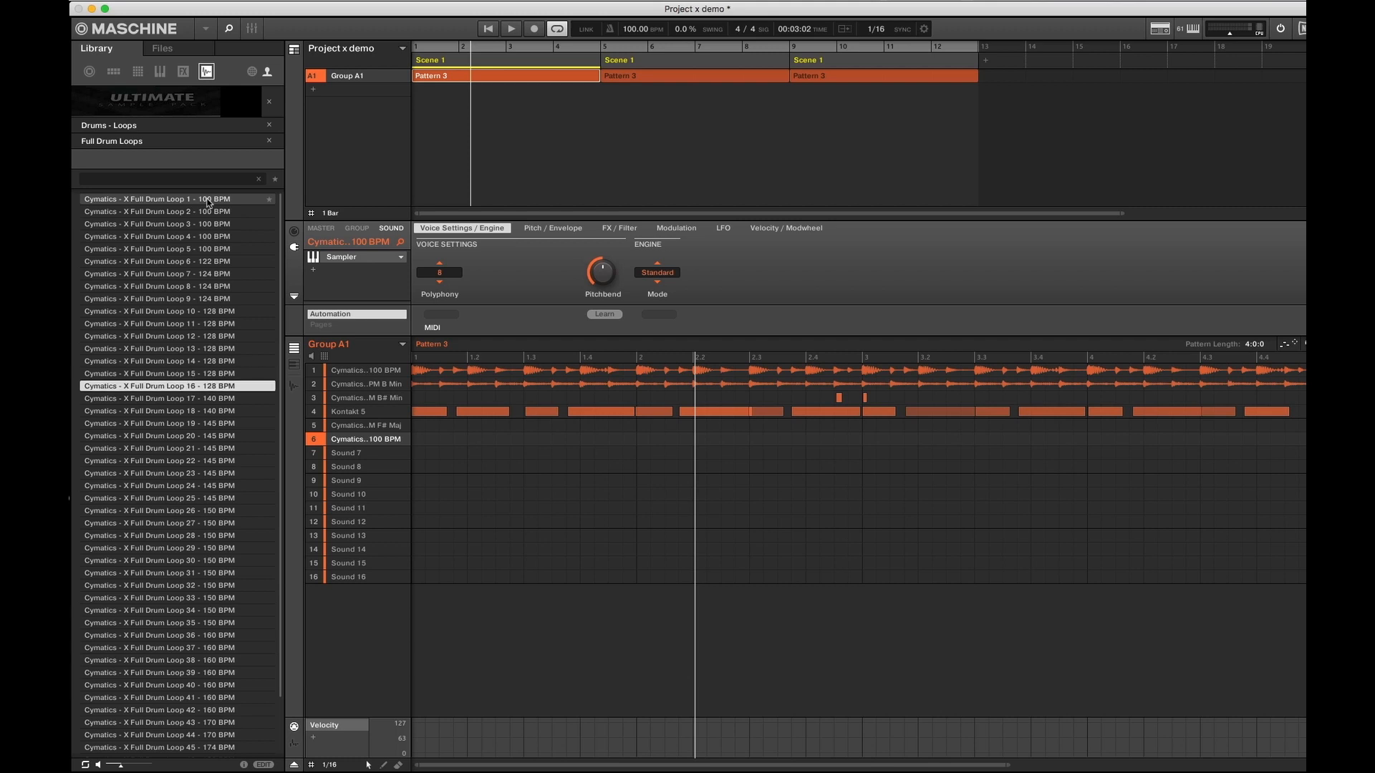
pyautogui.click(175, 398)
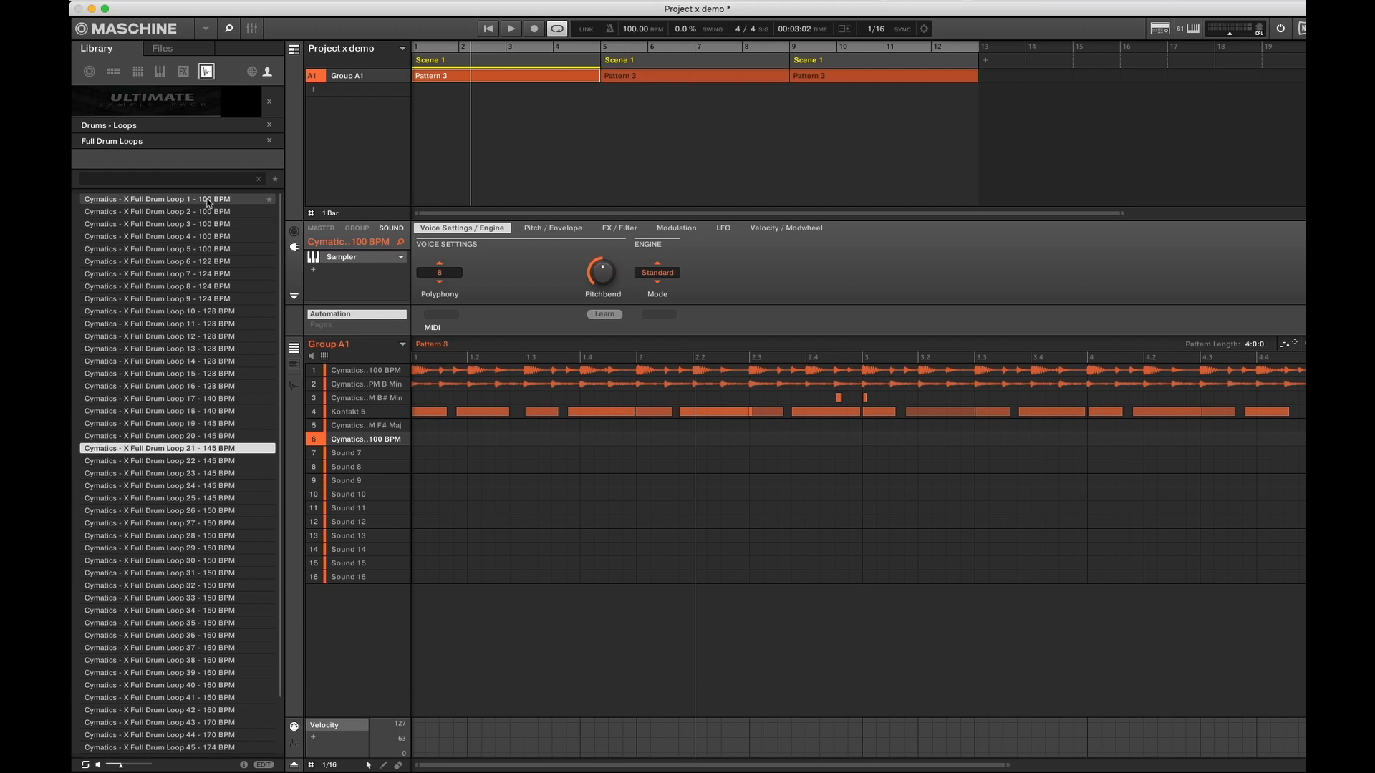
pyautogui.click(158, 472)
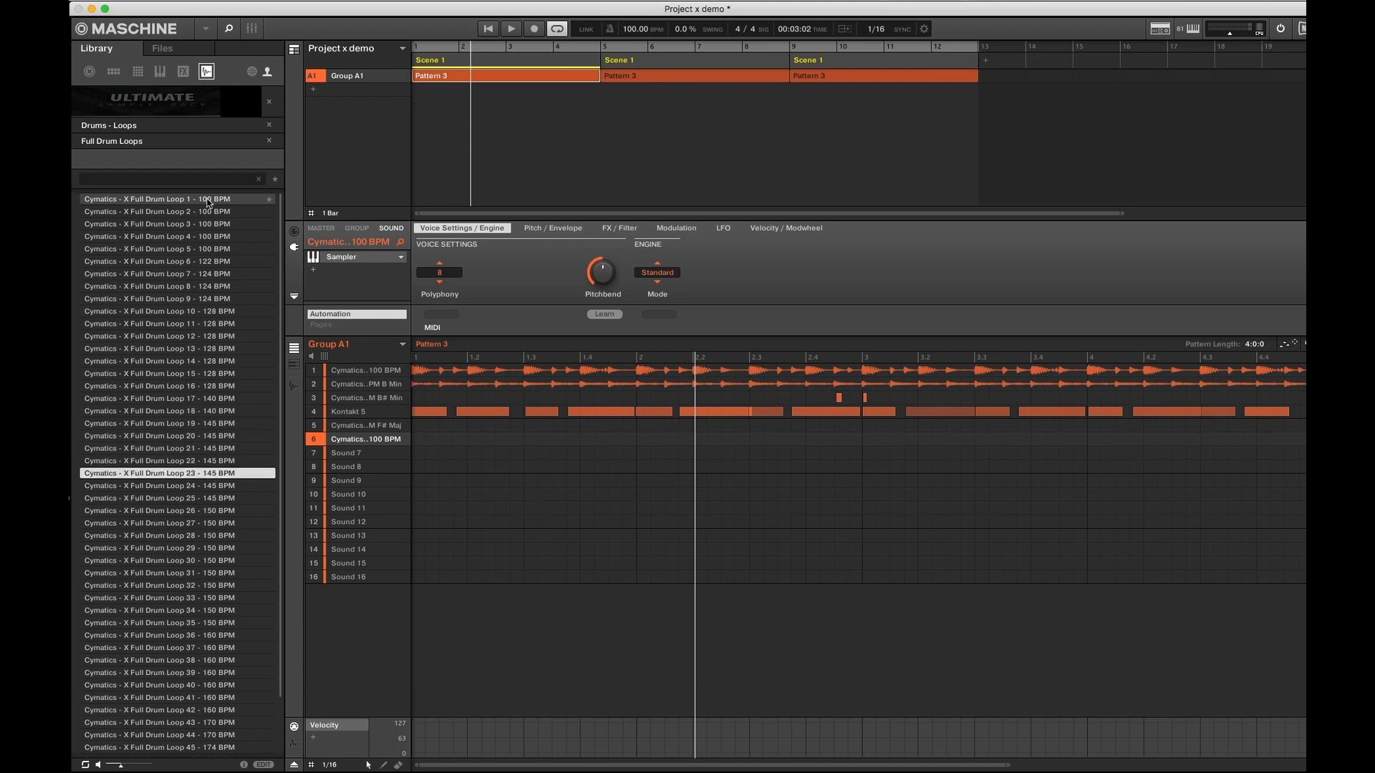
pyautogui.click(159, 510)
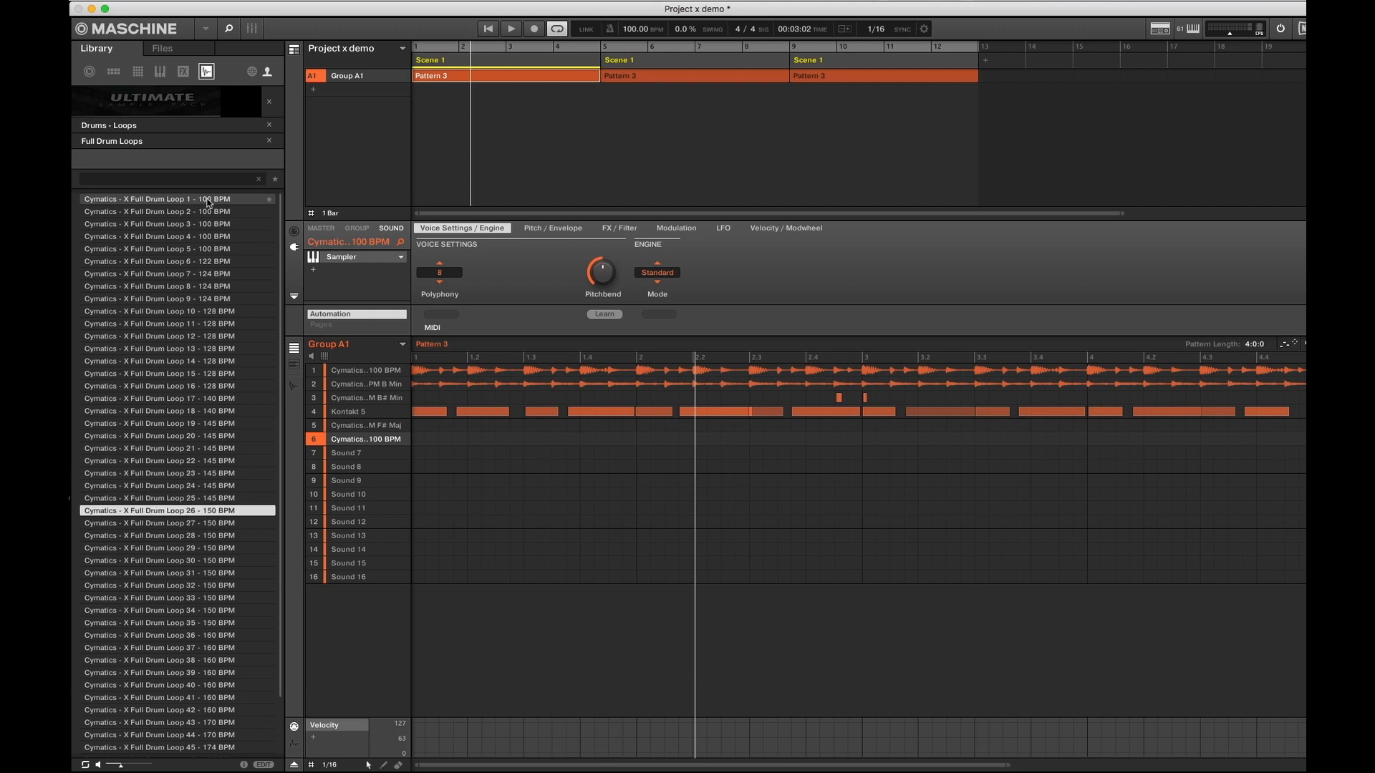
pyautogui.click(160, 535)
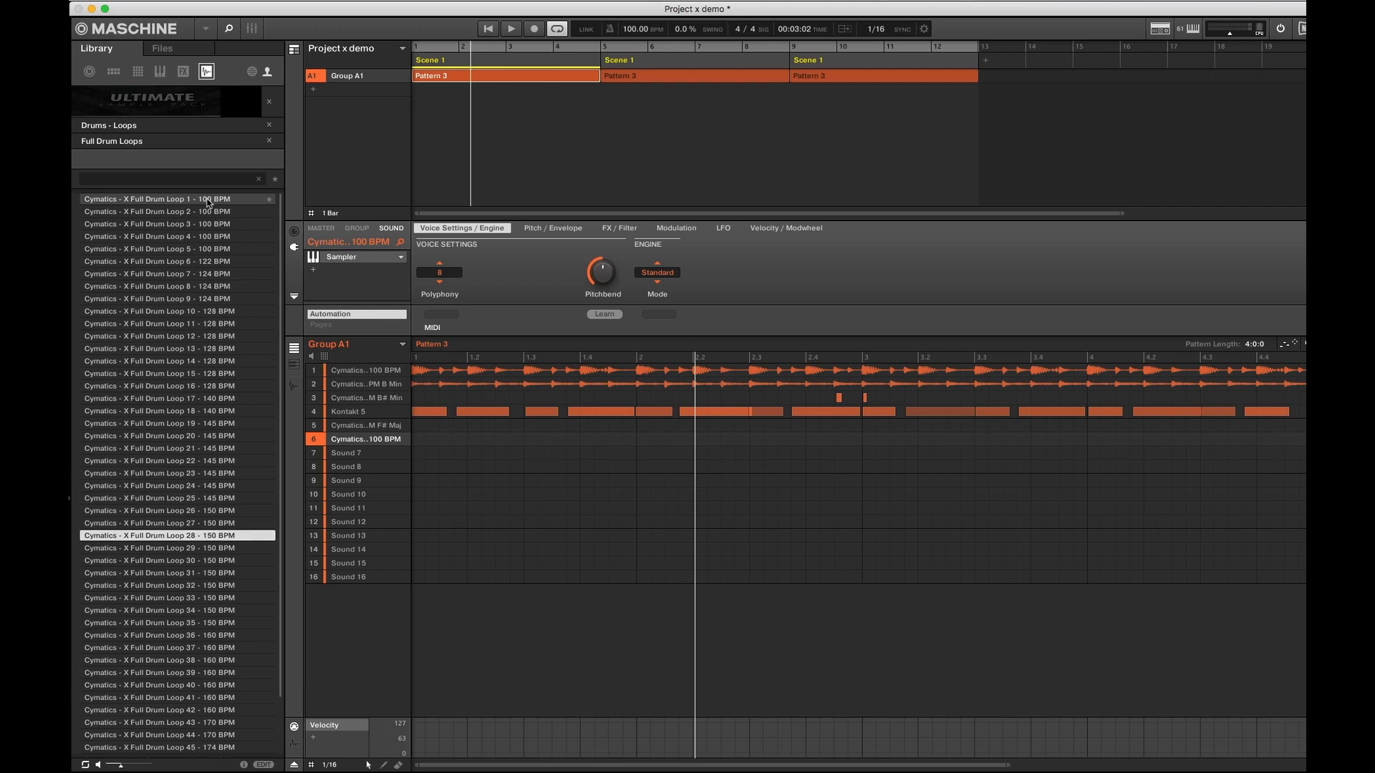
pyautogui.click(158, 559)
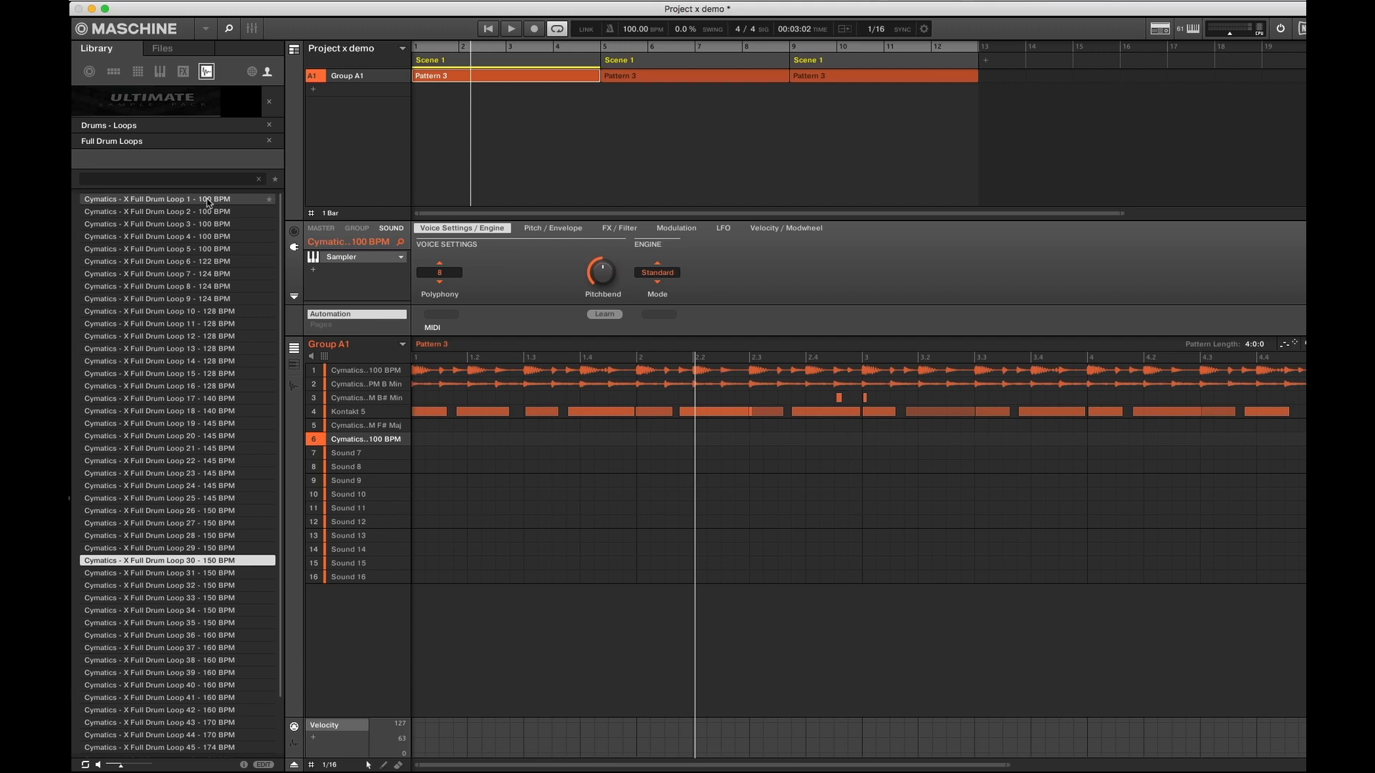
pyautogui.click(176, 597)
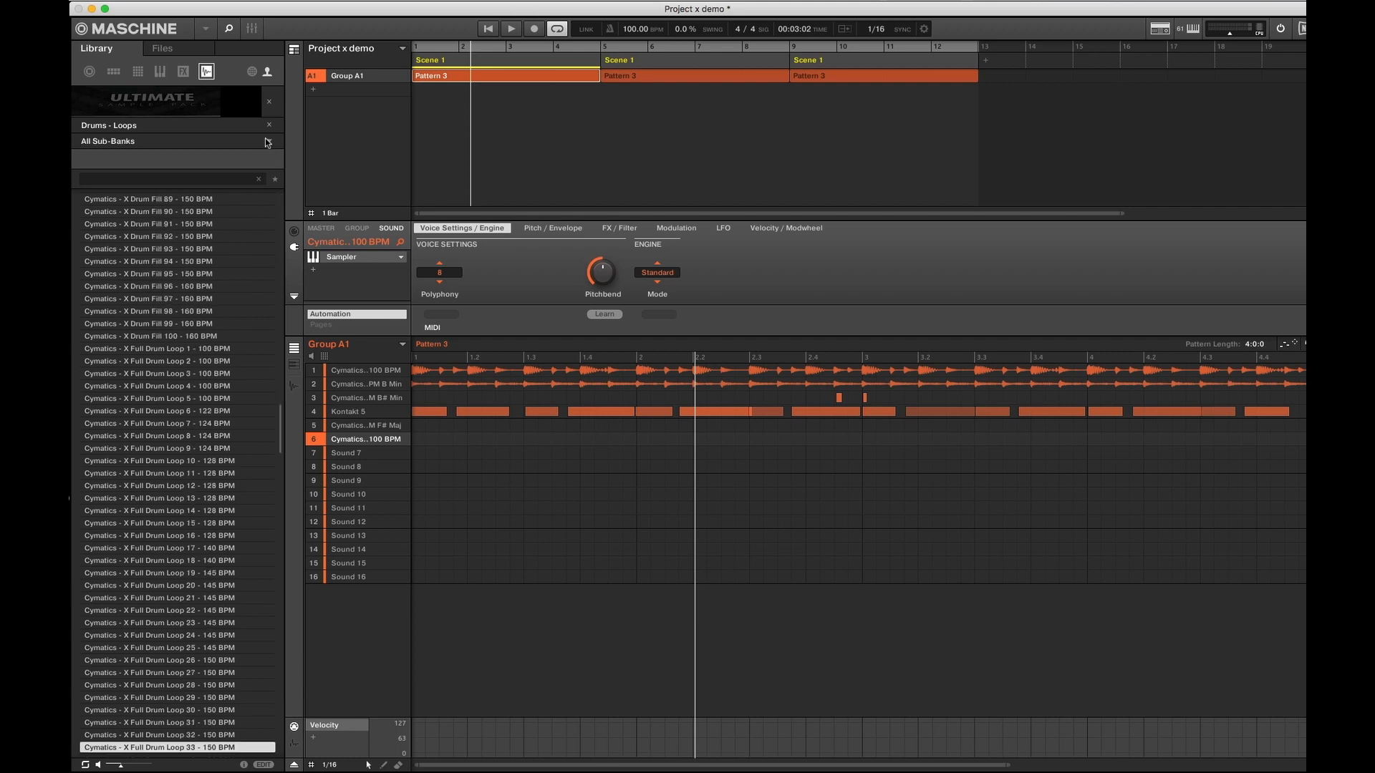
# Switch the library to the BONUSES bank and scroll down to the Heaven Vocal Shots
pyautogui.click(176, 140)
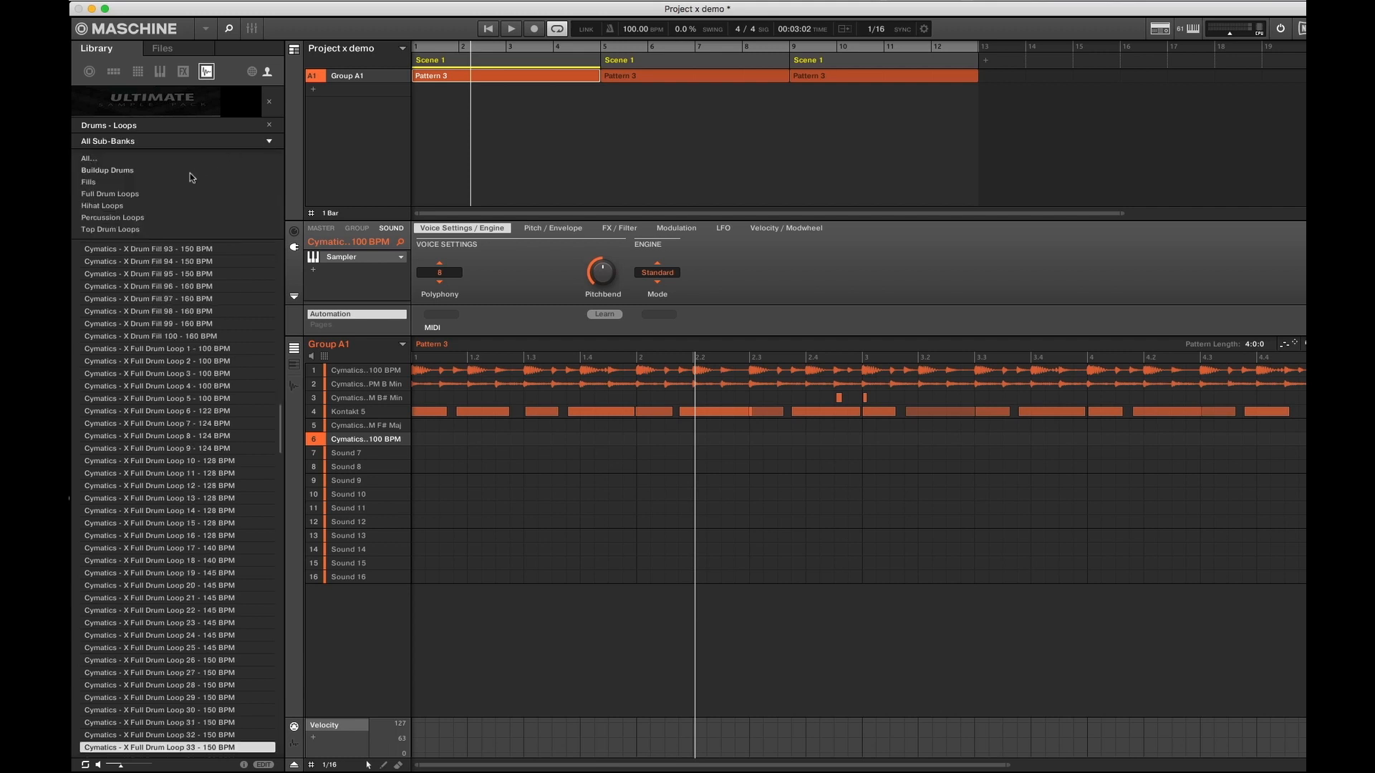
pyautogui.moveTo(157, 168)
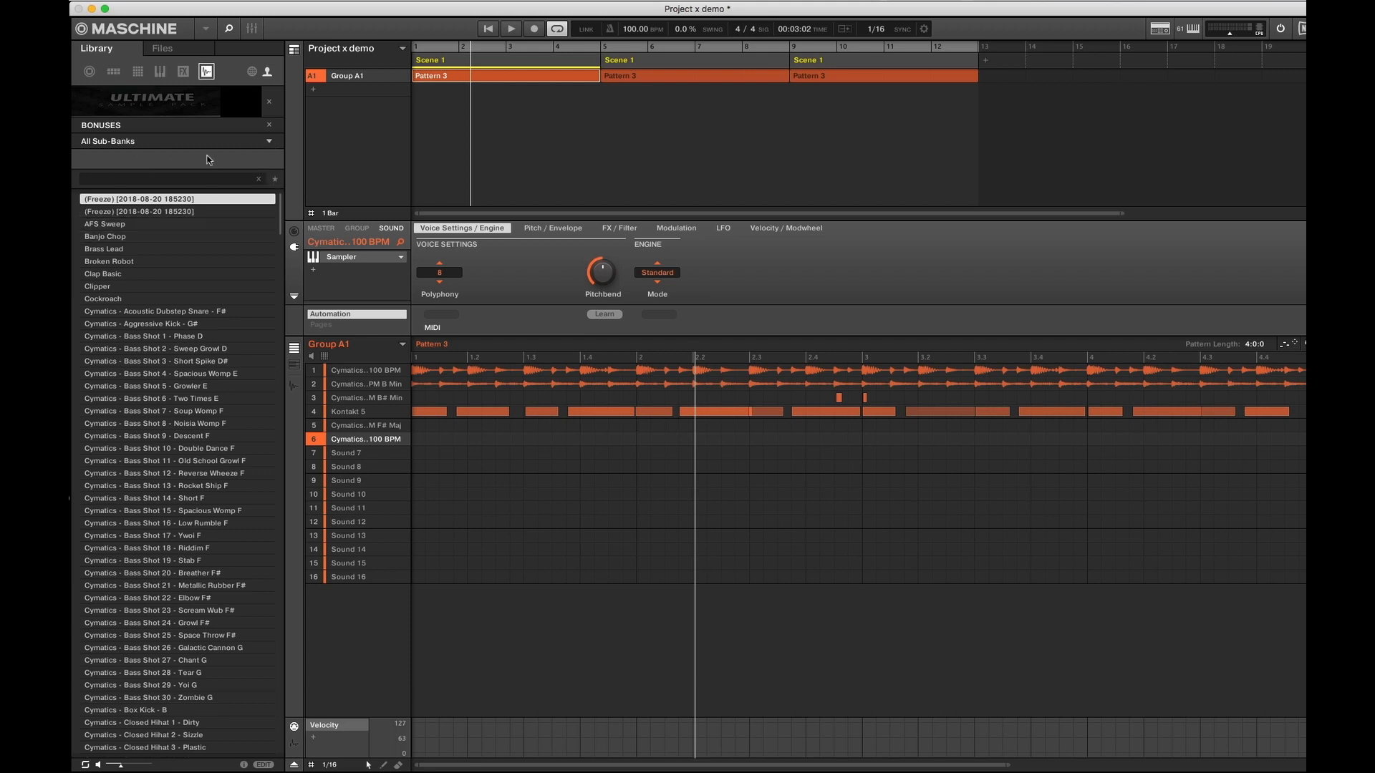
pyautogui.scroll(-3)
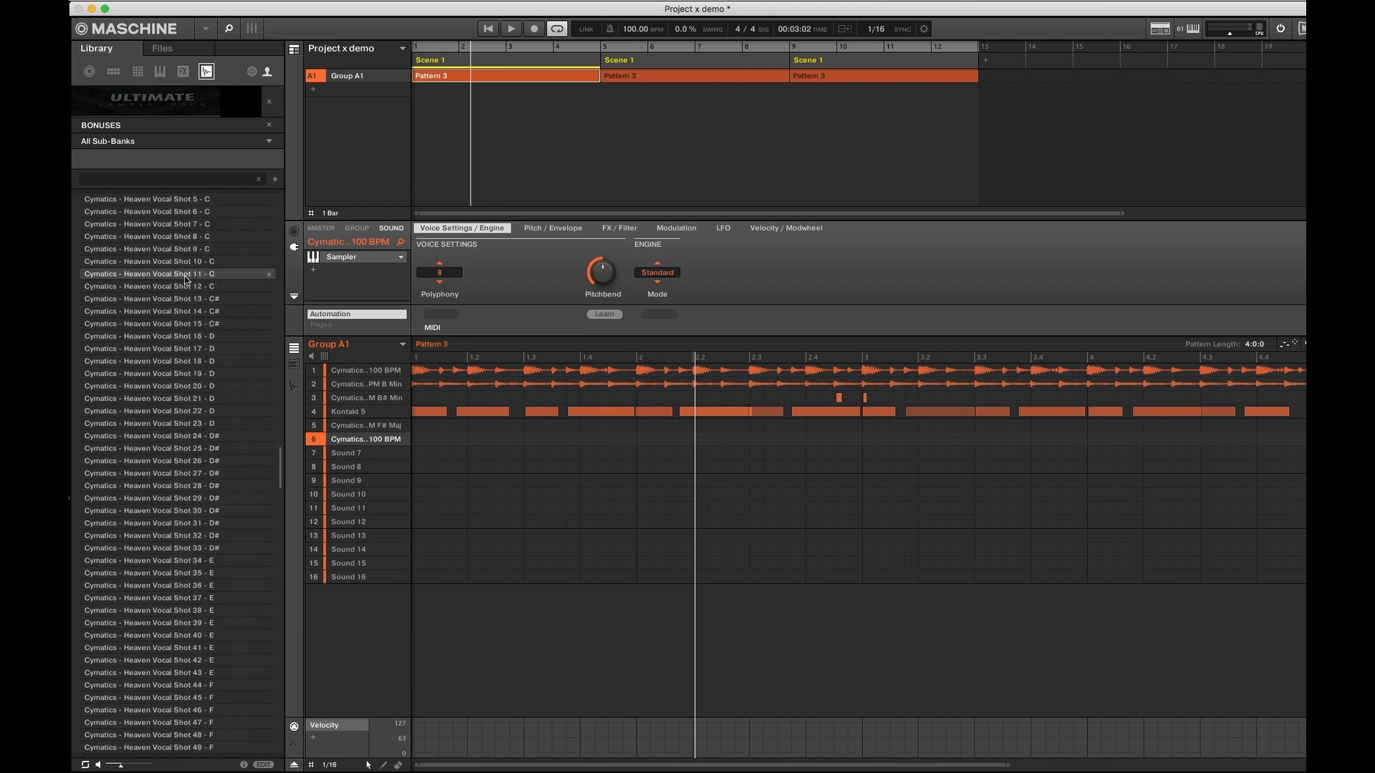
pyautogui.scroll(-3)
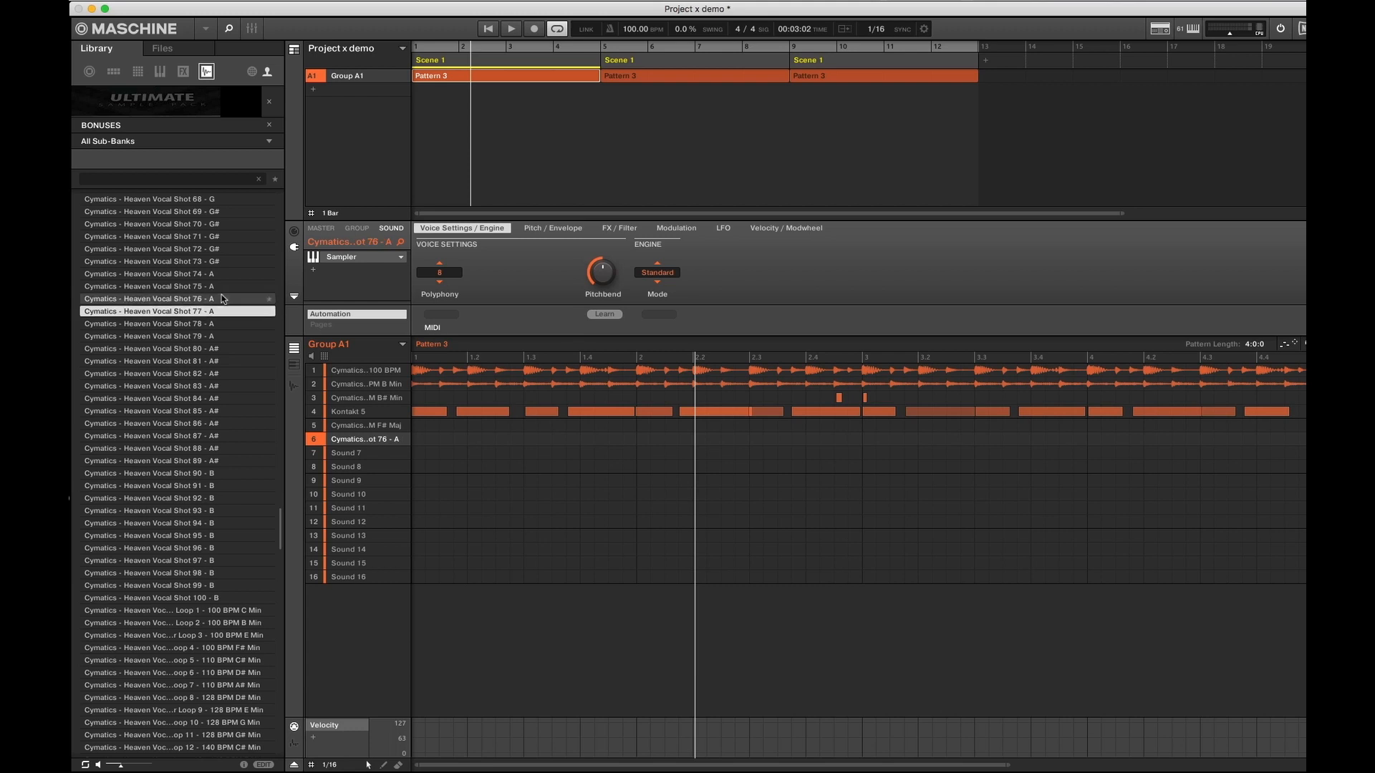
# Audition Heaven Vocal Shot 88 and Heaven Vocal Loops 3 and 6
pyautogui.click(175, 336)
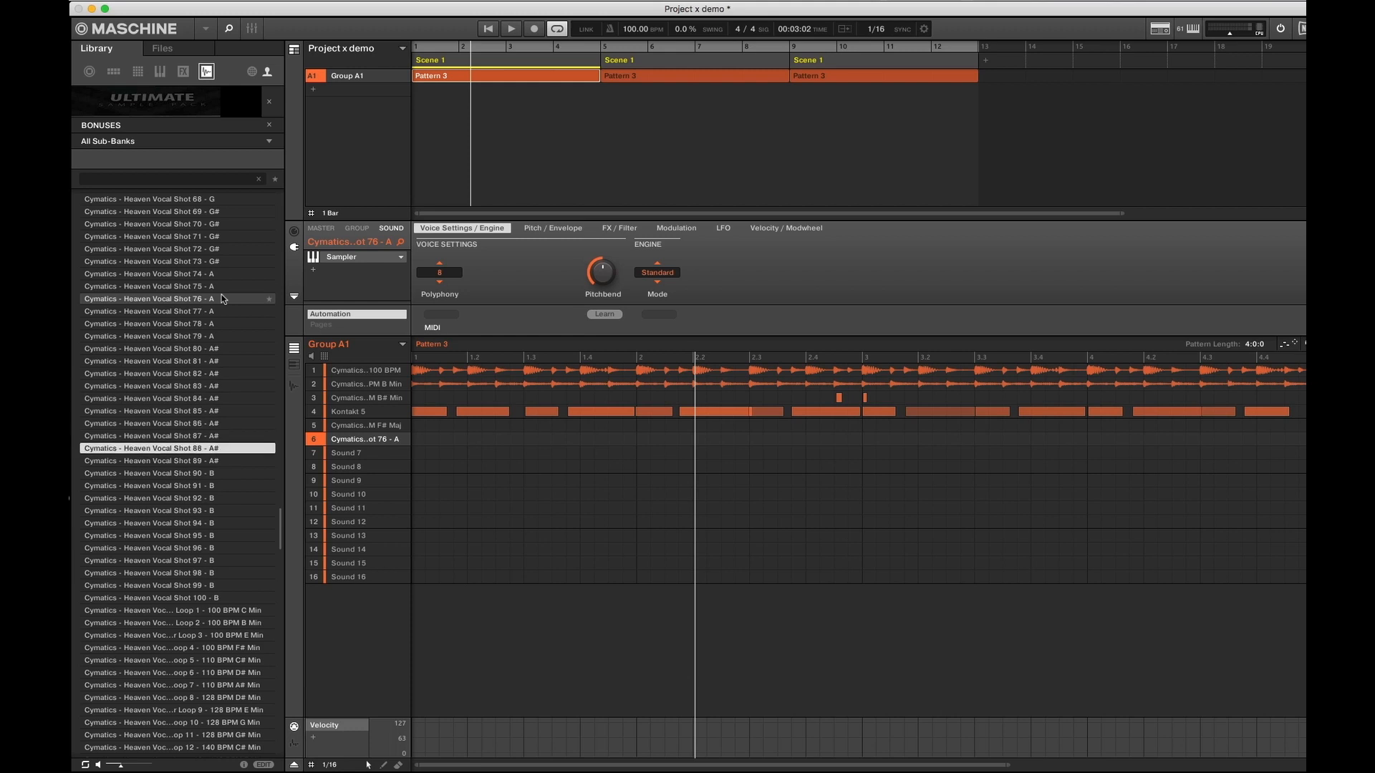
pyautogui.click(175, 622)
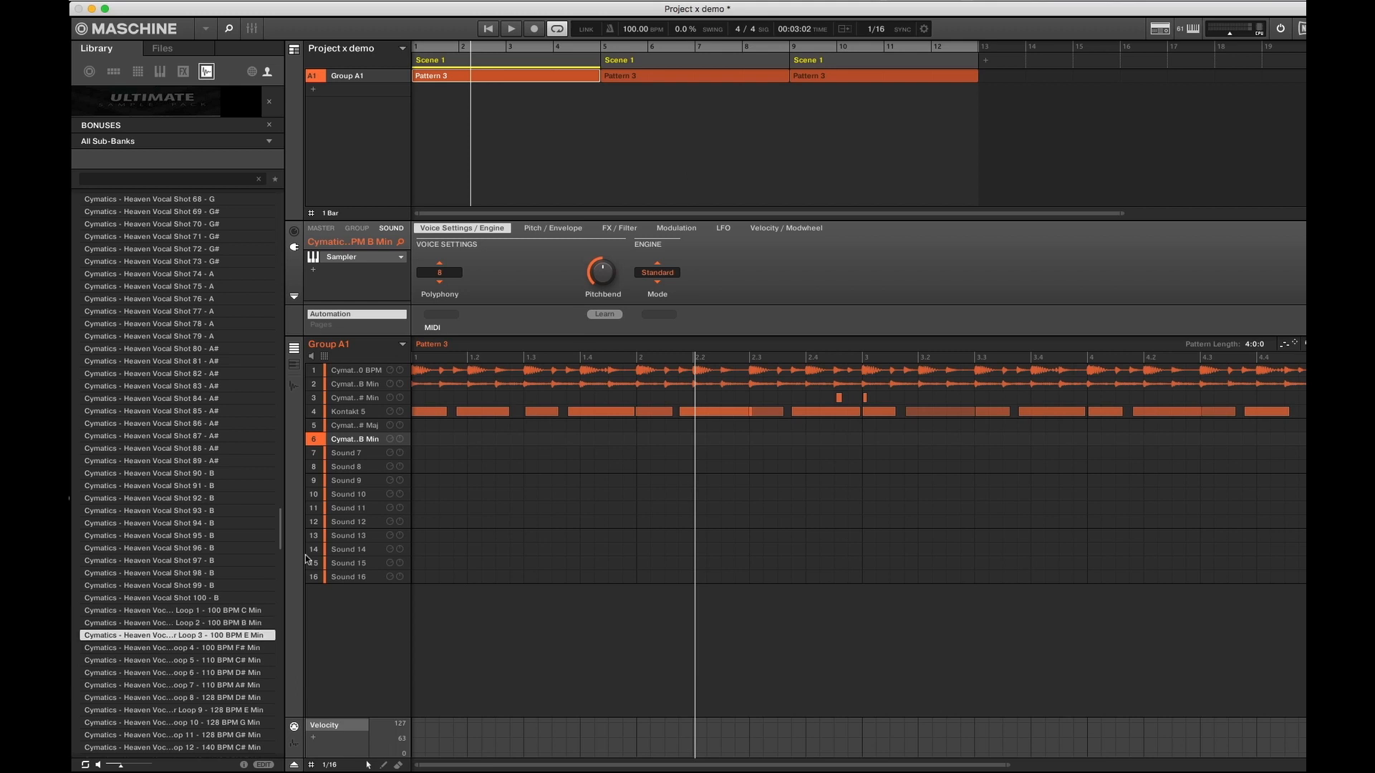
pyautogui.click(173, 647)
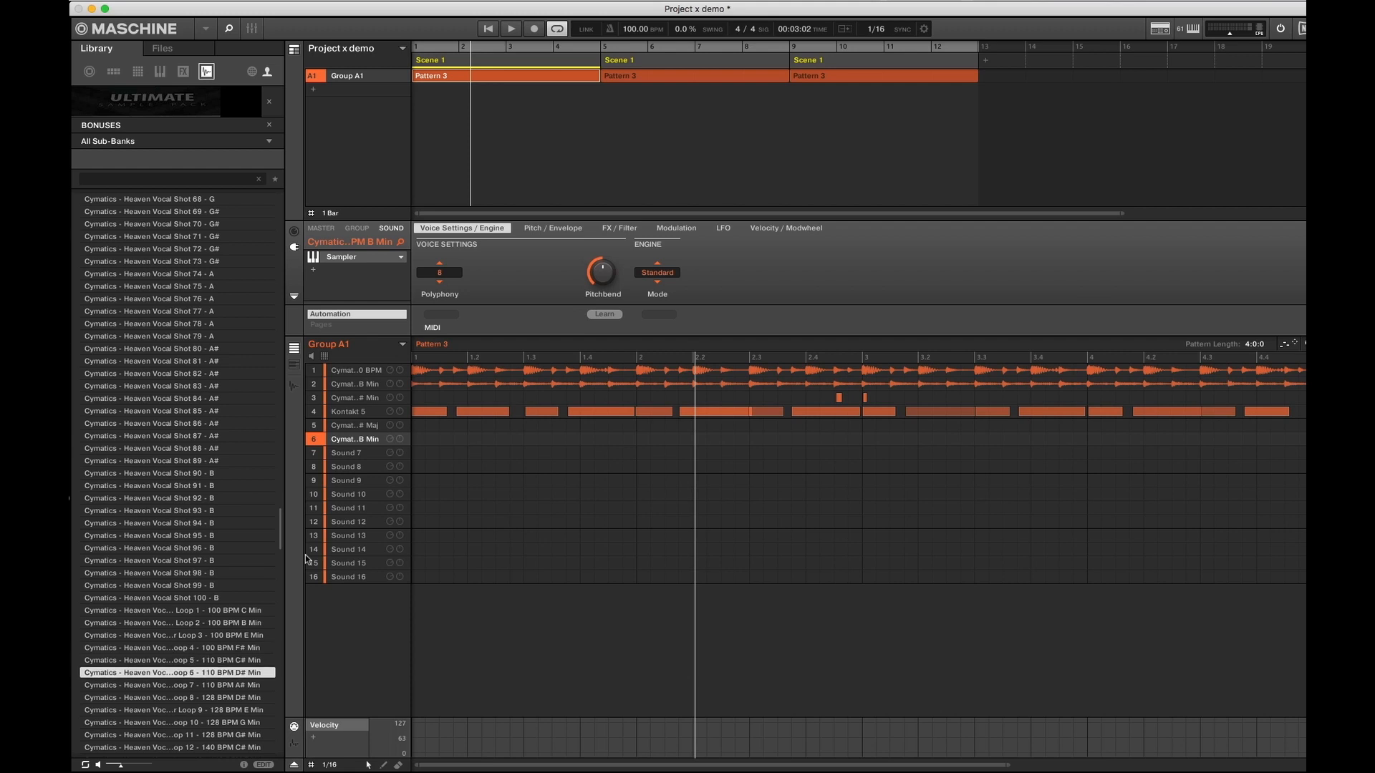
pyautogui.scroll(-3)
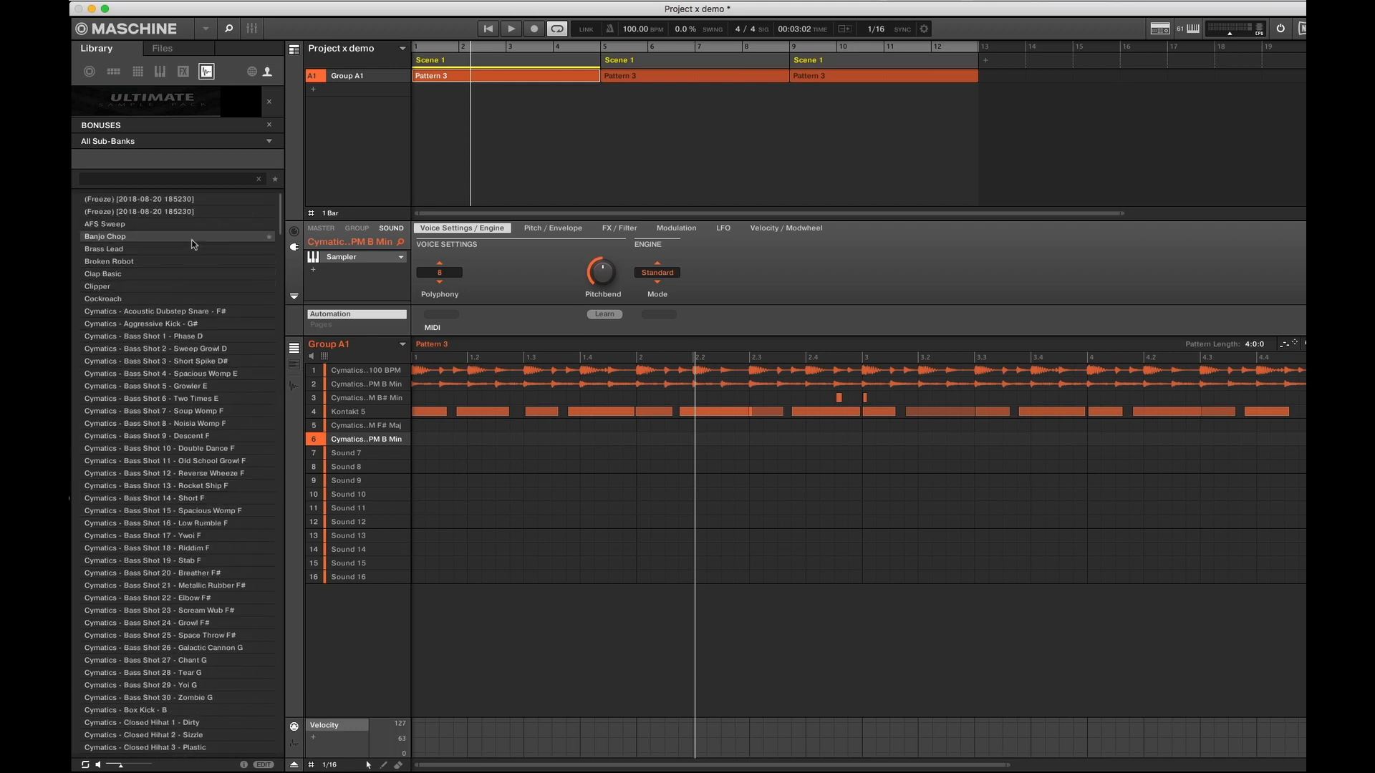
# Load Banjo Chop into sound 6, then audition Clipper, the aggressive kick and bass shots
pyautogui.doubleClick(105, 235)
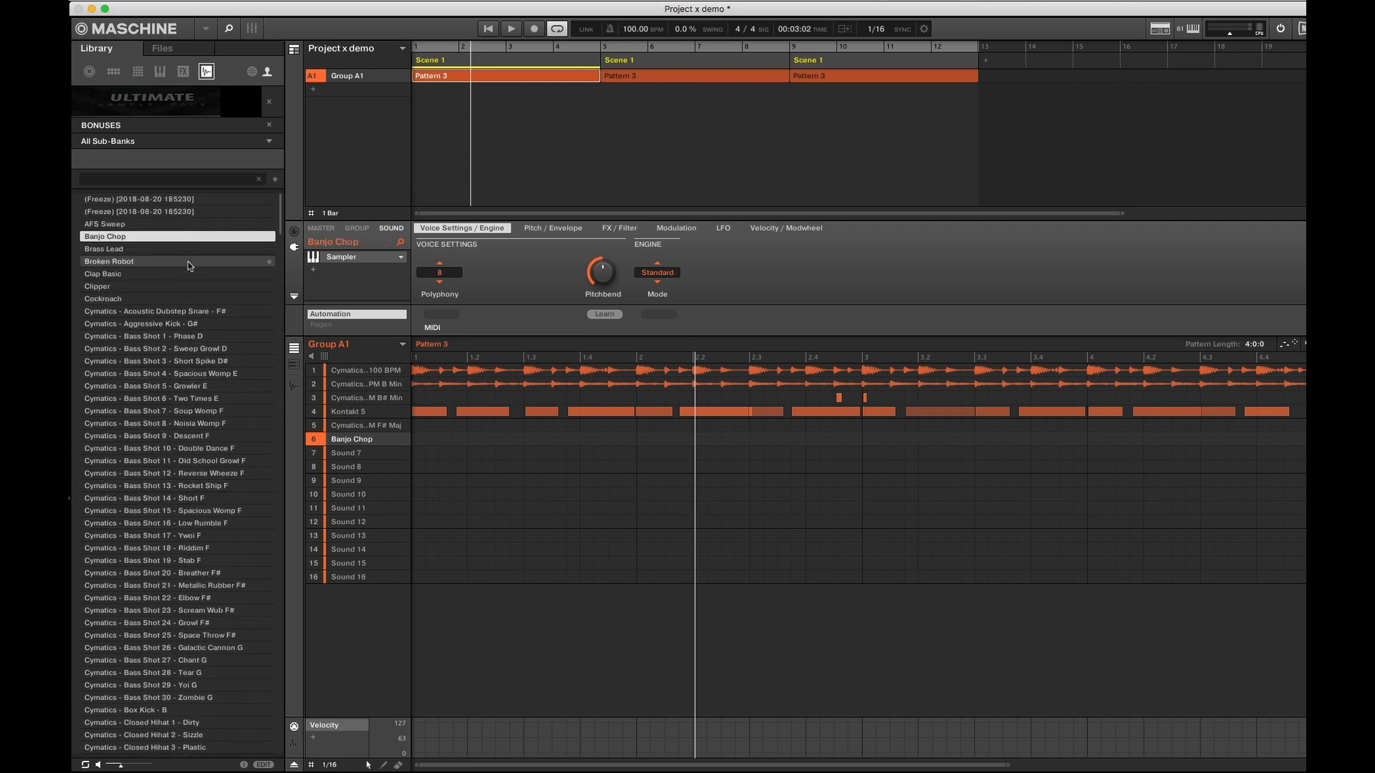
pyautogui.click(97, 286)
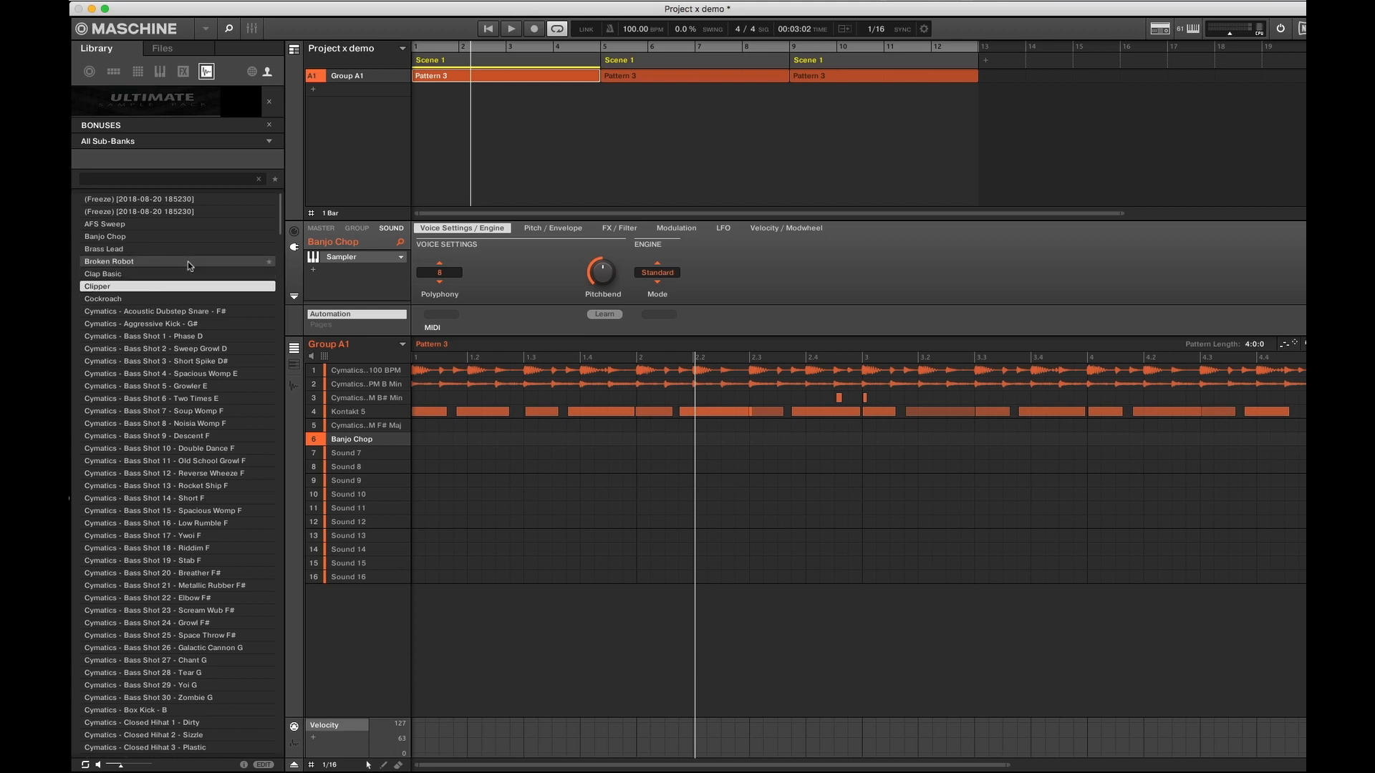
pyautogui.click(175, 324)
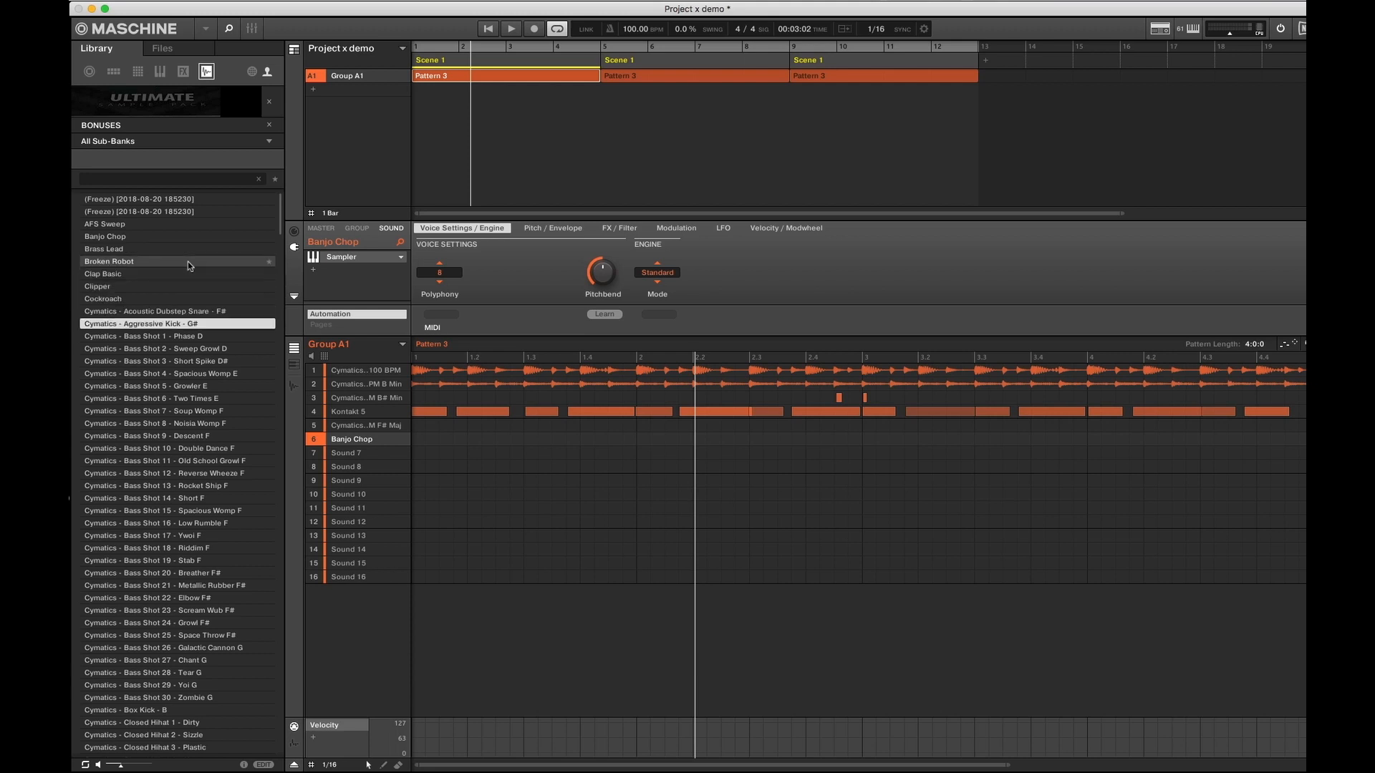
pyautogui.click(175, 336)
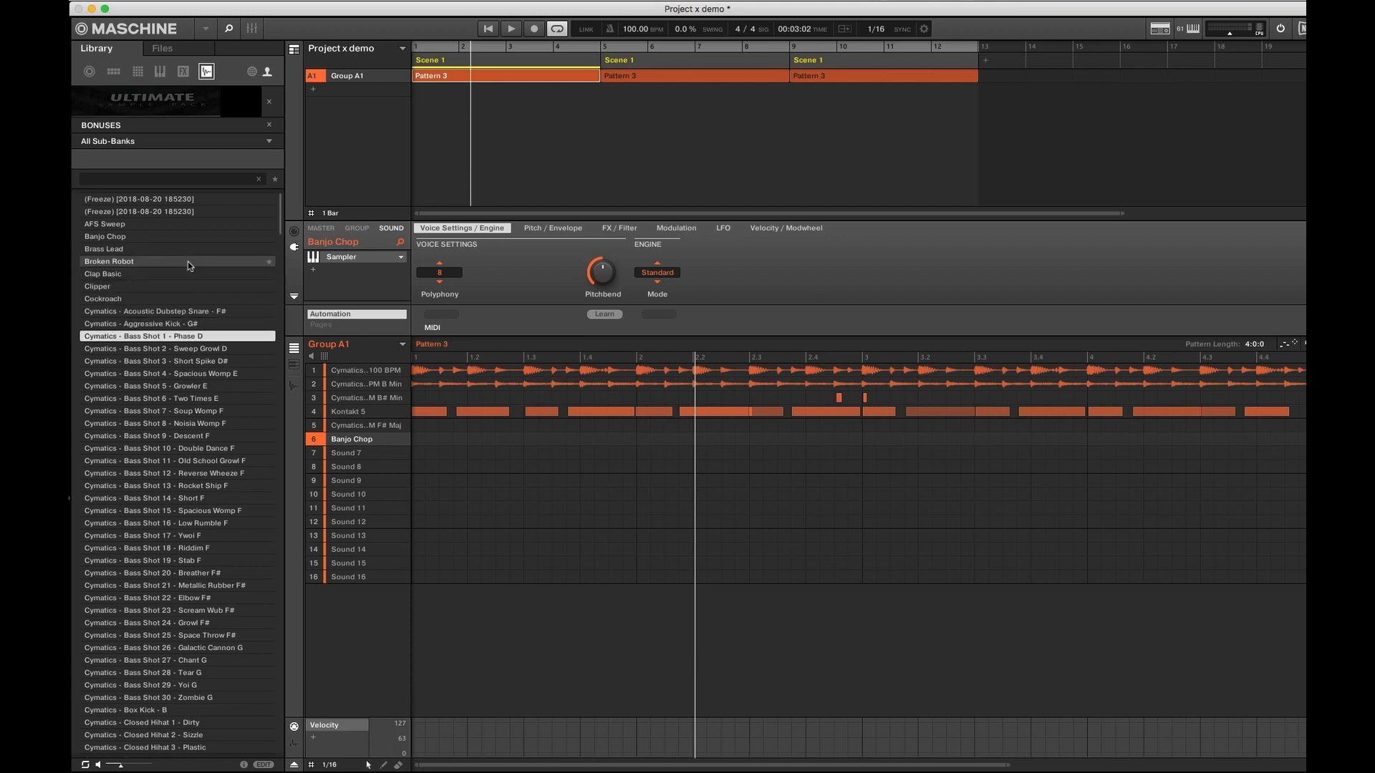
pyautogui.click(175, 386)
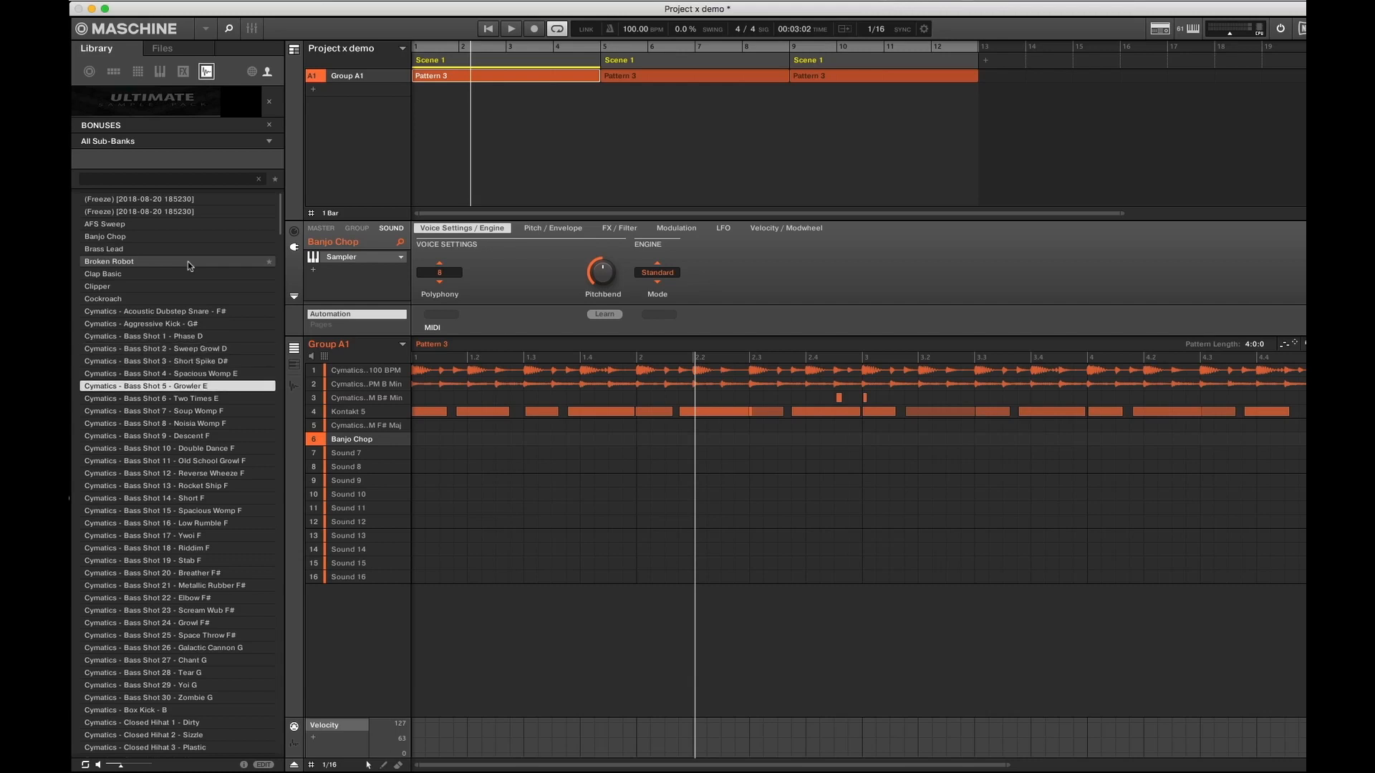
pyautogui.click(176, 141)
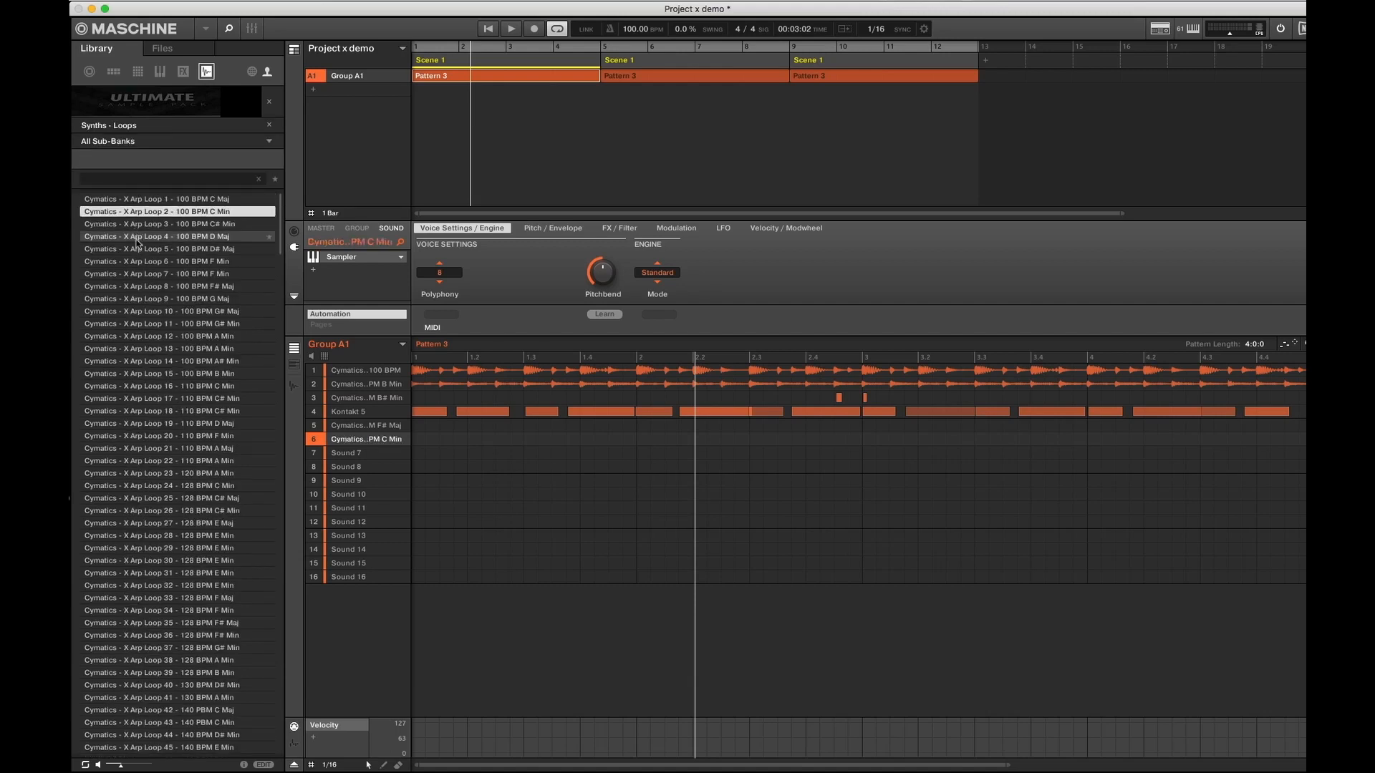
# Audition arp loops 3, 4, 8, 12 and 17, loading arp loop 94 into sound 6
pyautogui.click(158, 223)
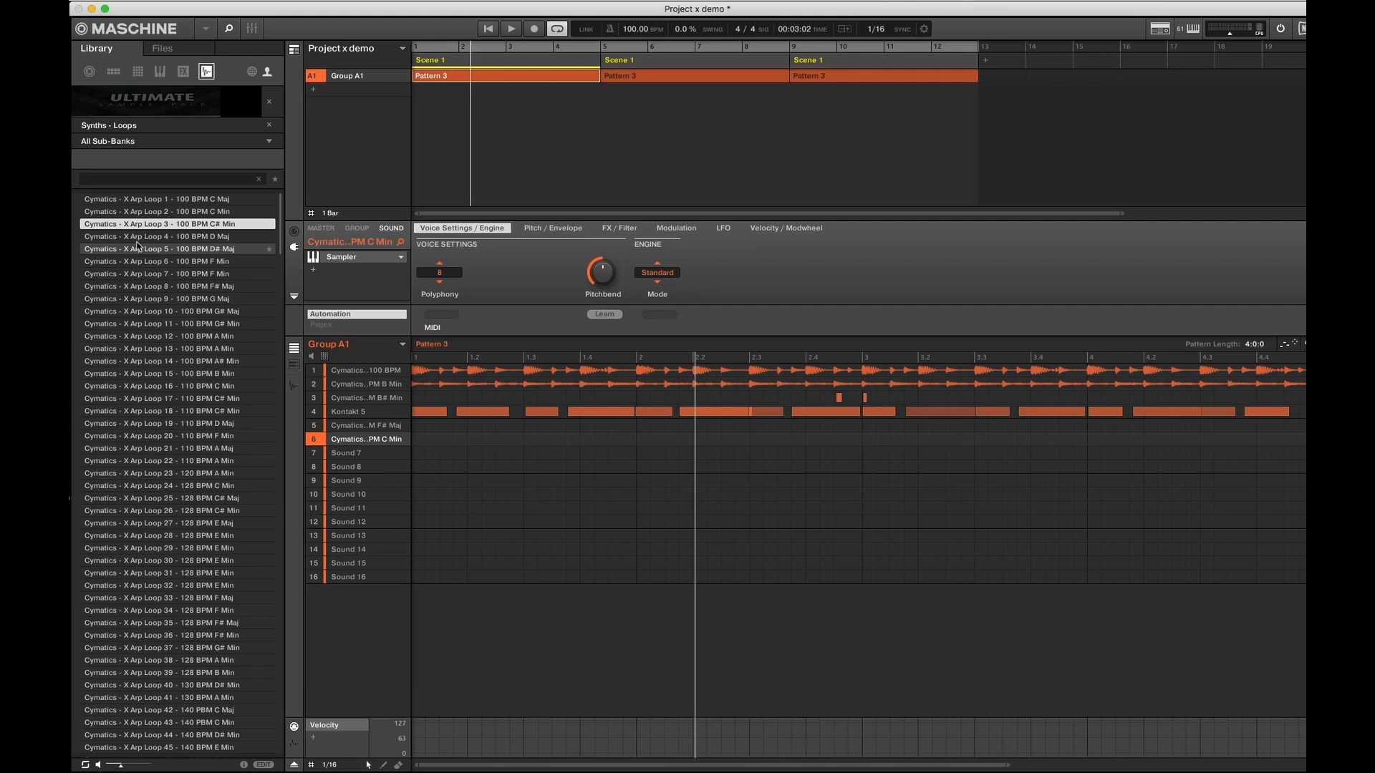
pyautogui.click(167, 235)
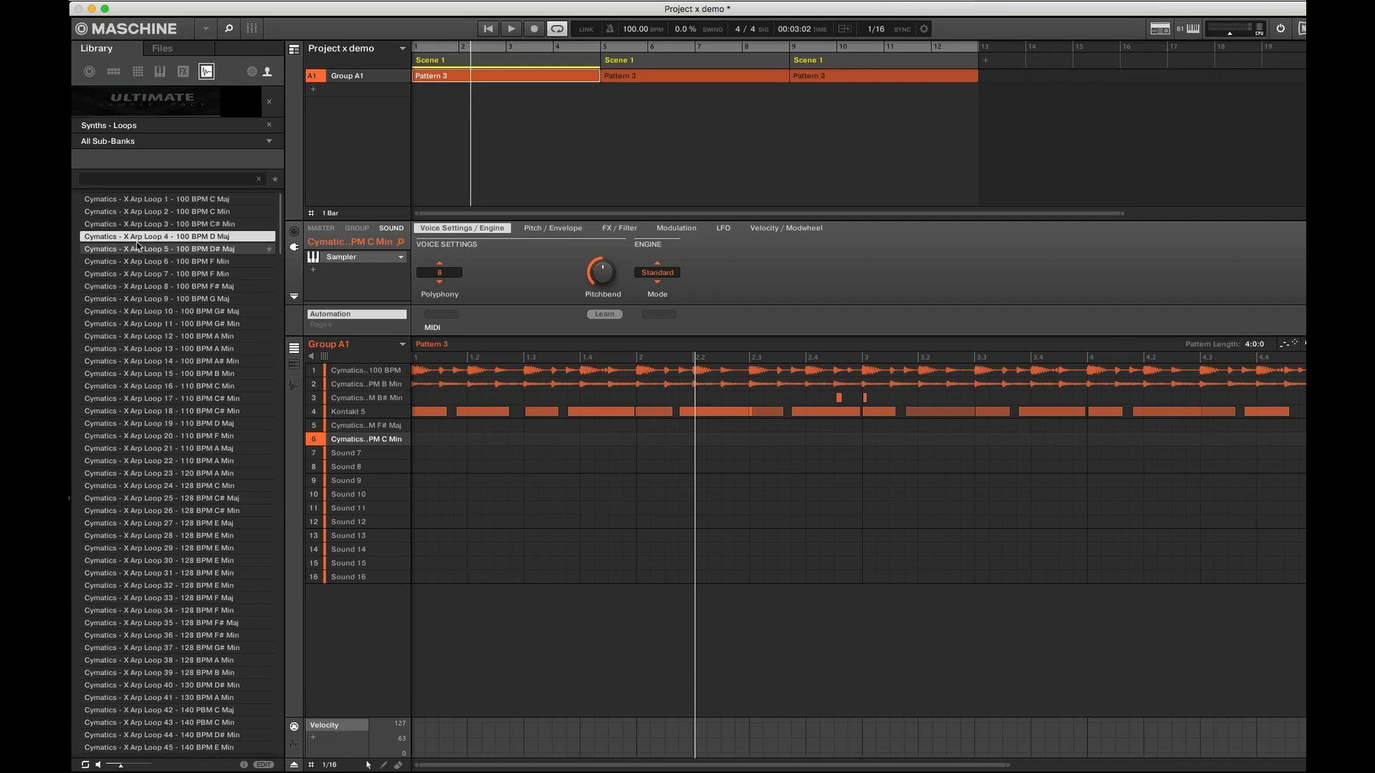
pyautogui.click(176, 286)
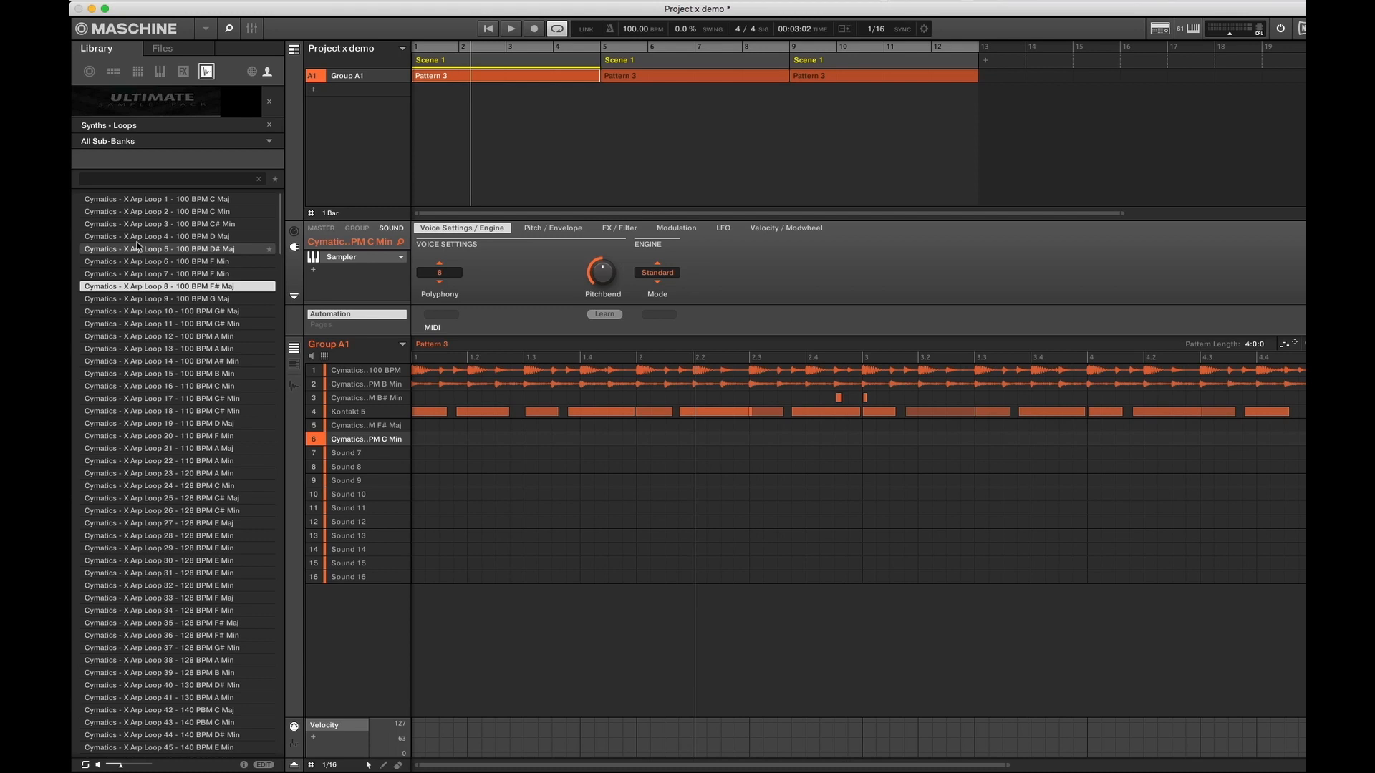
pyautogui.click(175, 335)
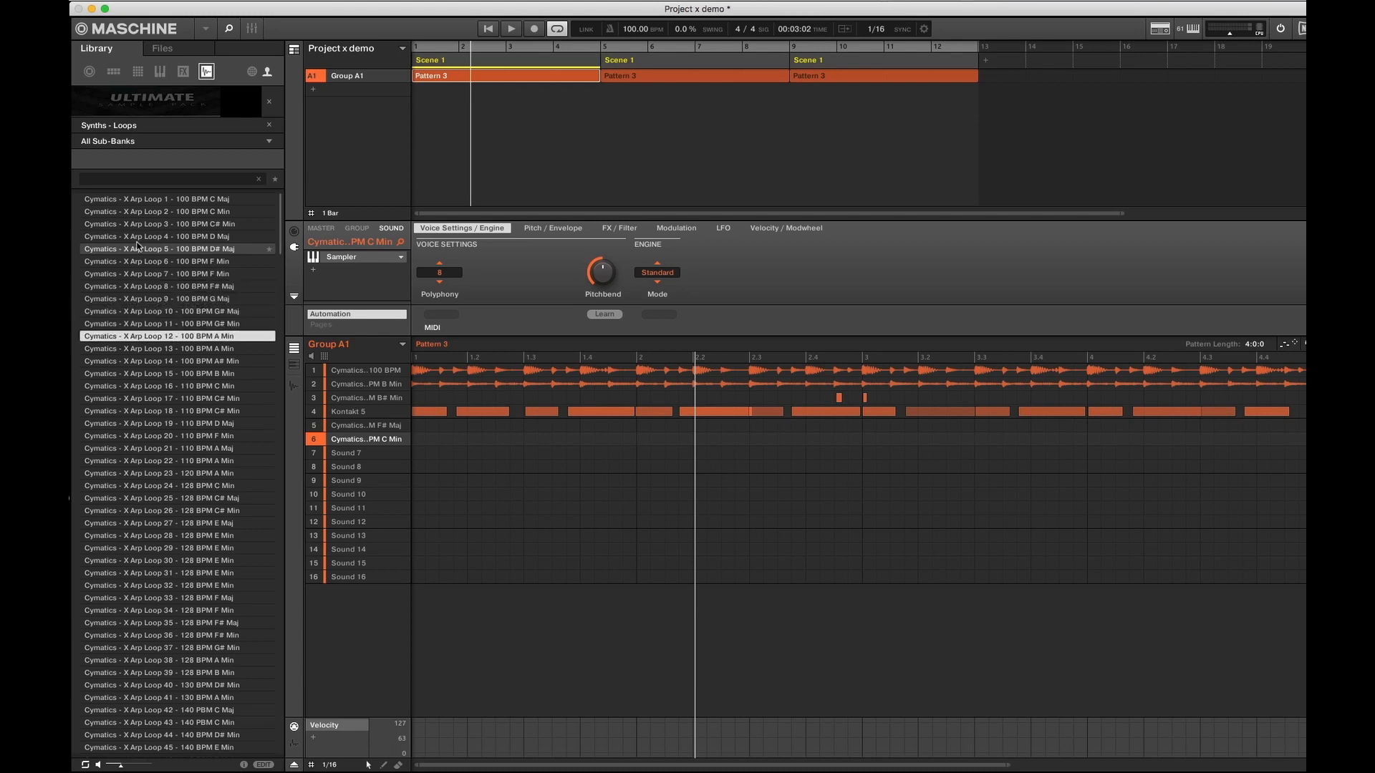
pyautogui.click(175, 374)
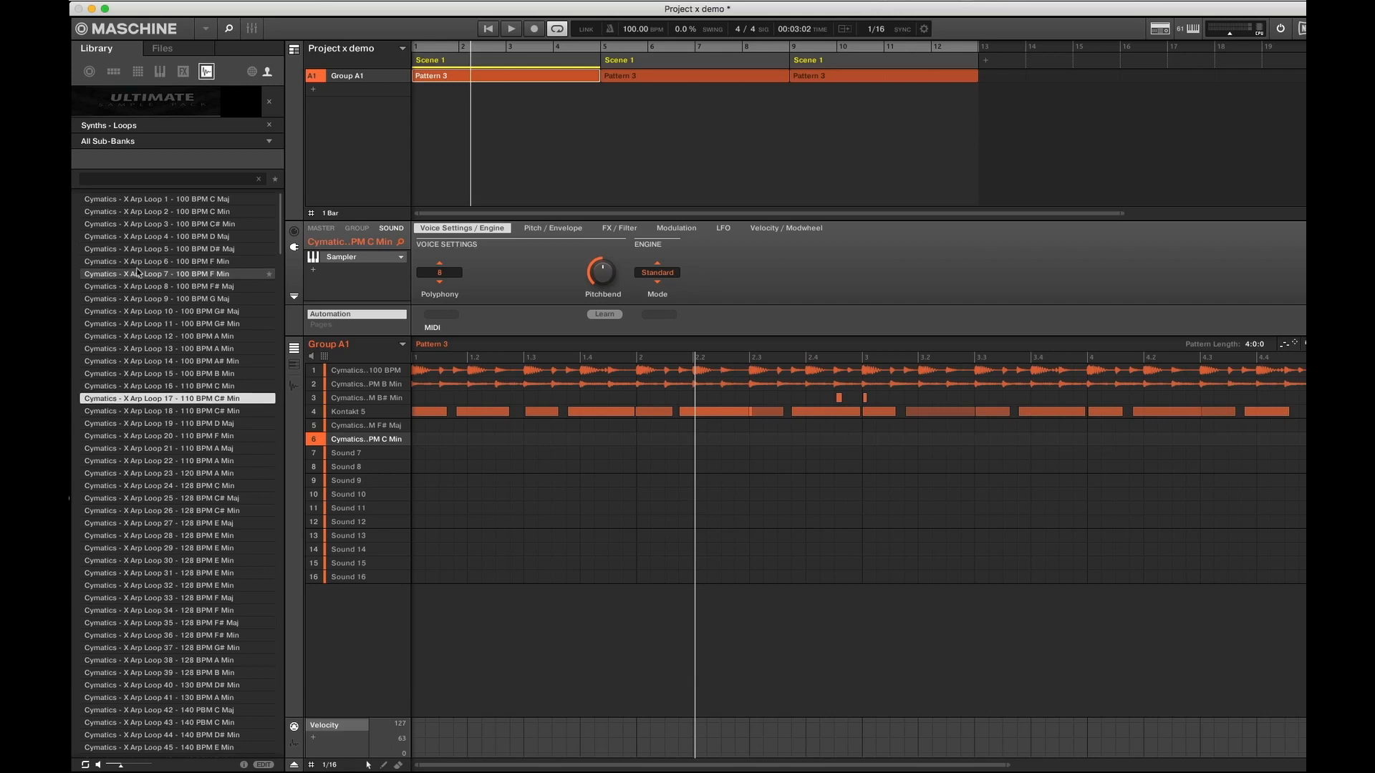
pyautogui.scroll(-3)
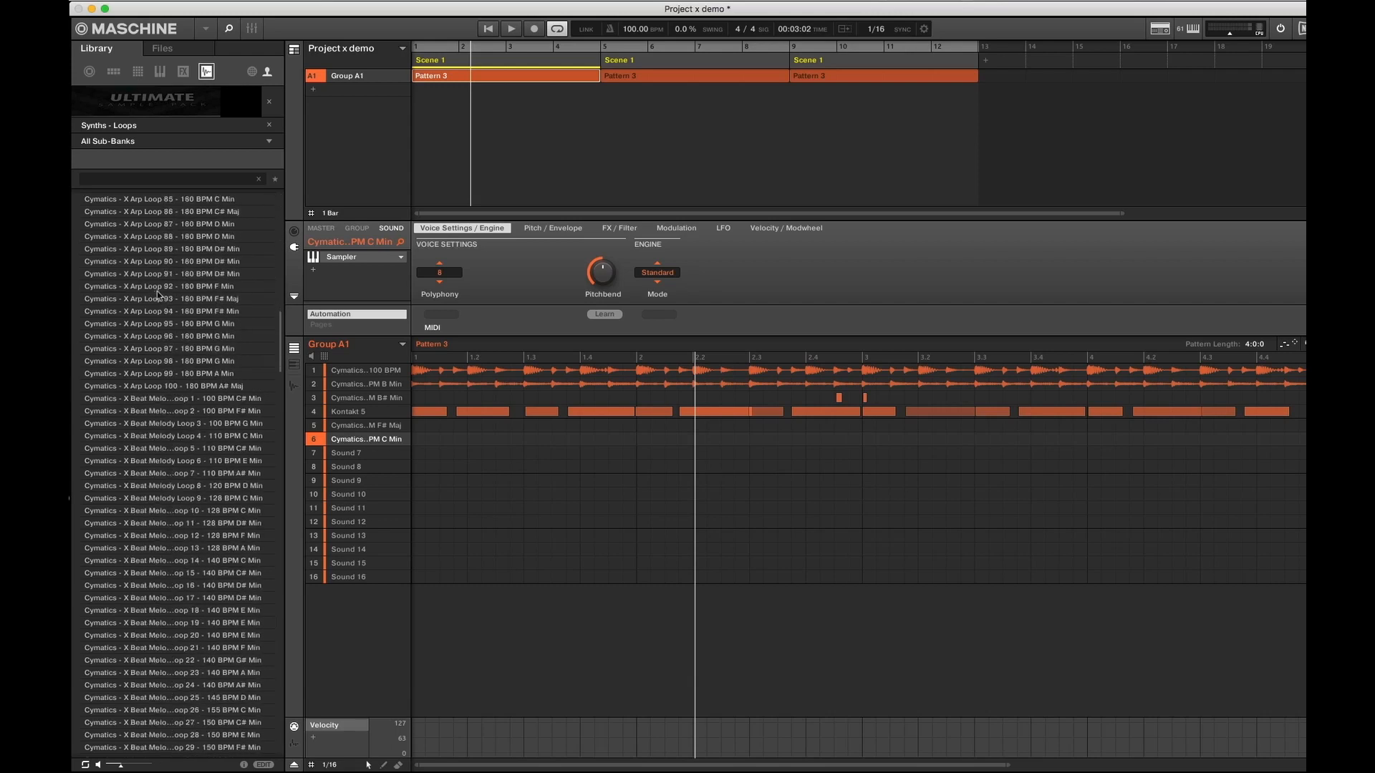
pyautogui.click(173, 312)
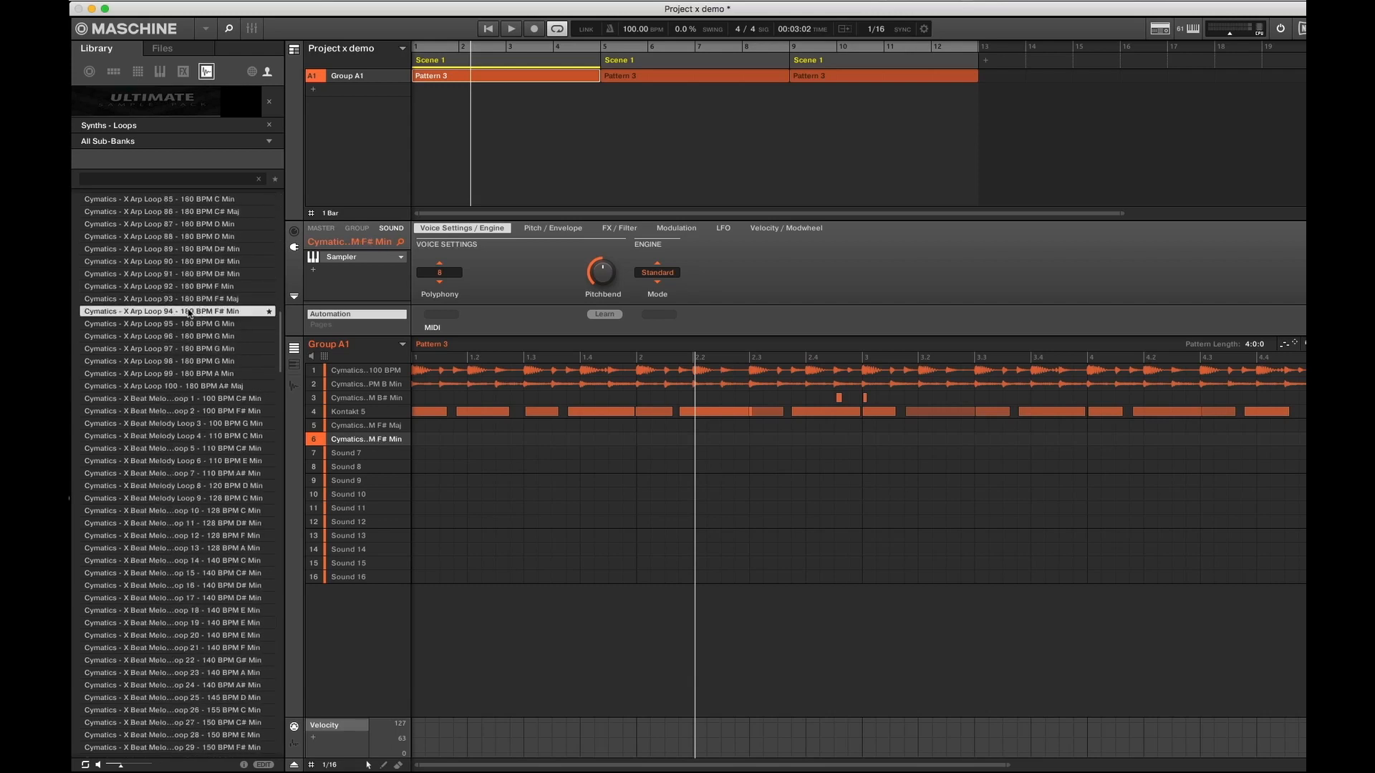
# Audition beat melody loops 2, 4, 5, 8 and 26, leaving an E-minor loop on sound 6
pyautogui.click(175, 373)
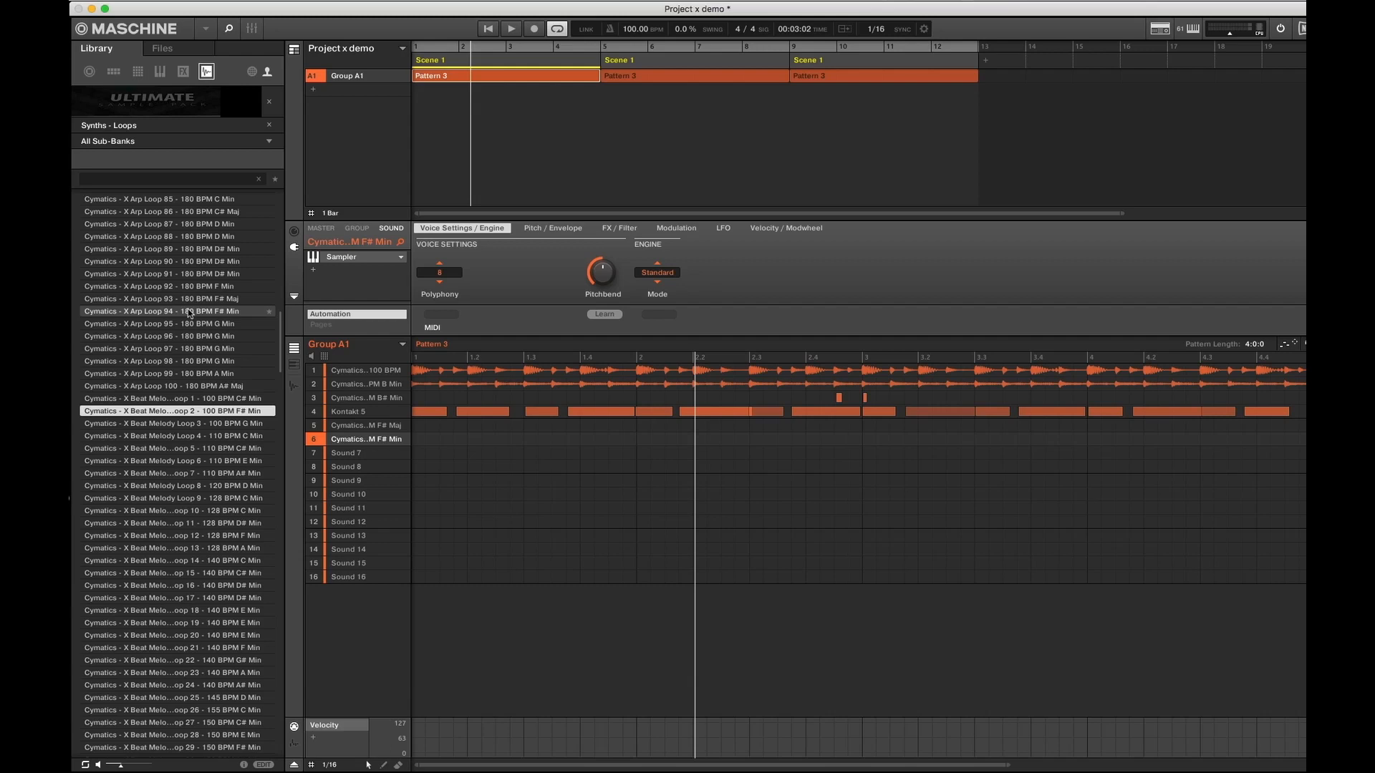
pyautogui.click(176, 436)
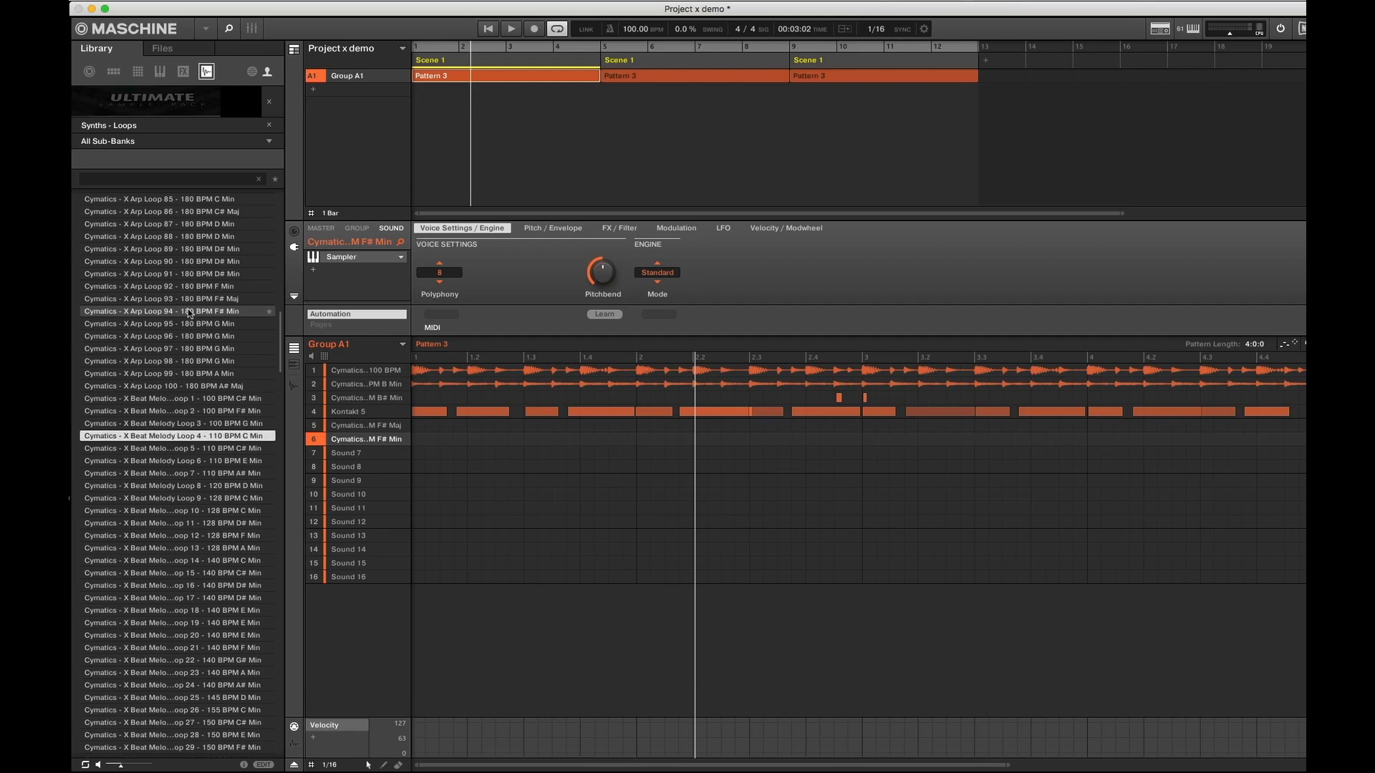
pyautogui.click(174, 448)
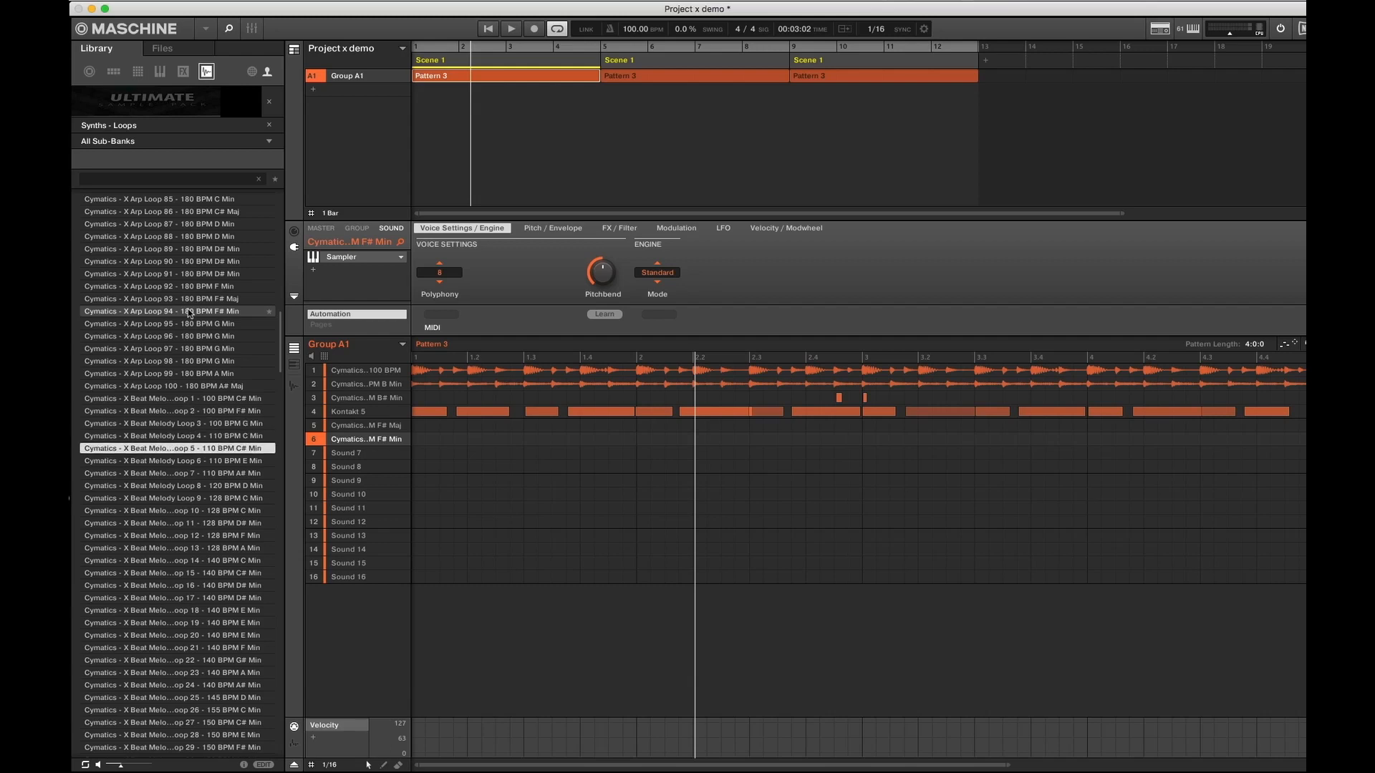
pyautogui.click(172, 472)
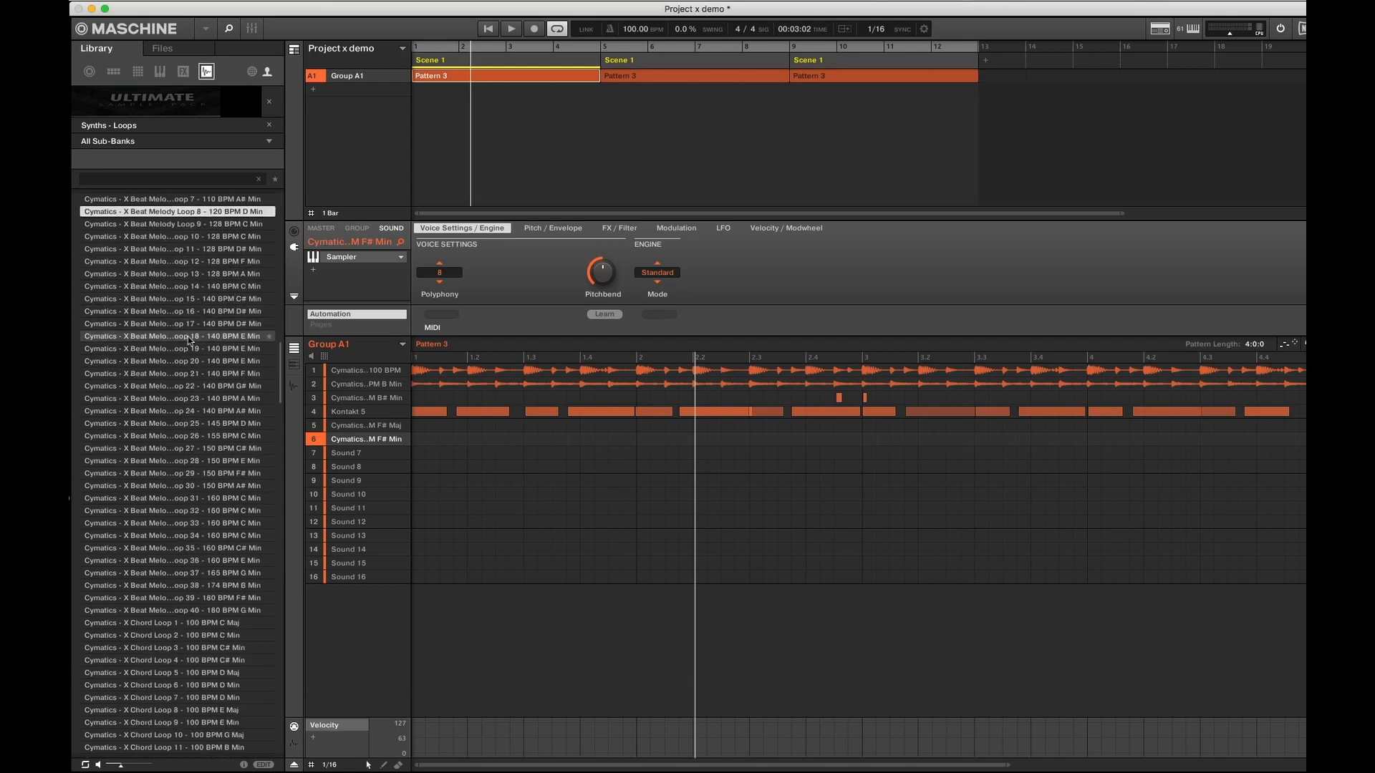
pyautogui.click(175, 348)
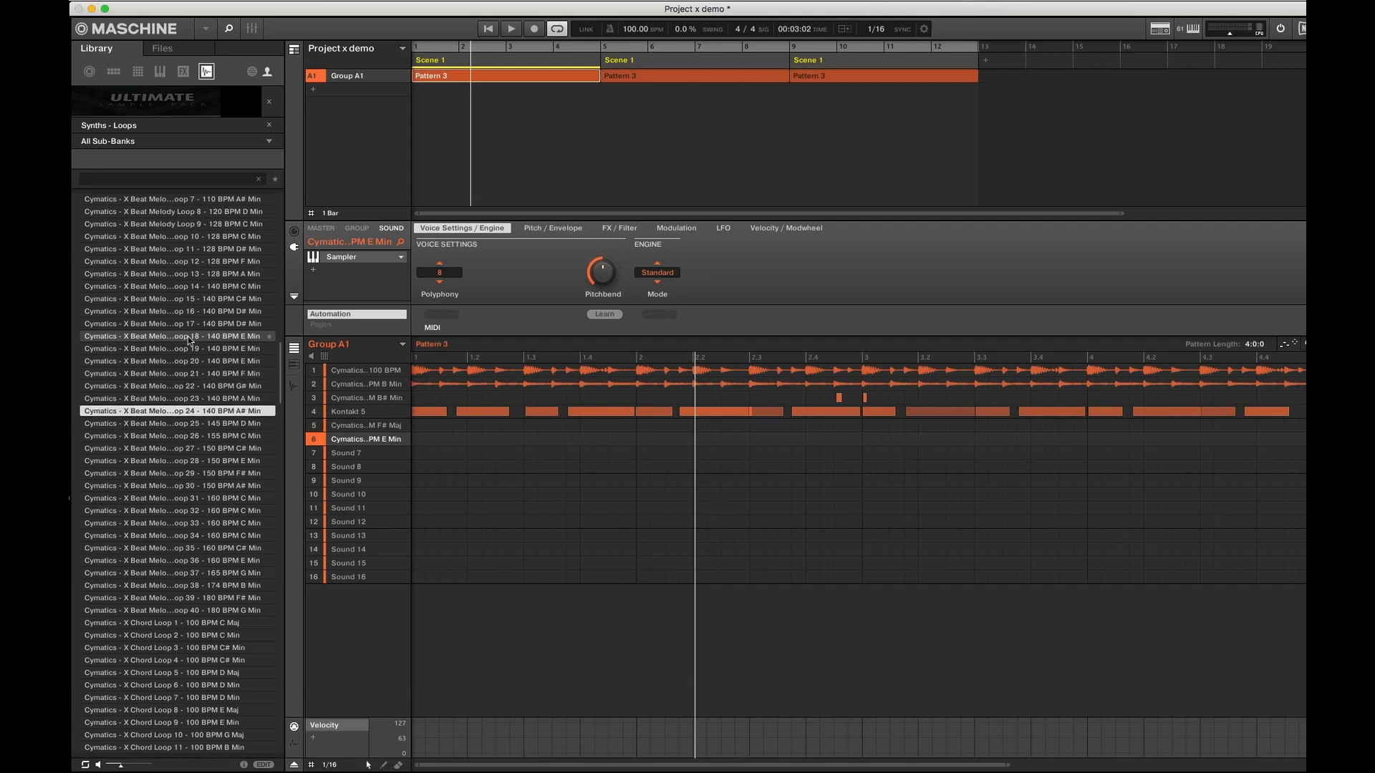
pyautogui.click(175, 436)
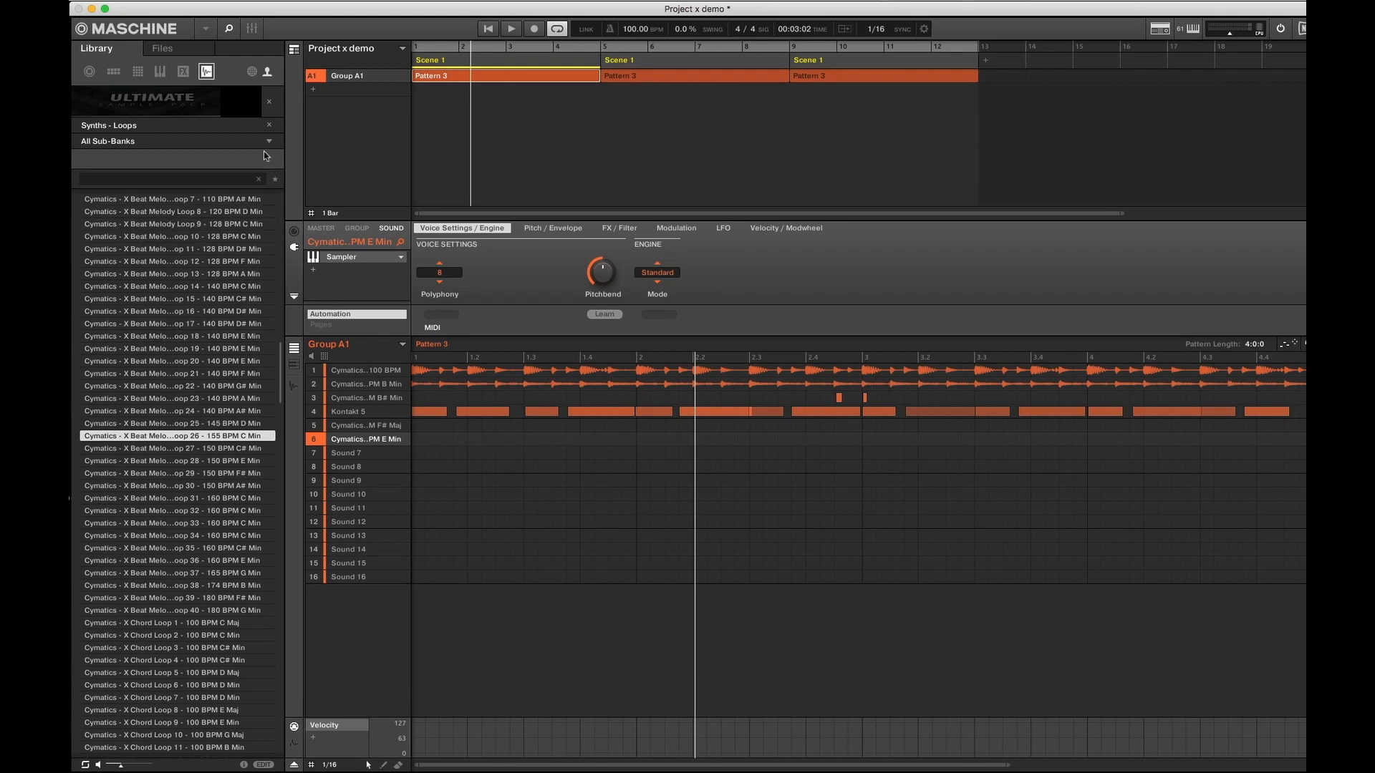
# Open and dismiss the Synths - Loops sub-bank list, then show the sample bank list
pyautogui.click(268, 141)
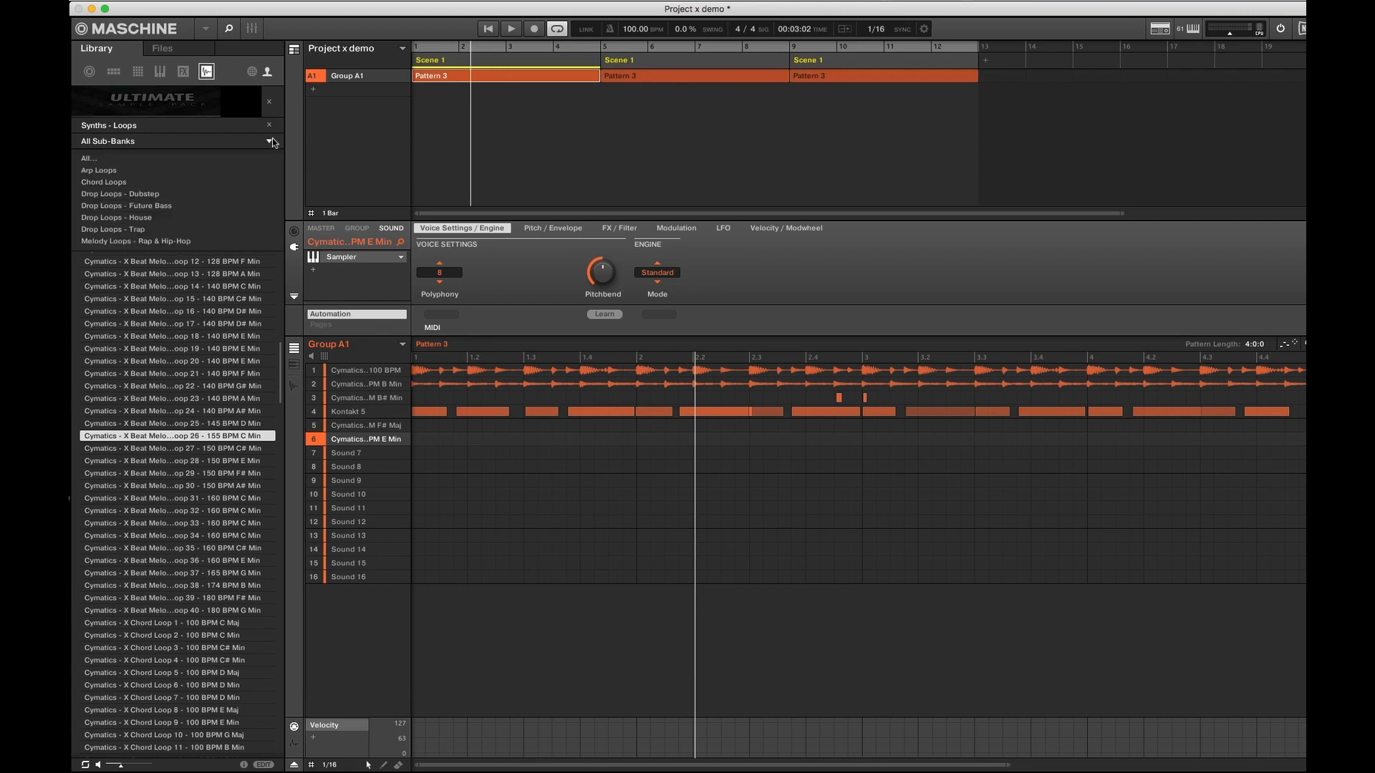
pyautogui.click(272, 141)
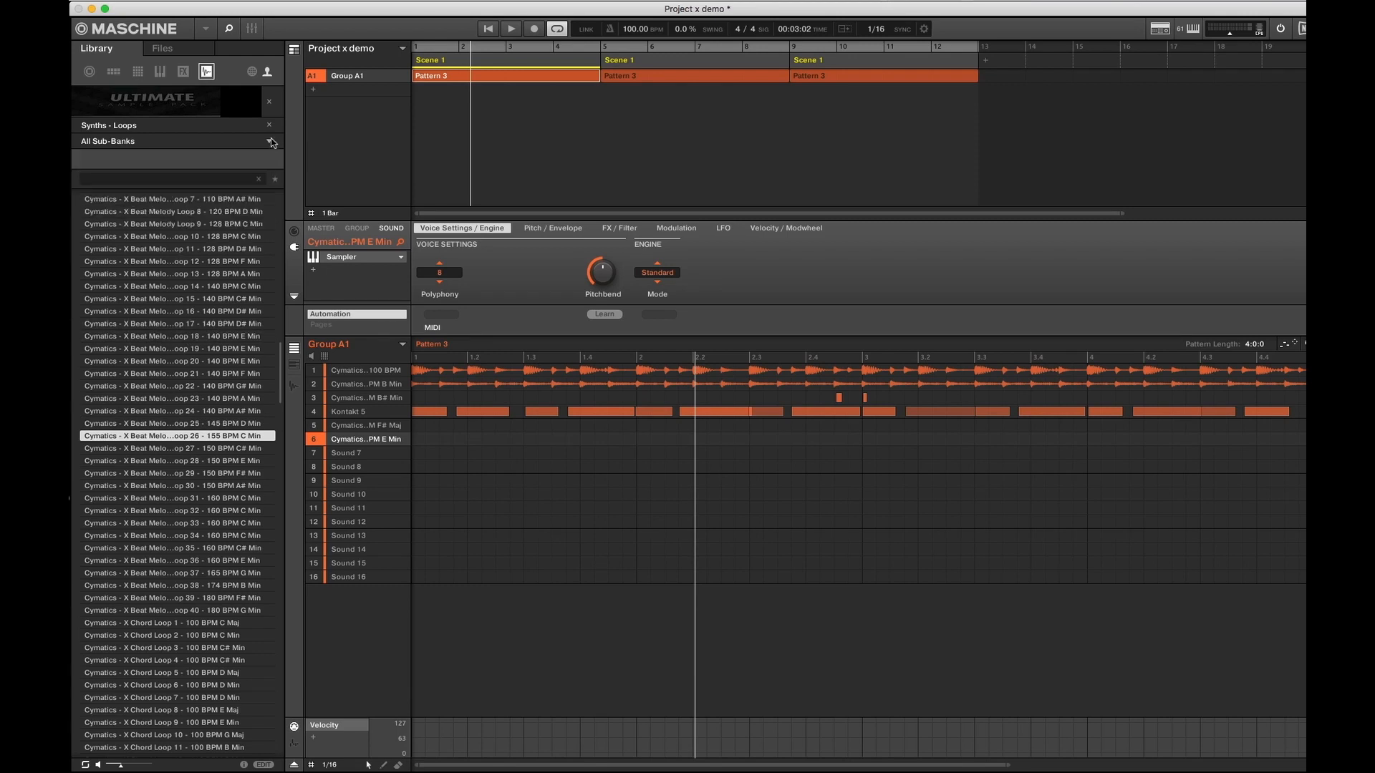
pyautogui.click(272, 129)
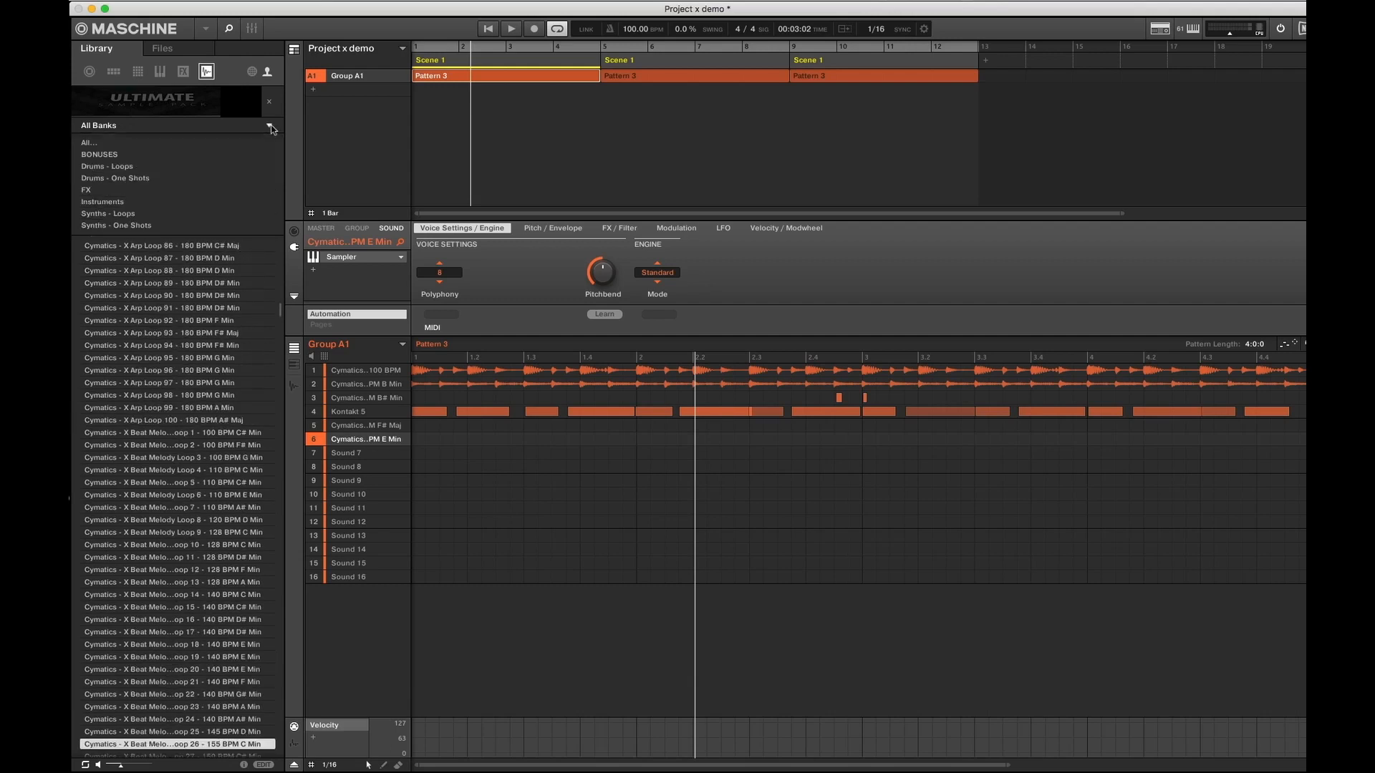
pyautogui.moveTo(218, 167)
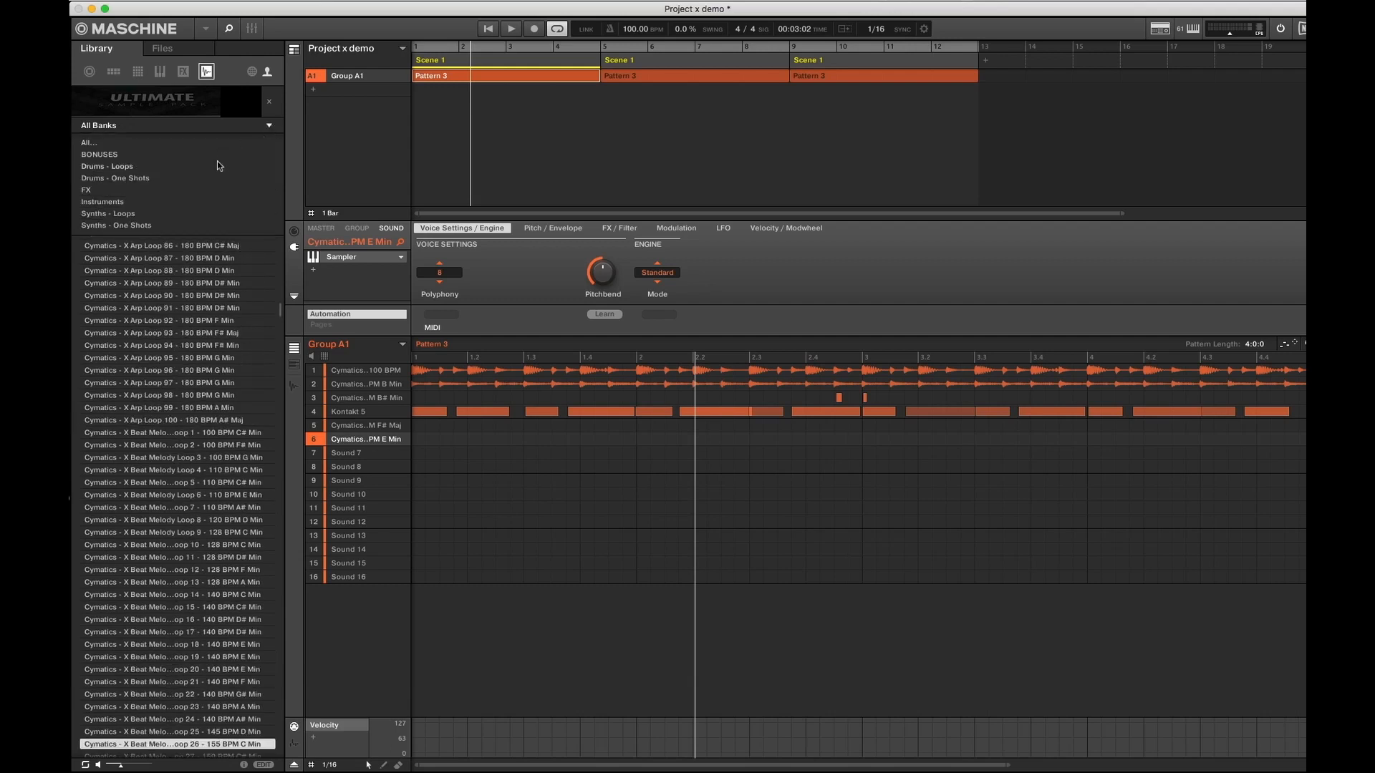
pyautogui.moveTo(144, 158)
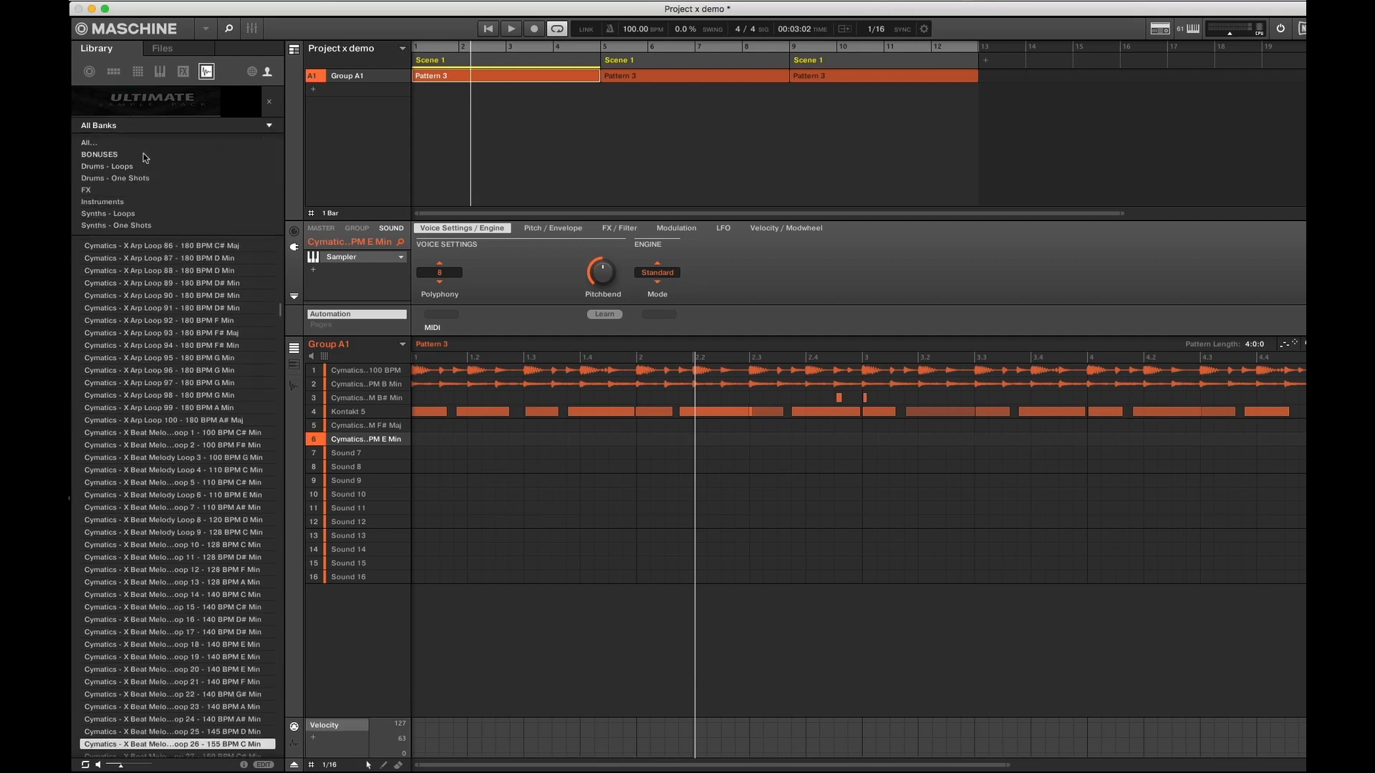
pyautogui.moveTo(136, 157)
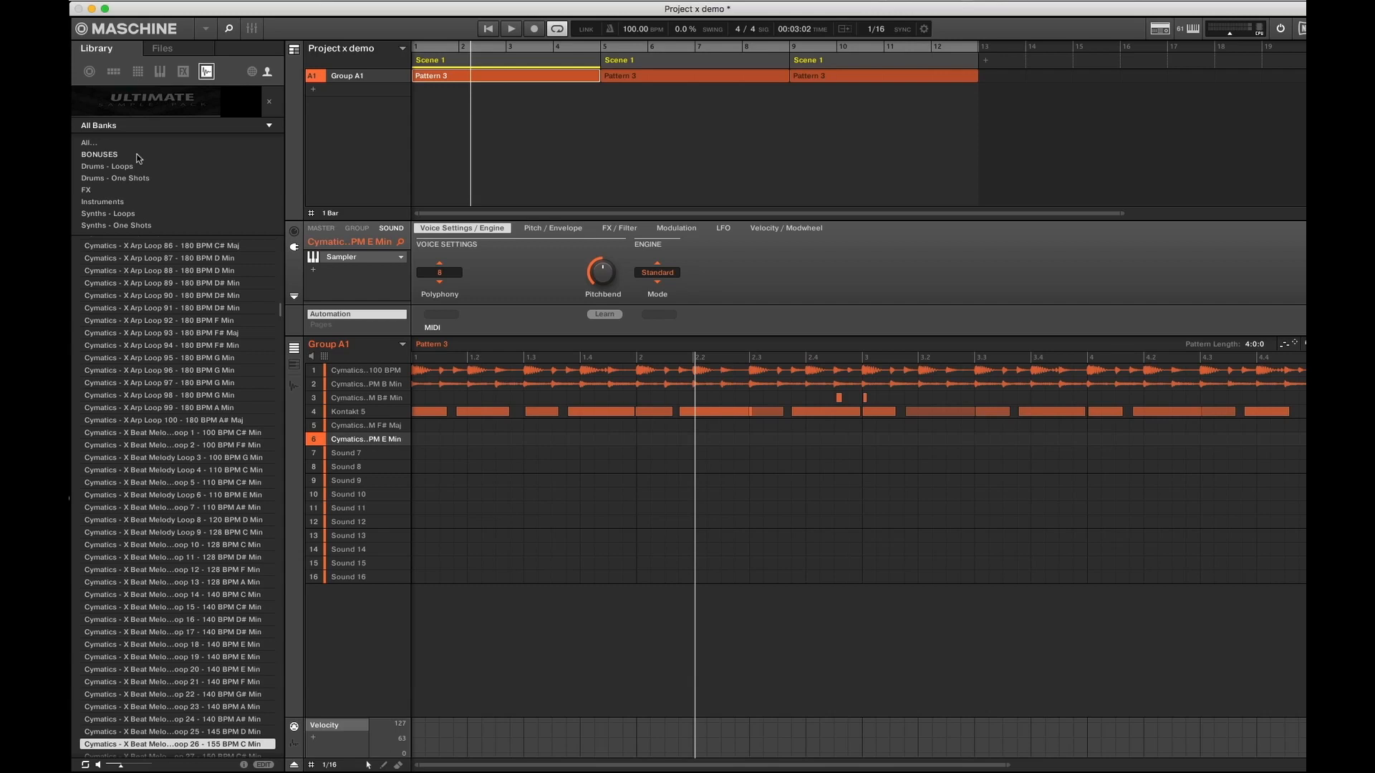
pyautogui.moveTo(125, 209)
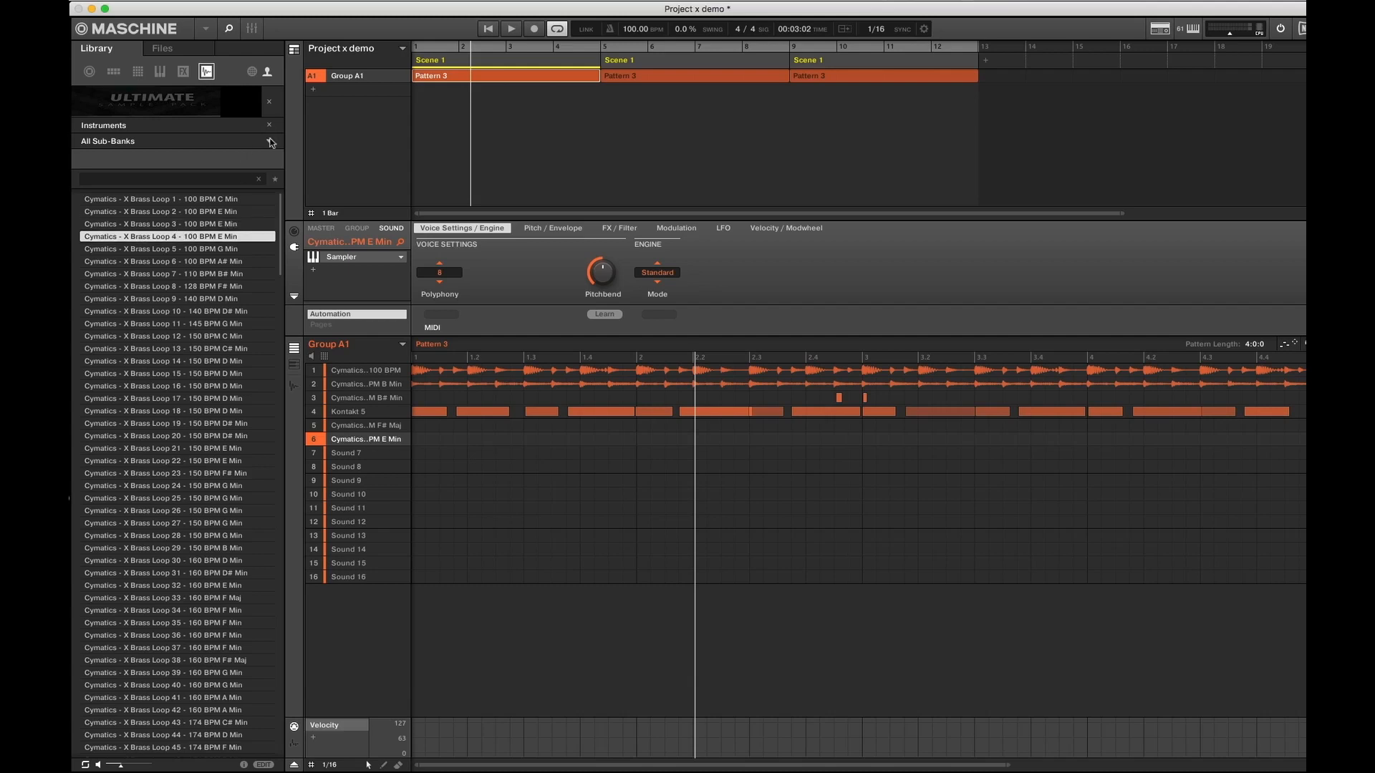
# Audition brass loop 5 and load X Brass Loop 19 (150 BPM D# Min) onto sound 6
pyautogui.click(175, 249)
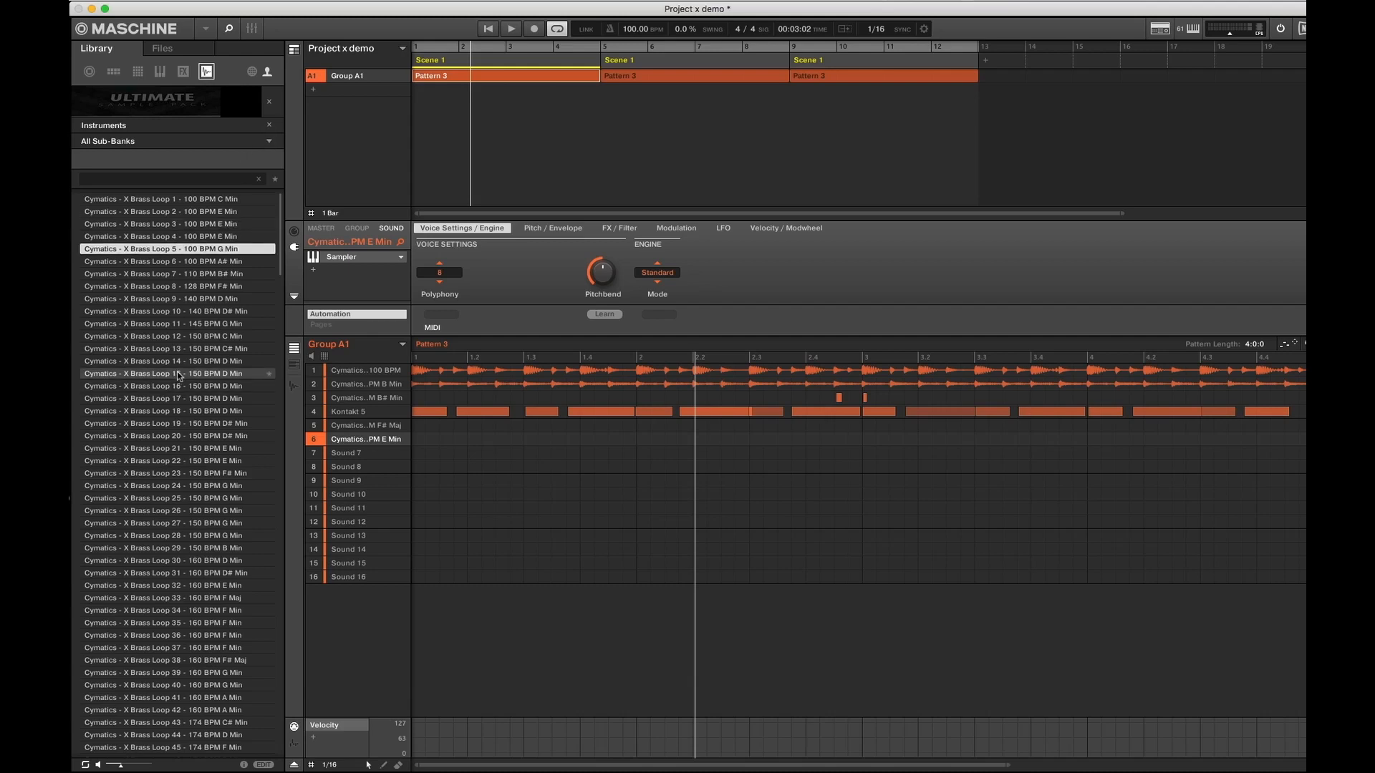
pyautogui.scroll(-3)
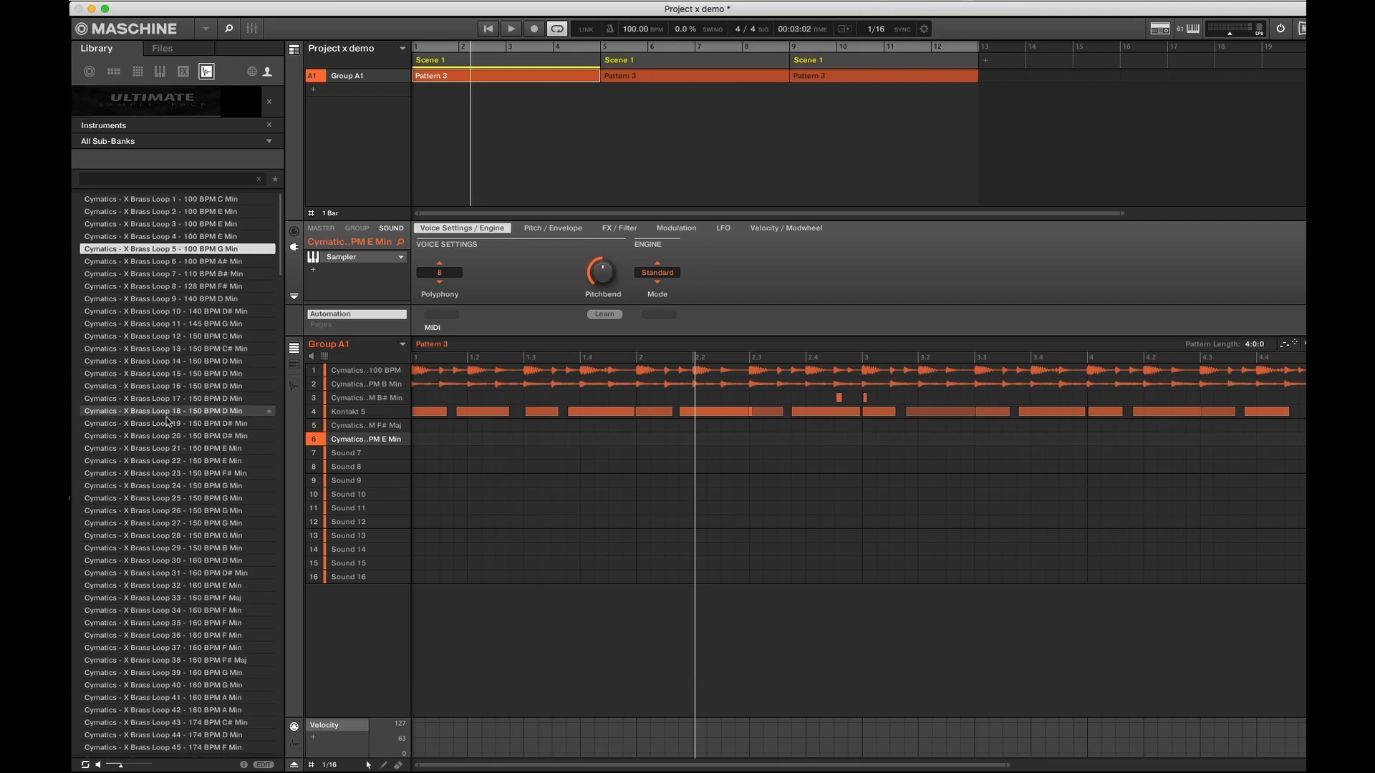
pyautogui.click(162, 423)
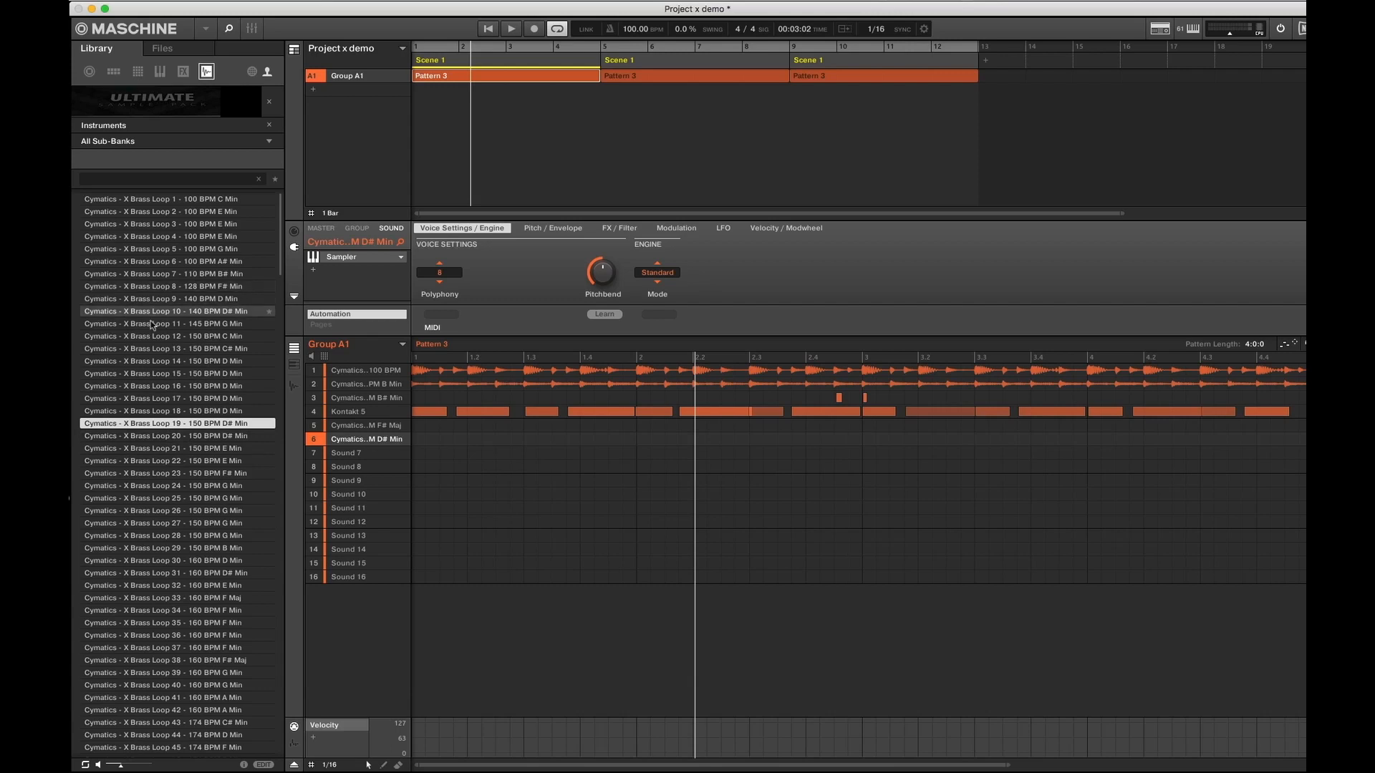
pyautogui.moveTo(156, 410)
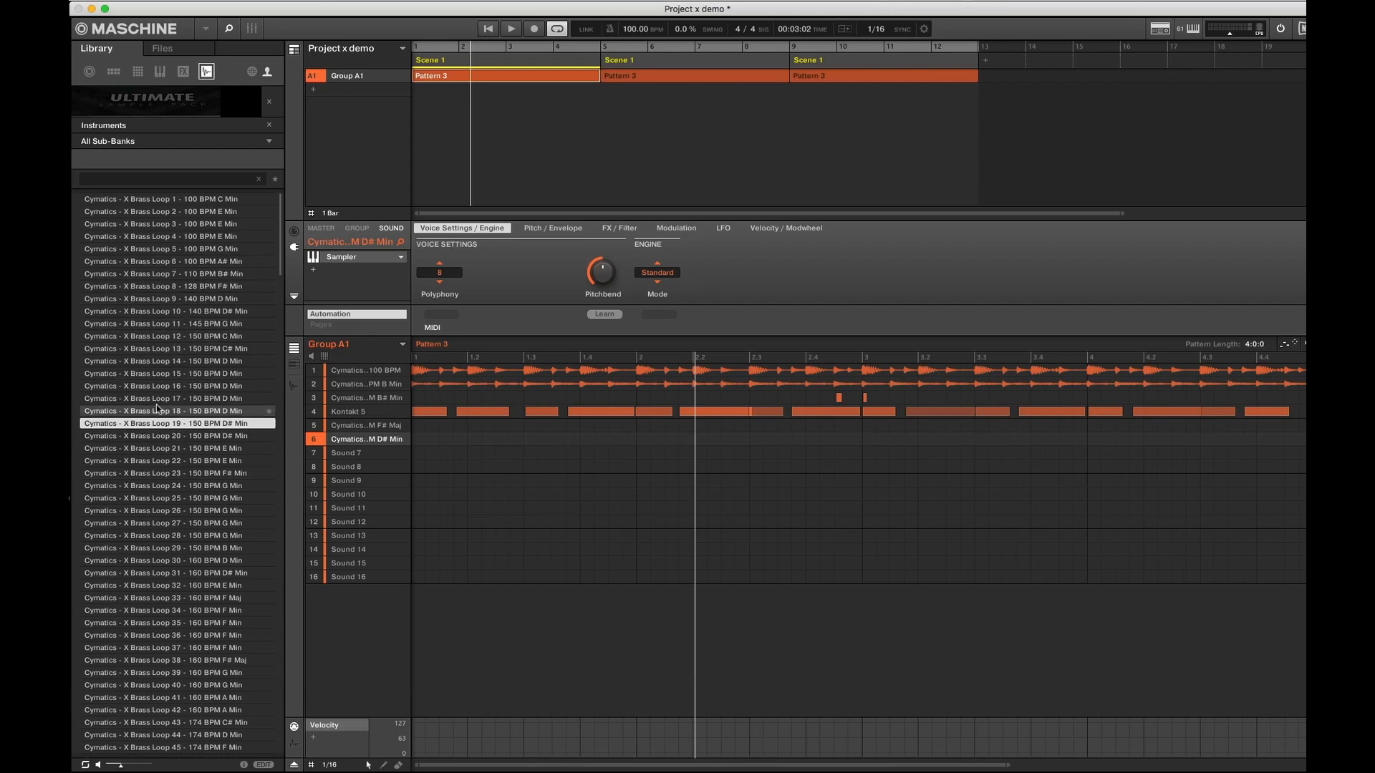
pyautogui.scroll(-3)
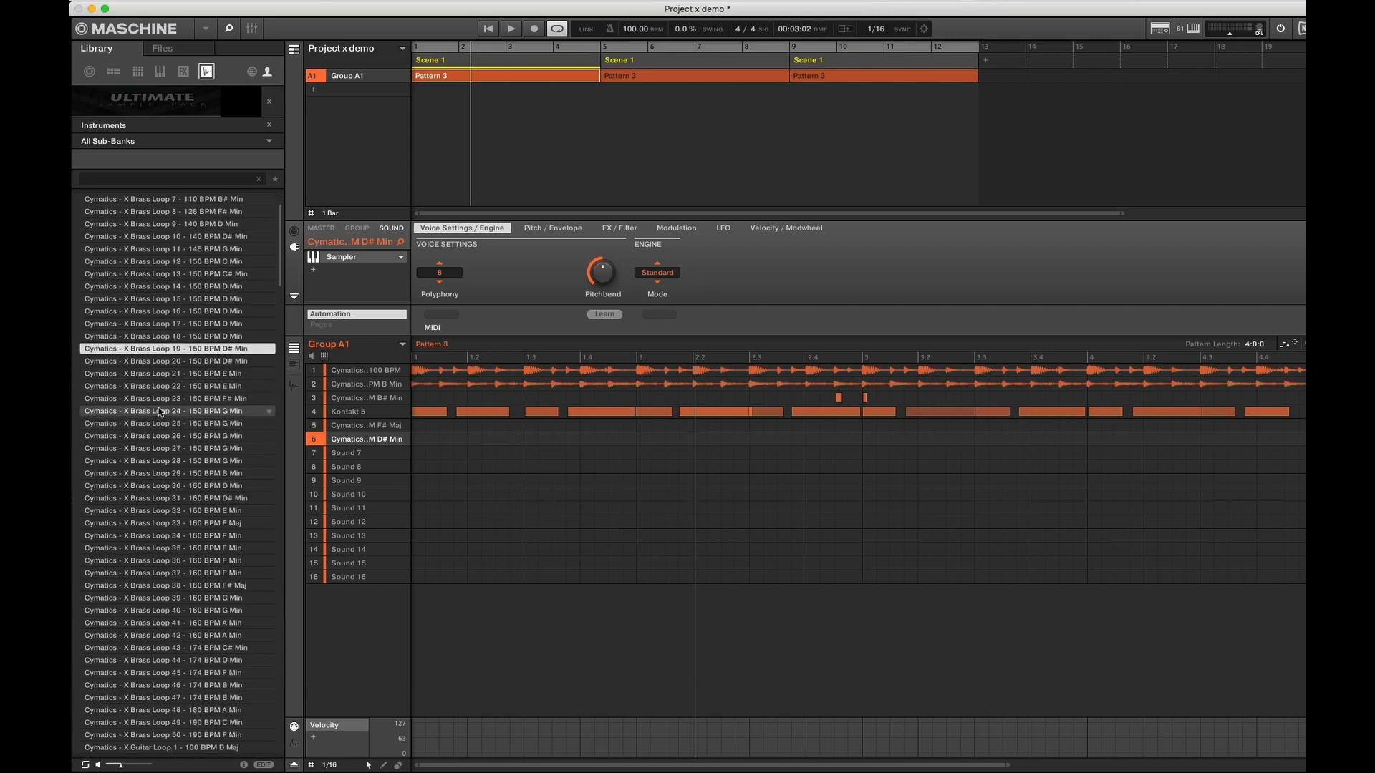
# Audition the 100 BPM D# Maj, E Maj, E Min and F Maj guitar loops
pyautogui.scroll(-3)
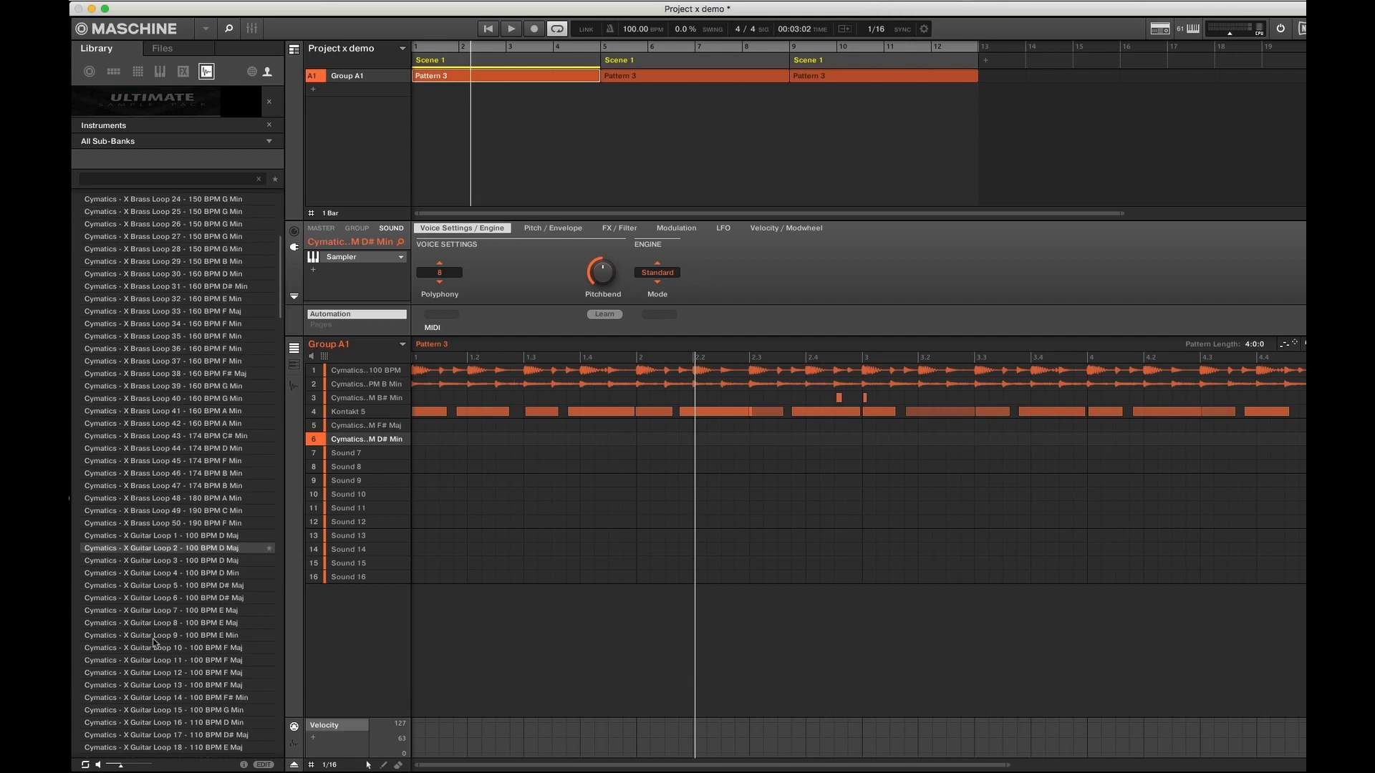
pyautogui.click(167, 585)
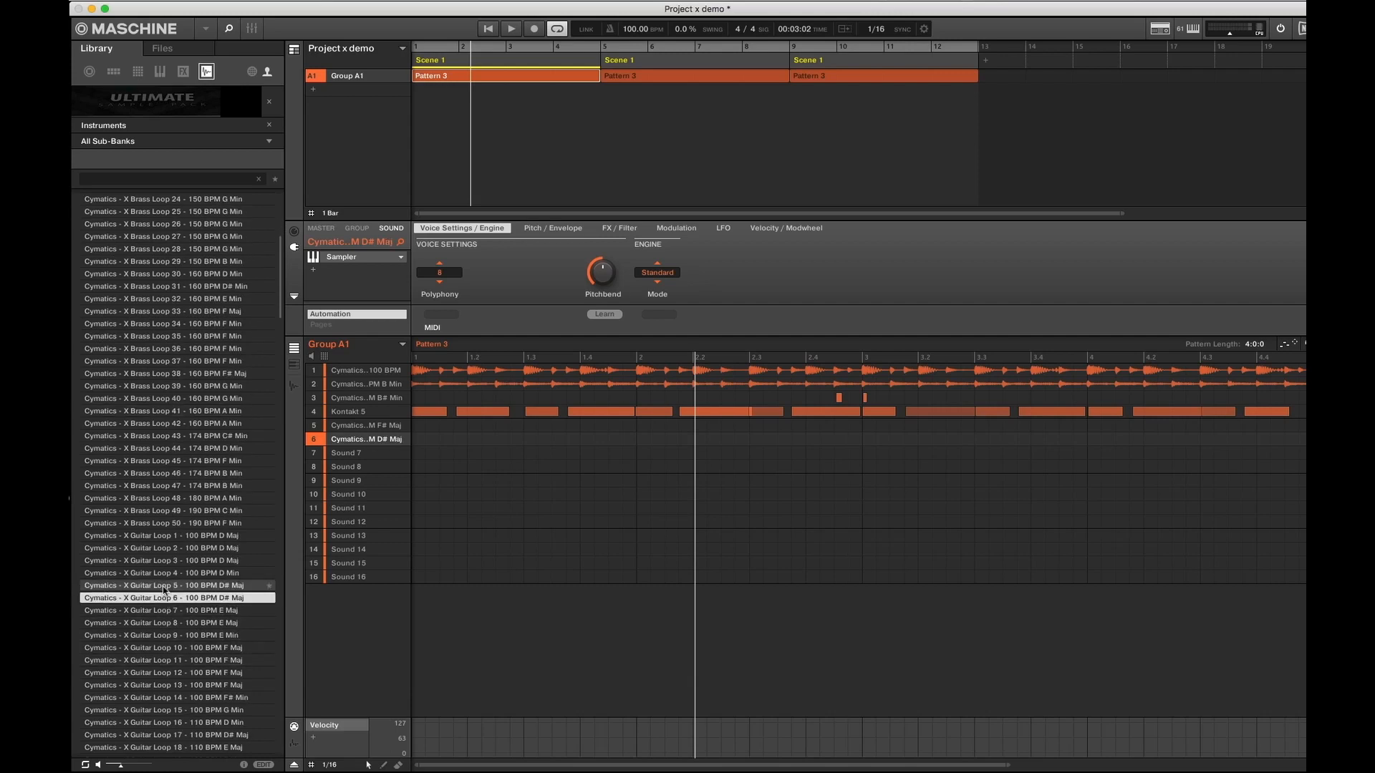
pyautogui.click(171, 597)
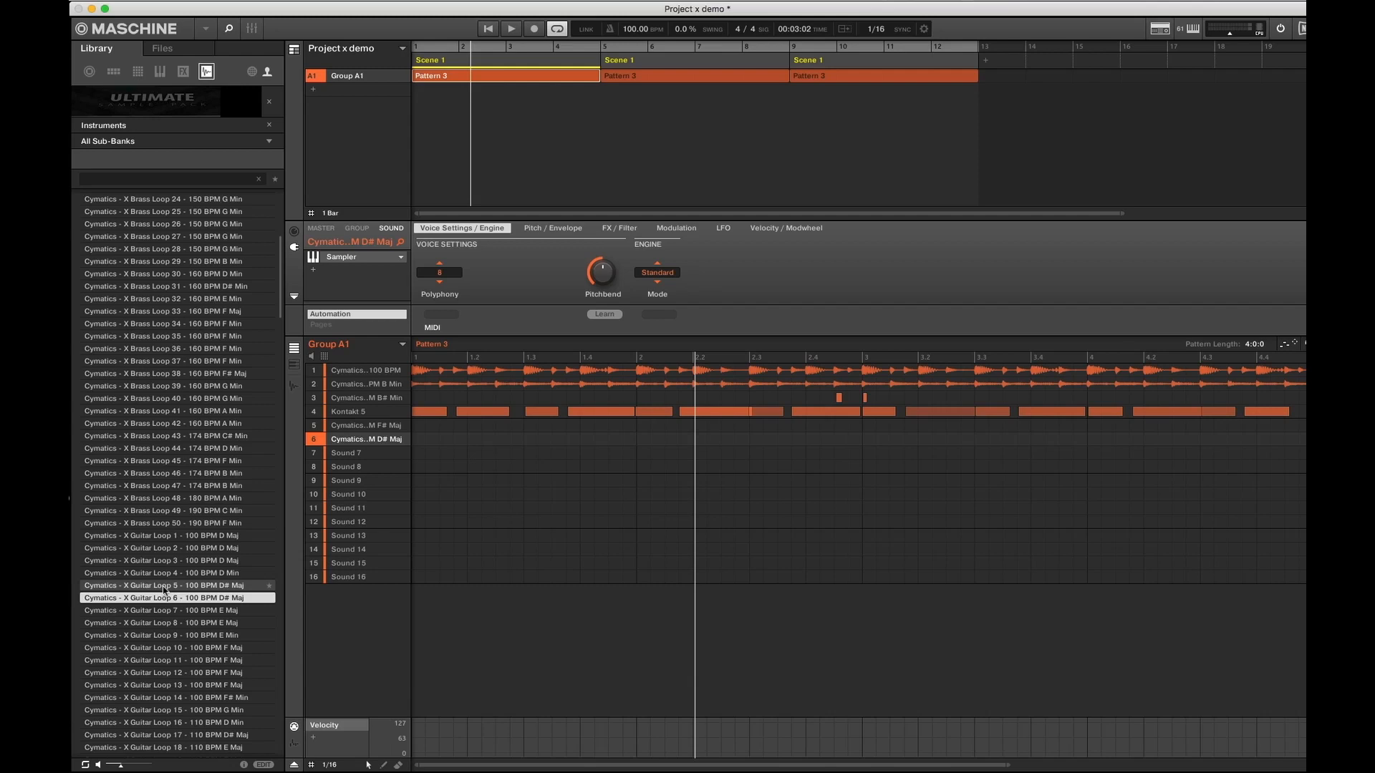
pyautogui.click(171, 610)
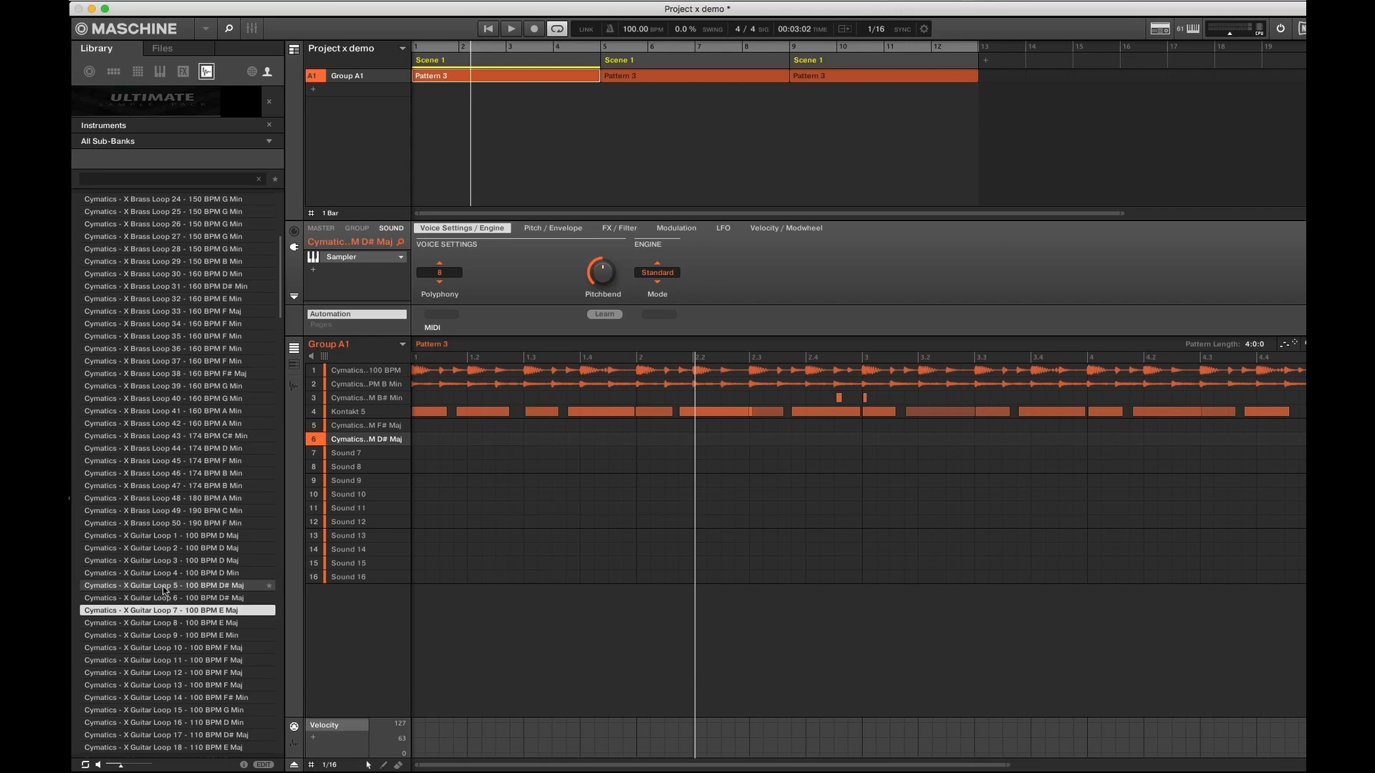
pyautogui.click(163, 635)
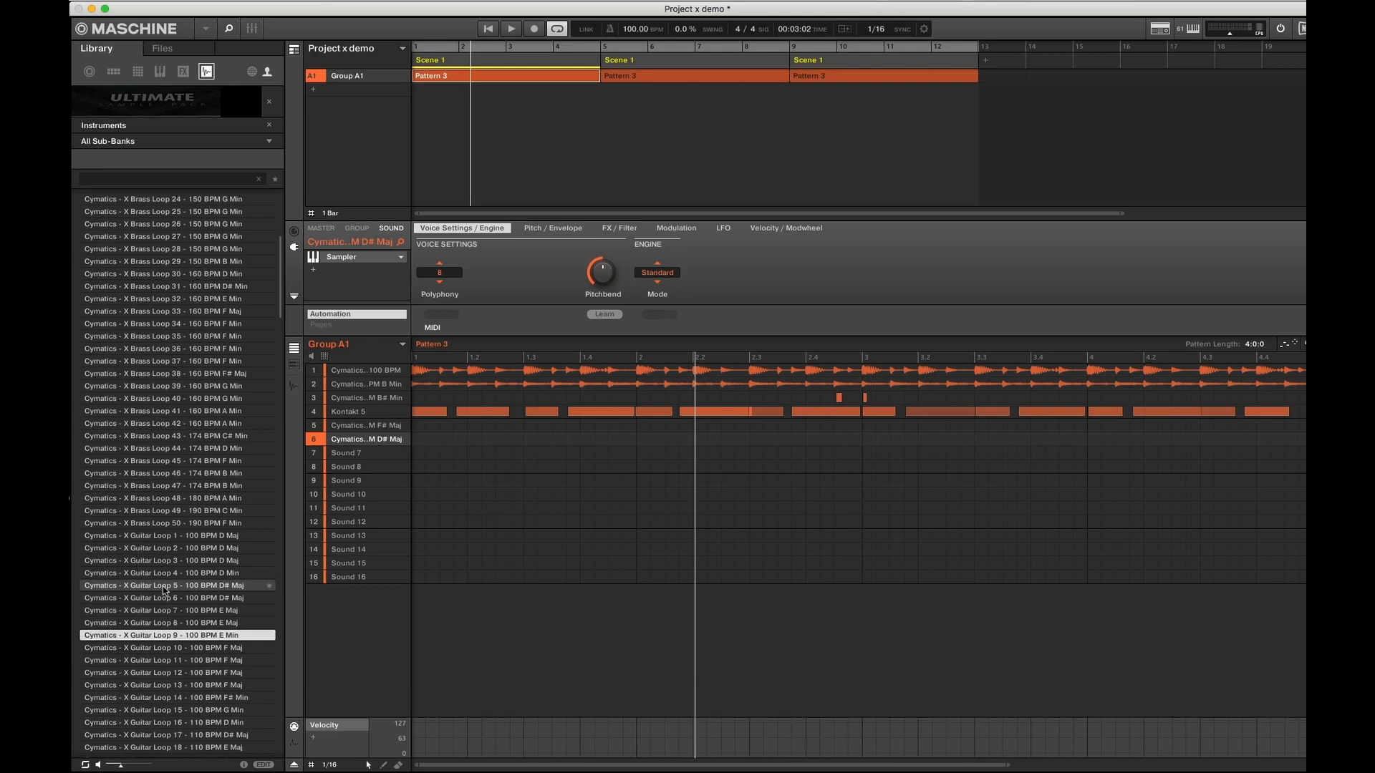
pyautogui.click(167, 648)
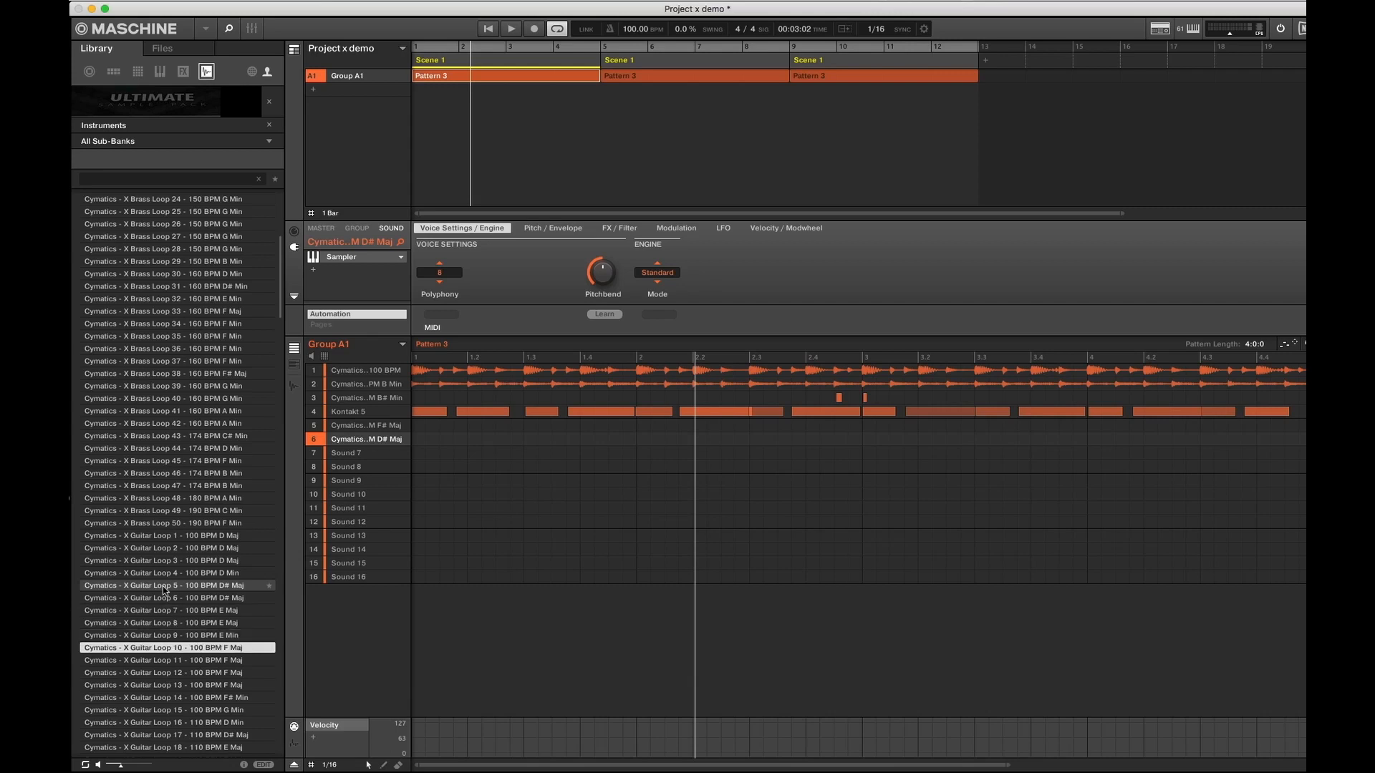
# Audition the 110 BPM F# Min, G Min, G# Maj and 150 BPM D Min guitar loops, then list the sub-banks
pyautogui.scroll(-3)
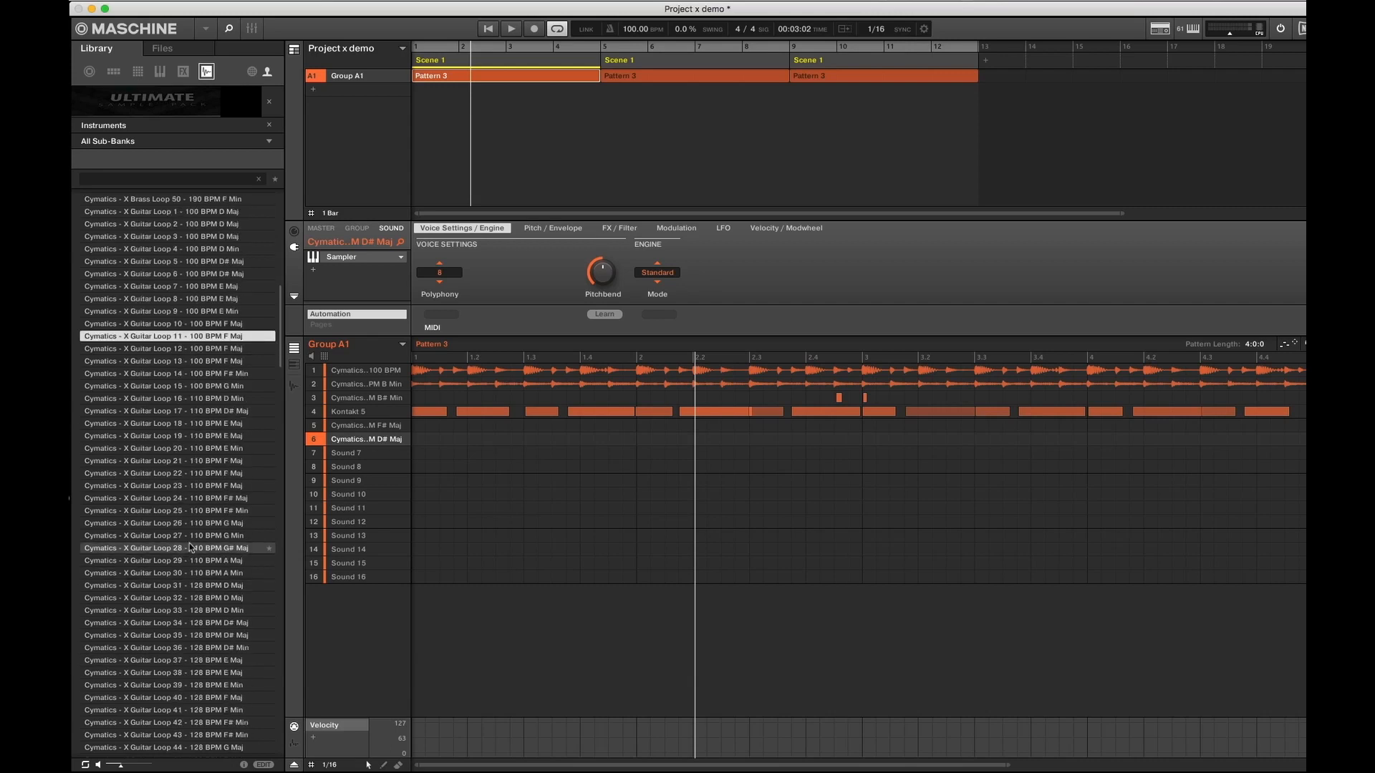
pyautogui.click(176, 522)
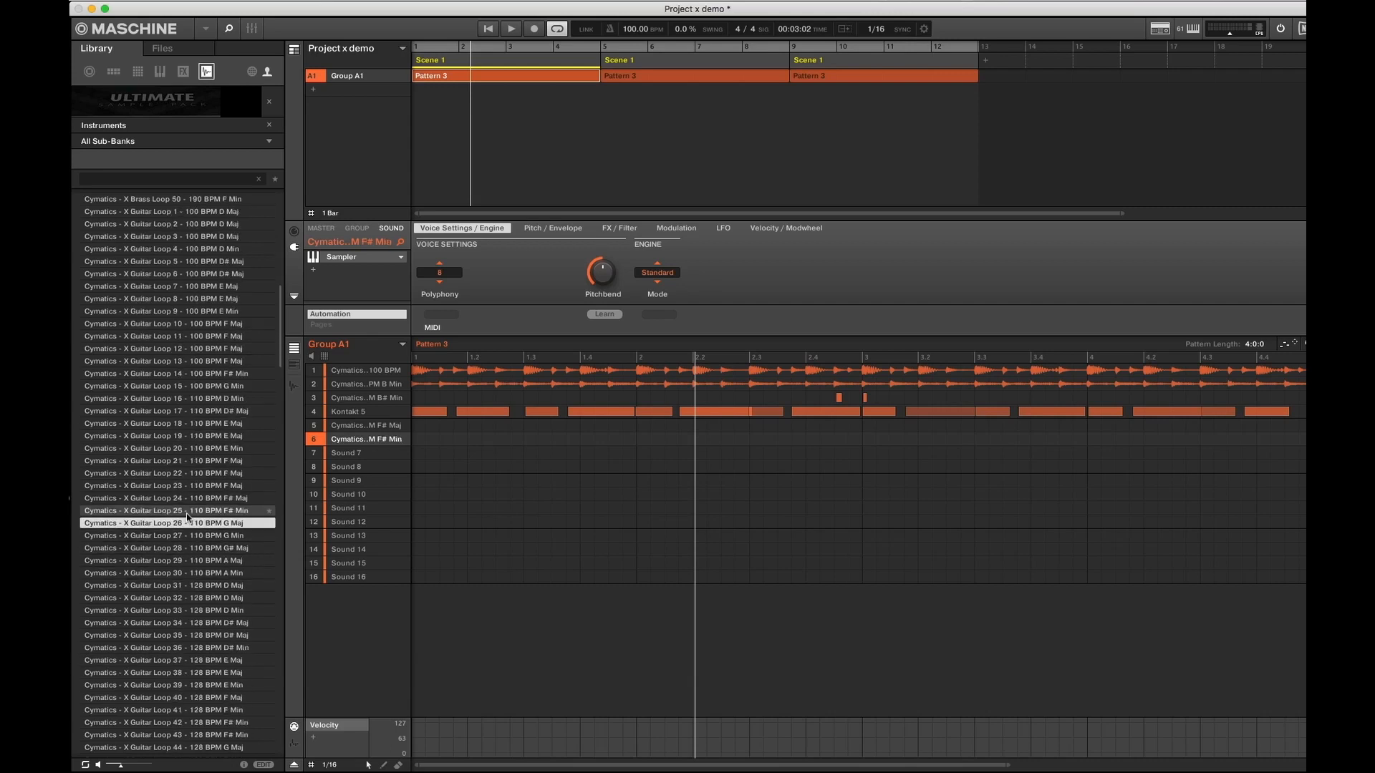
pyautogui.click(167, 535)
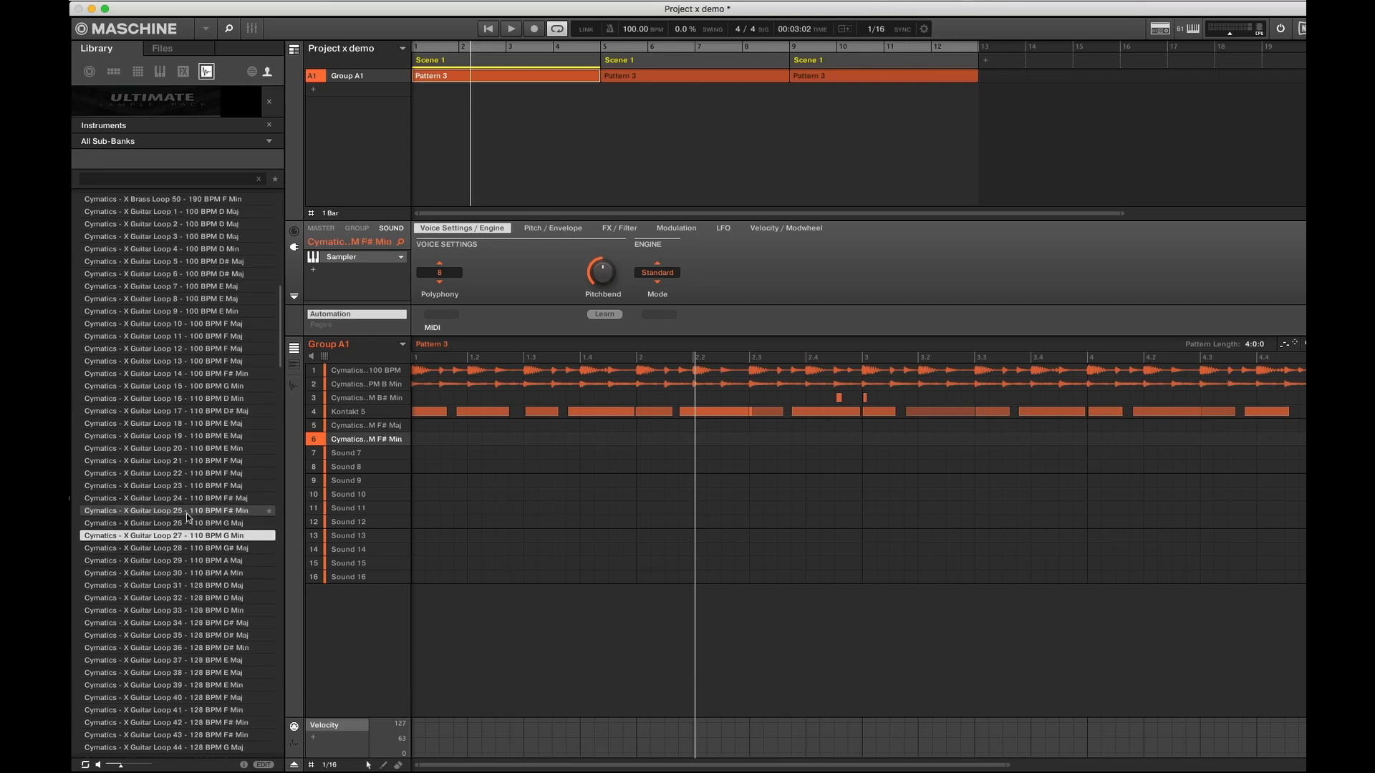
pyautogui.click(166, 547)
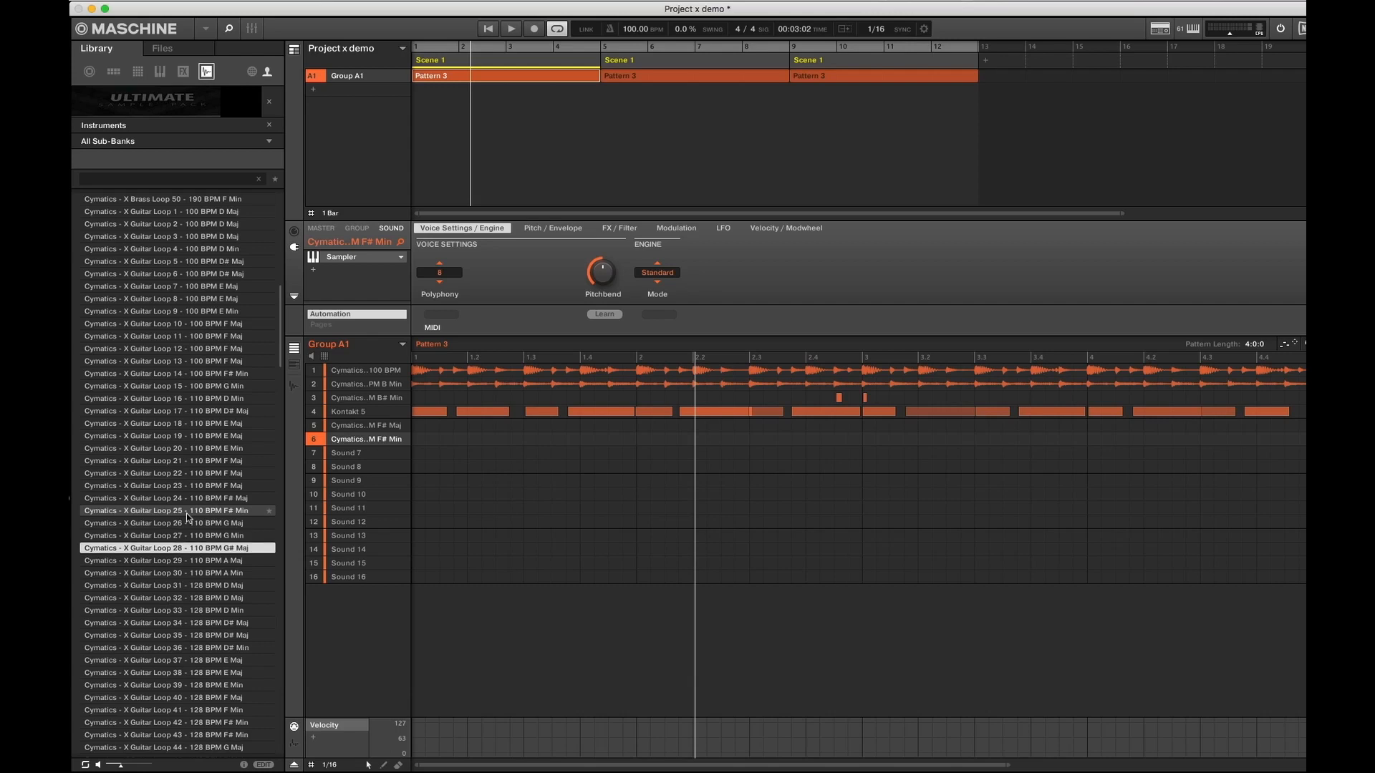
pyautogui.scroll(-3)
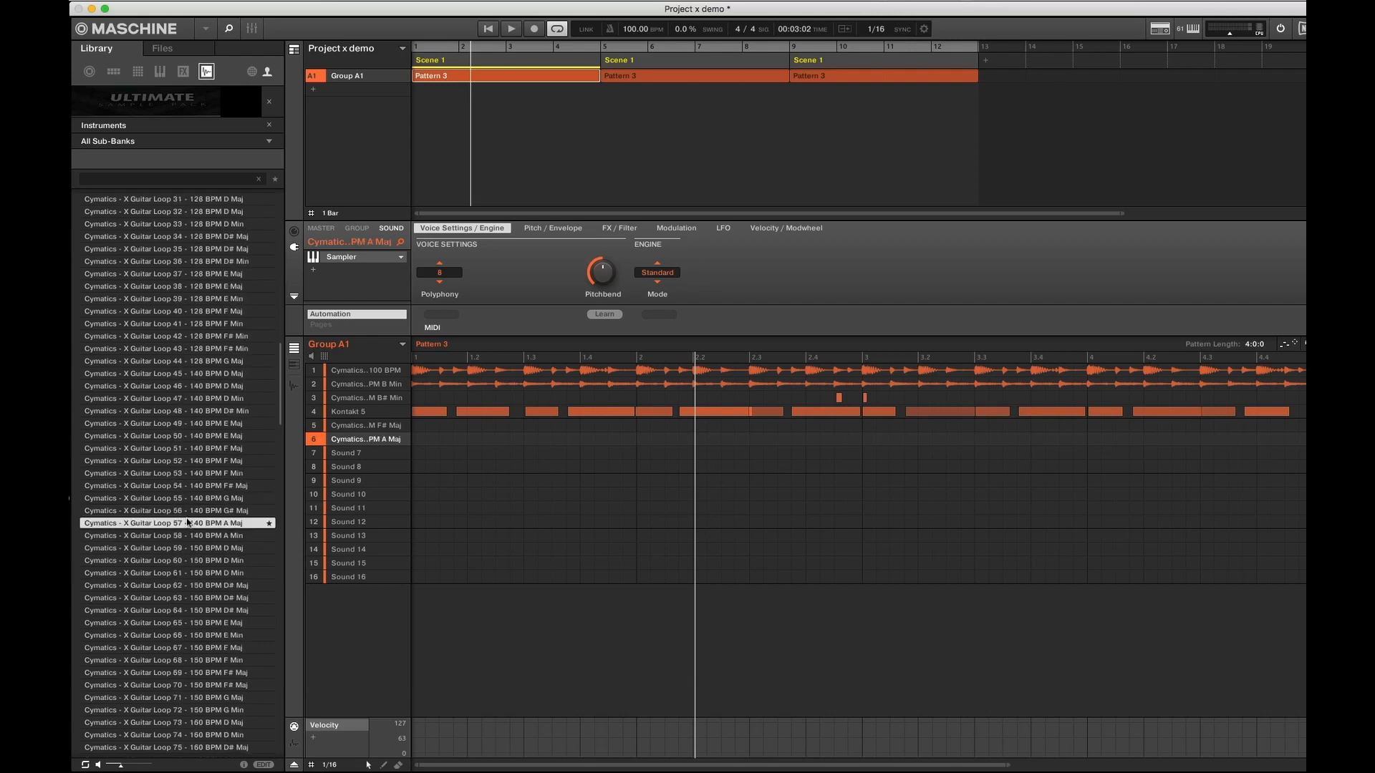
pyautogui.click(171, 548)
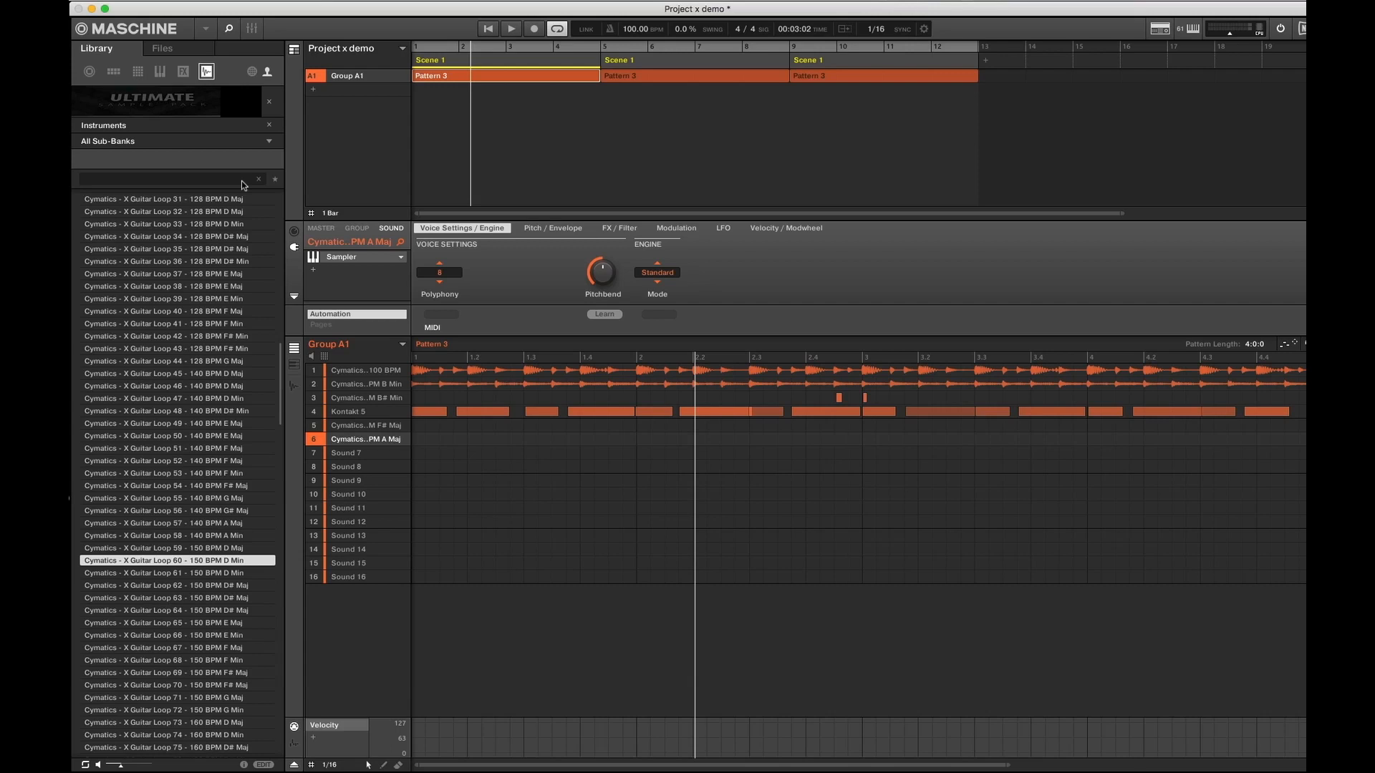
pyautogui.click(269, 141)
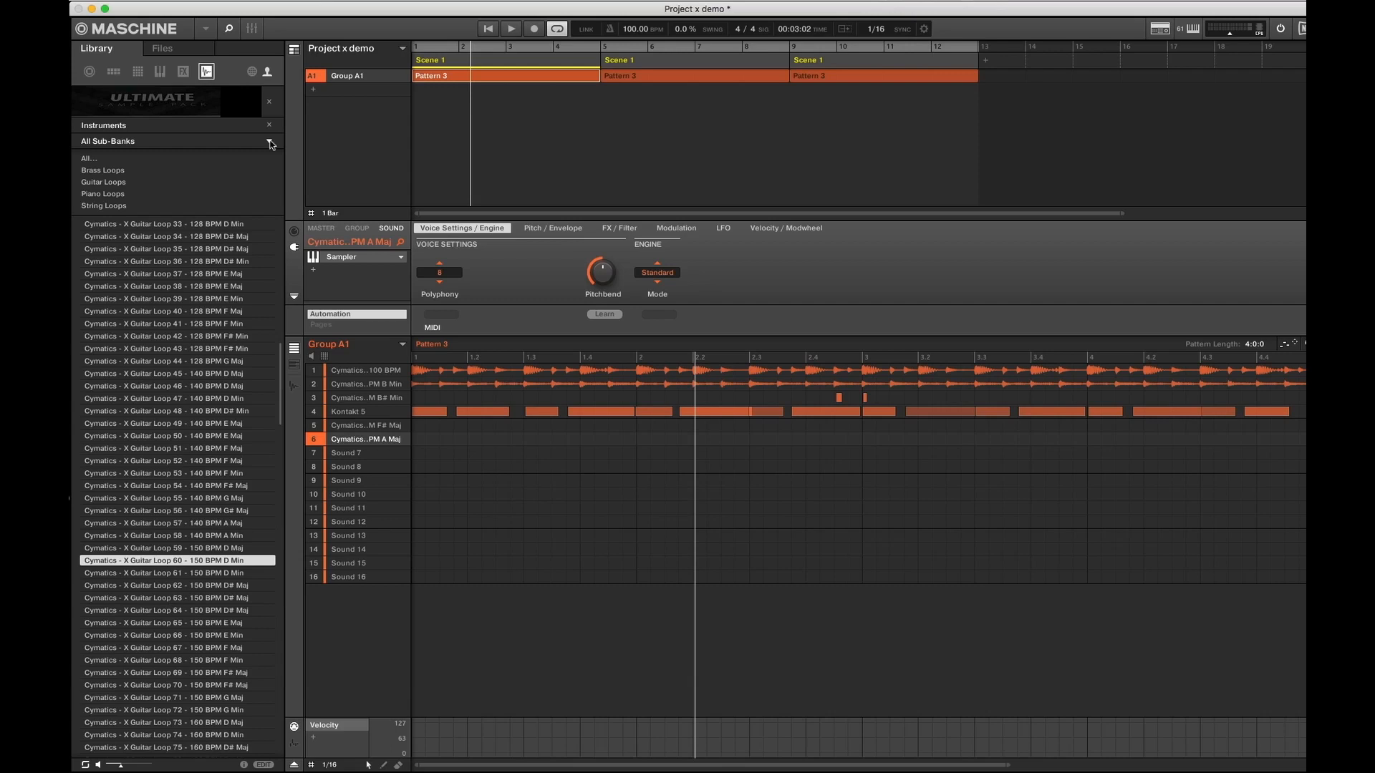
pyautogui.moveTo(261, 169)
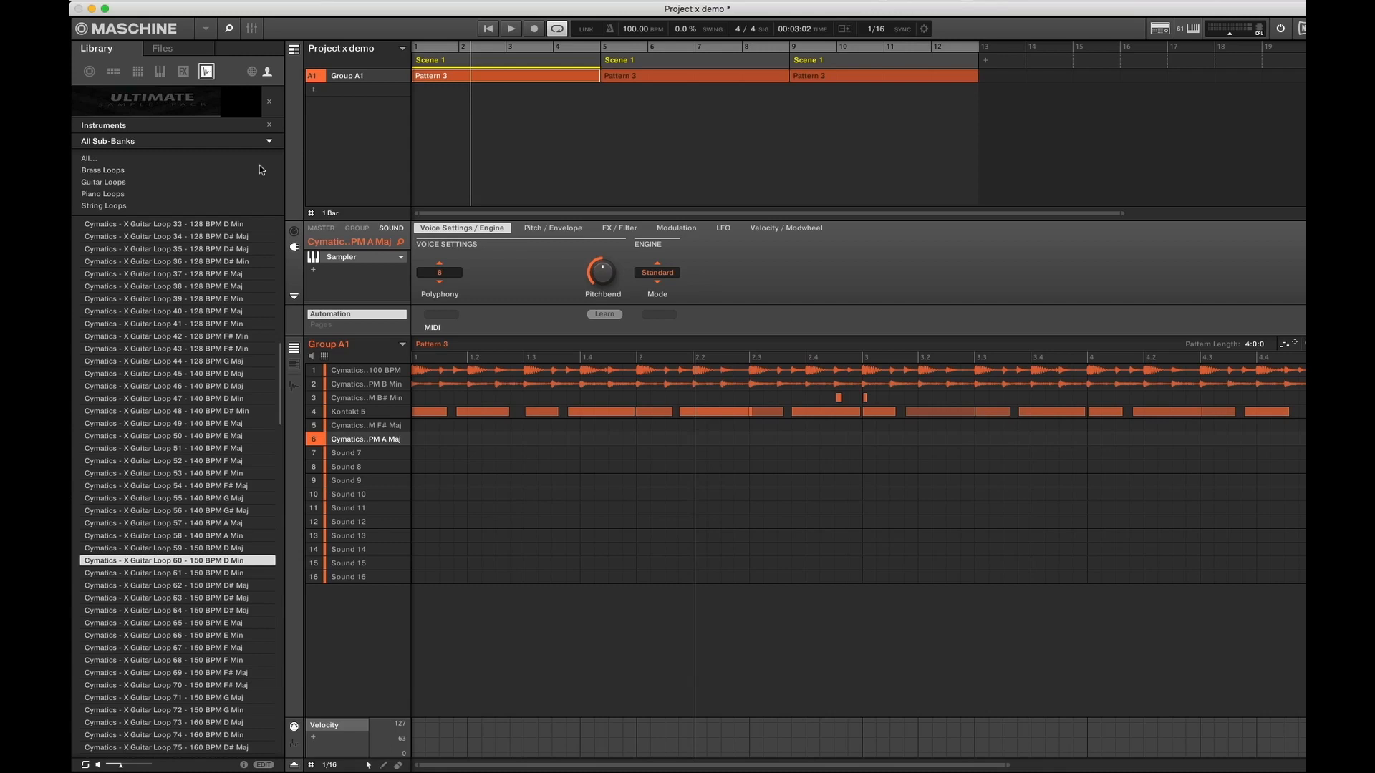
pyautogui.moveTo(195, 179)
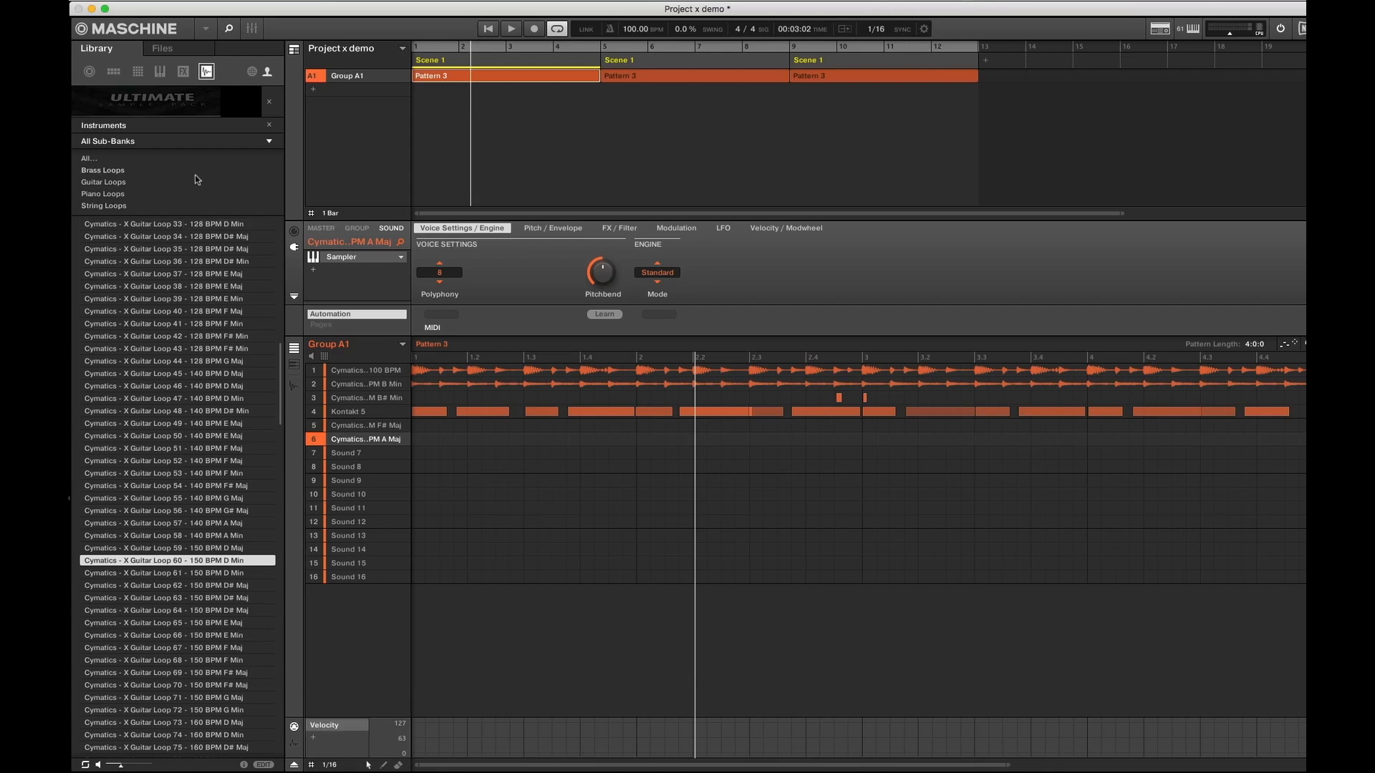
pyautogui.moveTo(184, 184)
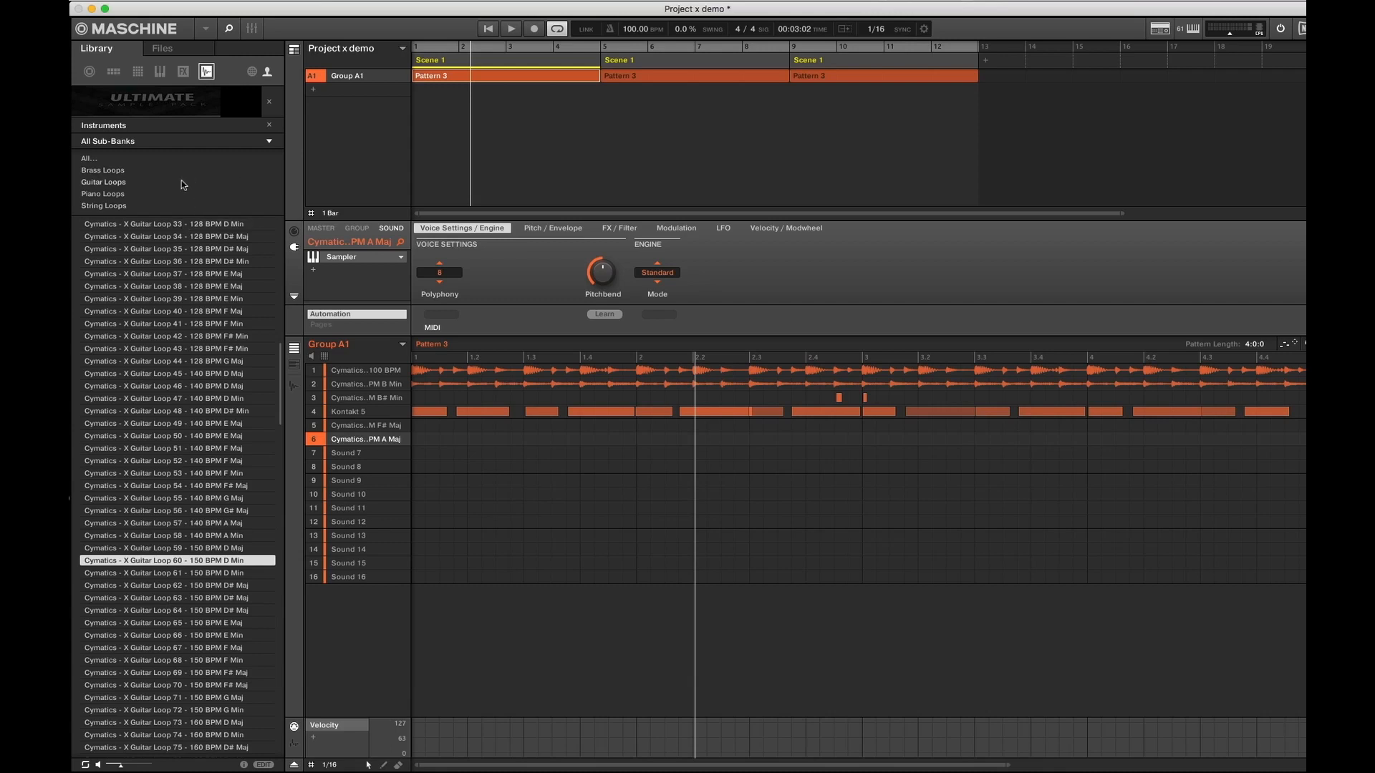
pyautogui.moveTo(121, 194)
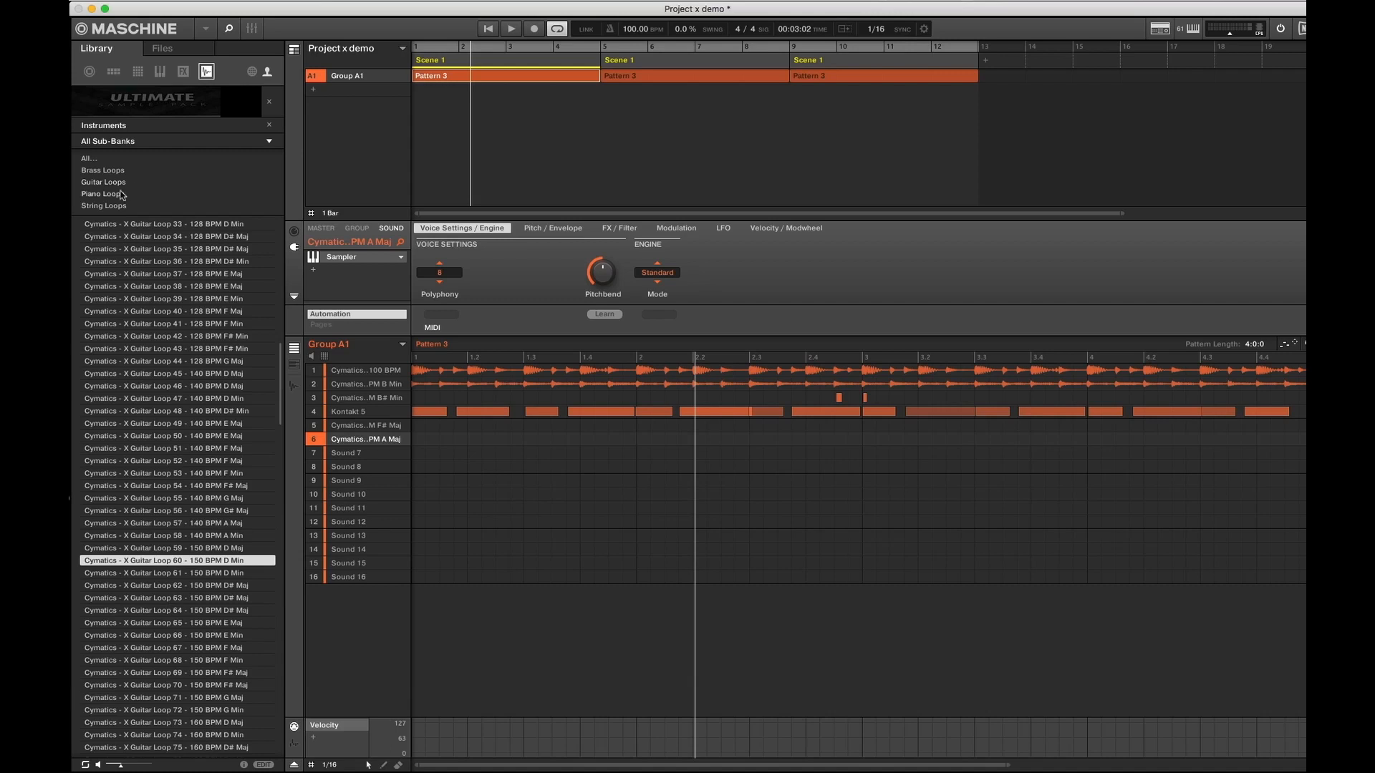
# Filter the library's sample list to the Piano Loops sub-bank
pyautogui.click(102, 194)
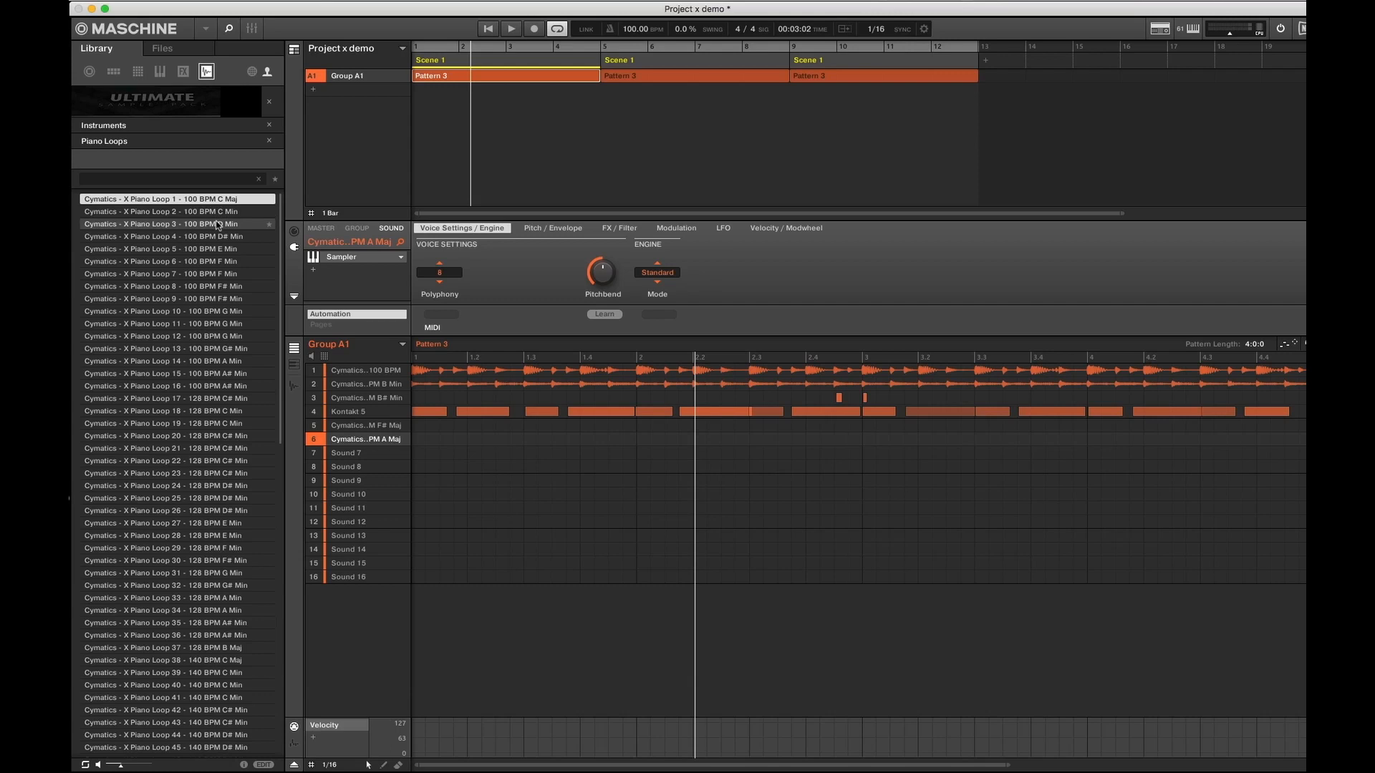
# Load the 174 BPM F minor piano loop, then audition the G, E, D# and C minor loops
pyautogui.scroll(-3)
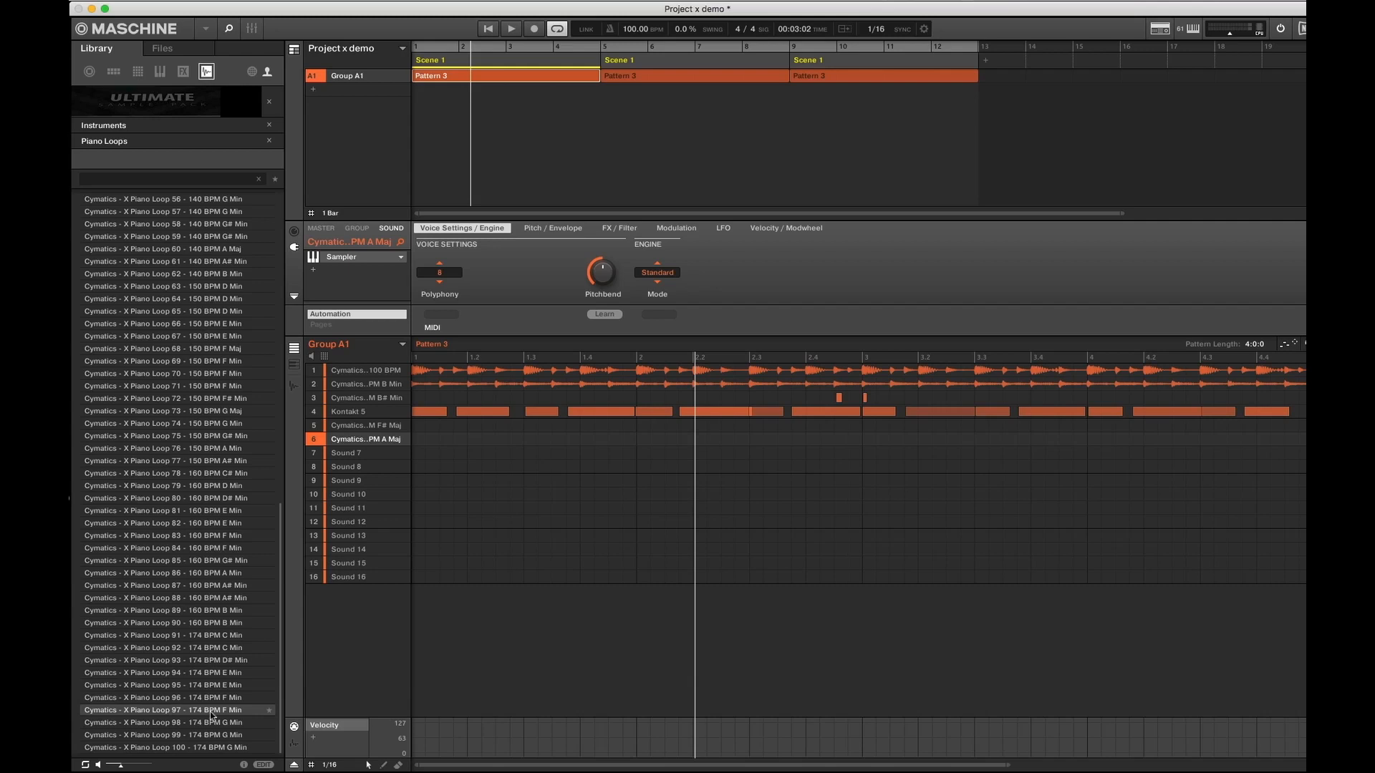
pyautogui.doubleClick(164, 709)
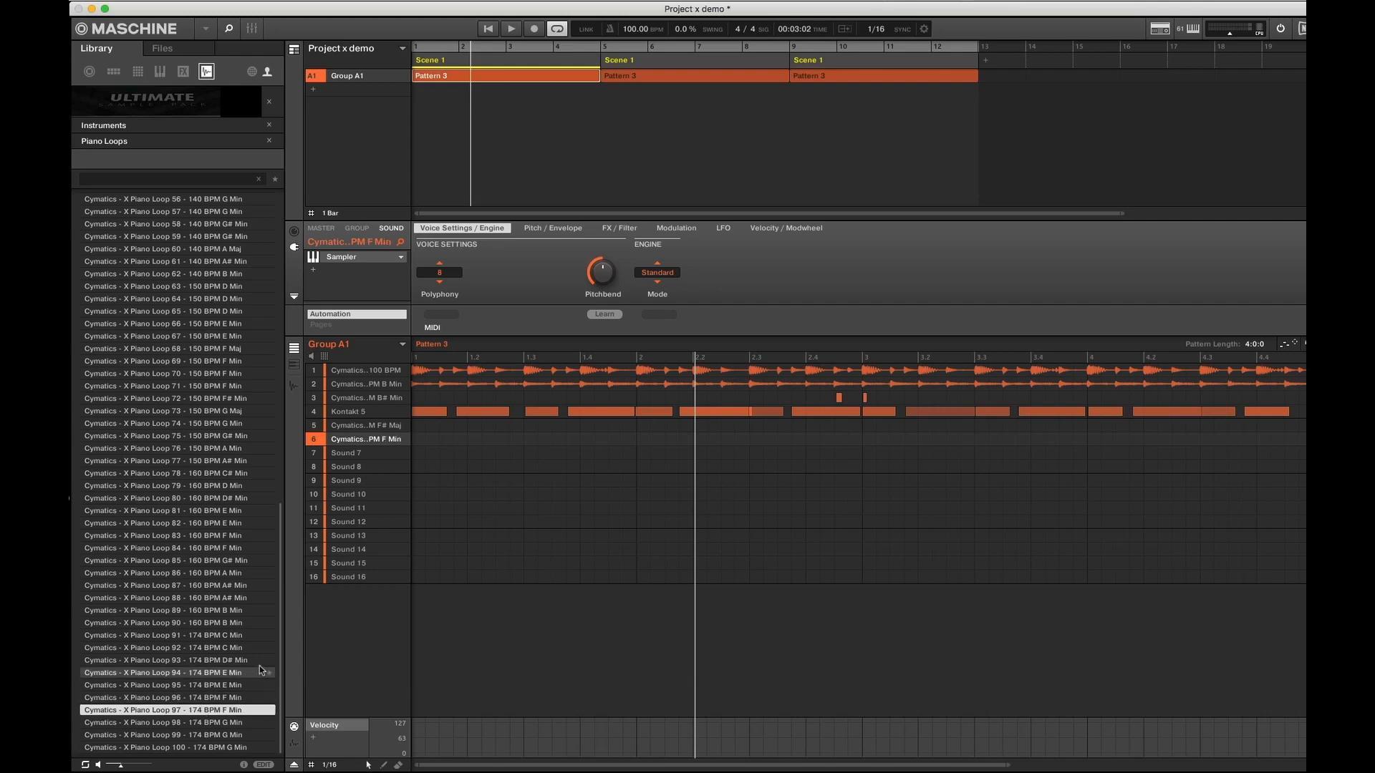
pyautogui.click(164, 723)
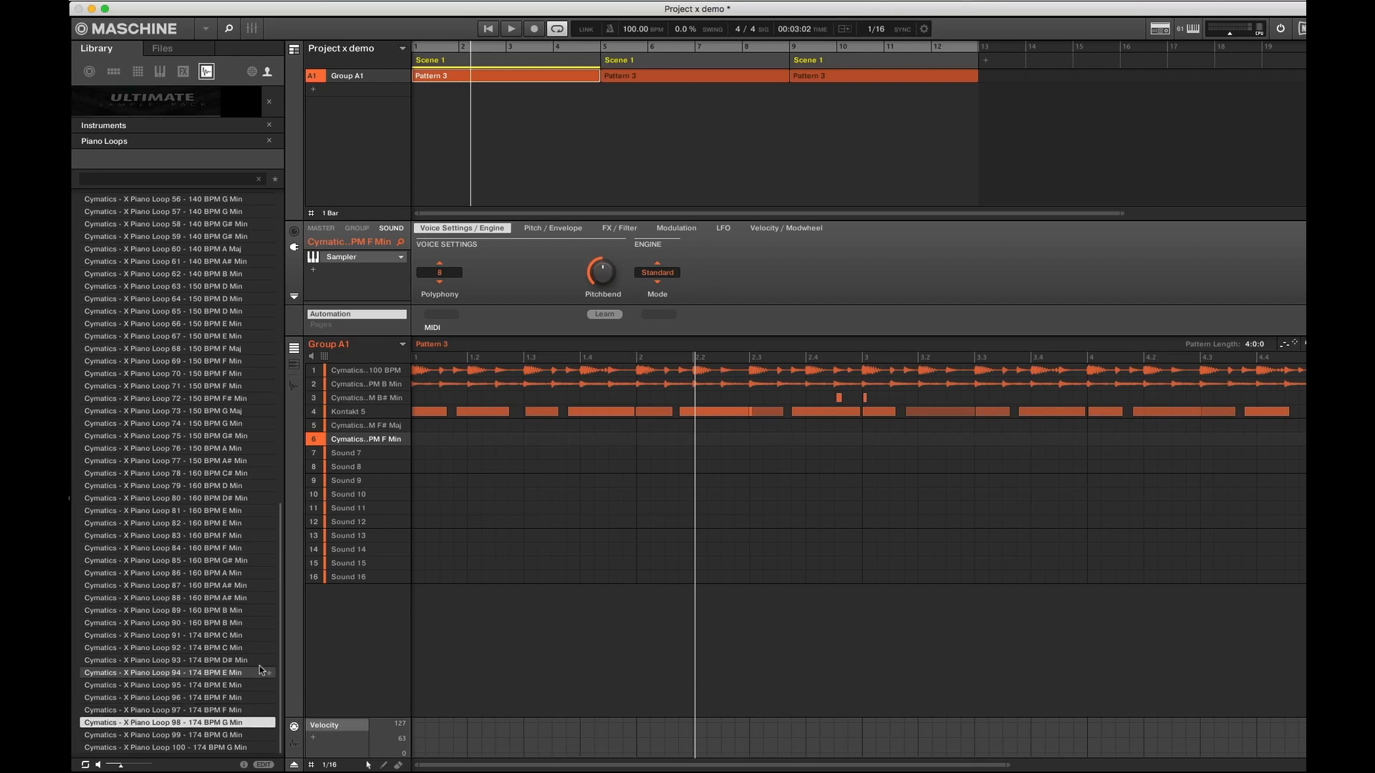
pyautogui.click(175, 696)
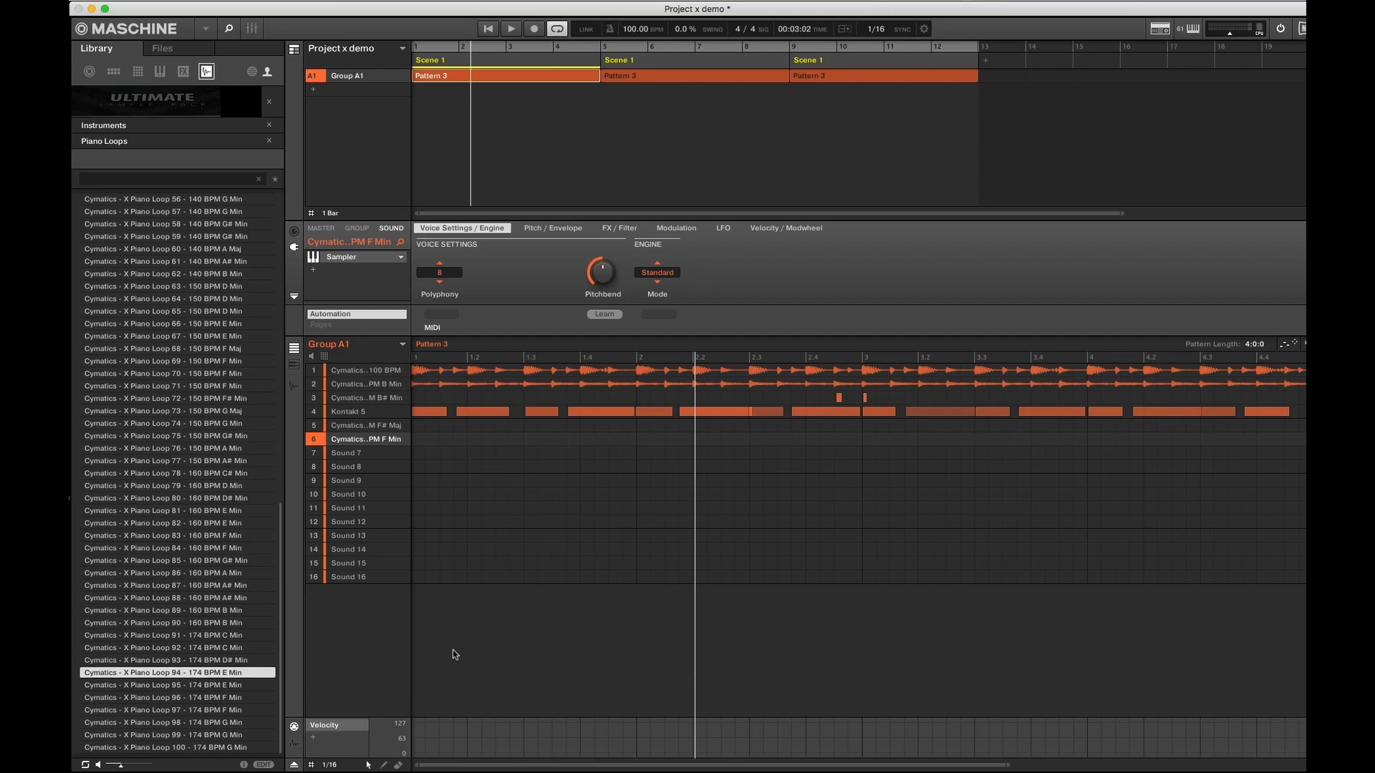
pyautogui.click(175, 659)
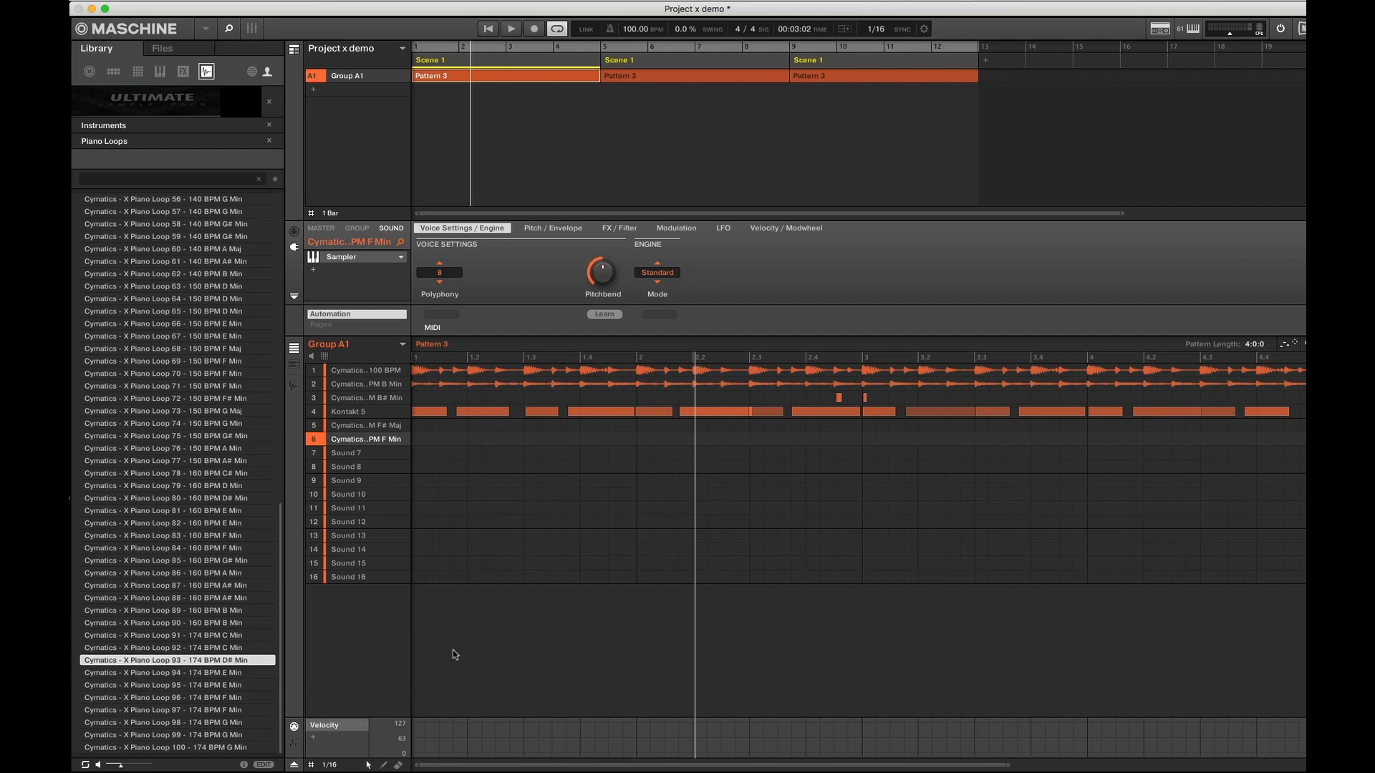
pyautogui.click(167, 648)
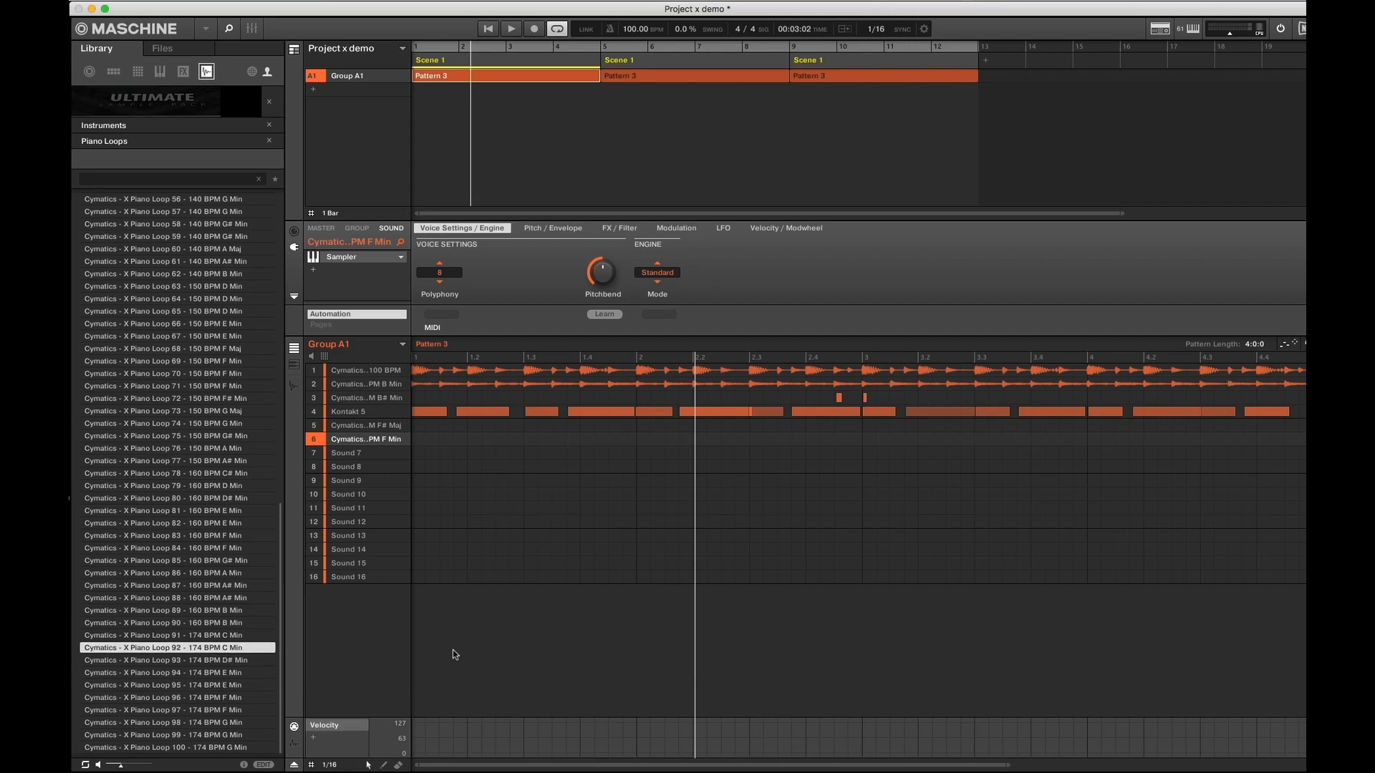
# Audition Piano Loops 90, 83, 82, 79 and another, then Loops 17 and 16
pyautogui.click(162, 622)
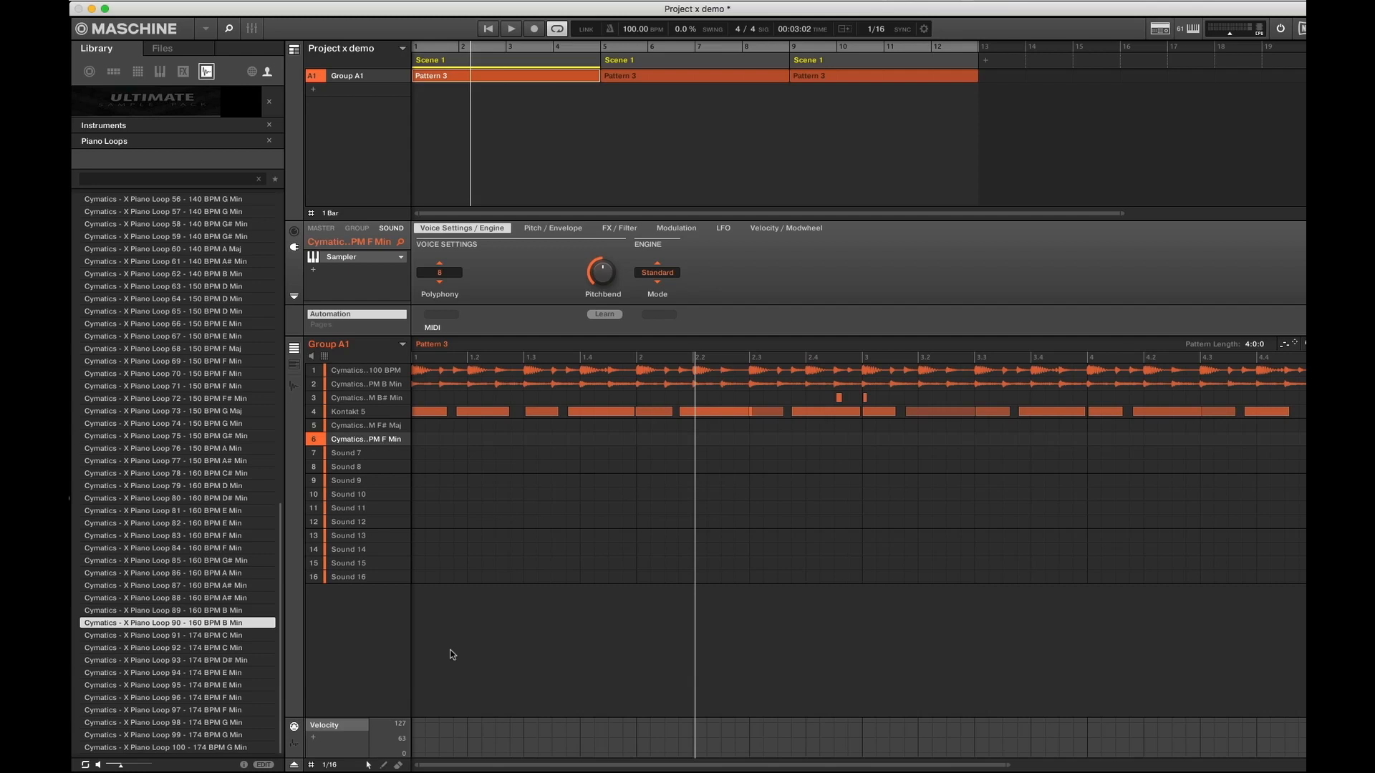
pyautogui.click(164, 535)
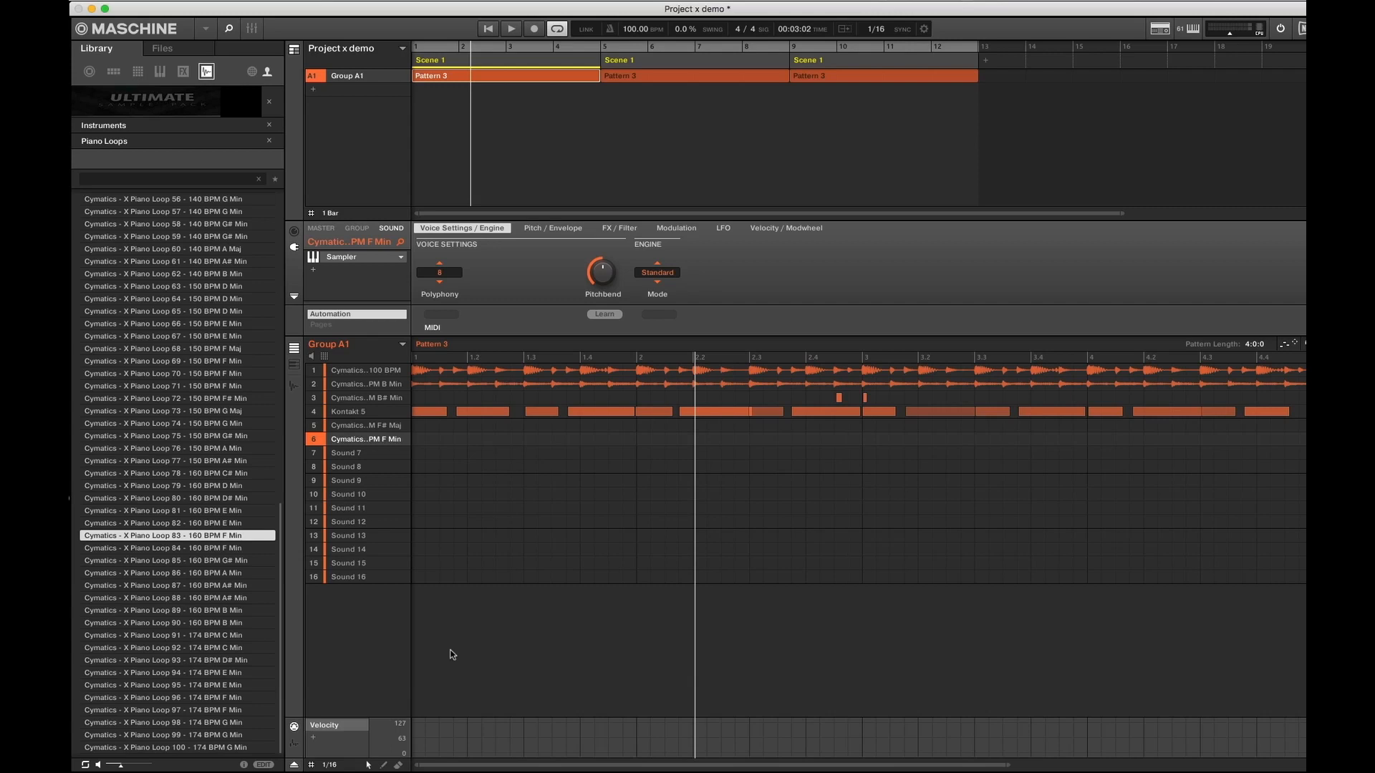
pyautogui.click(167, 524)
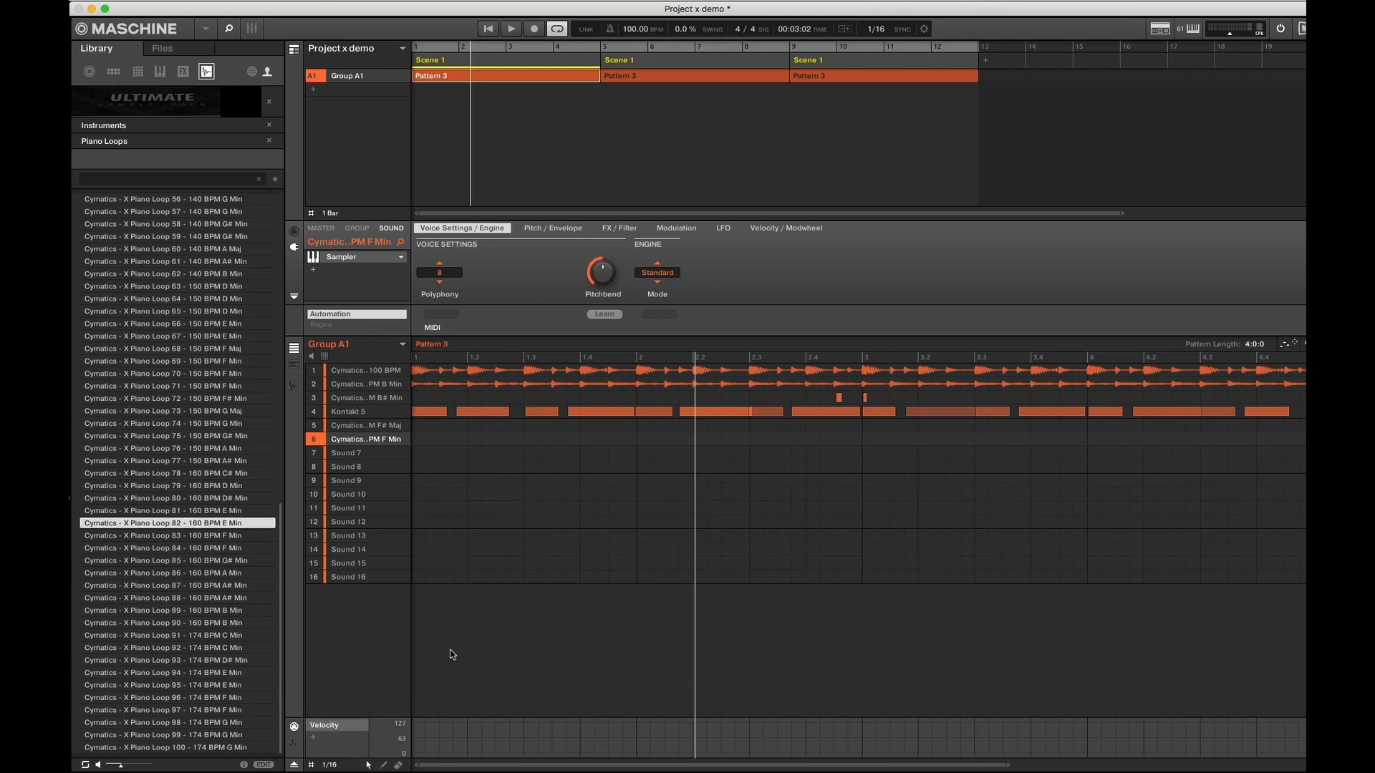
pyautogui.click(167, 511)
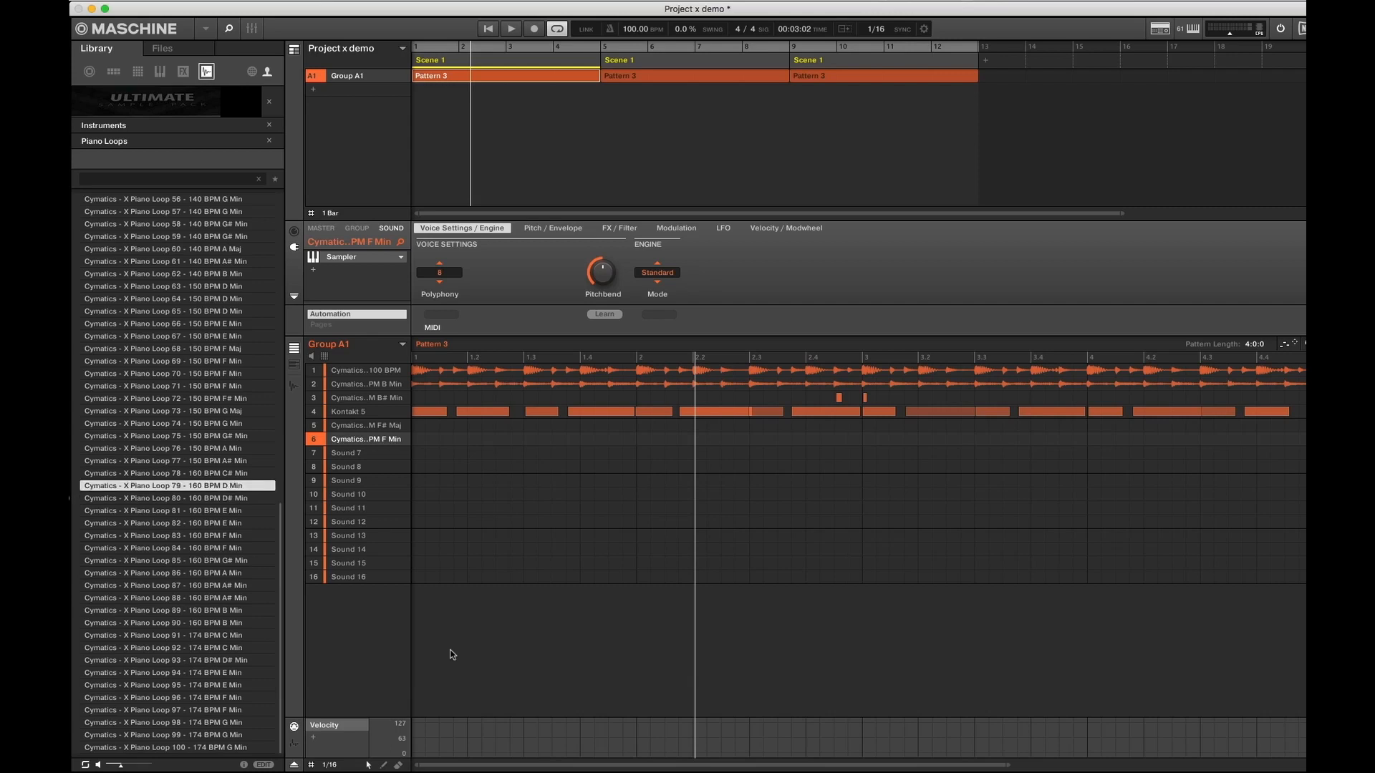
pyautogui.click(175, 498)
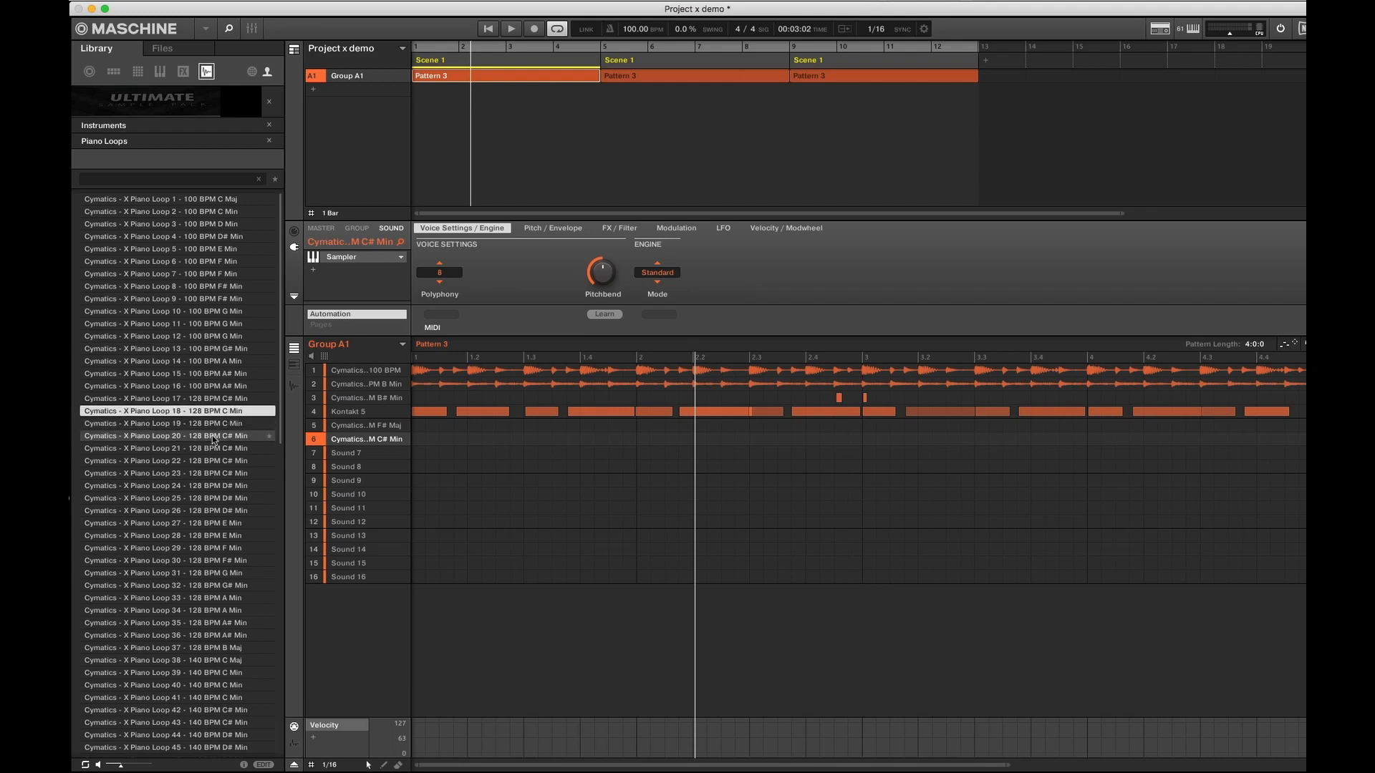
pyautogui.click(166, 398)
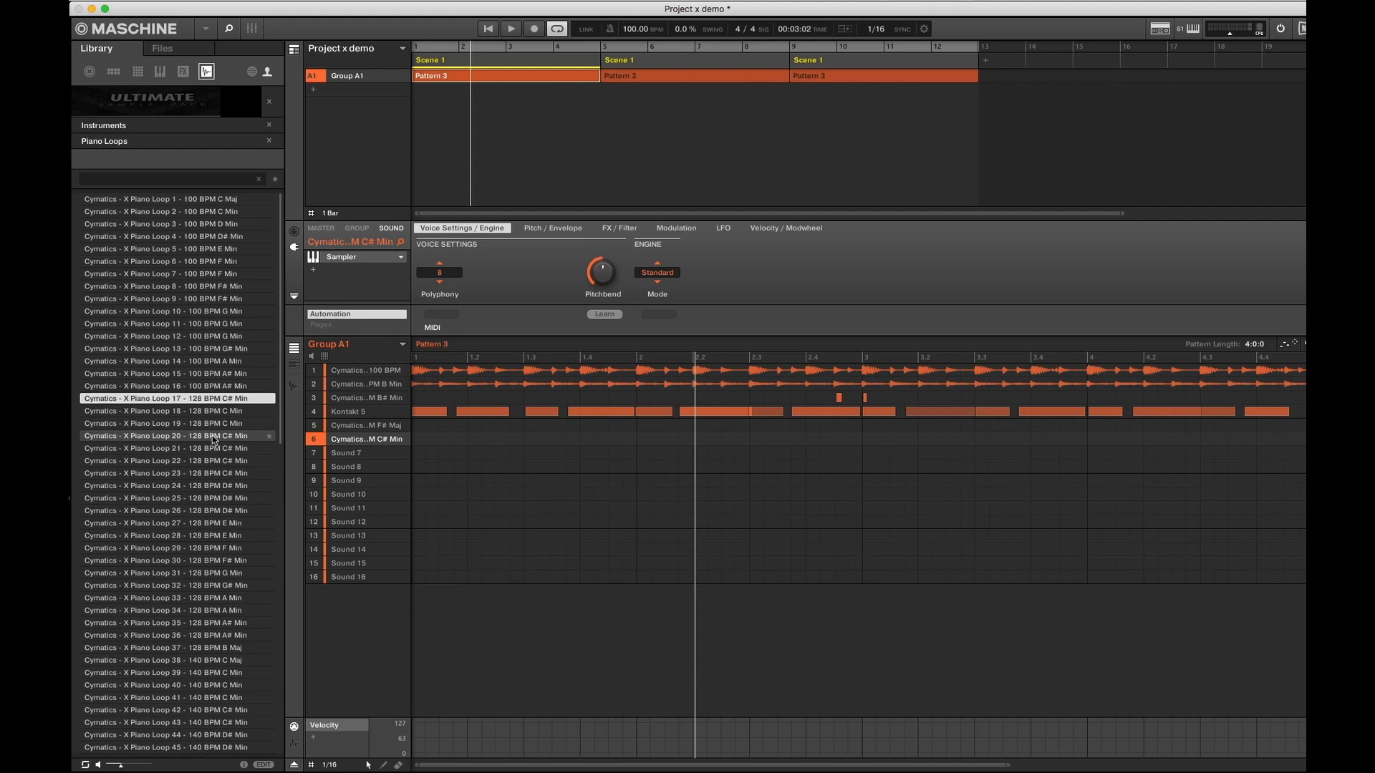
pyautogui.click(175, 386)
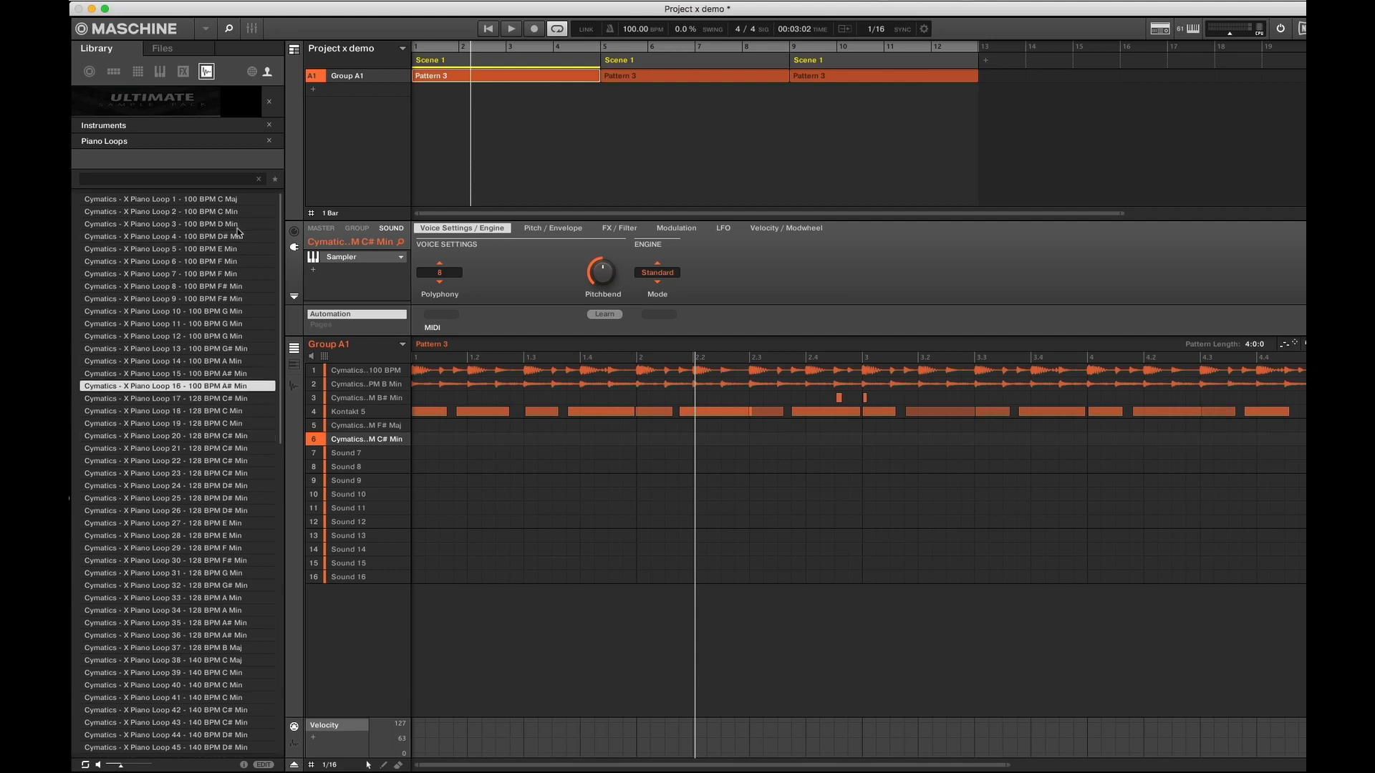
pyautogui.moveTo(269, 165)
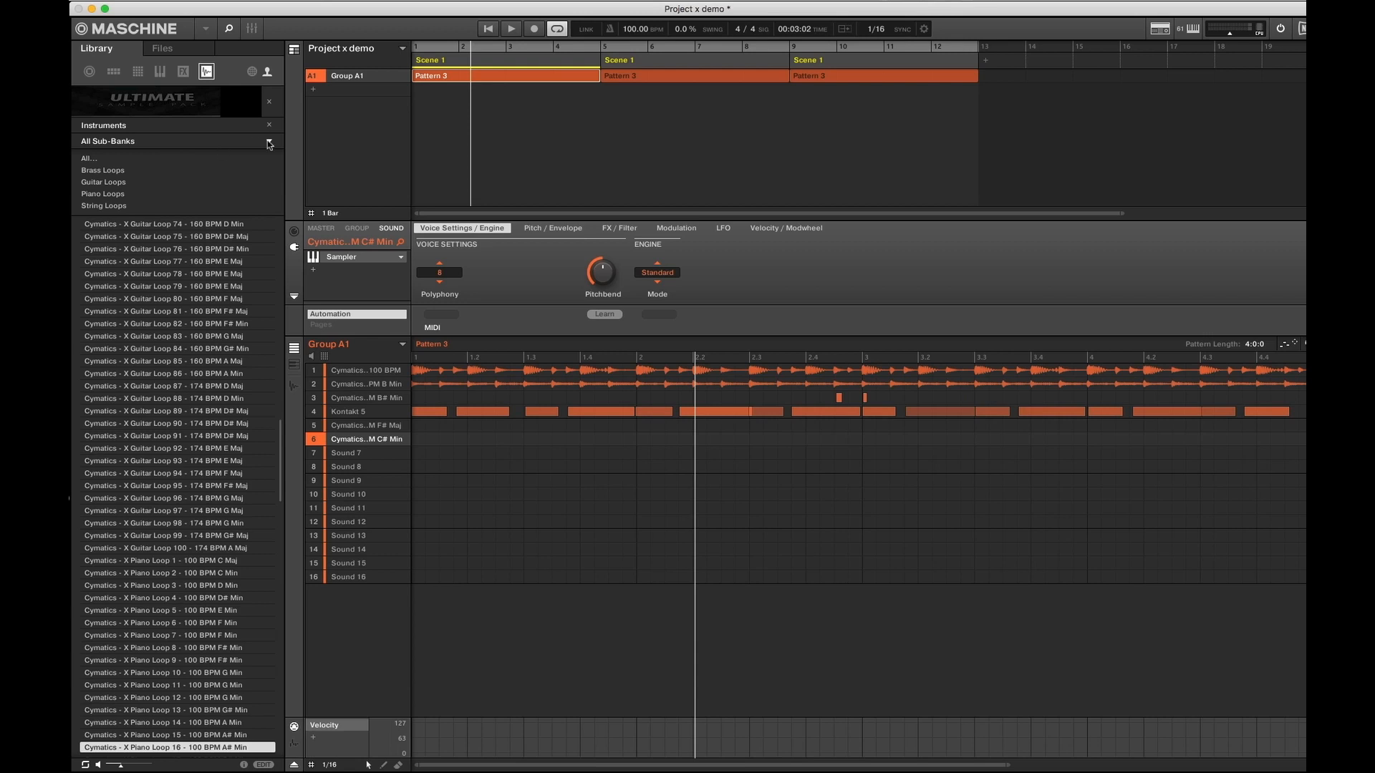
# Clear the Instruments bank filter and select the FX bank
pyautogui.click(269, 144)
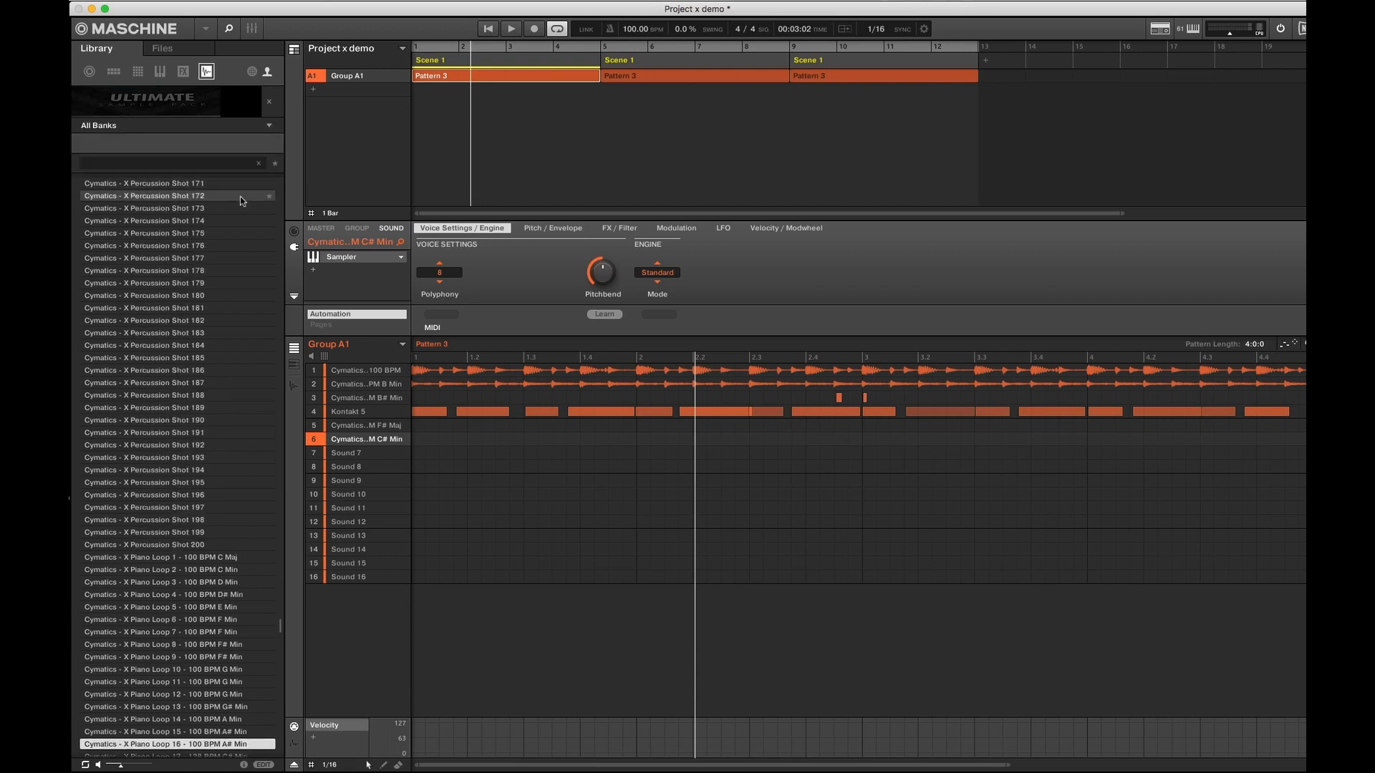
pyautogui.click(173, 125)
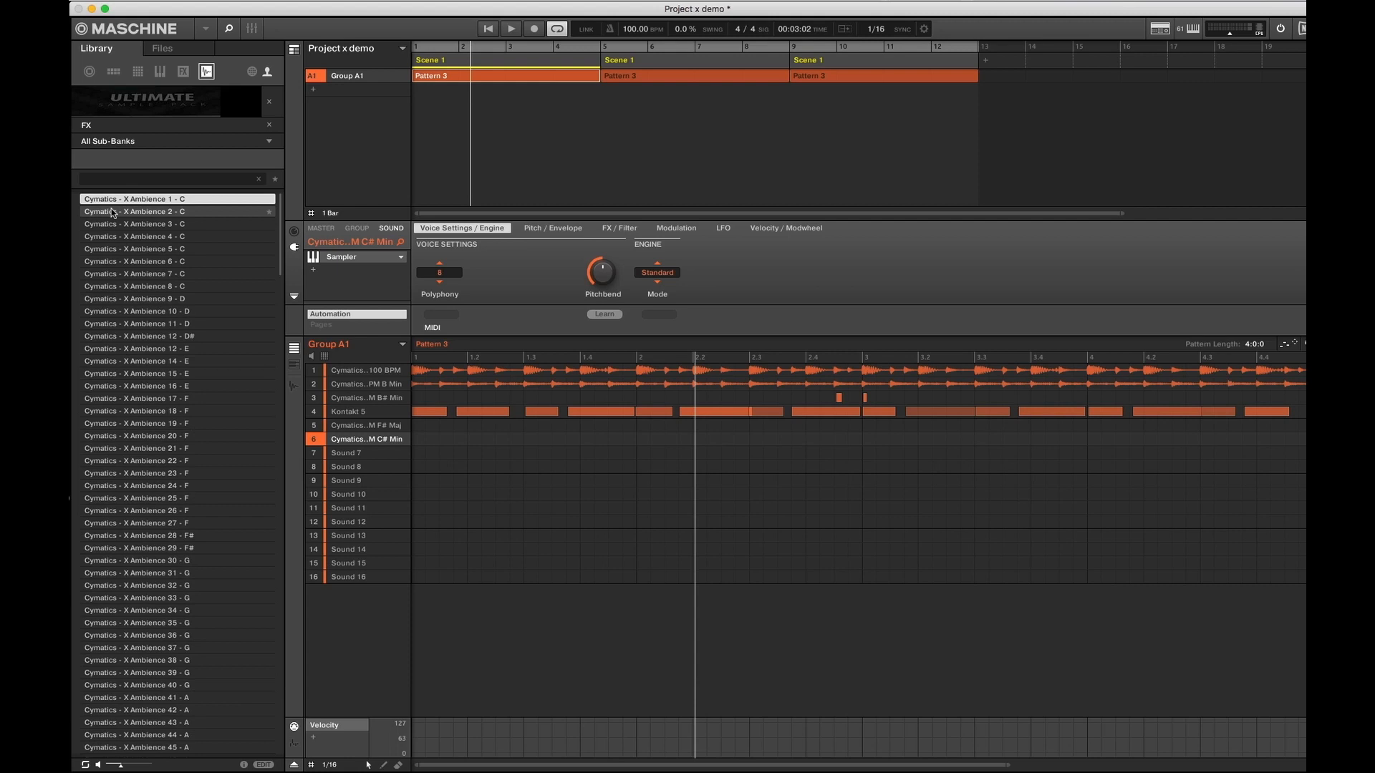
# Audition an ambience, downlifters including 10 and 11, and Impacts 17 and 21
pyautogui.click(135, 210)
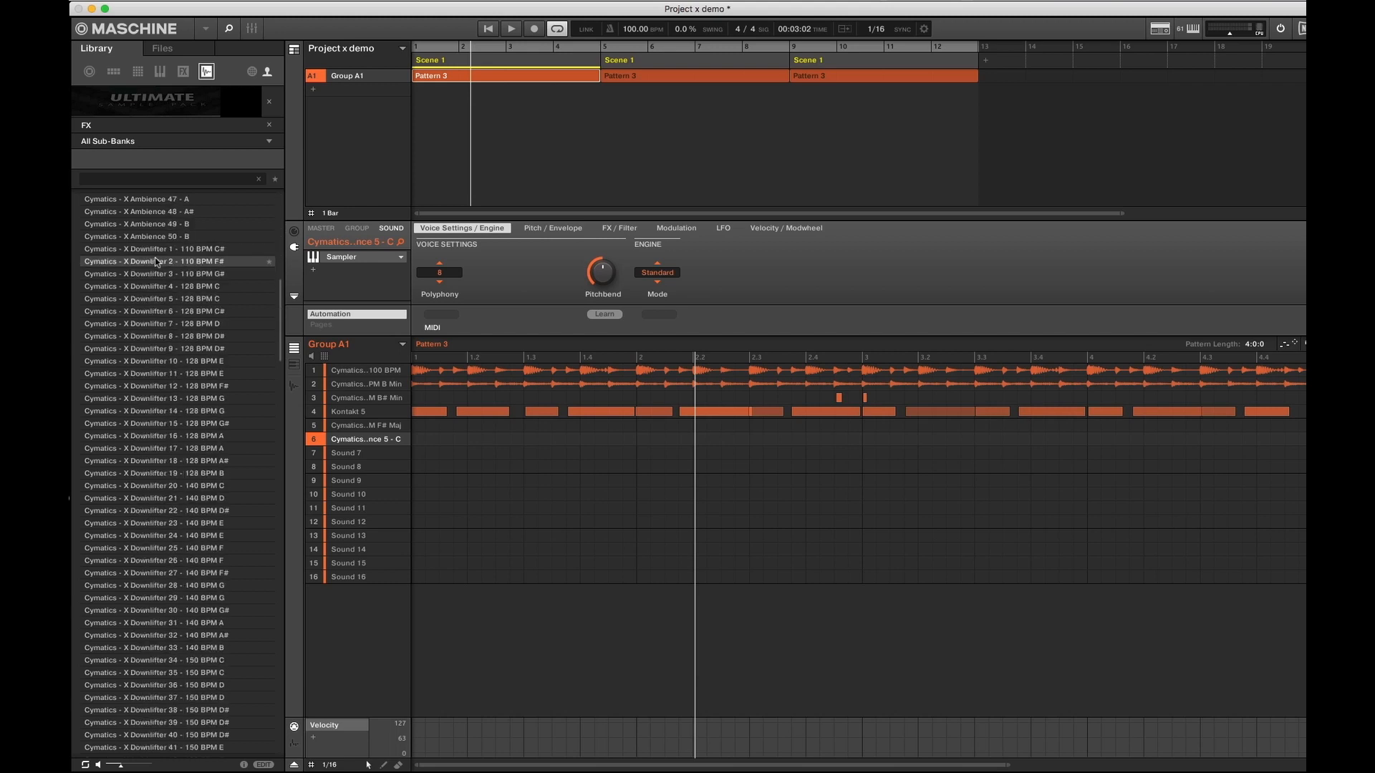
pyautogui.click(153, 348)
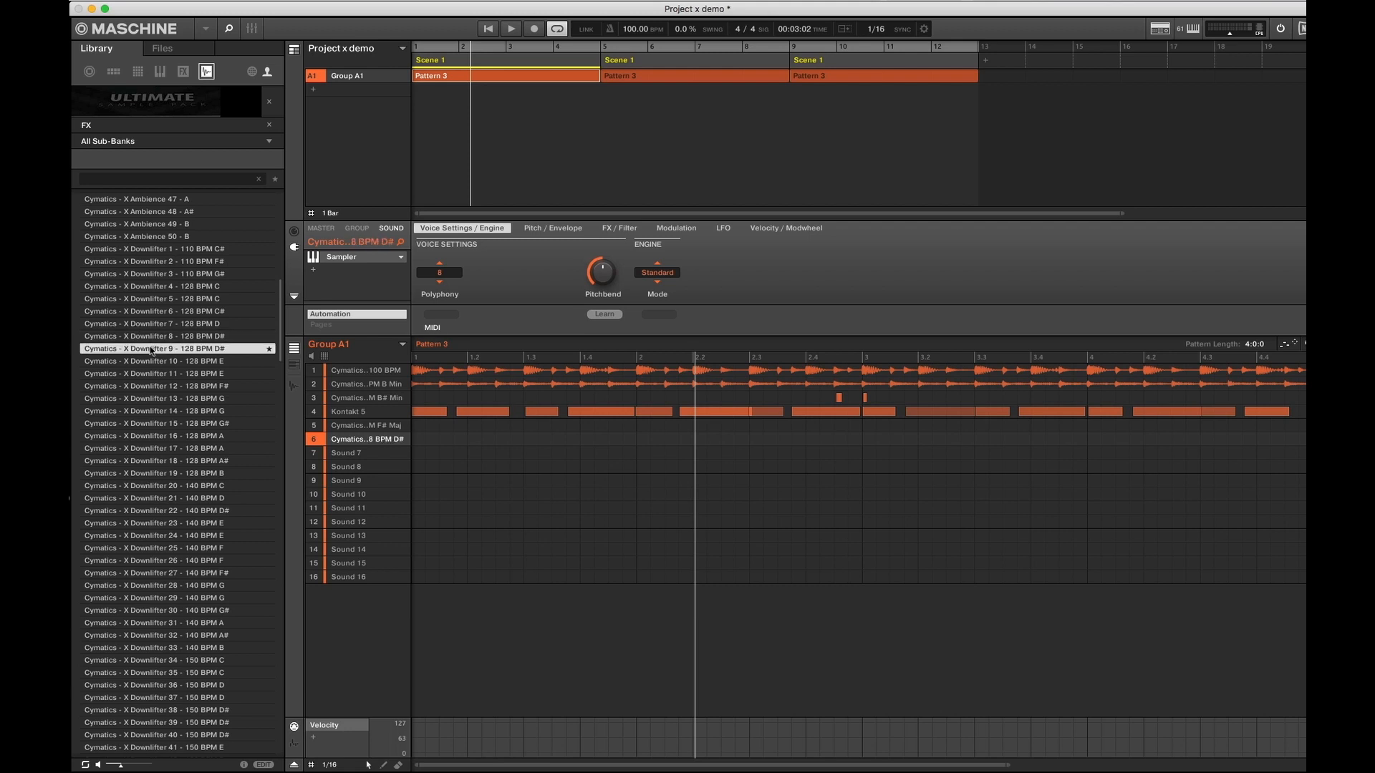
pyautogui.click(157, 360)
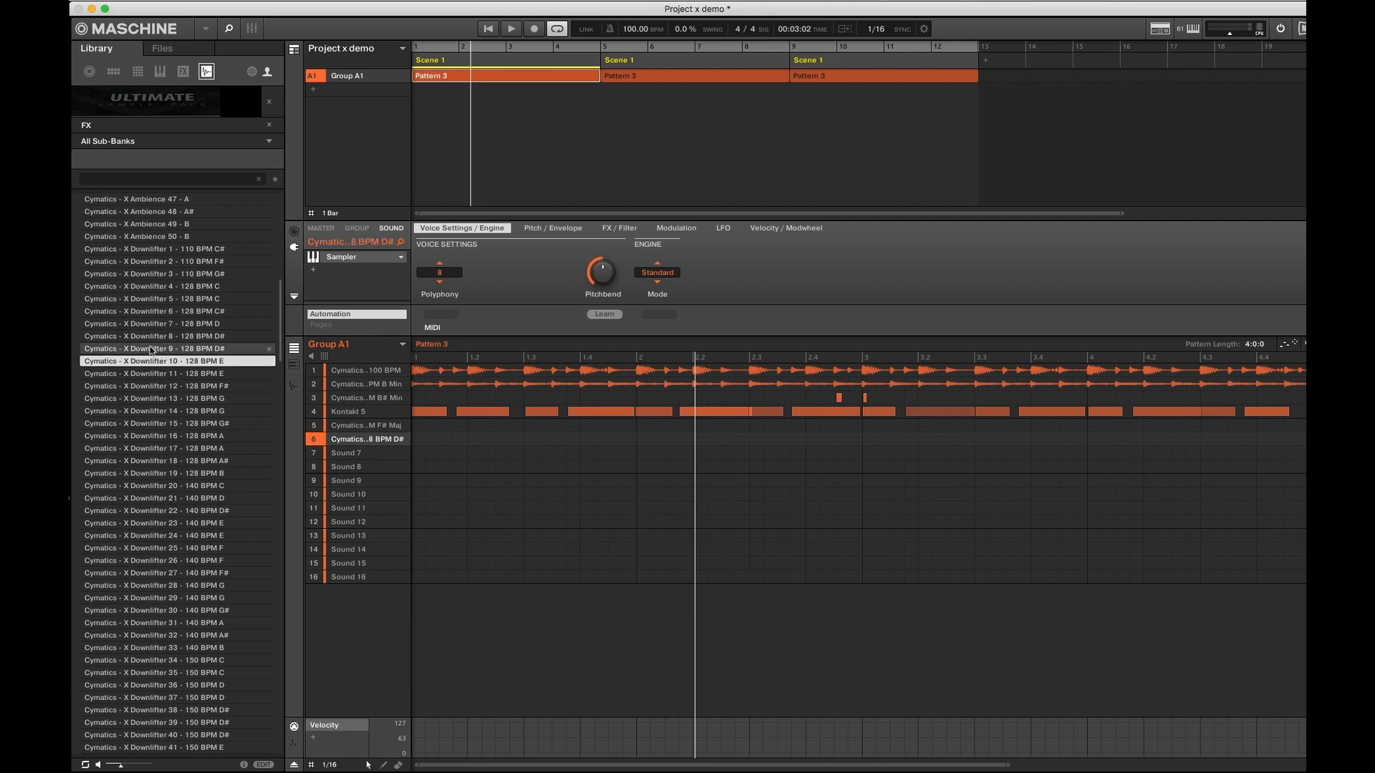
pyautogui.click(157, 373)
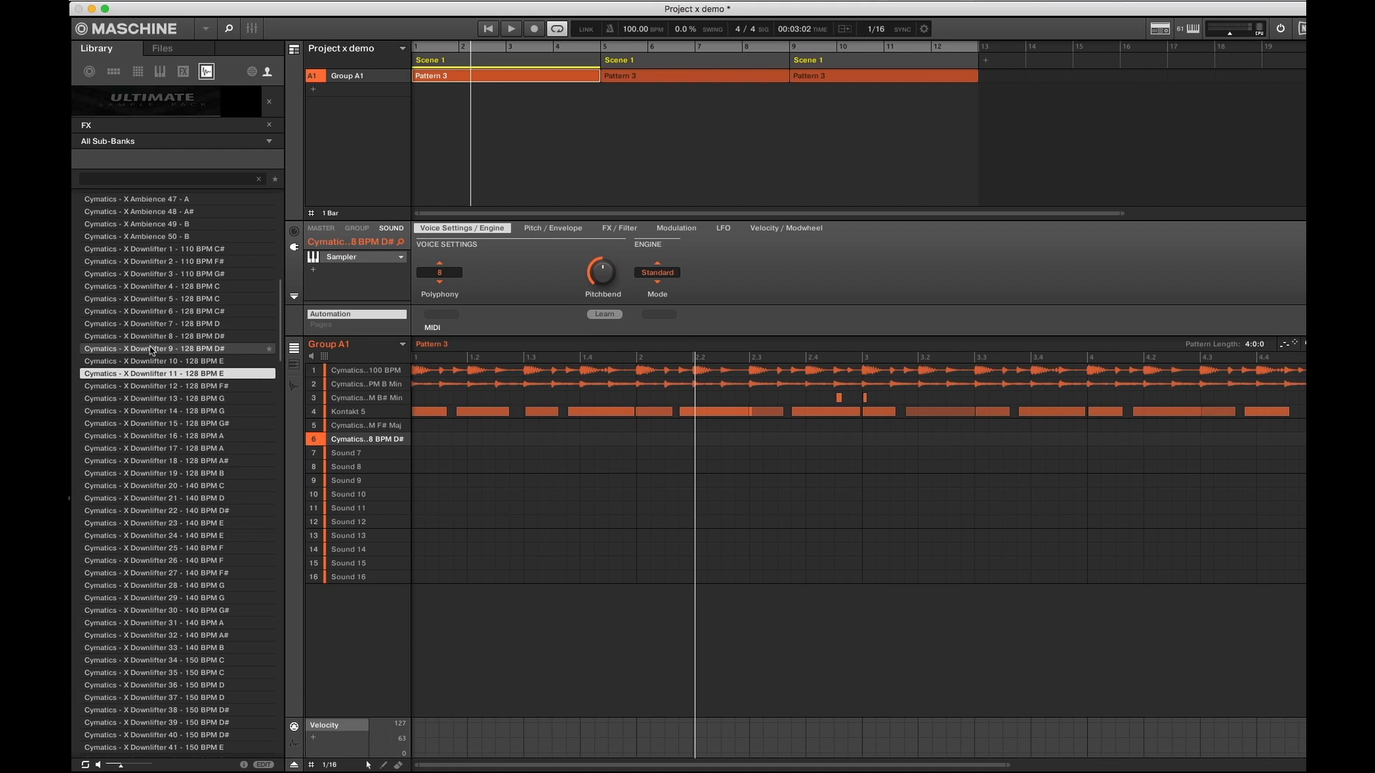
pyautogui.scroll(-3)
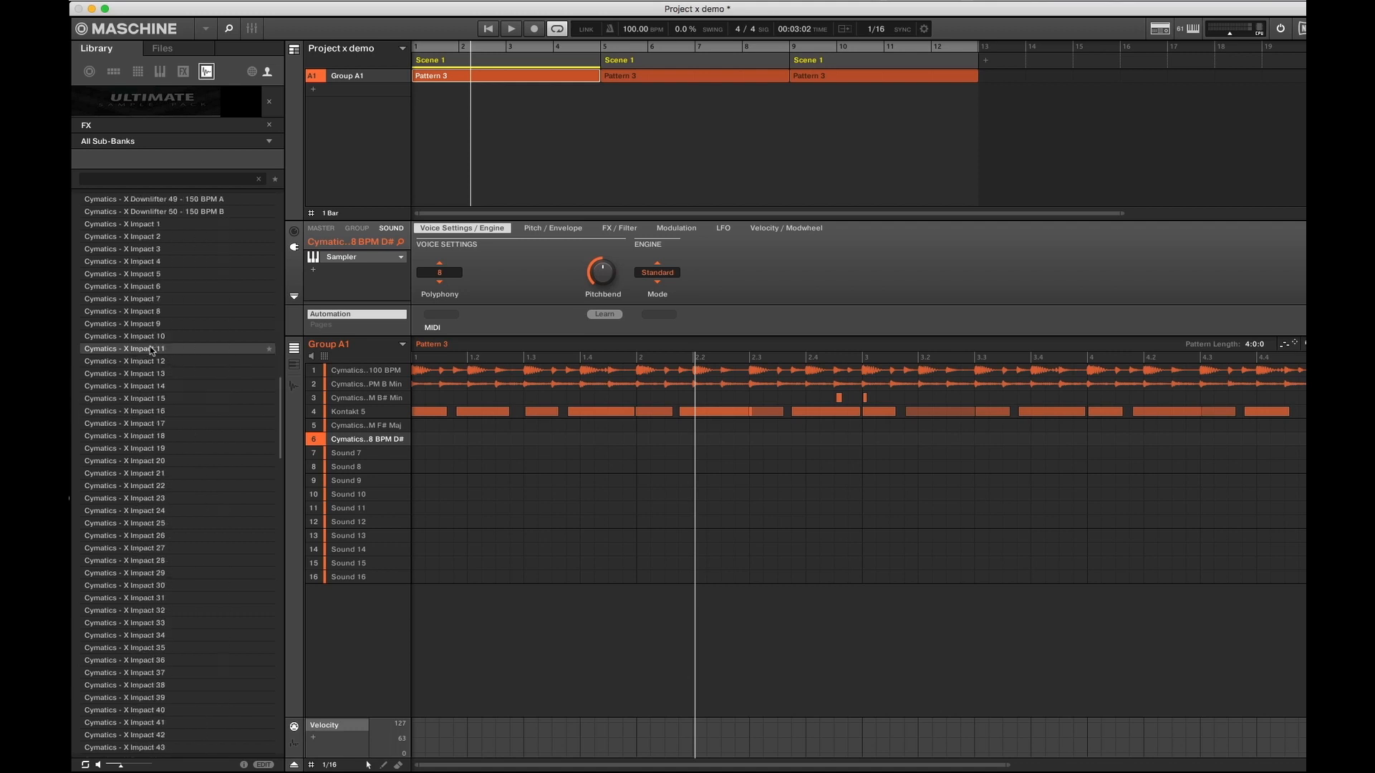
pyautogui.scroll(-3)
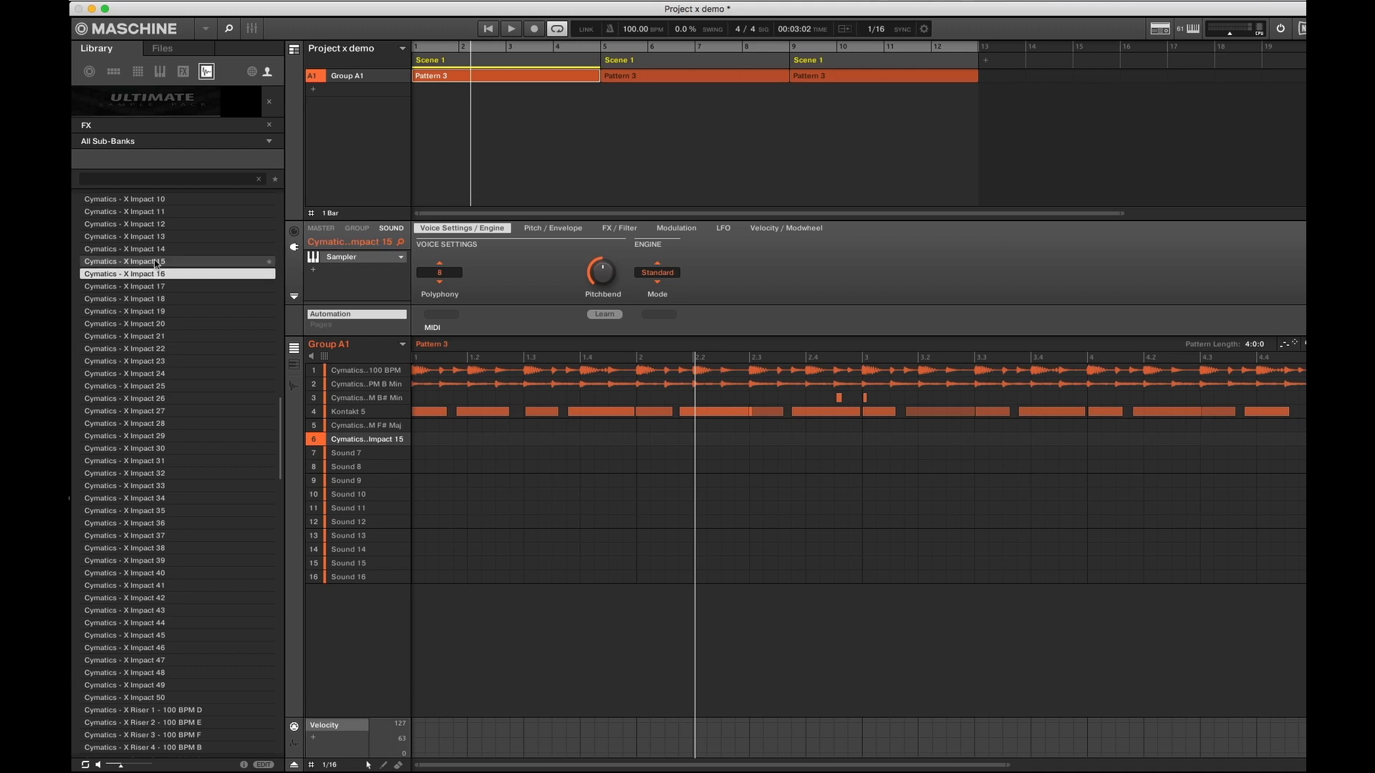
pyautogui.click(124, 286)
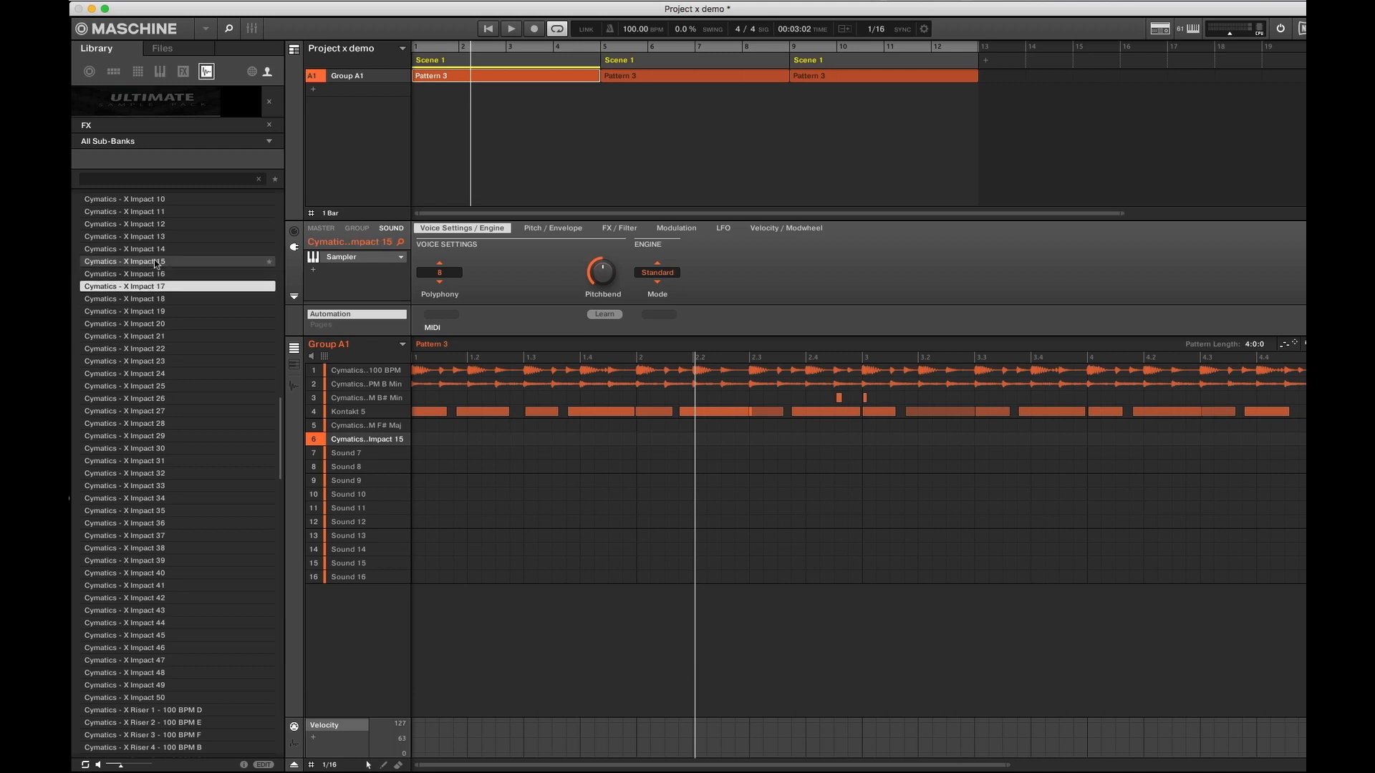
pyautogui.click(124, 310)
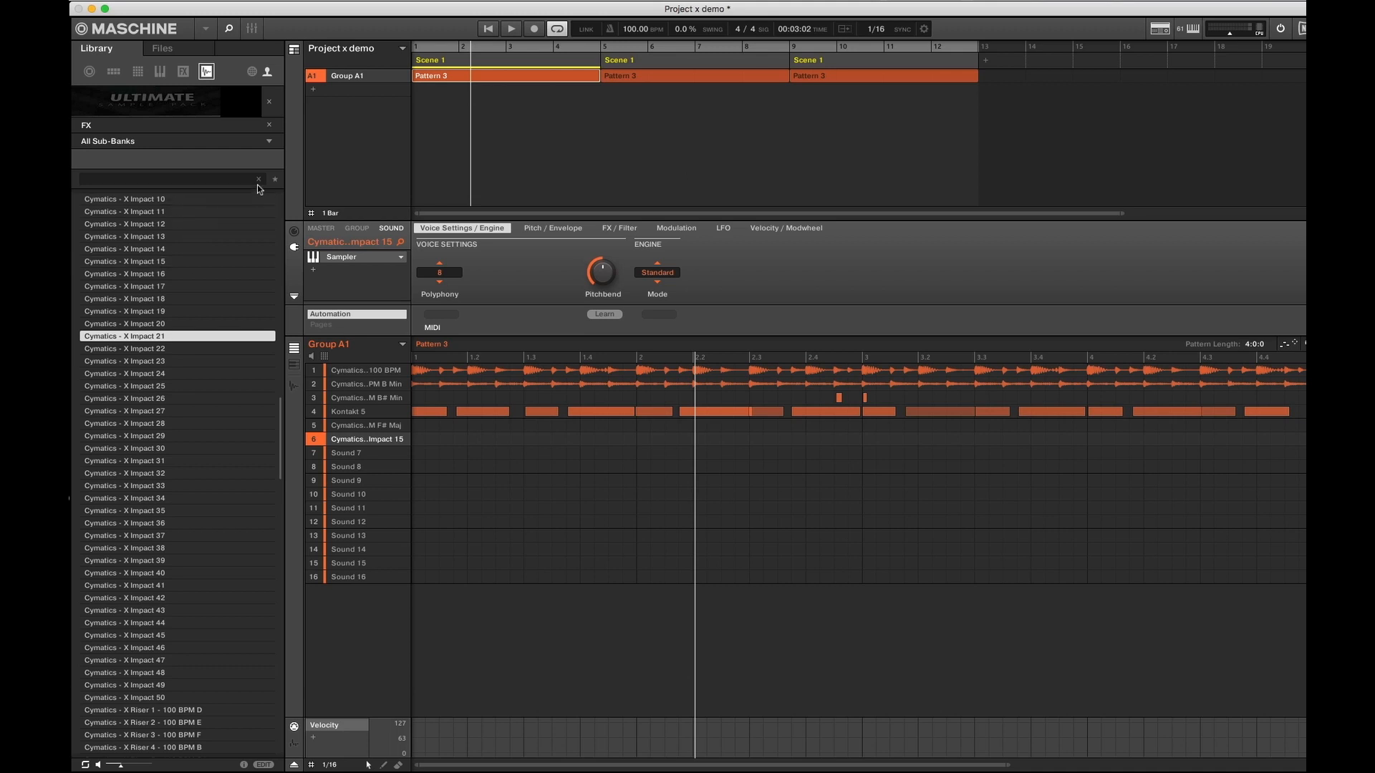
pyautogui.moveTo(259, 191)
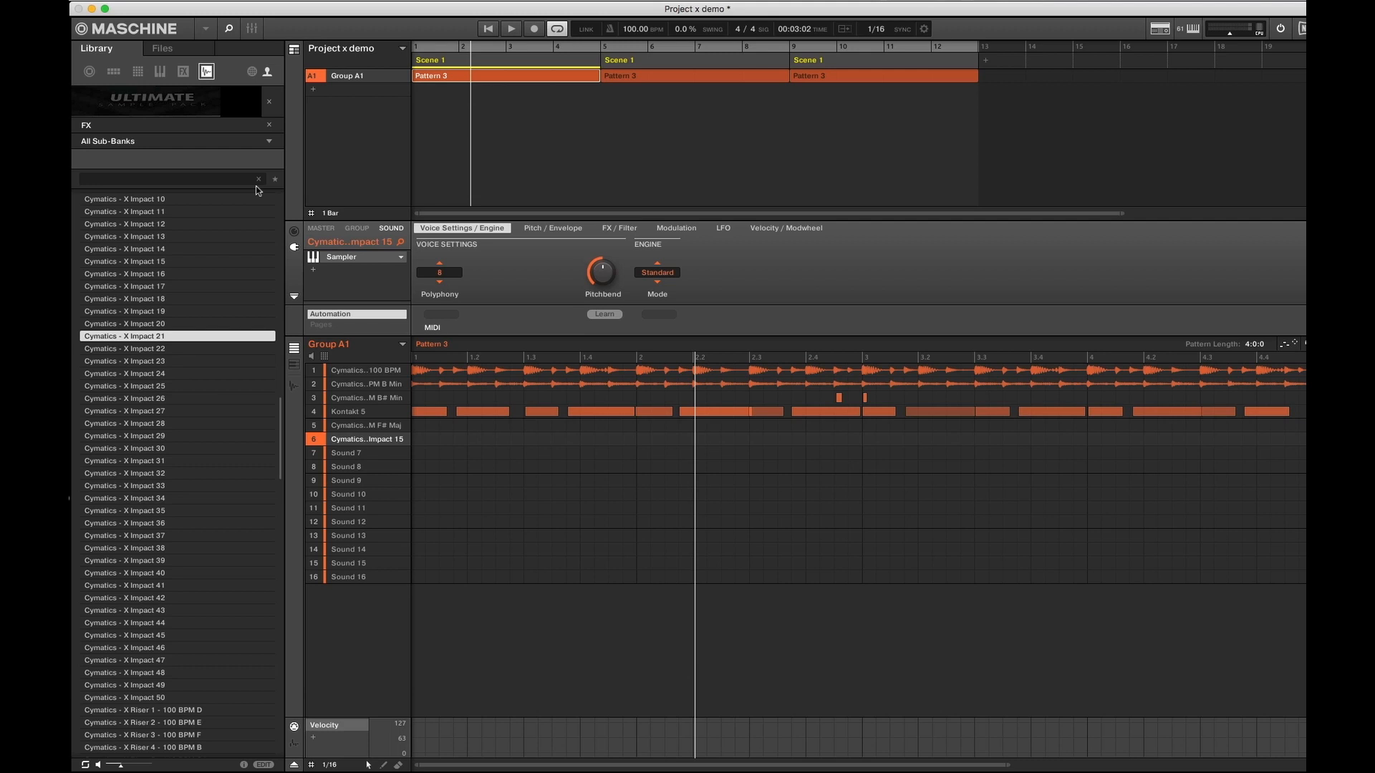
pyautogui.moveTo(290, 157)
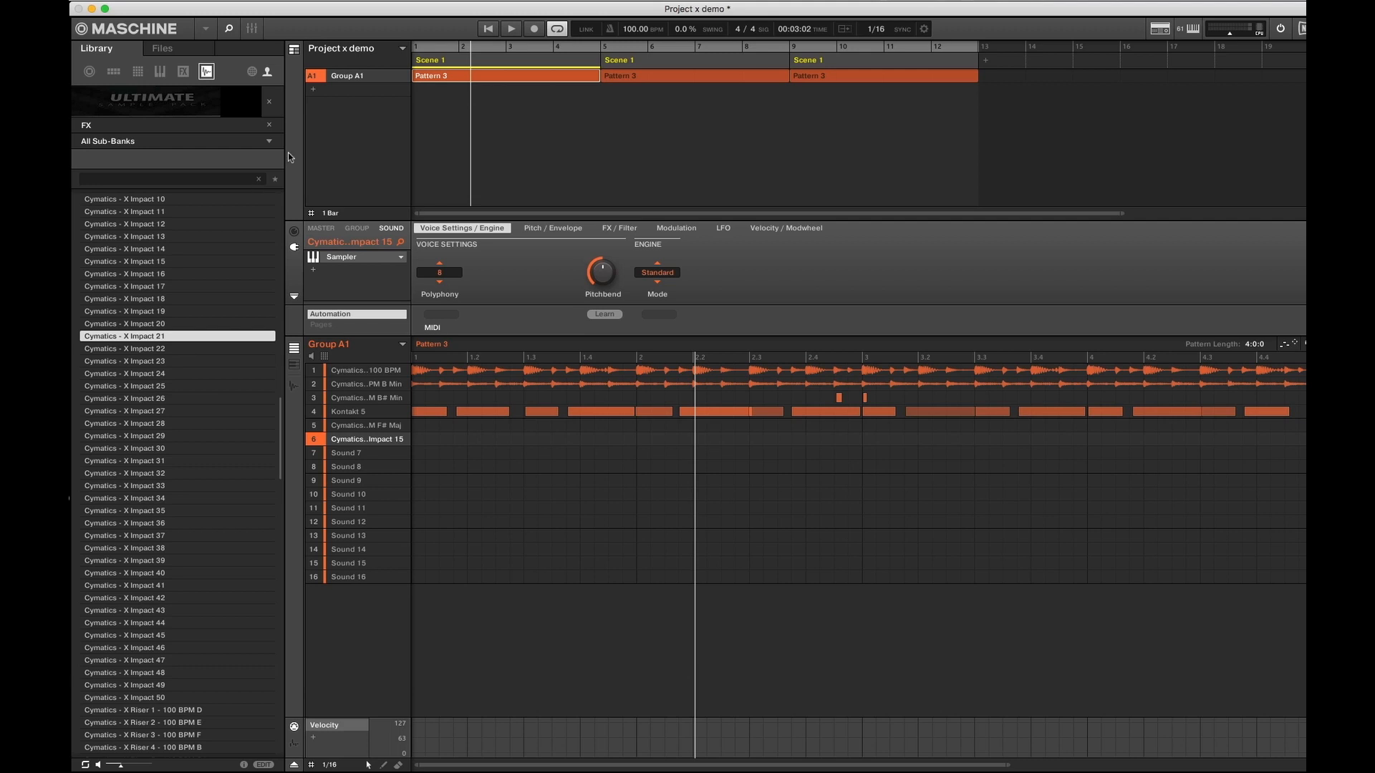
pyautogui.moveTo(290, 157)
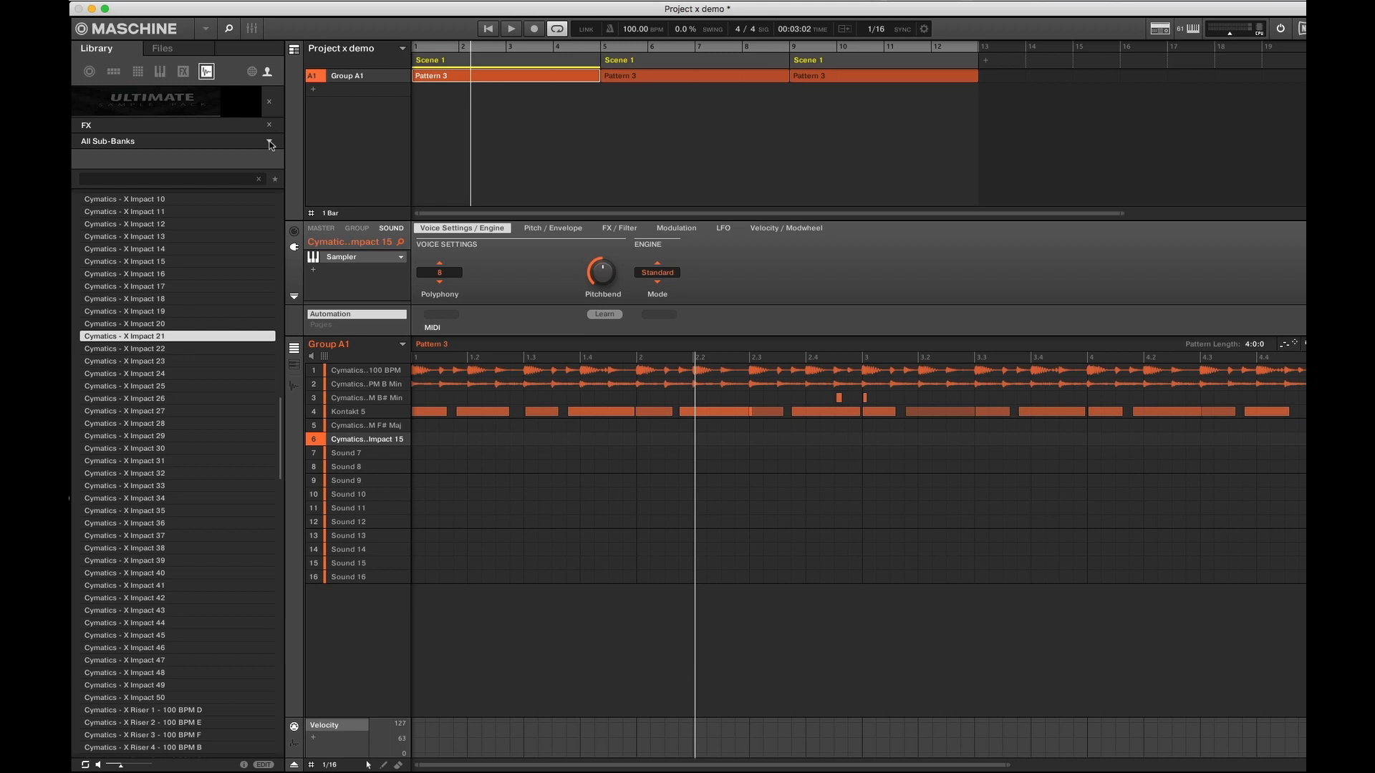
# Clear the FX filter and select the Drums - One Shots bank
pyautogui.click(269, 144)
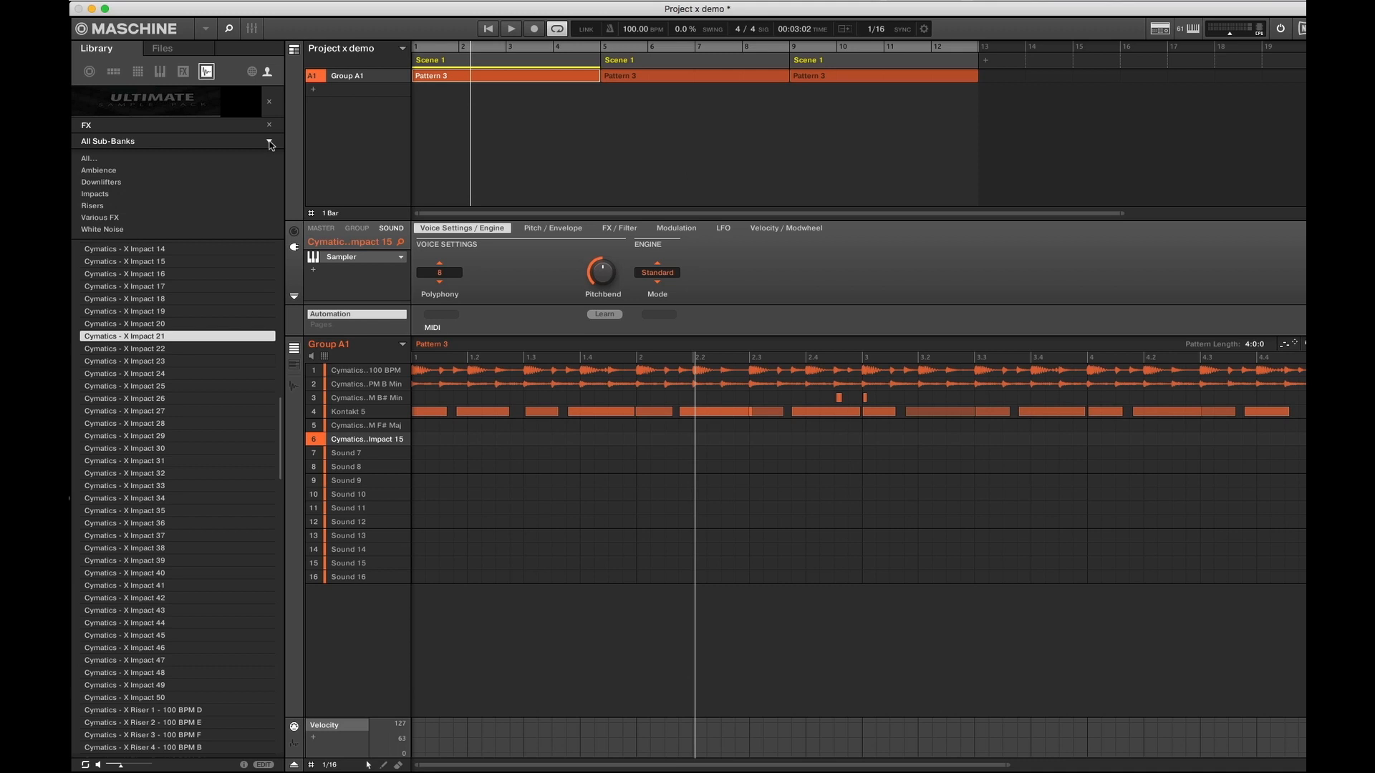
pyautogui.click(269, 143)
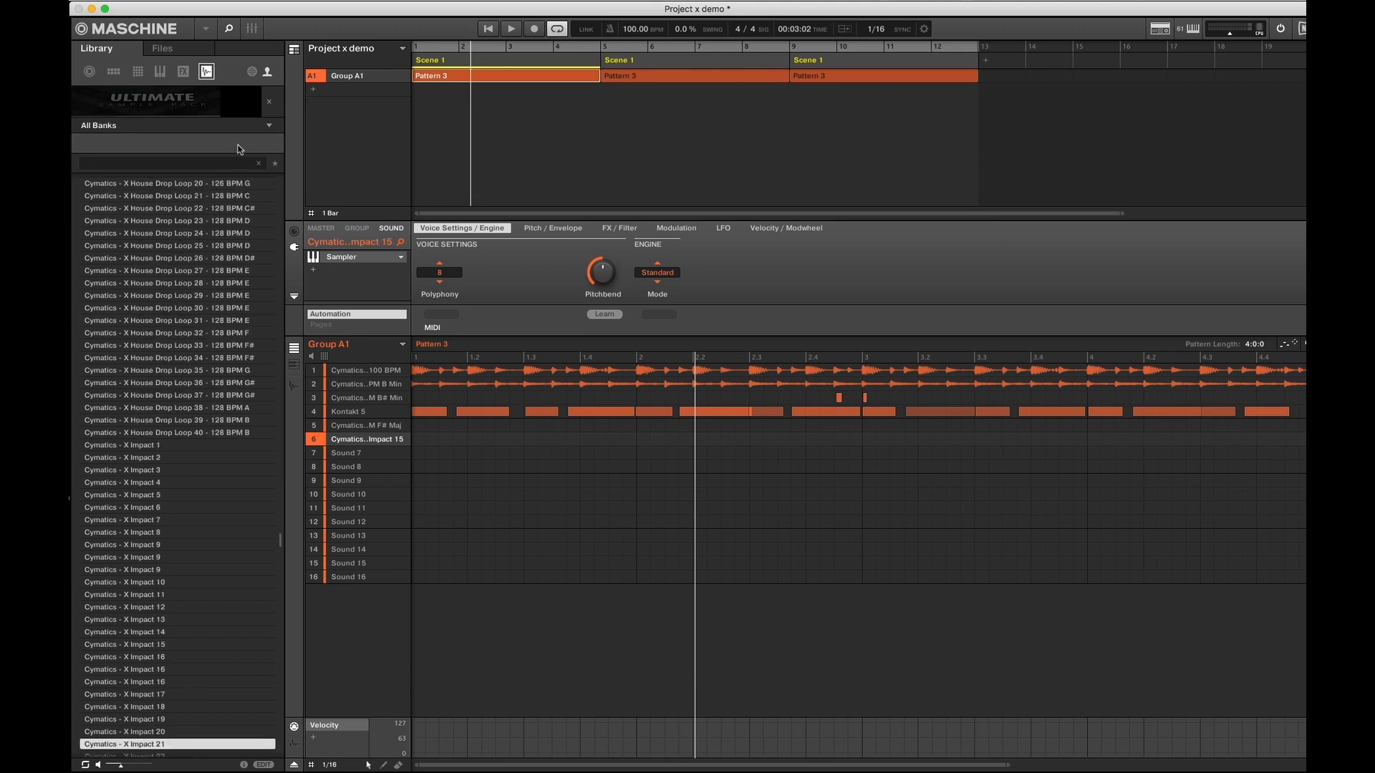
pyautogui.click(175, 124)
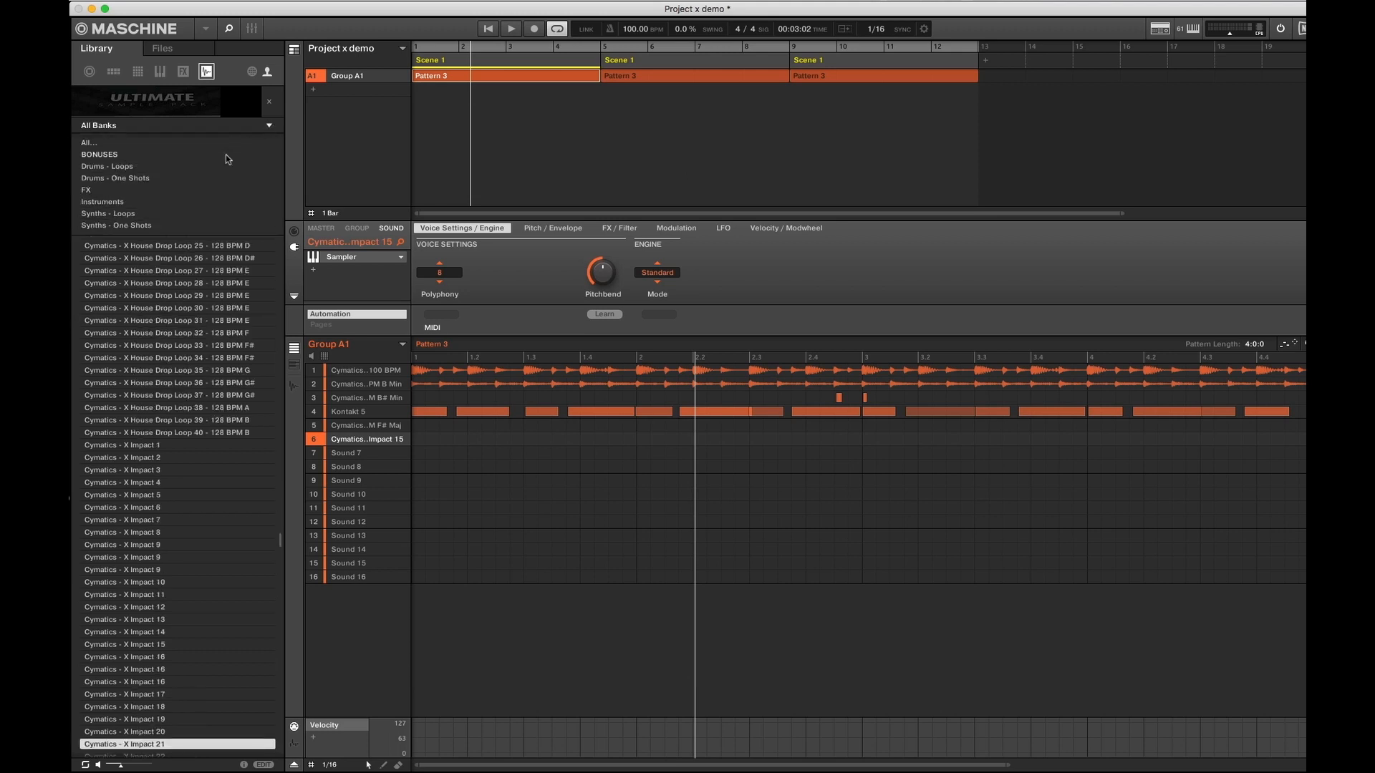
pyautogui.moveTo(201, 183)
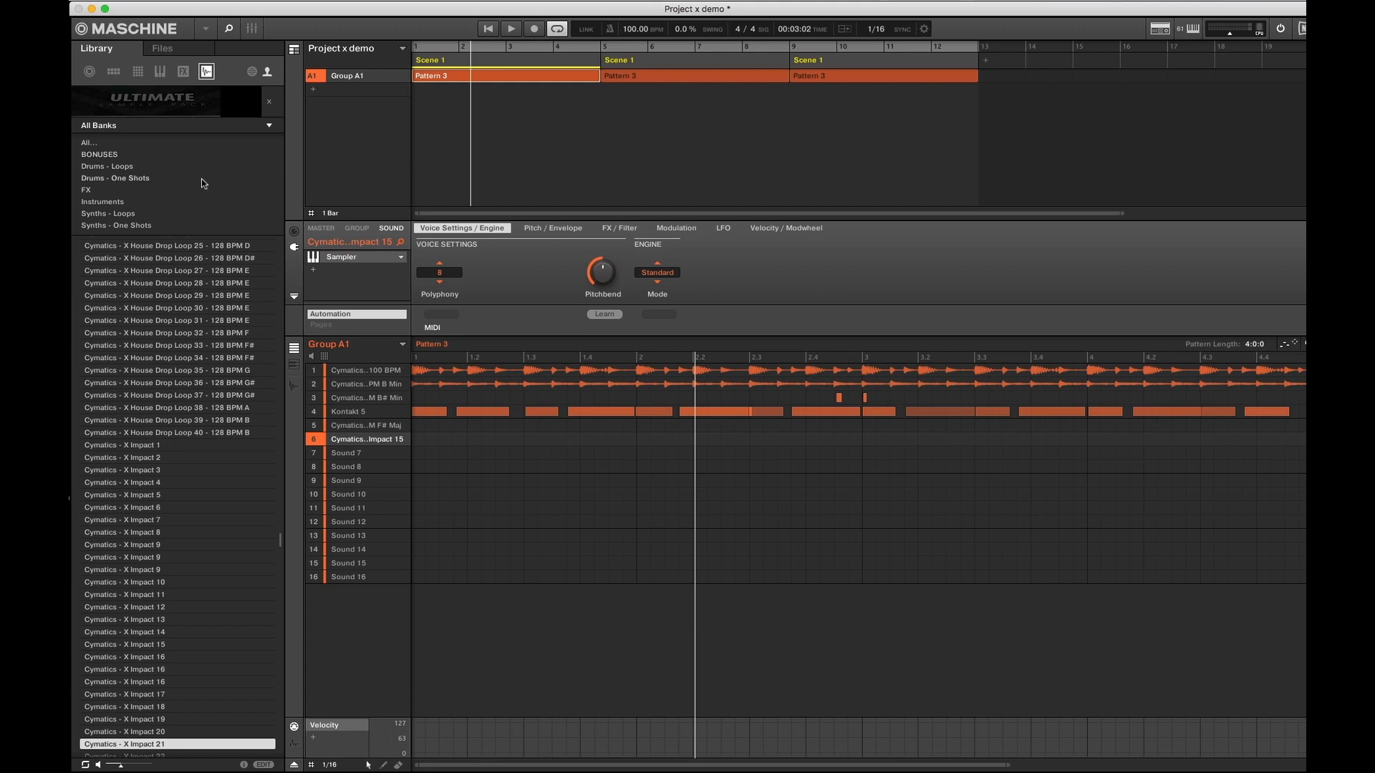
pyautogui.moveTo(136, 184)
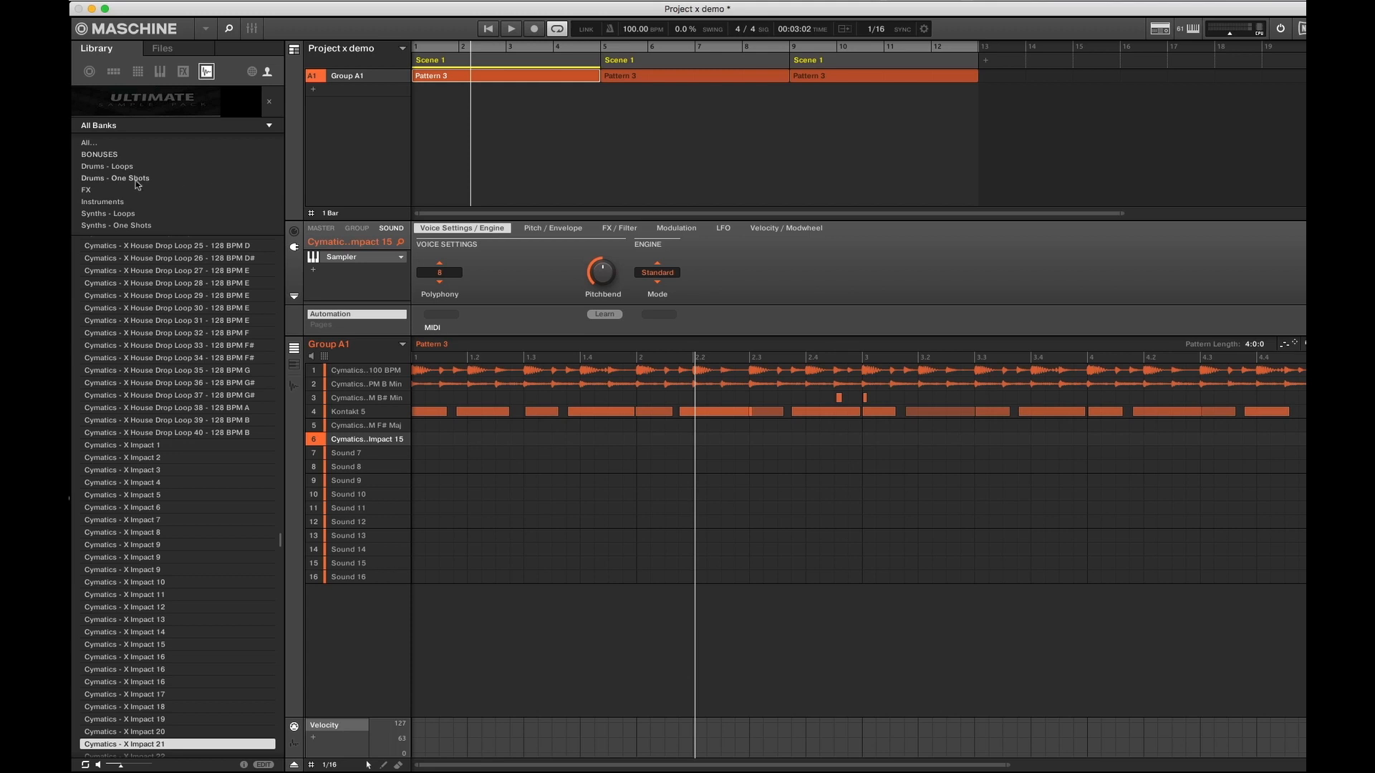
pyautogui.click(114, 178)
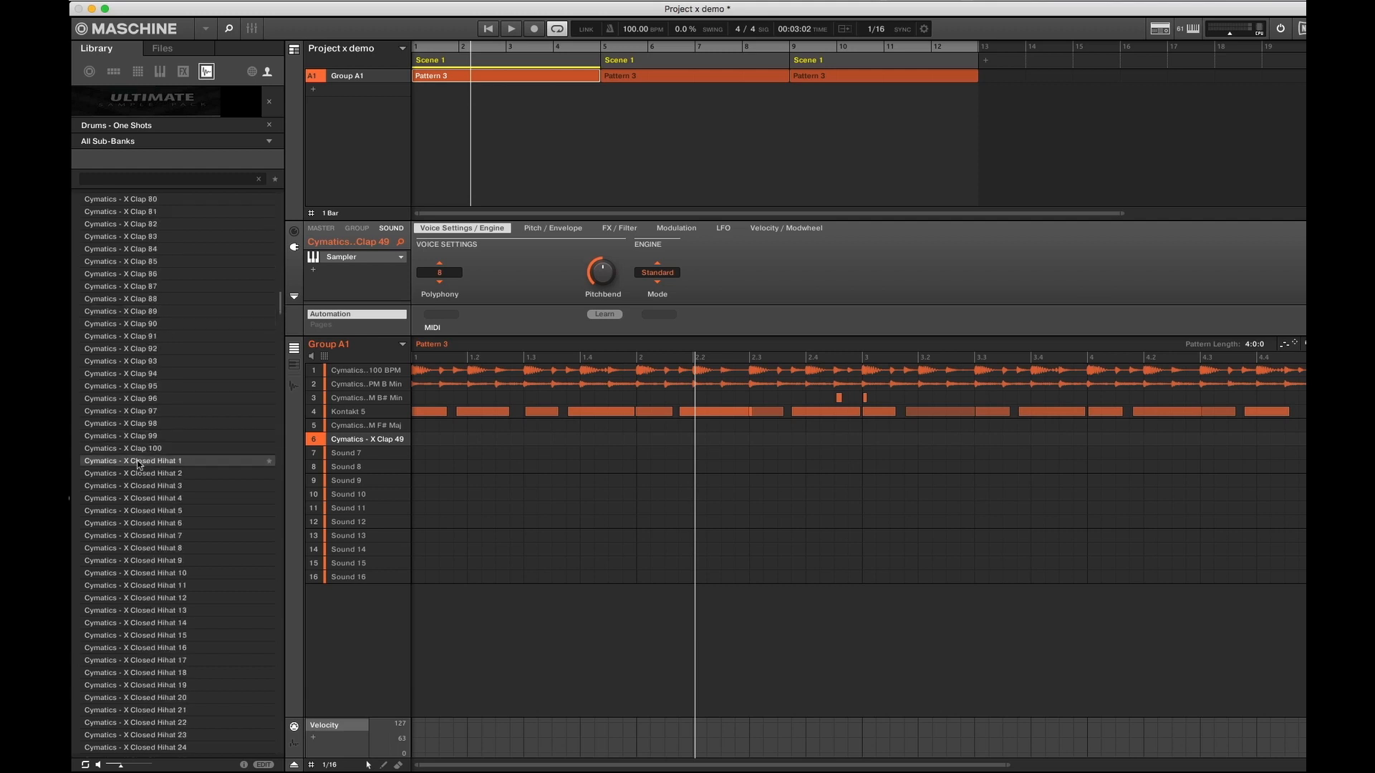
# Load Closed Hihat 1 onto sound 6, then preview Hihats 6 and 24 and a foley one-shot
pyautogui.doubleClick(134, 460)
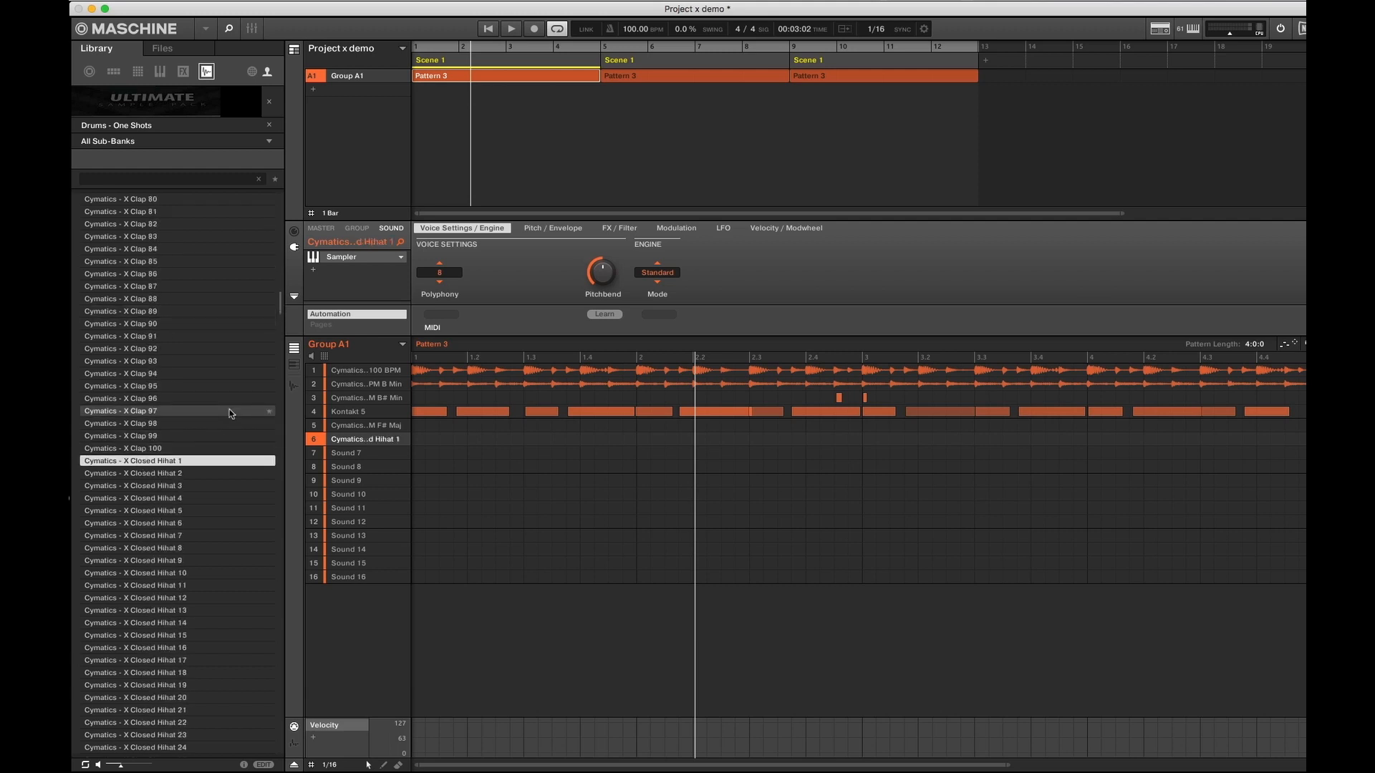
pyautogui.click(134, 522)
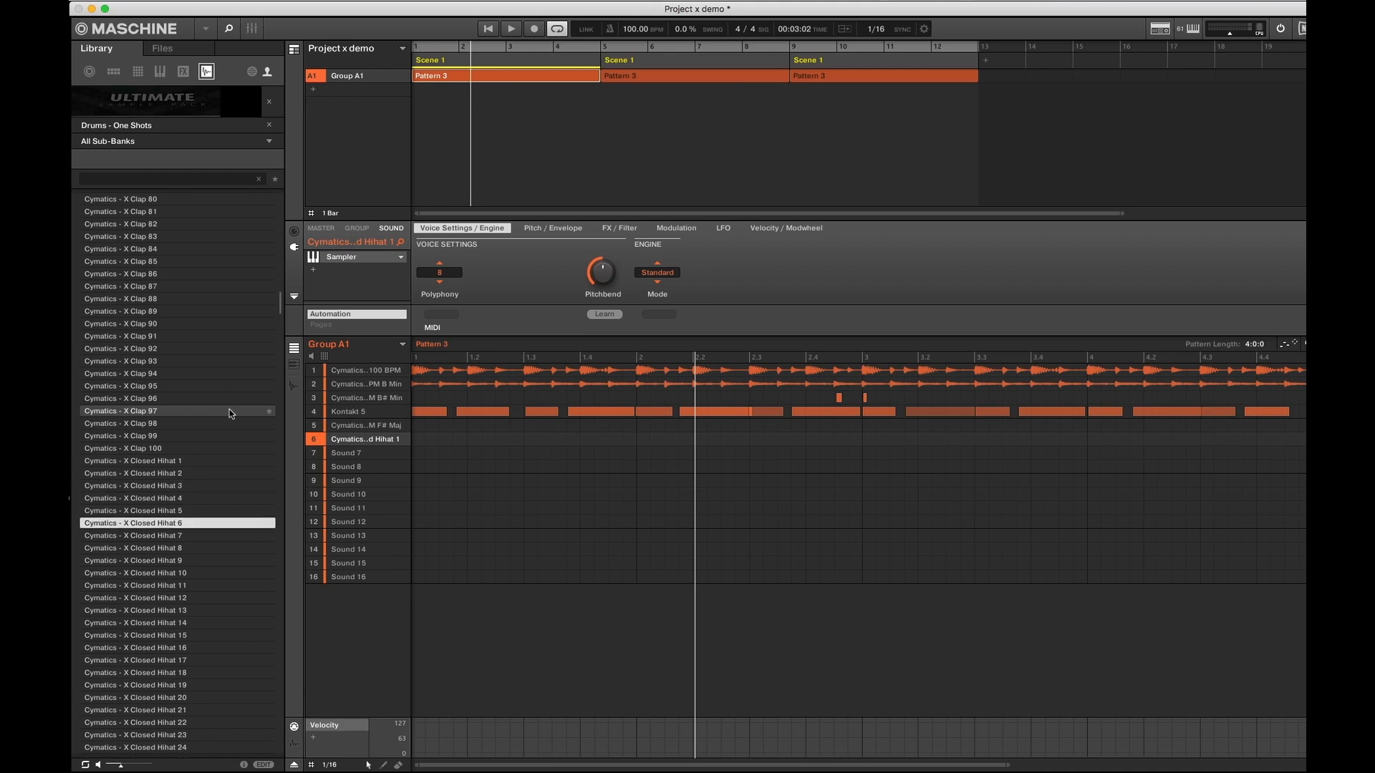
pyautogui.click(133, 746)
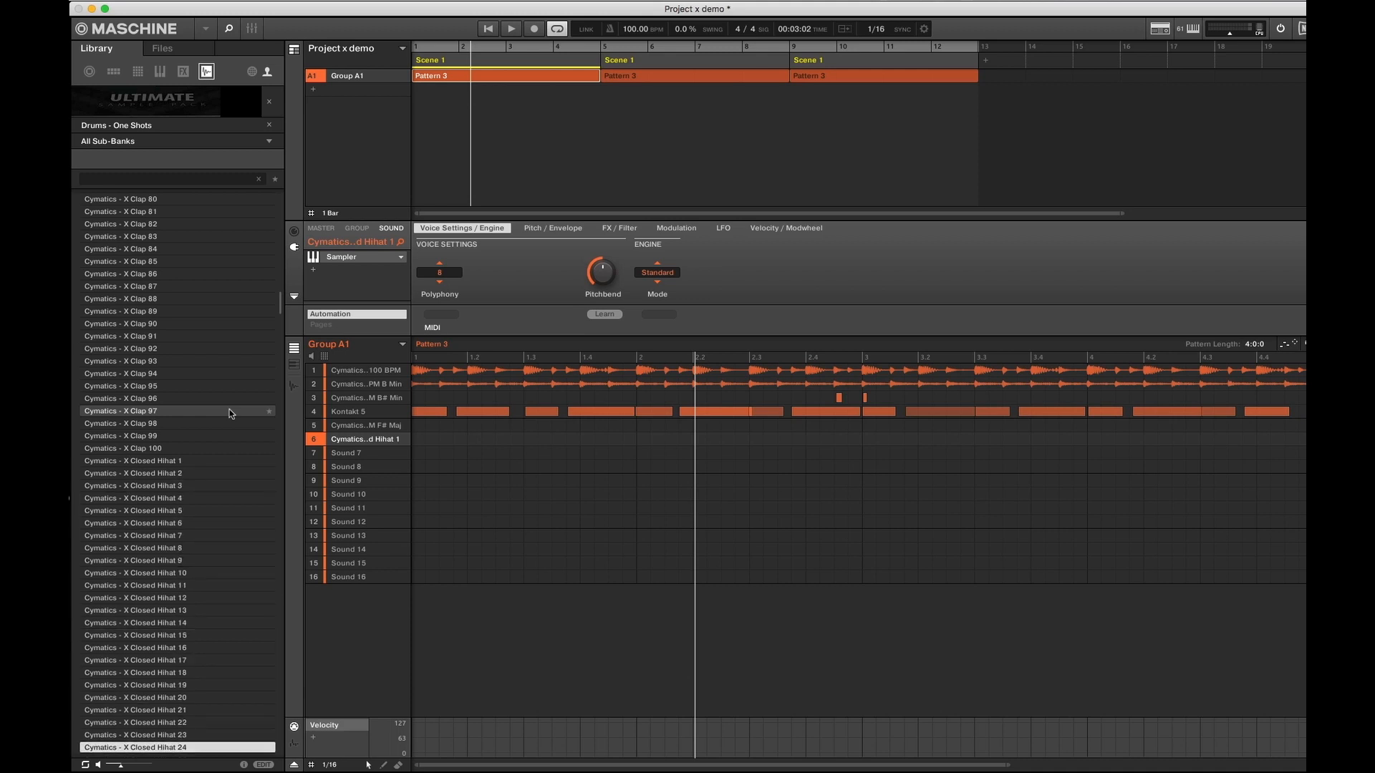
pyautogui.scroll(-3)
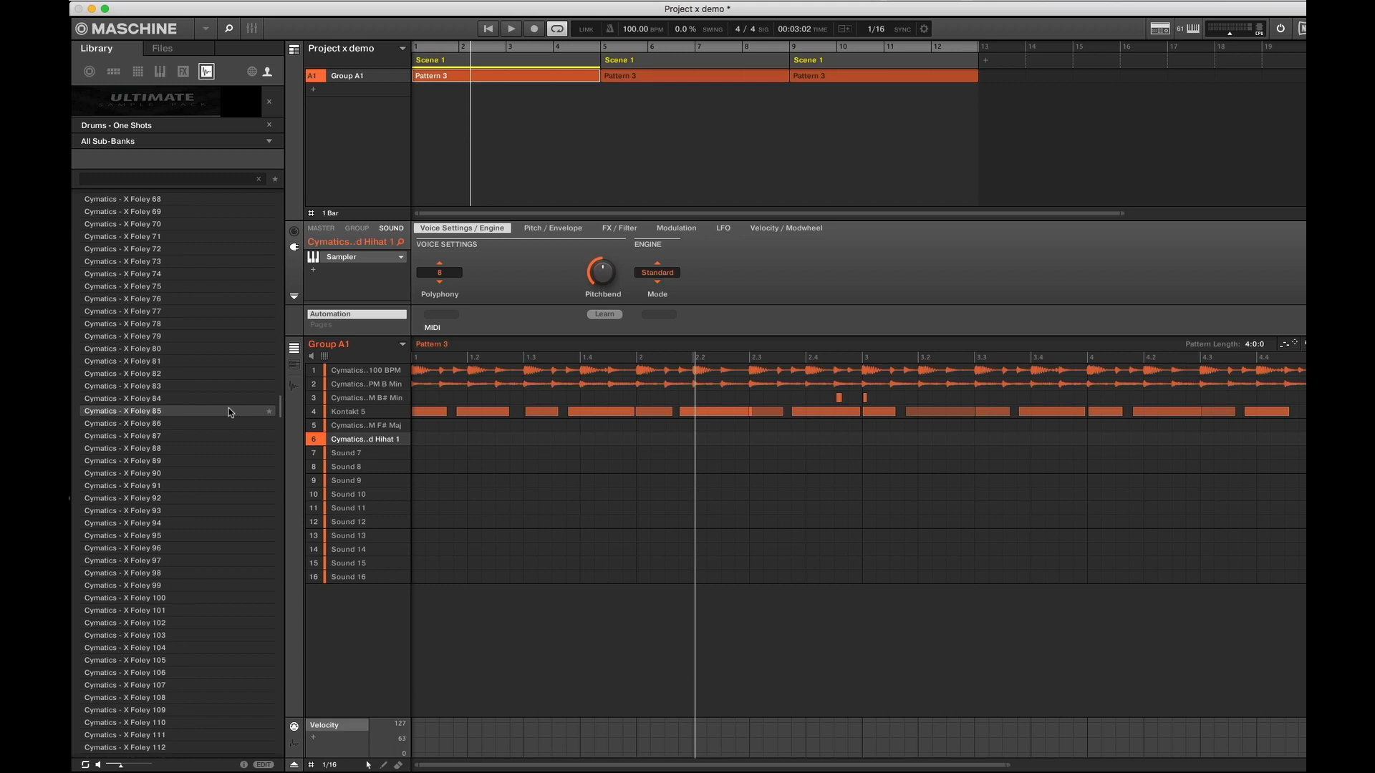
pyautogui.click(122, 386)
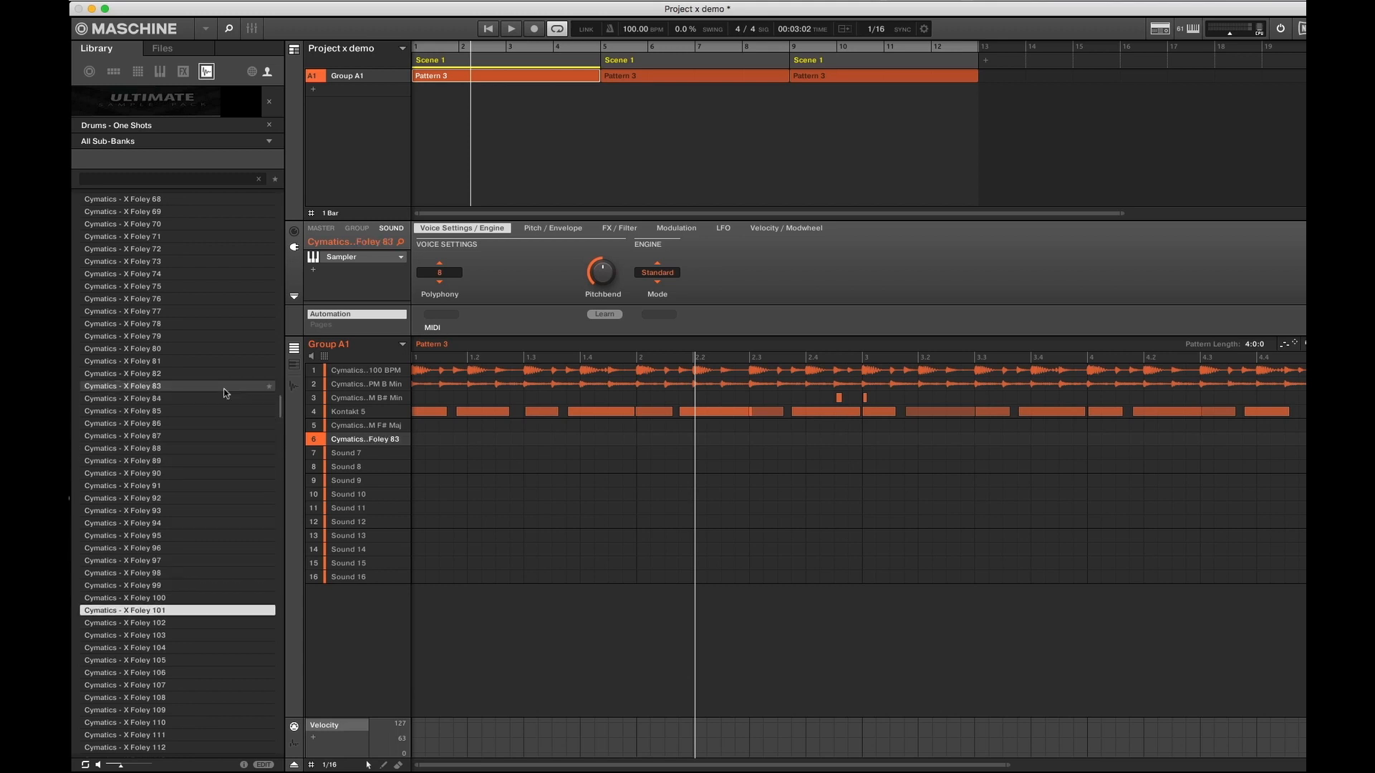
pyautogui.scroll(-3)
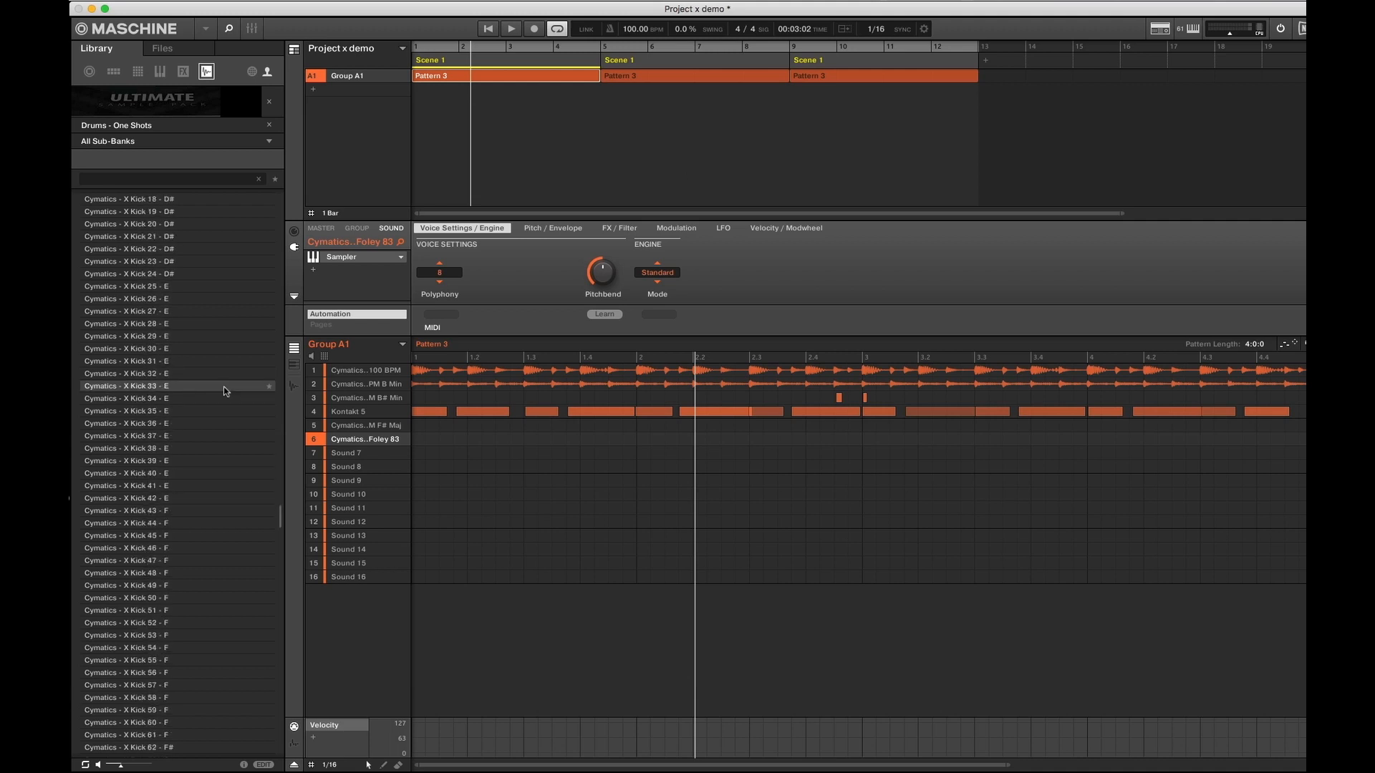
# Load X Kick 28 - E onto sound 6 and preview X Kick 40 - E and 42 - E
pyautogui.click(127, 323)
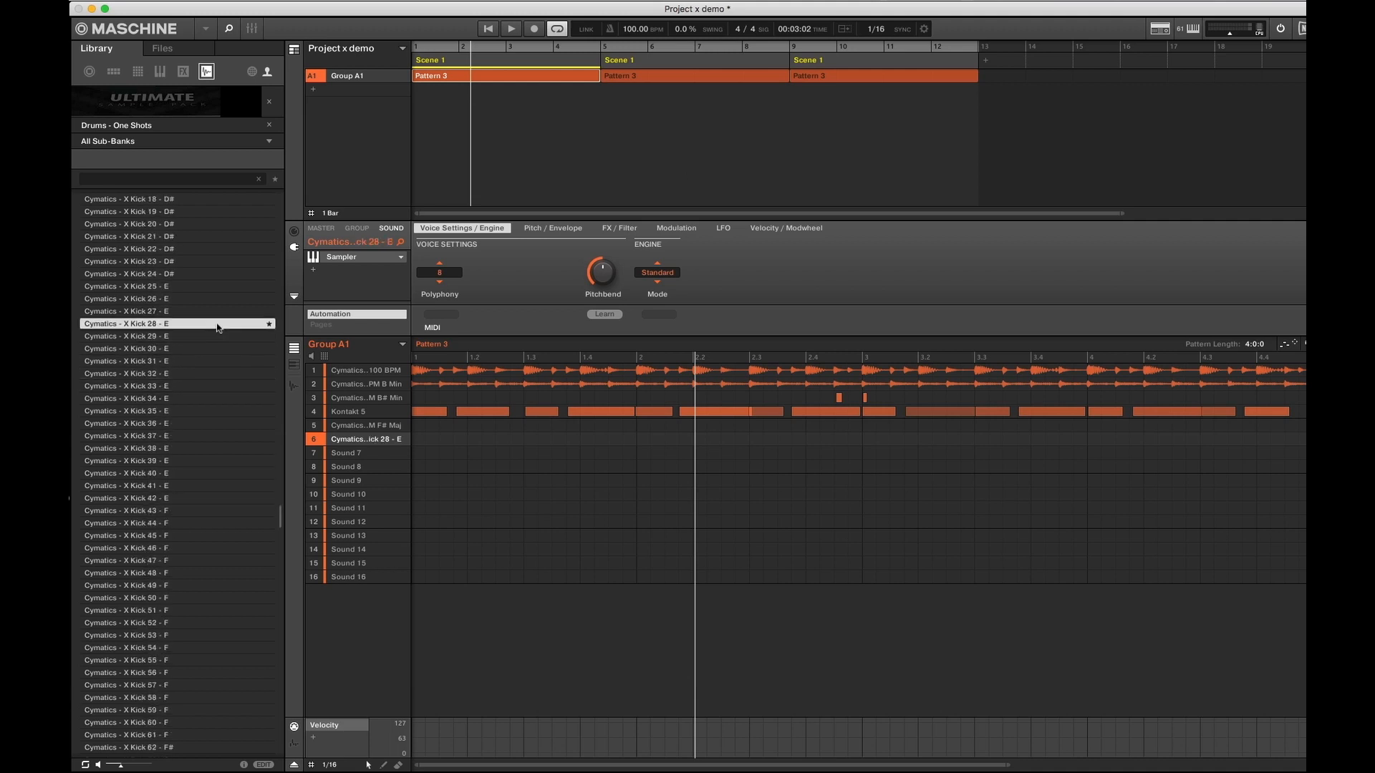
pyautogui.click(126, 360)
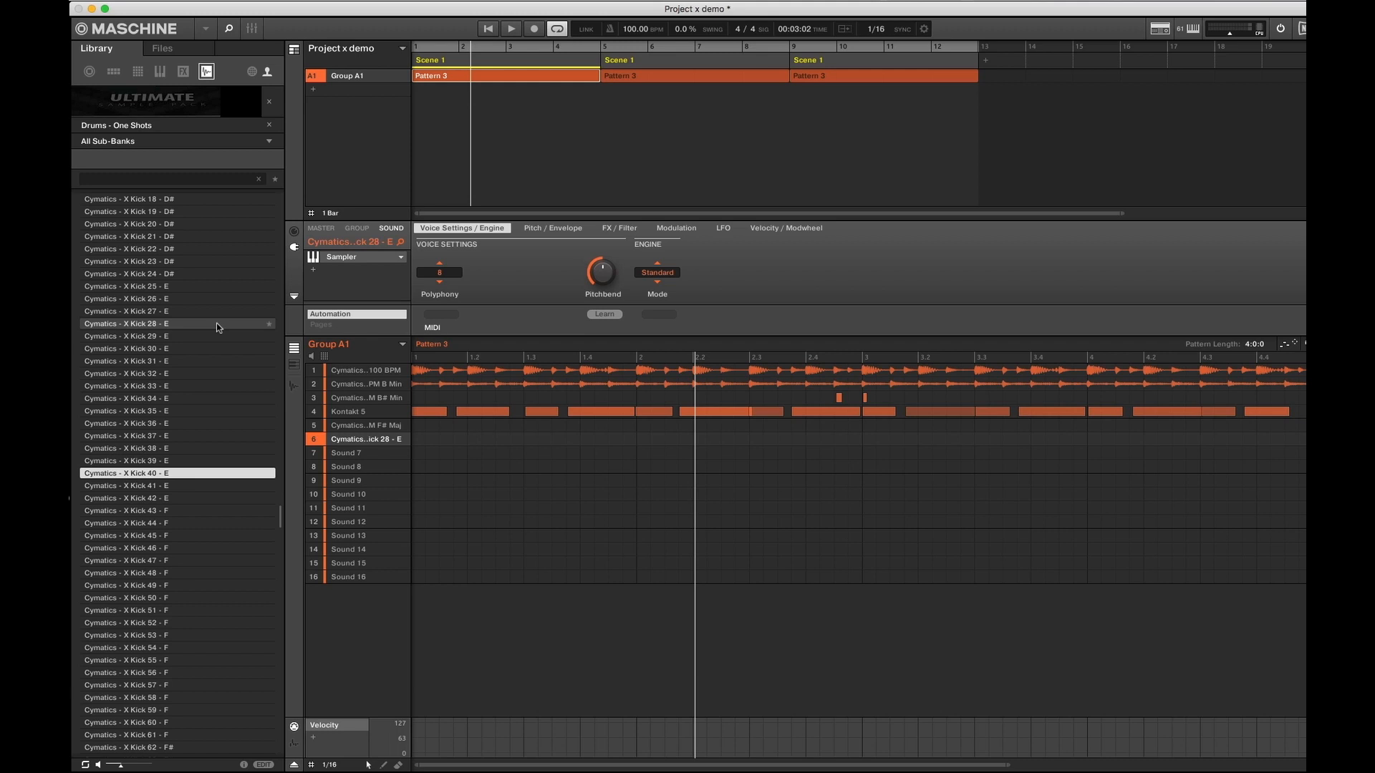
pyautogui.click(128, 498)
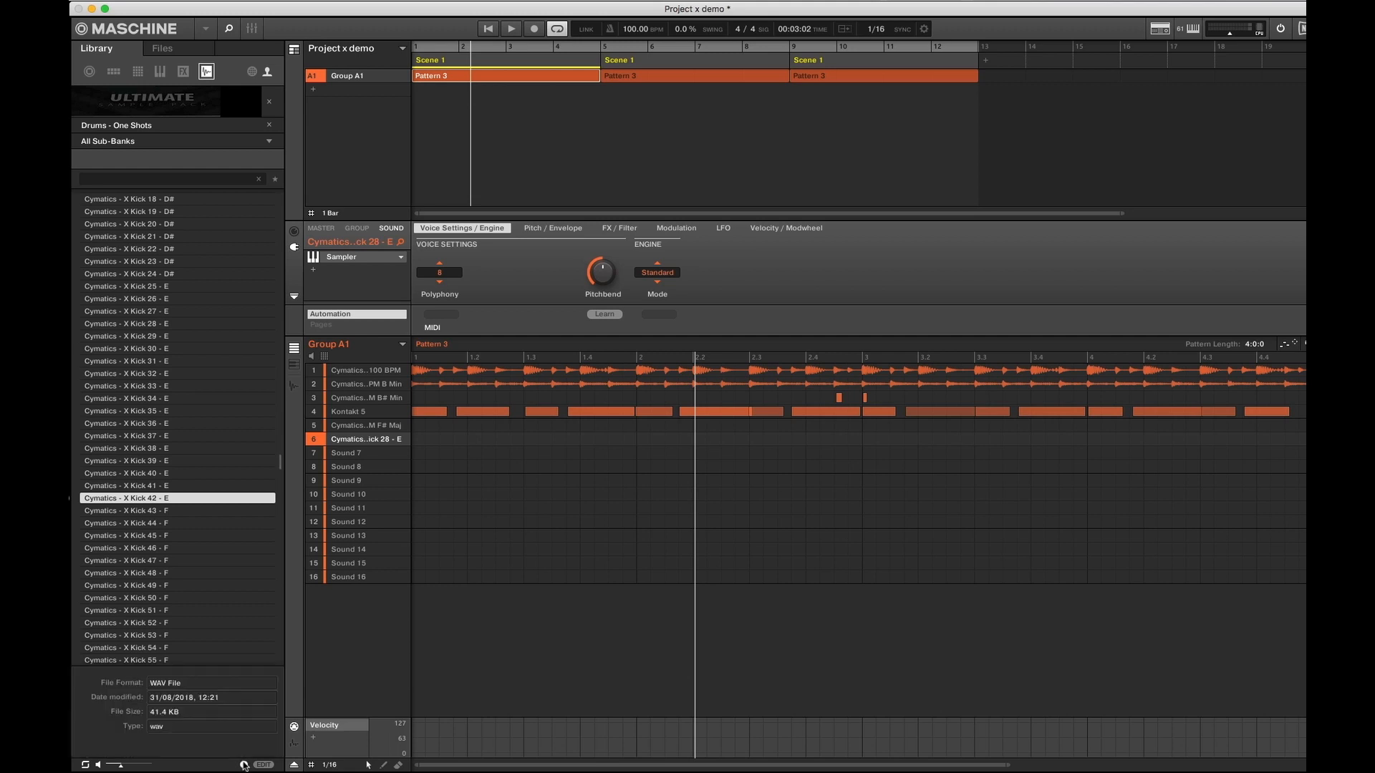
pyautogui.scroll(-3)
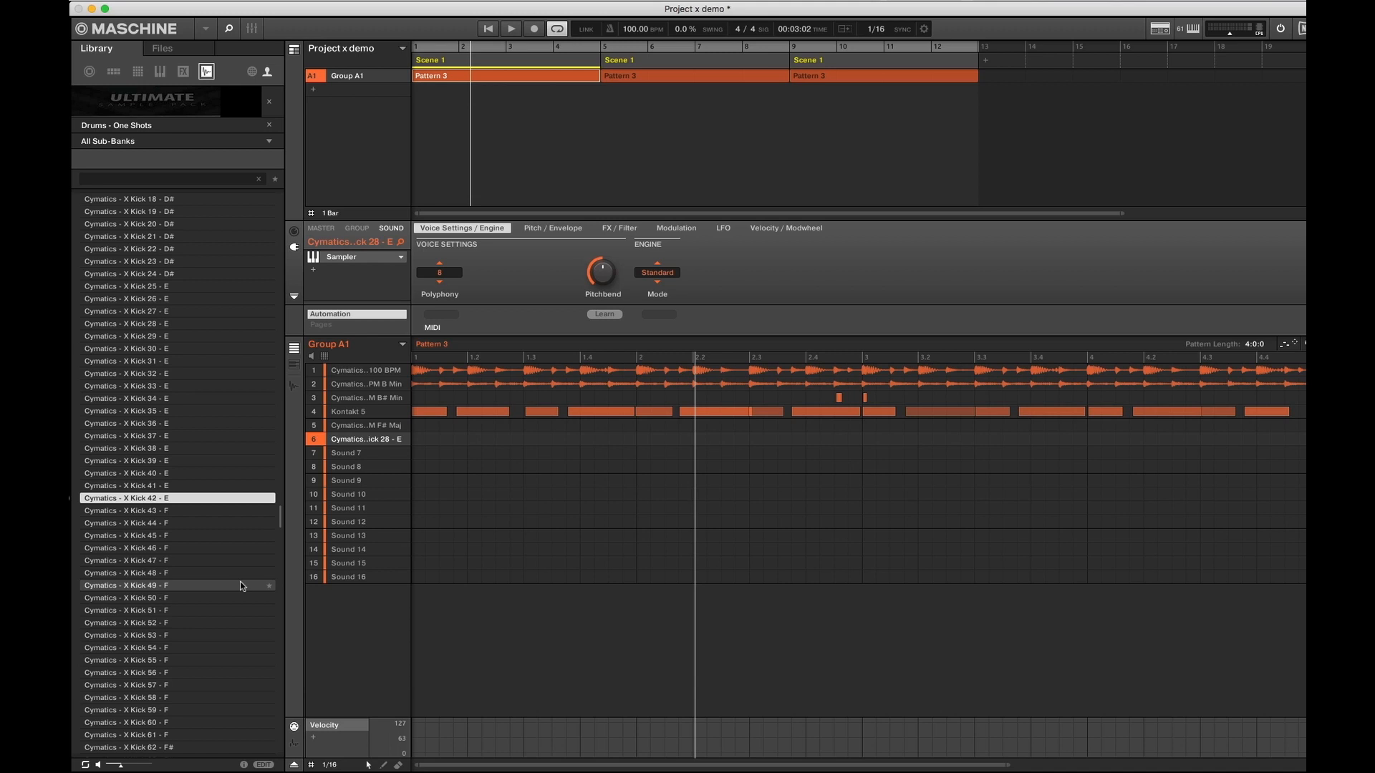
pyautogui.scroll(-3)
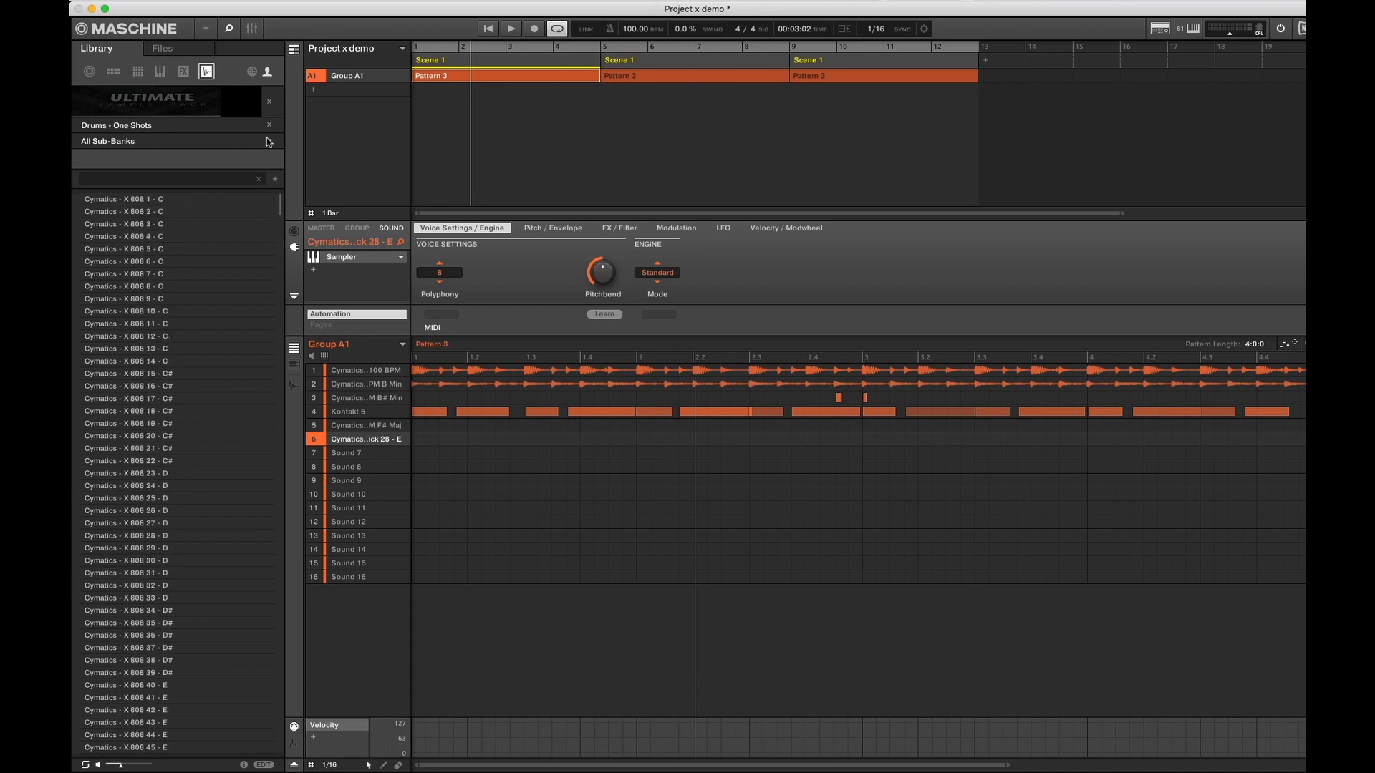
# Clear the drums bank filter and choose BONUSES, then Cymatics - Secret Bonus Expansion
pyautogui.click(175, 141)
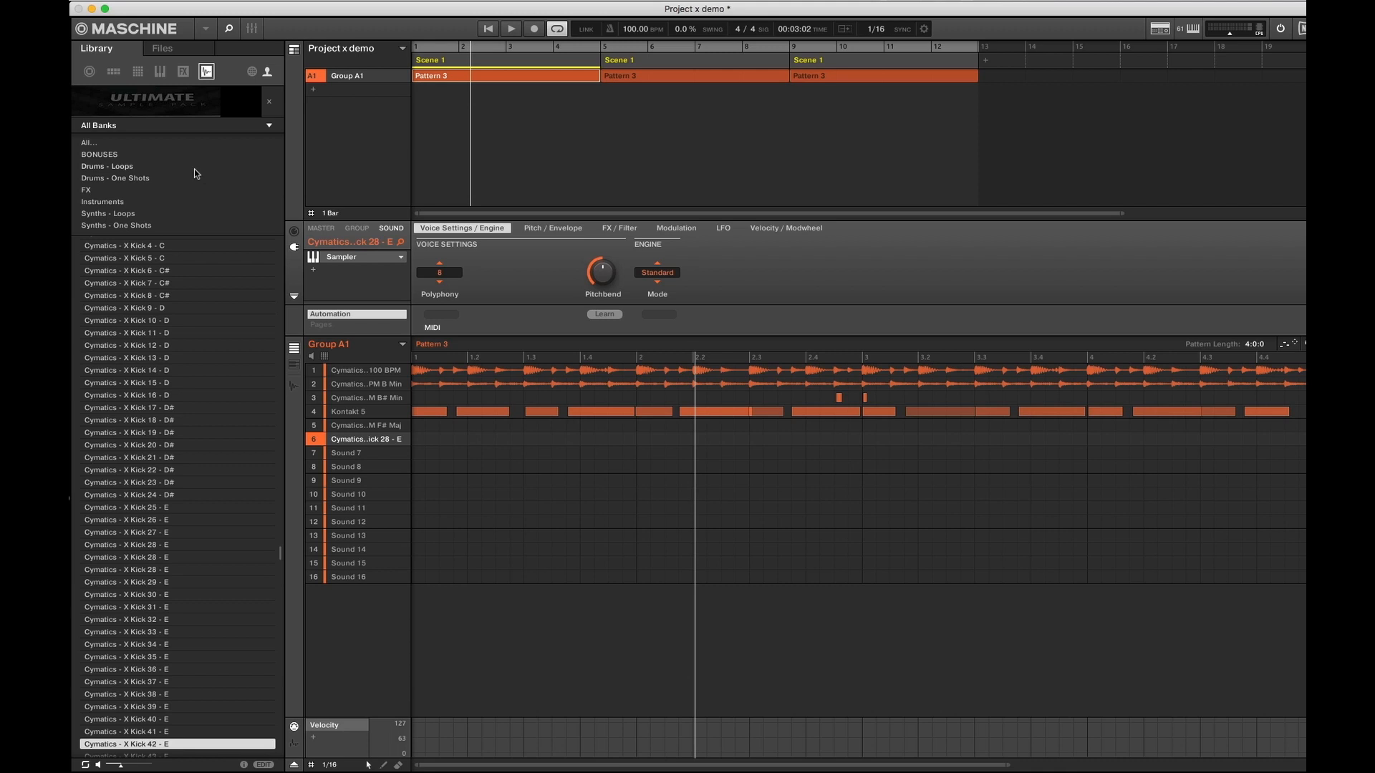
pyautogui.click(98, 153)
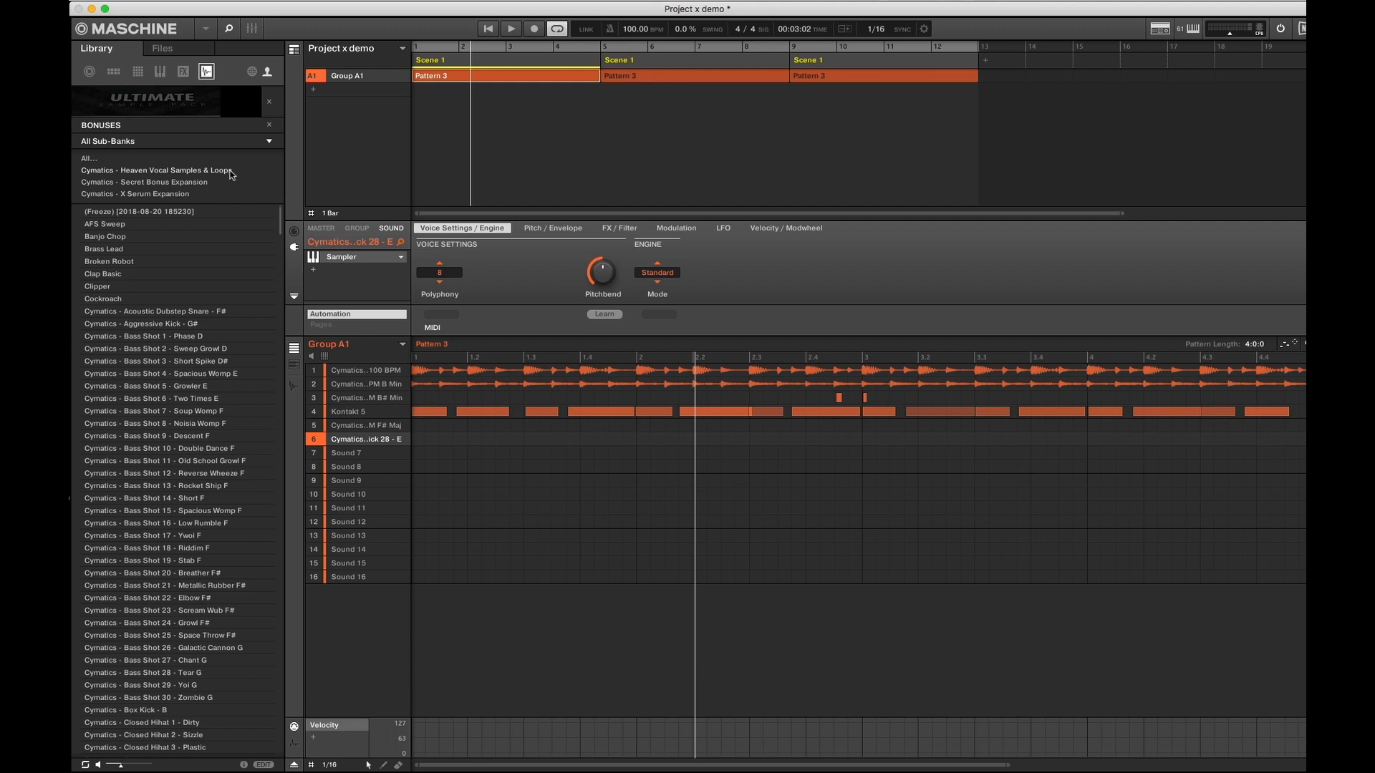
pyautogui.moveTo(226, 175)
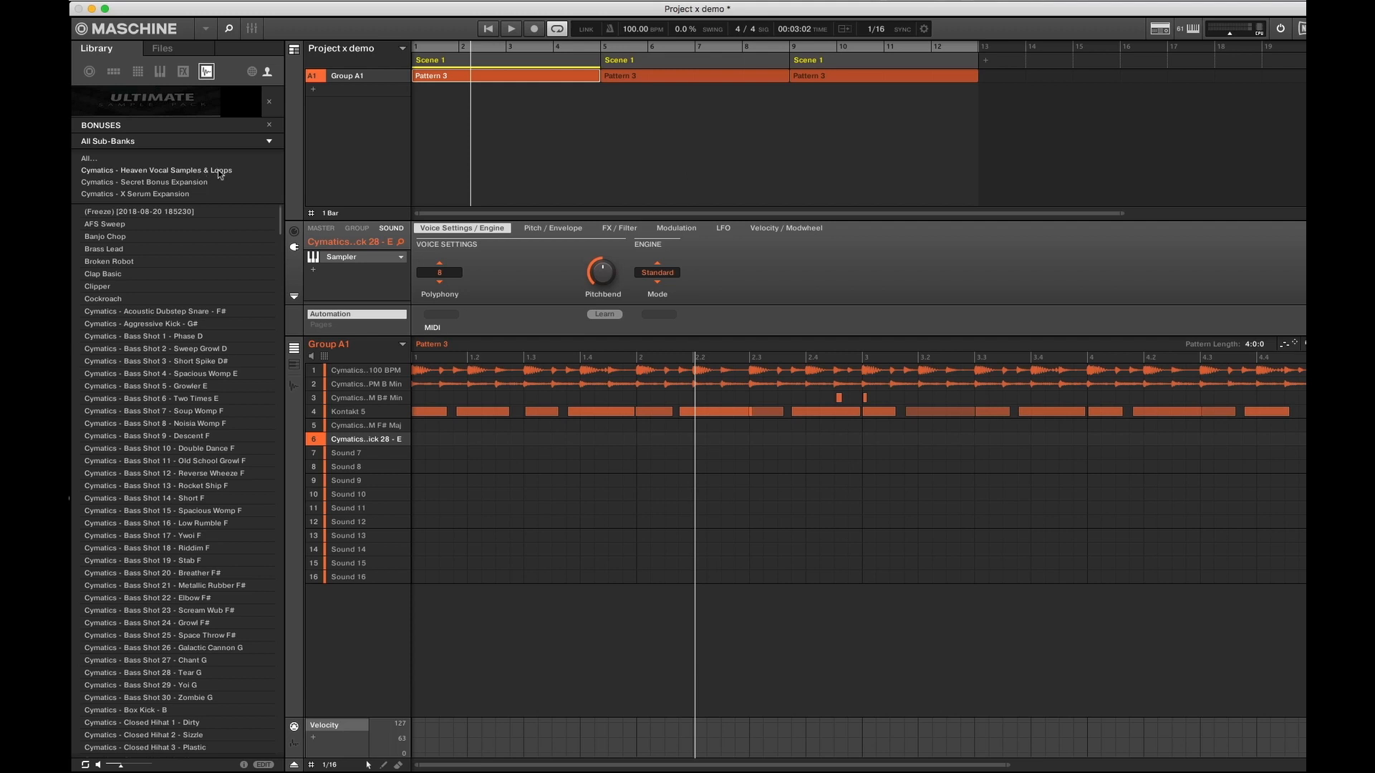
pyautogui.click(144, 181)
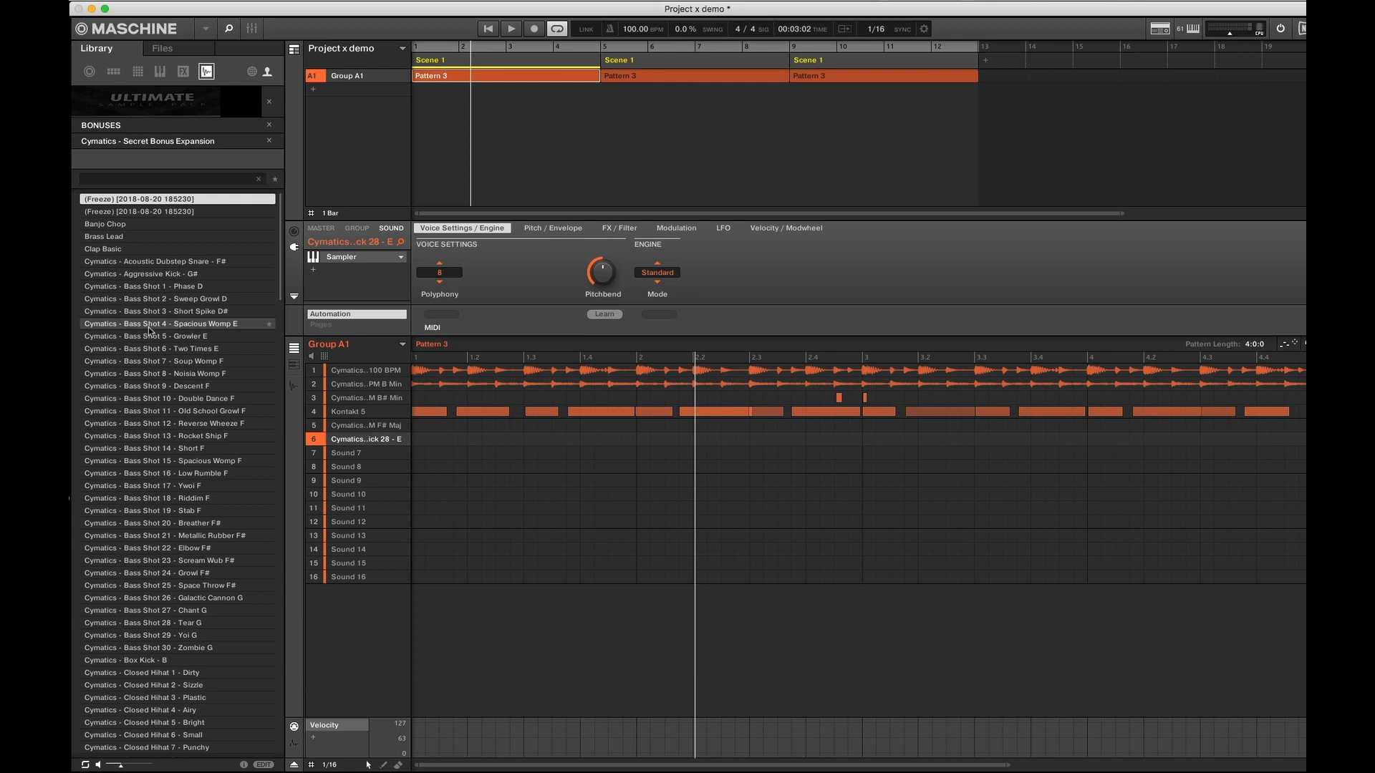
# Load Spacious Womp E, then preview Descent F, Reverse Wheeze F, Low Rumble F and Scream Wub F#
pyautogui.click(146, 335)
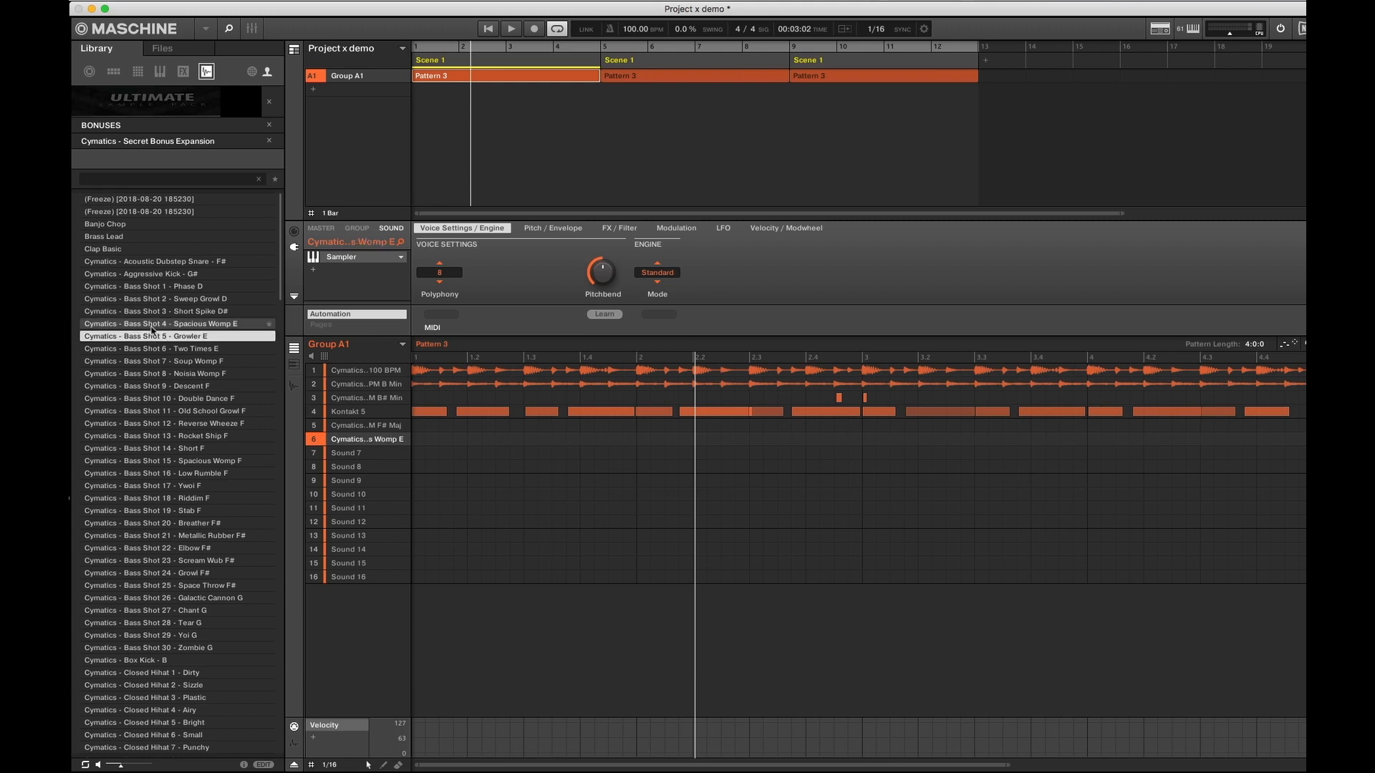
pyautogui.click(175, 386)
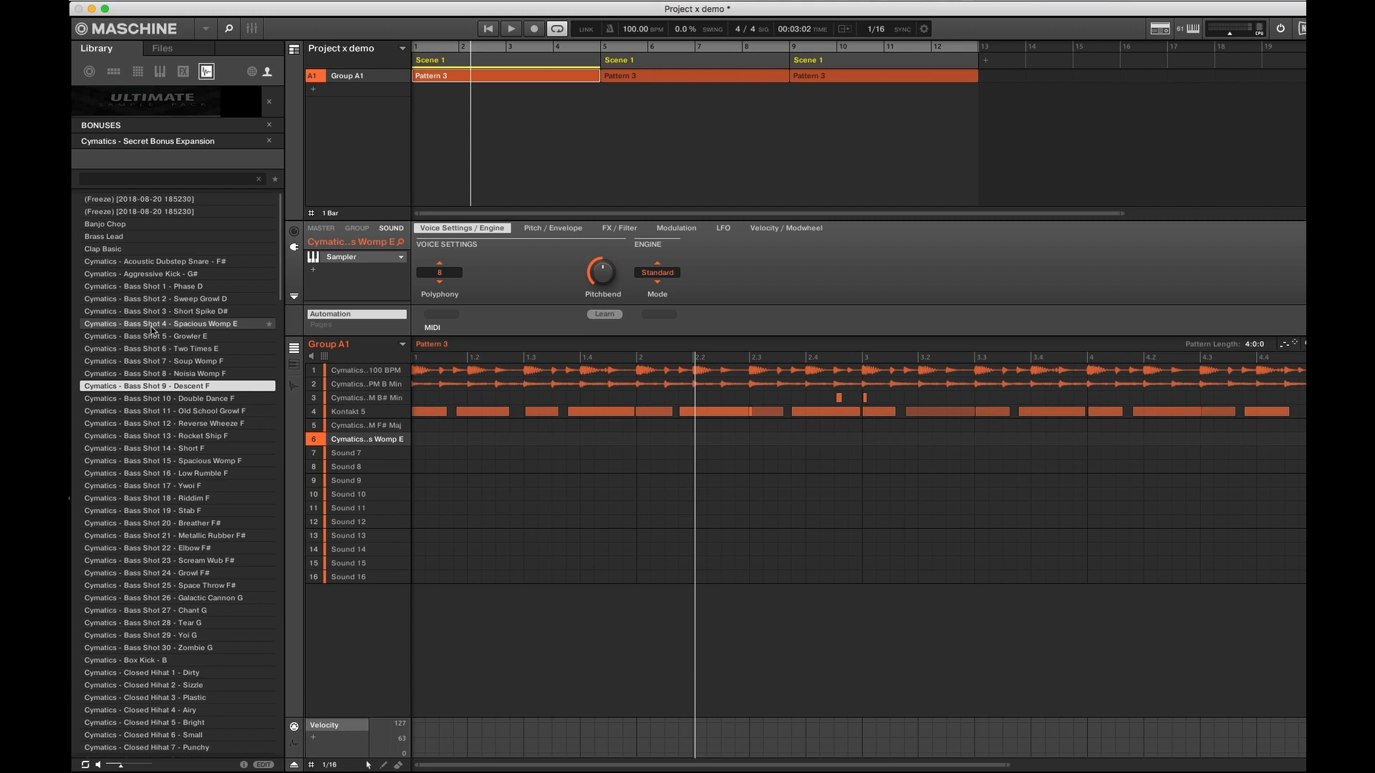
pyautogui.click(167, 423)
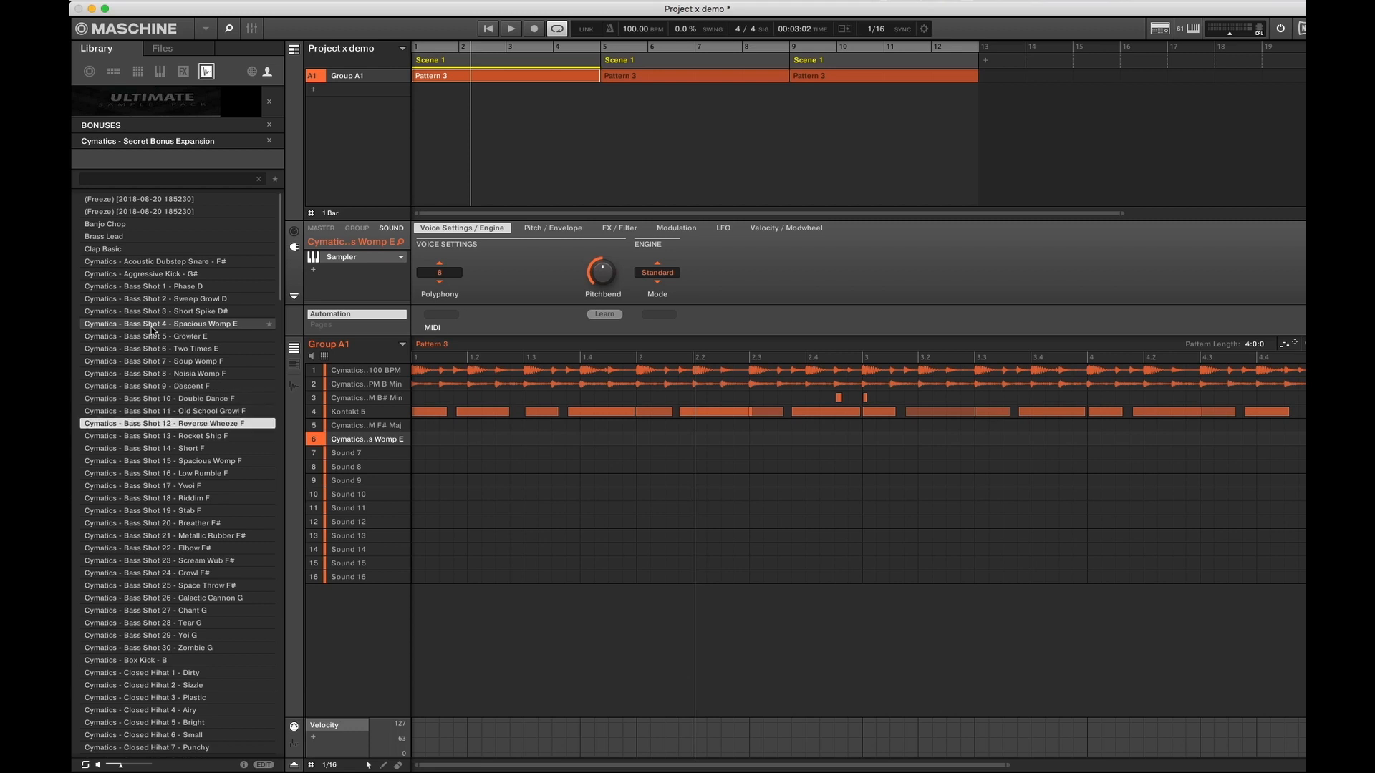
pyautogui.click(156, 473)
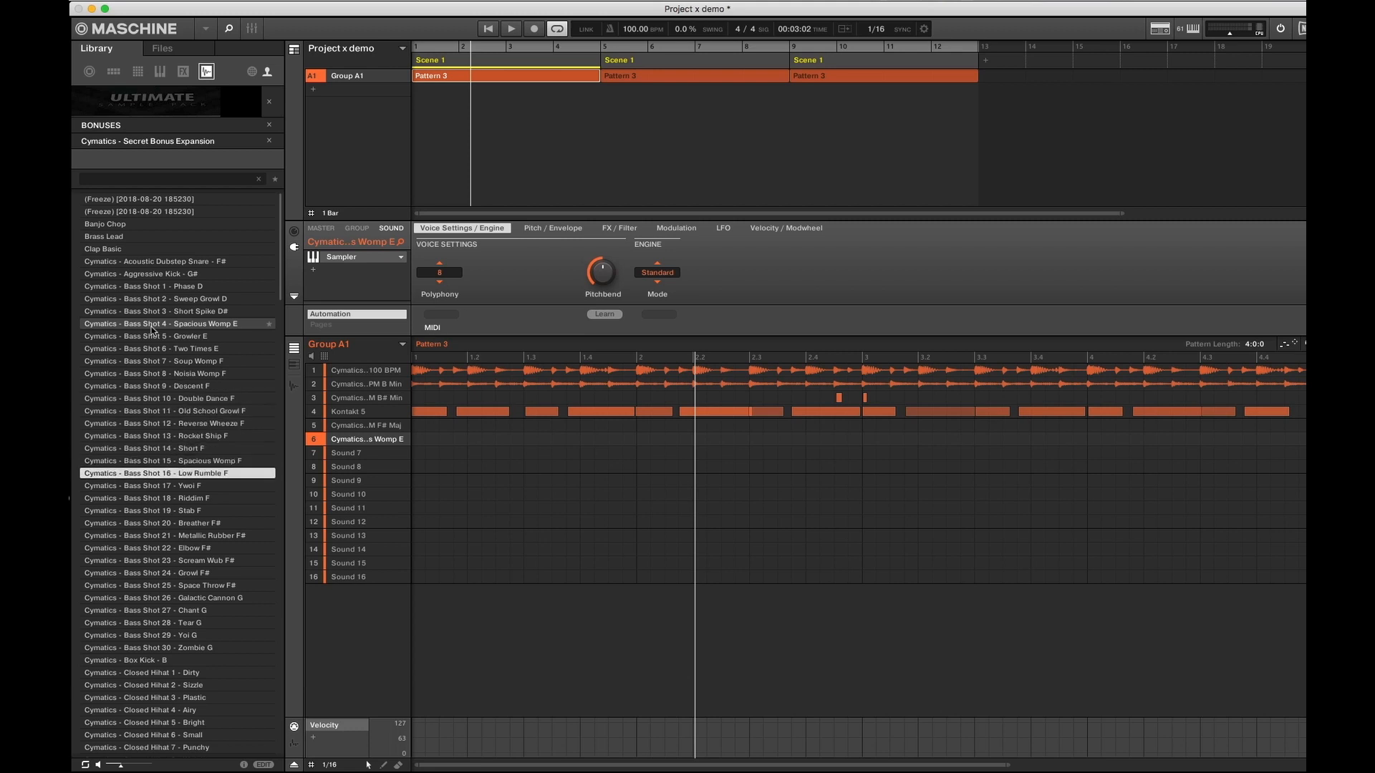
pyautogui.click(159, 560)
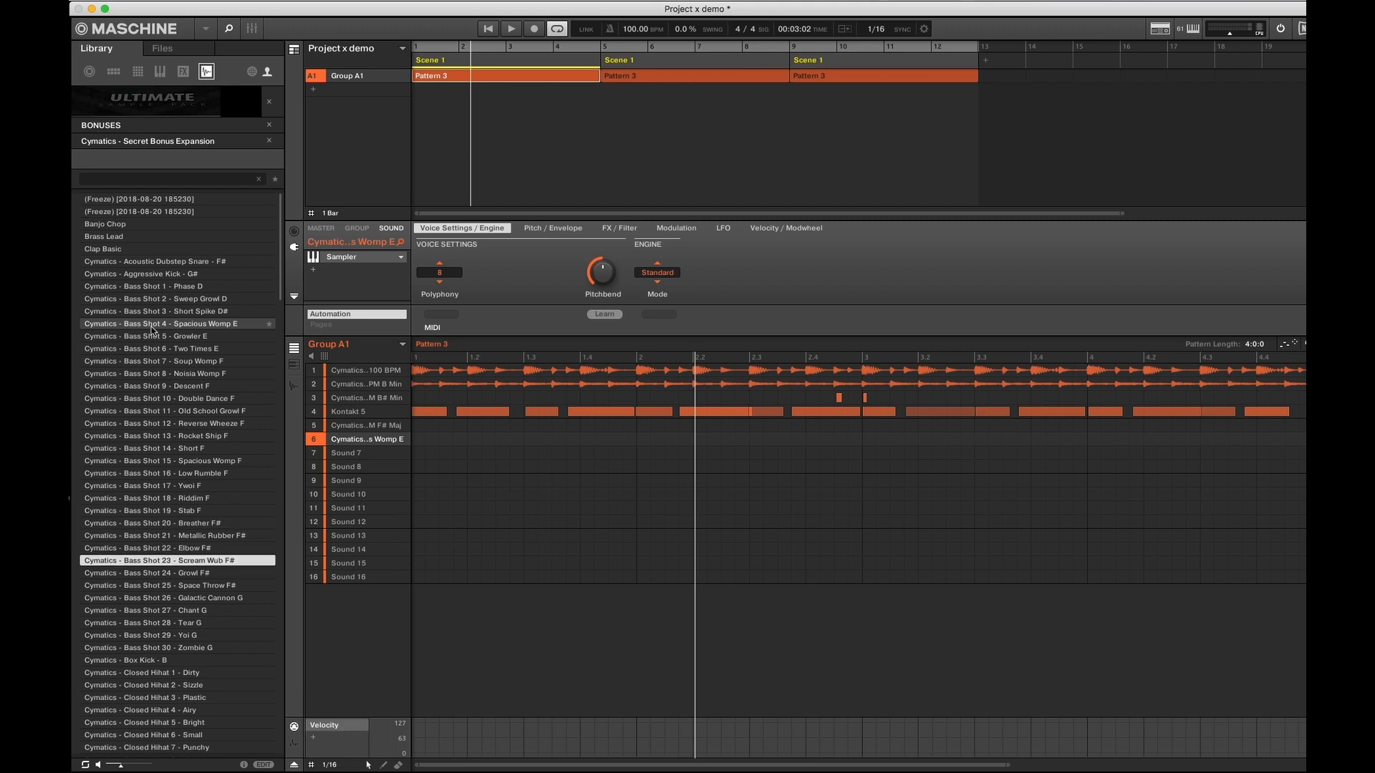
pyautogui.click(148, 647)
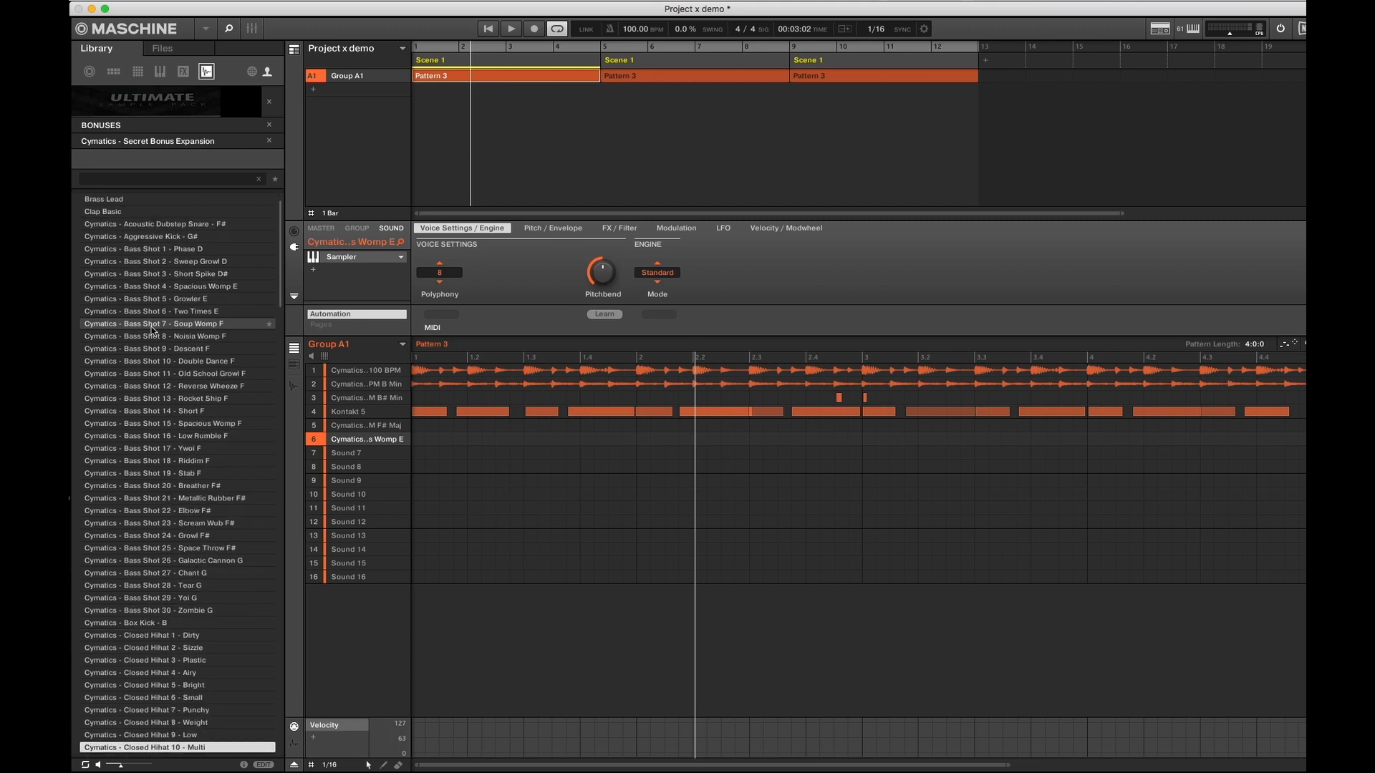
pyautogui.scroll(-3)
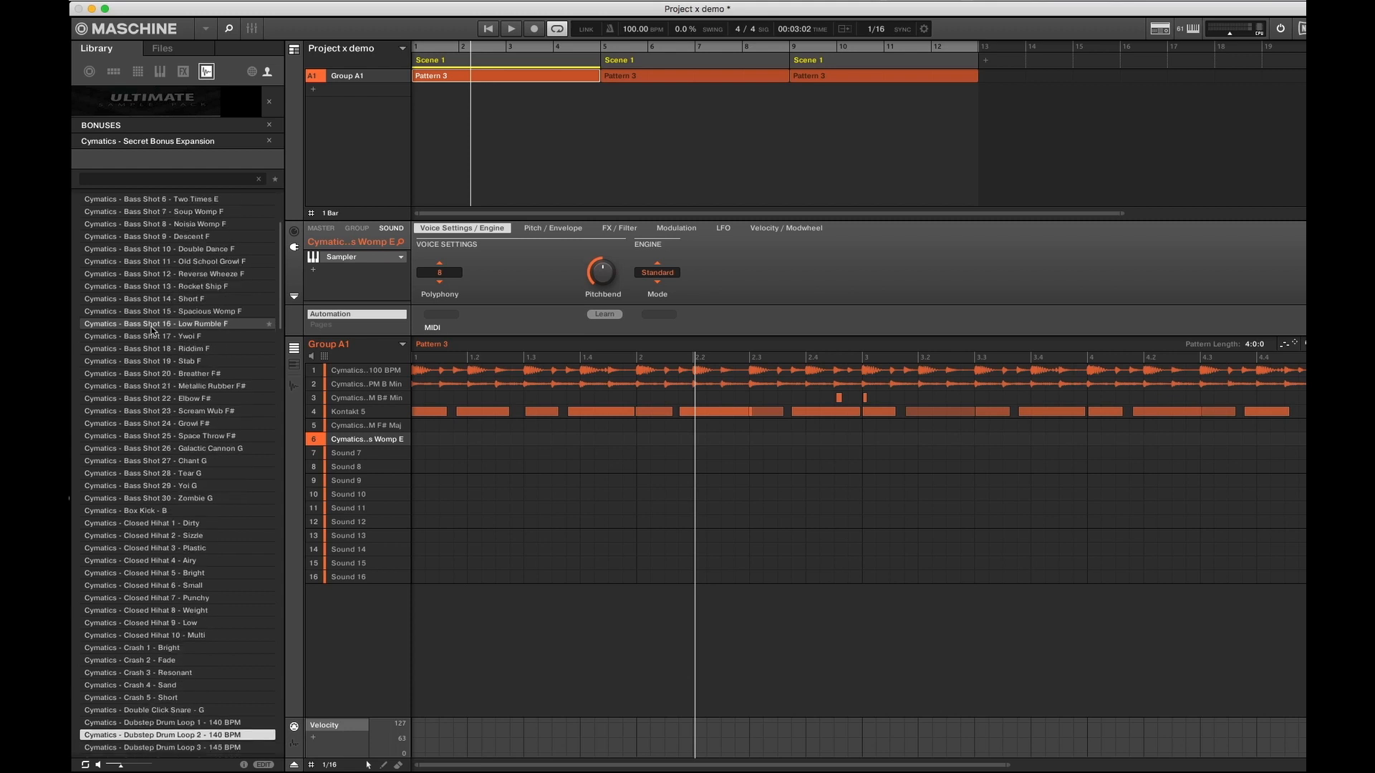
pyautogui.scroll(-3)
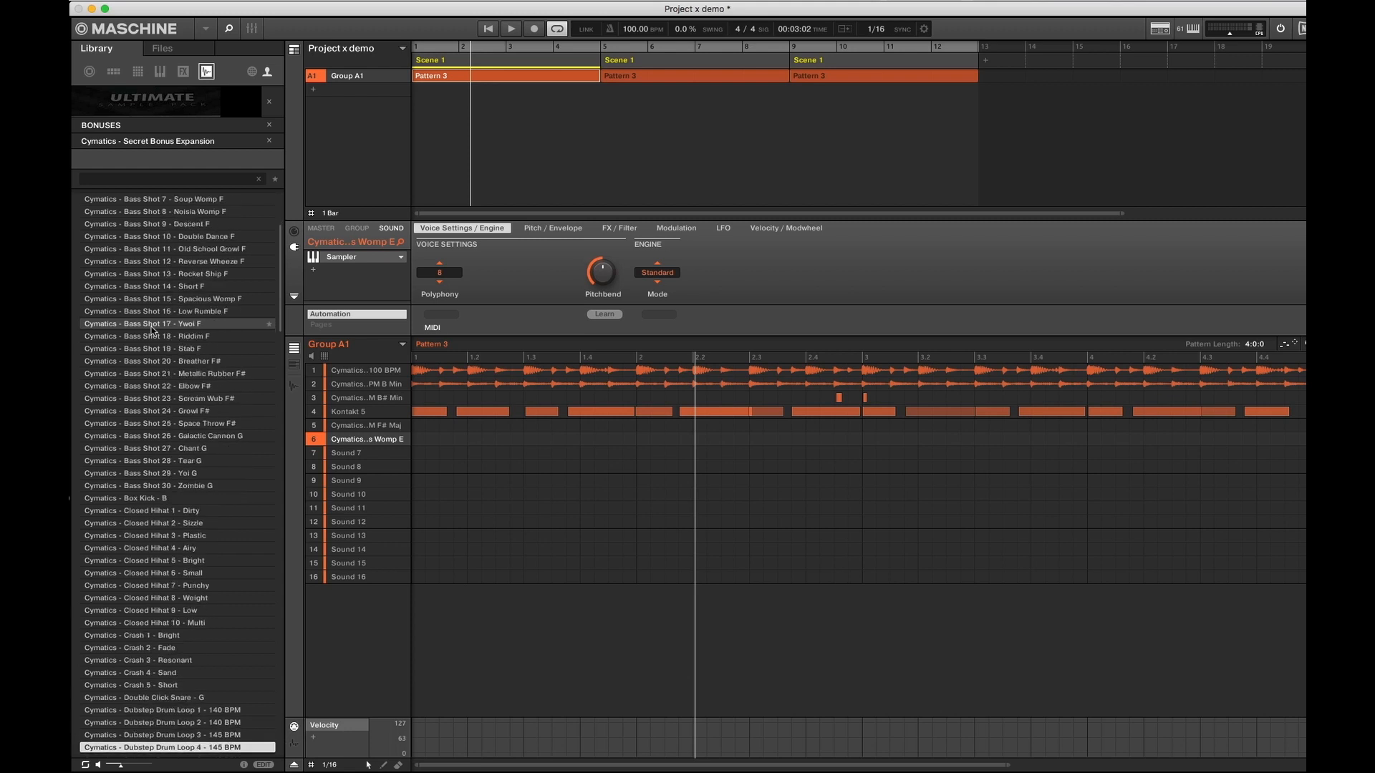
pyautogui.scroll(-3)
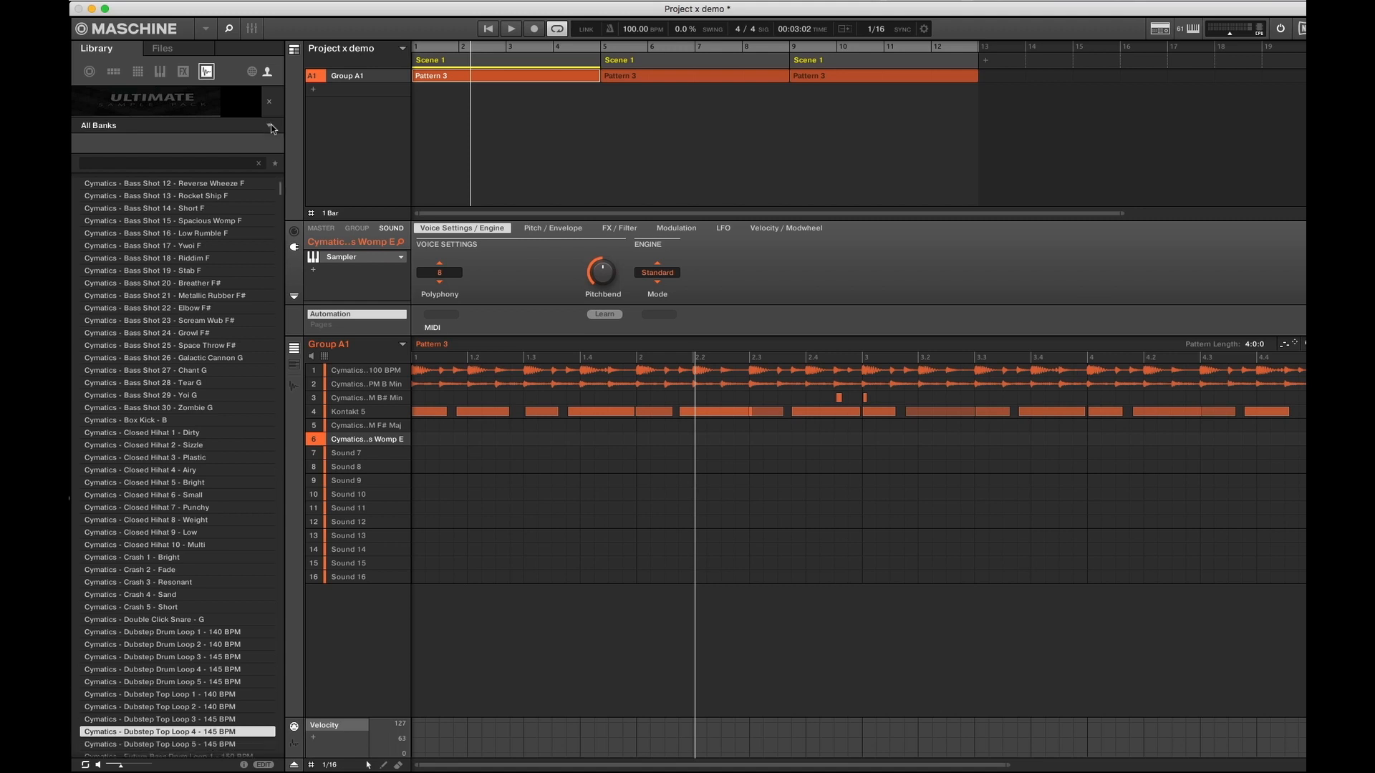
# Open the sample bank list and play the demo pattern
pyautogui.click(271, 127)
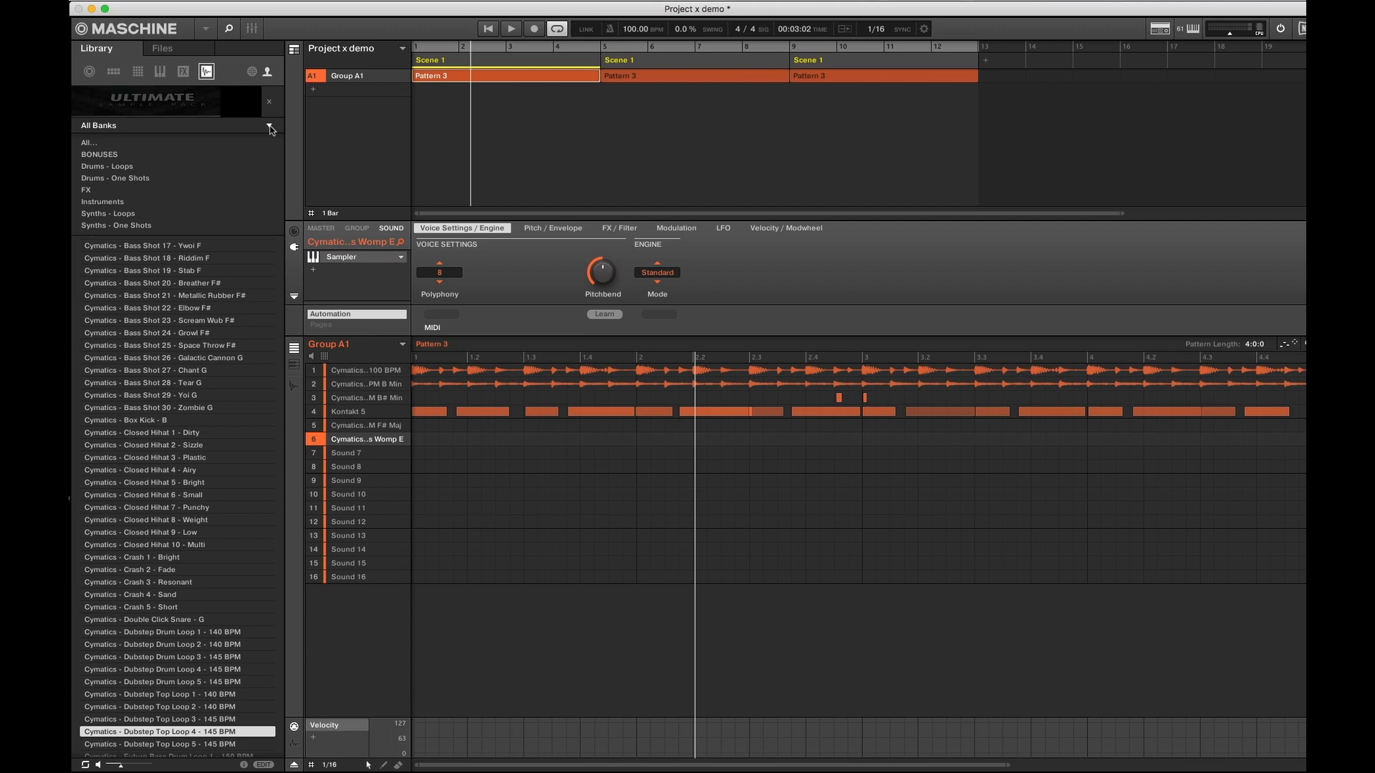
pyautogui.click(510, 28)
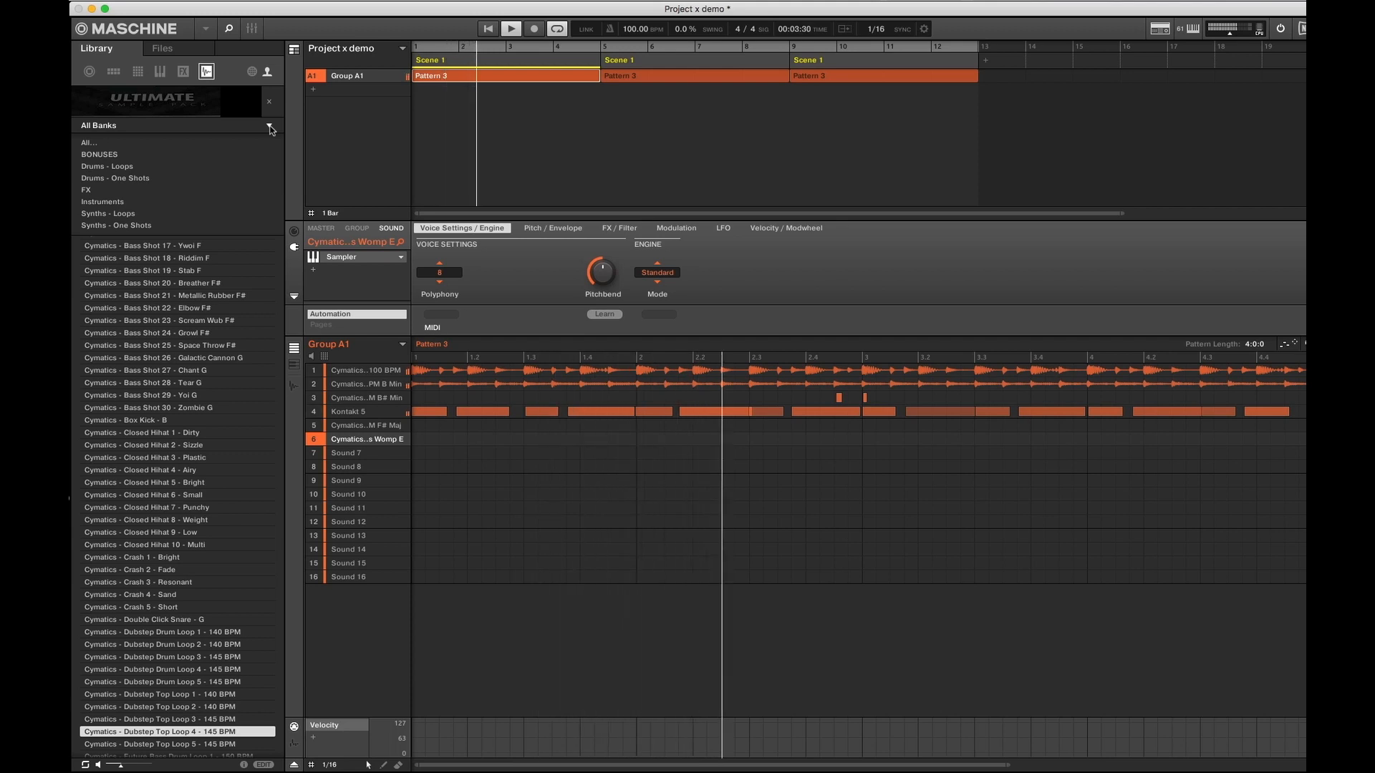
pyautogui.click(510, 28)
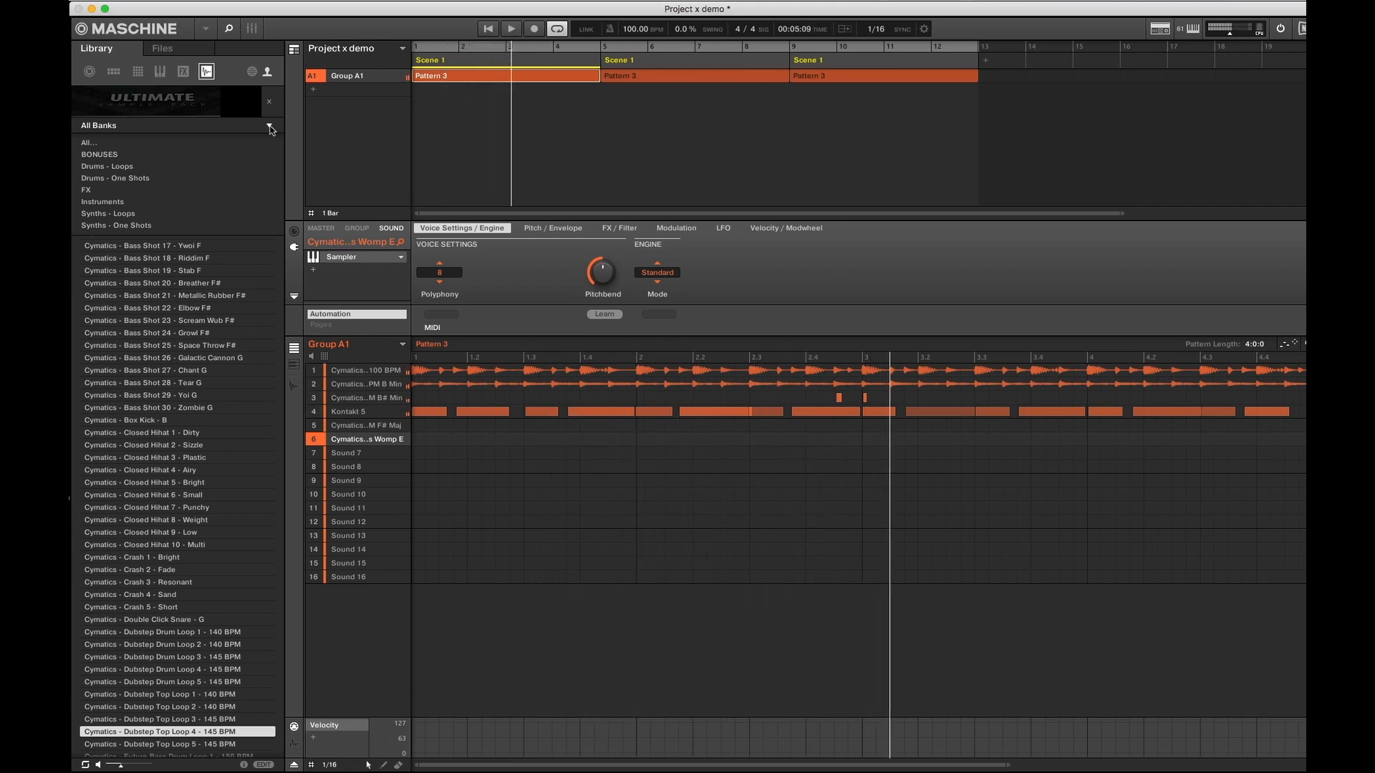